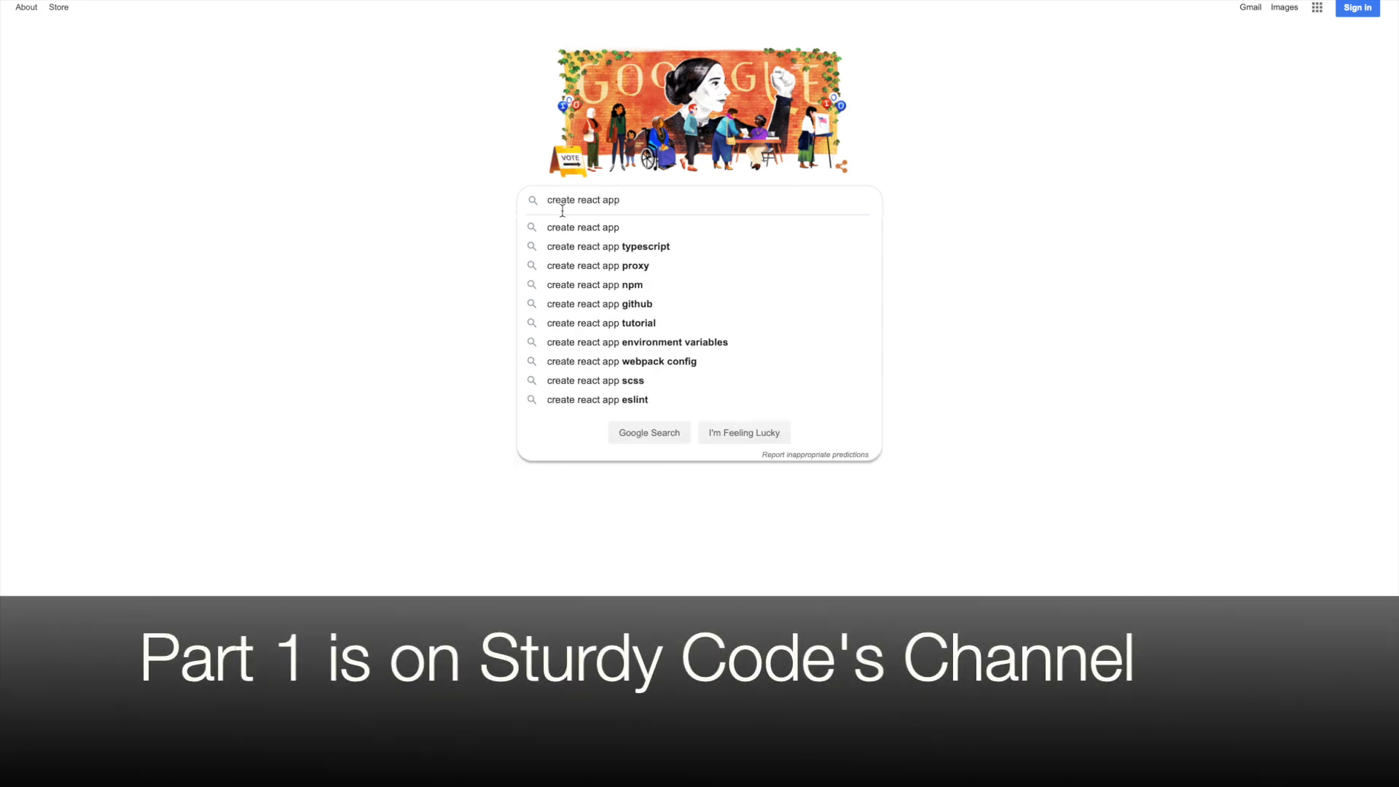
Step: Search Google for "create react app" and open the reactjs.org Create a New React App result
left_click(648, 433)
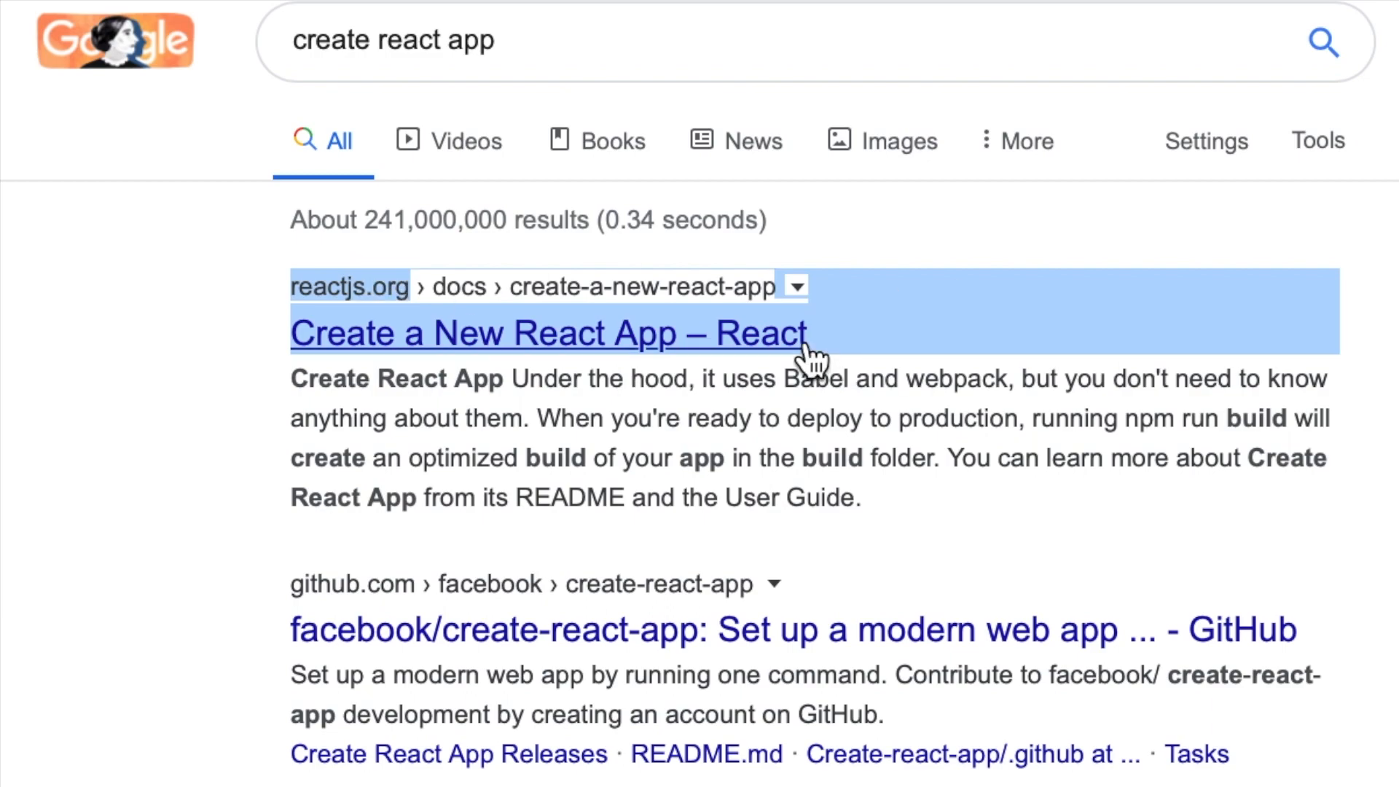
left_click(548, 332)
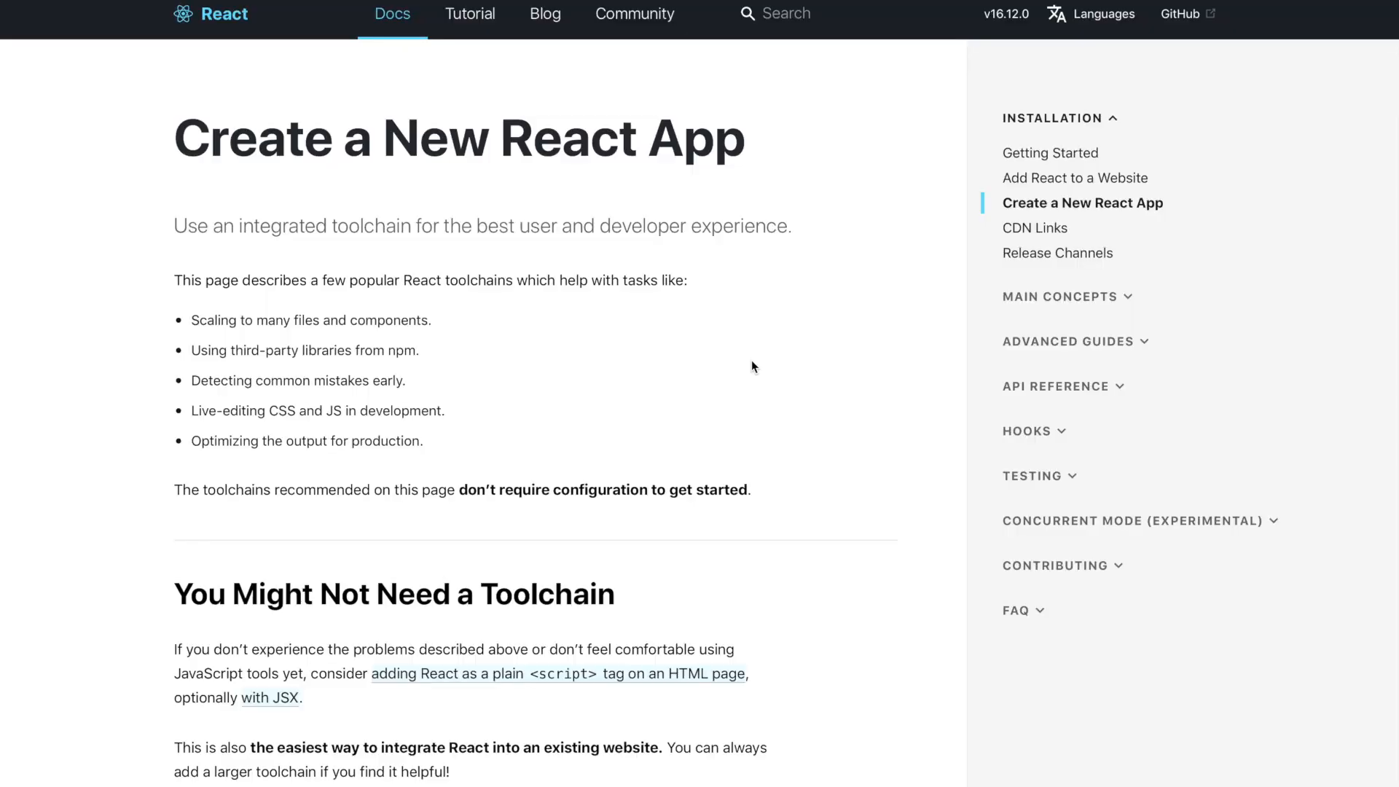
Step: Scroll to the Create React App section showing the npx create-react-app my-app command
scroll("down", 3)
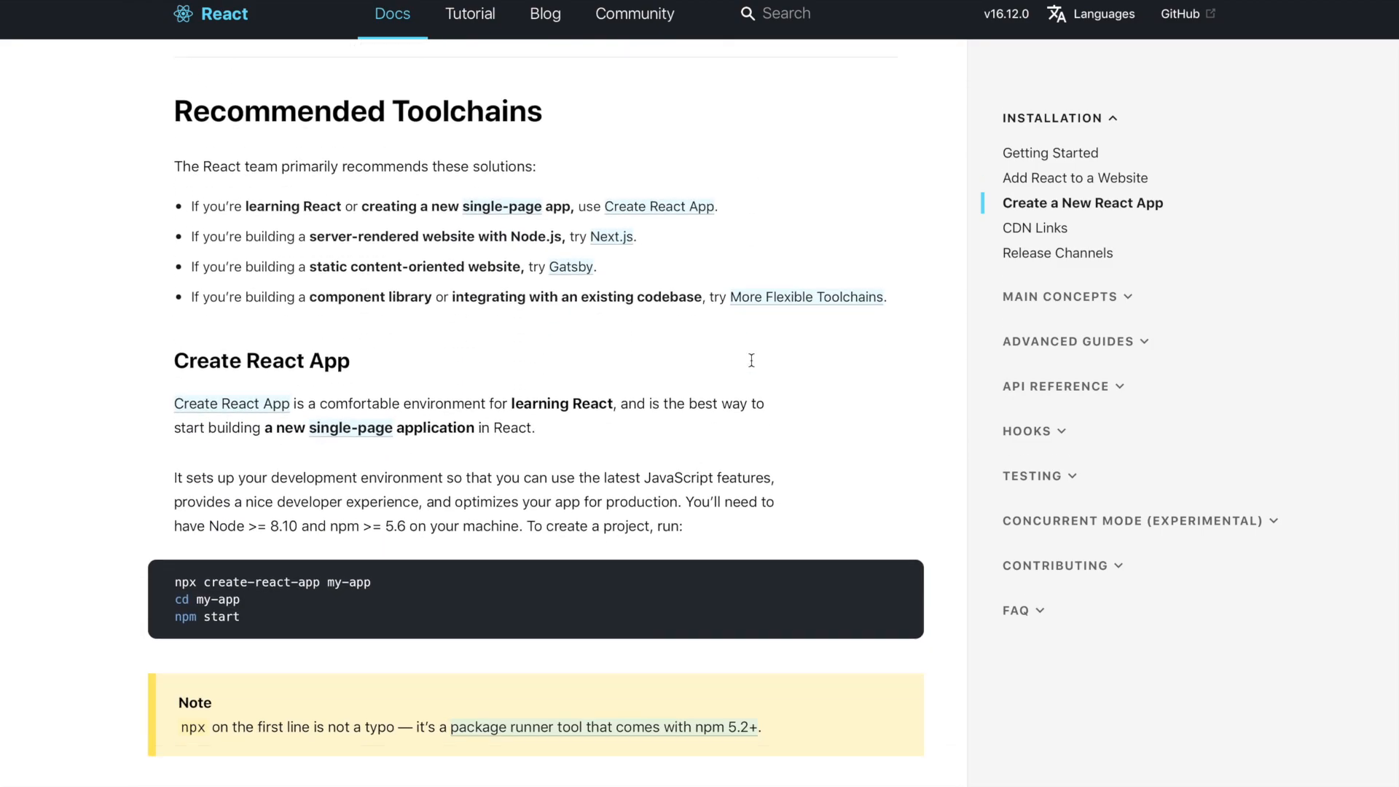
scroll("down", 3)
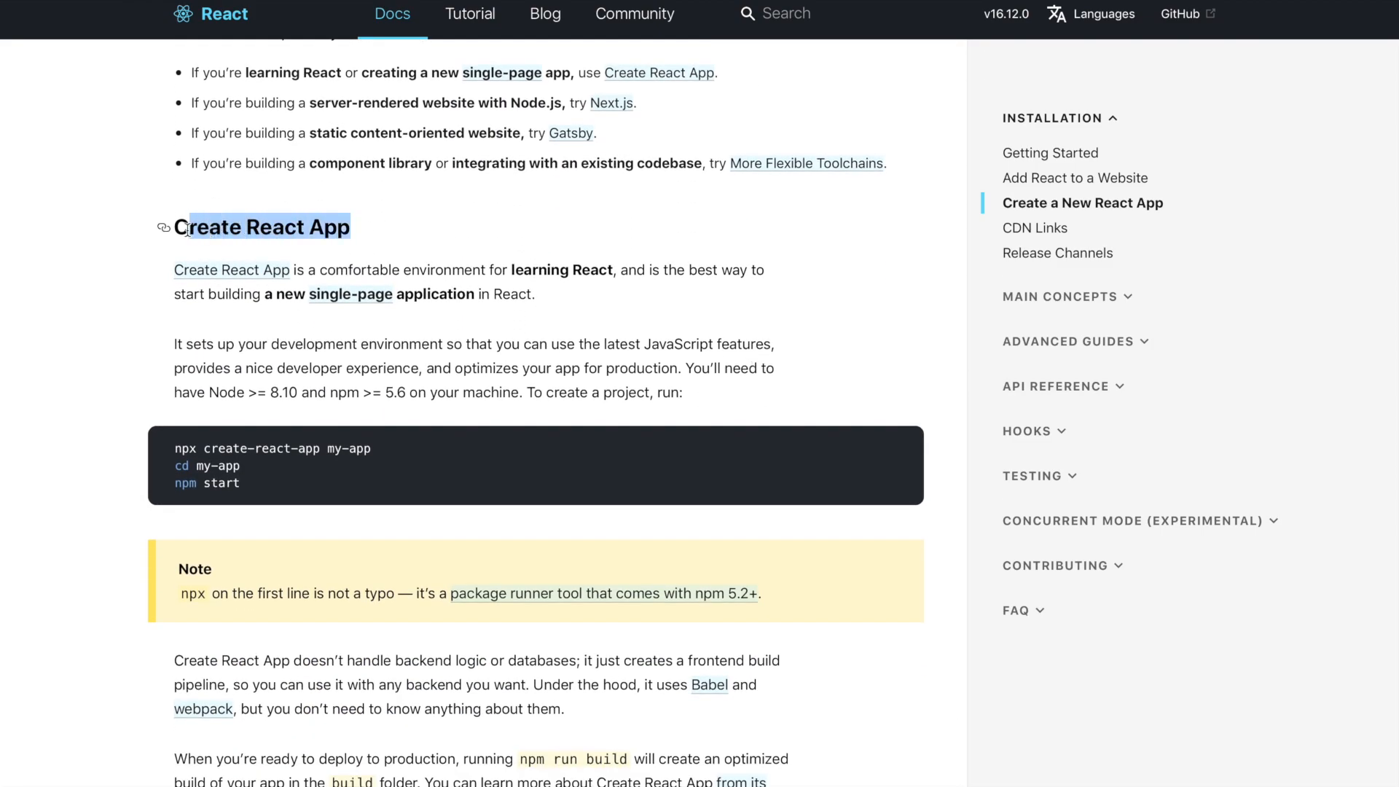
mouse_move(509, 236)
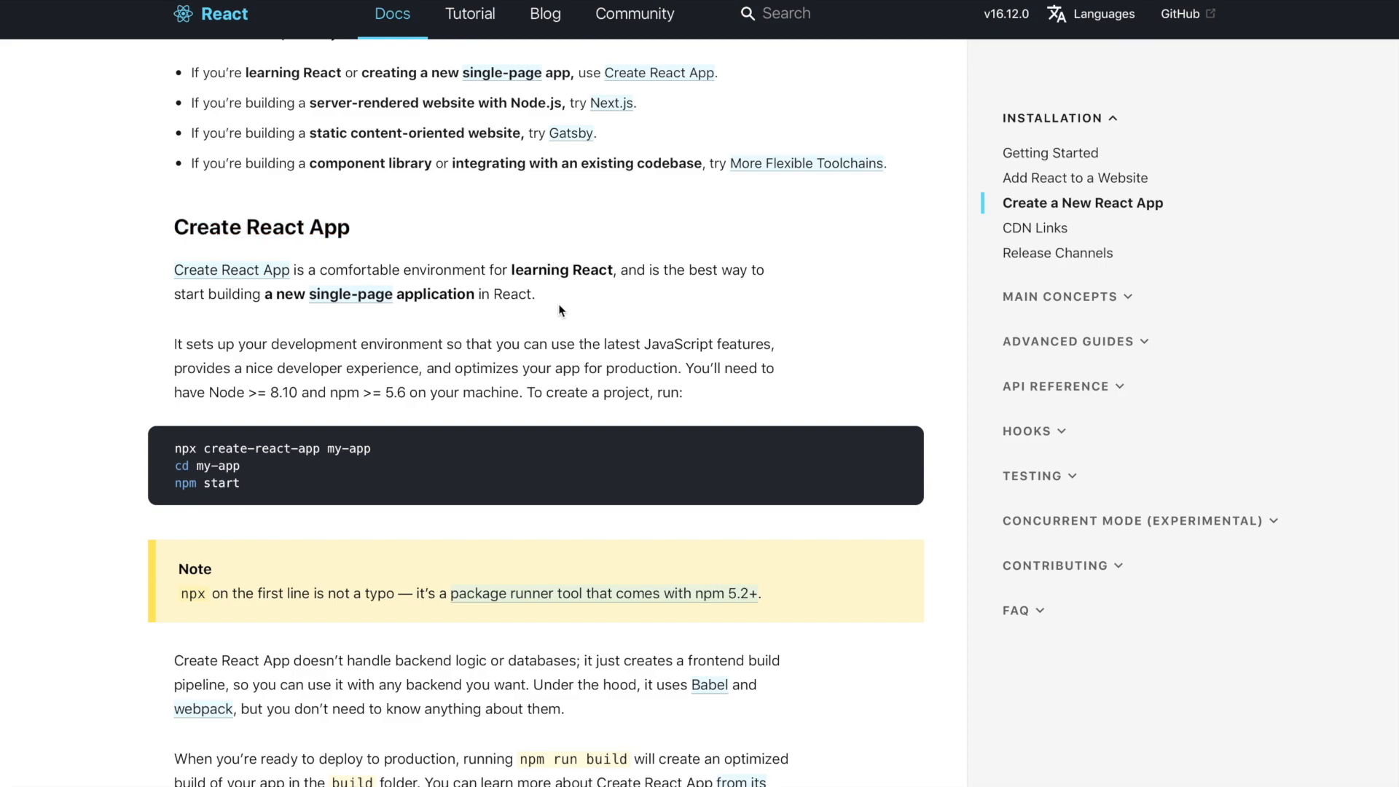
mouse_move(427, 428)
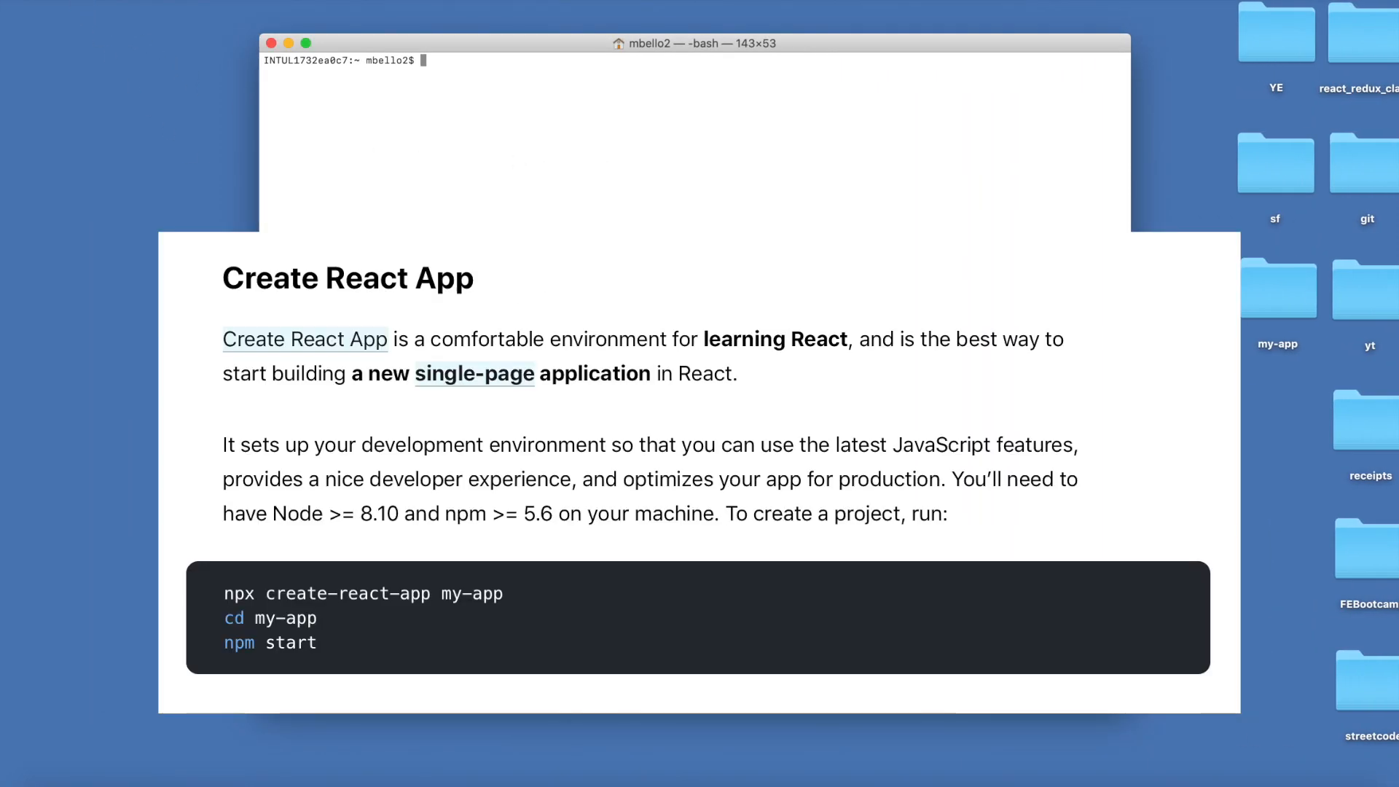
mouse_move(1279, 17)
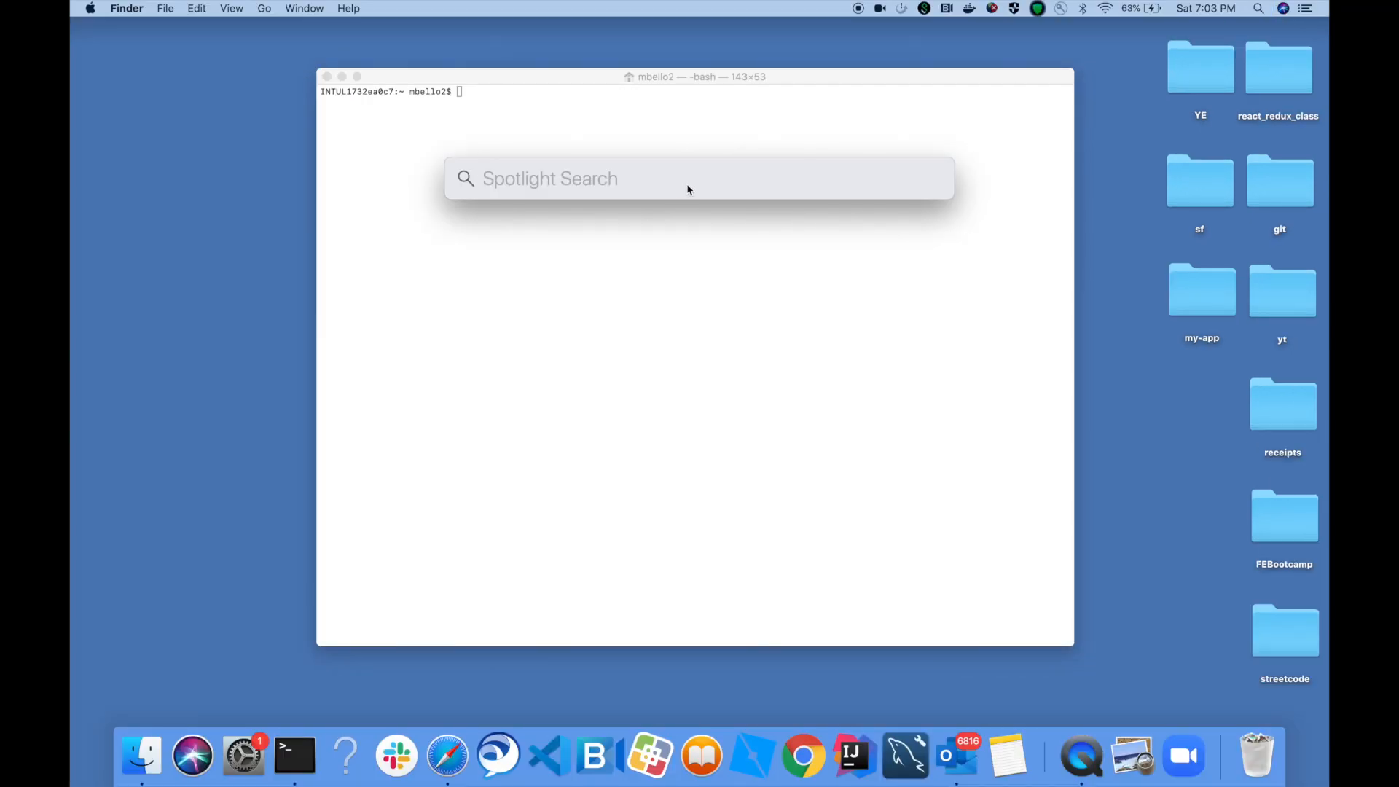
Step: Launch Terminal via Spotlight and check versions with node --version and npm --version
type("terminal")
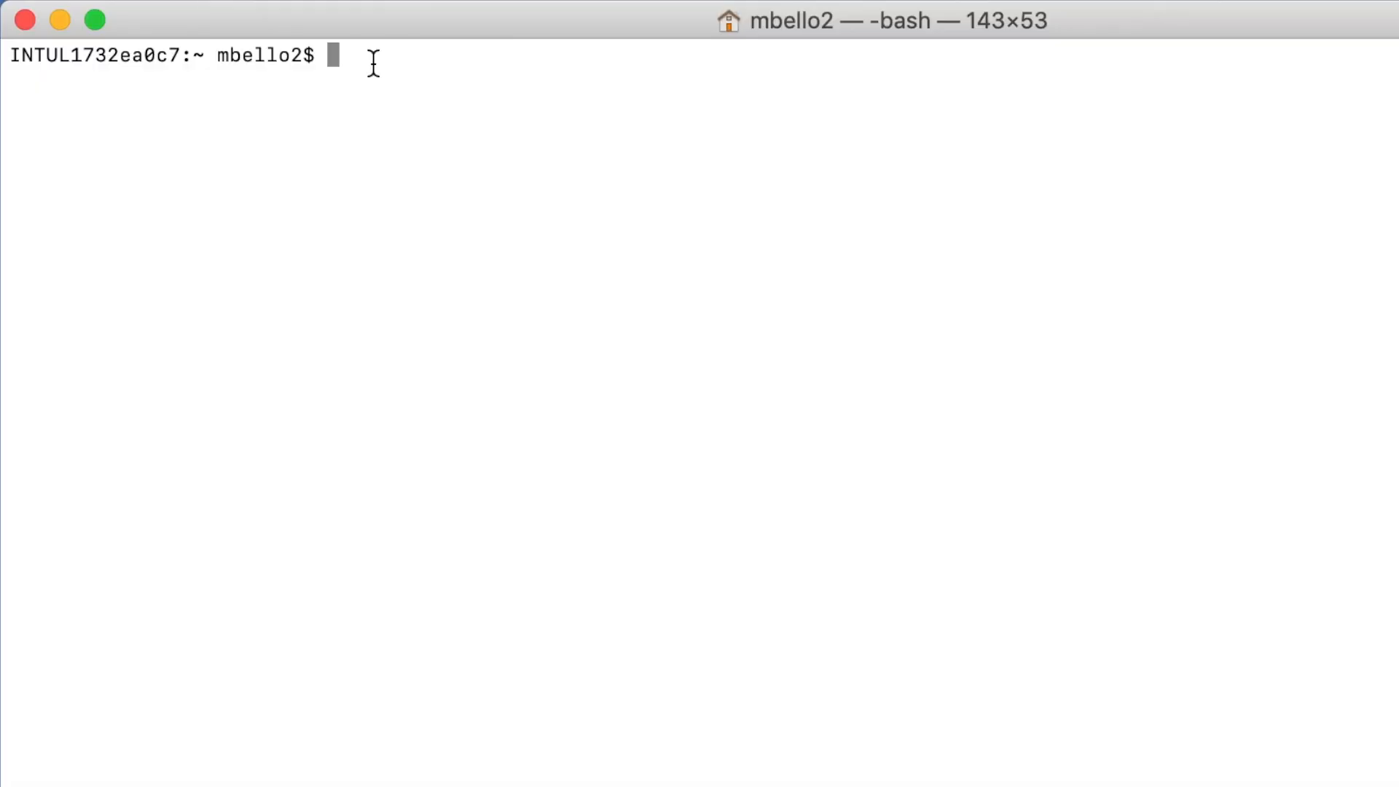
type("node --v")
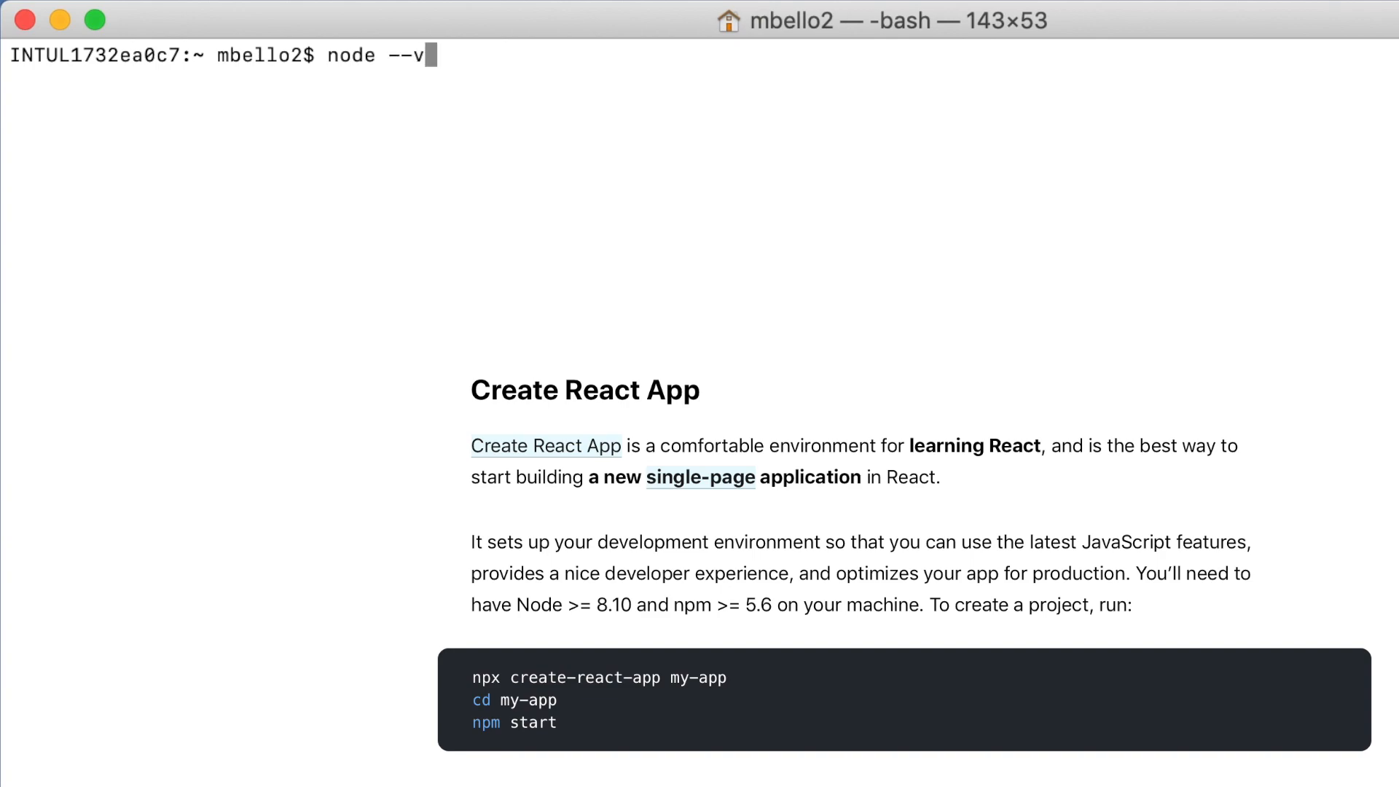
key("Return")
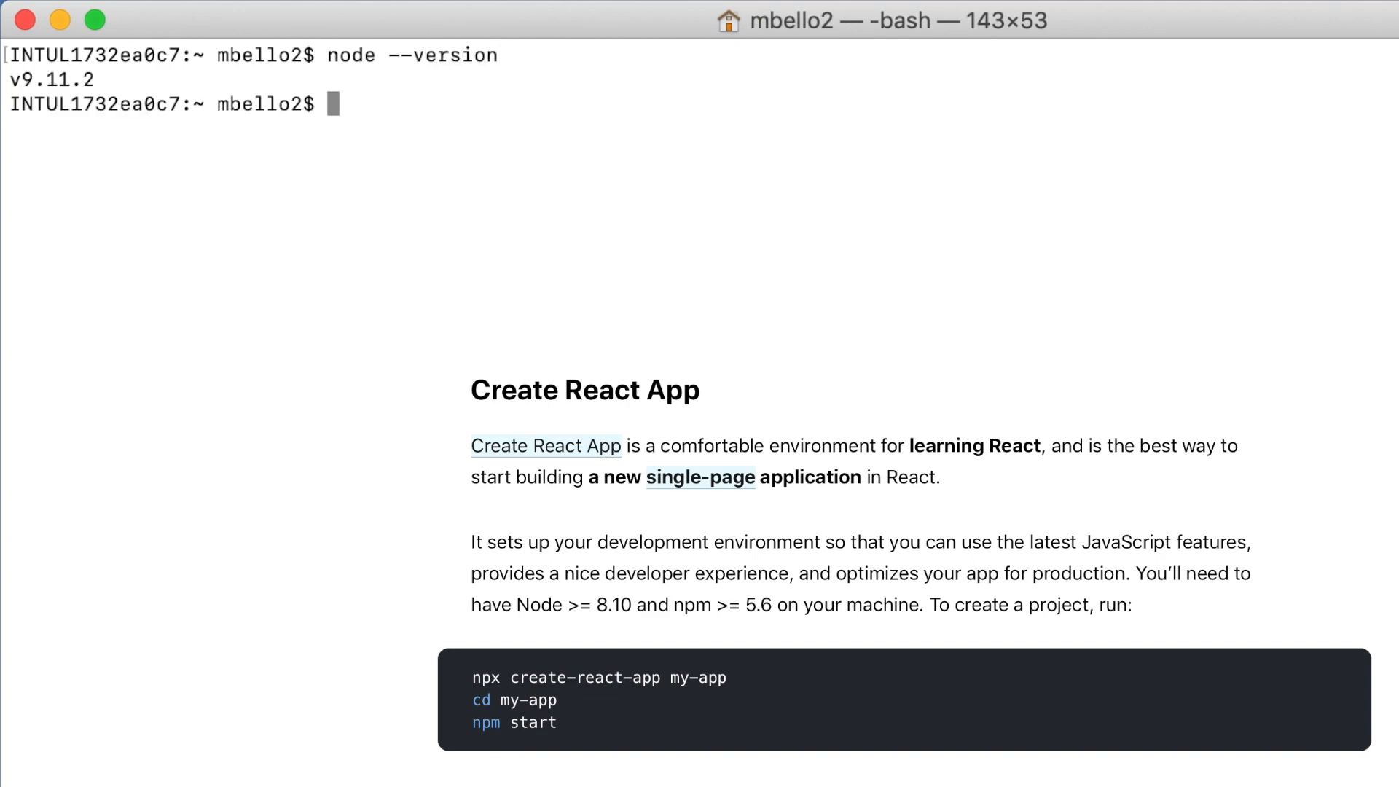
type("npm")
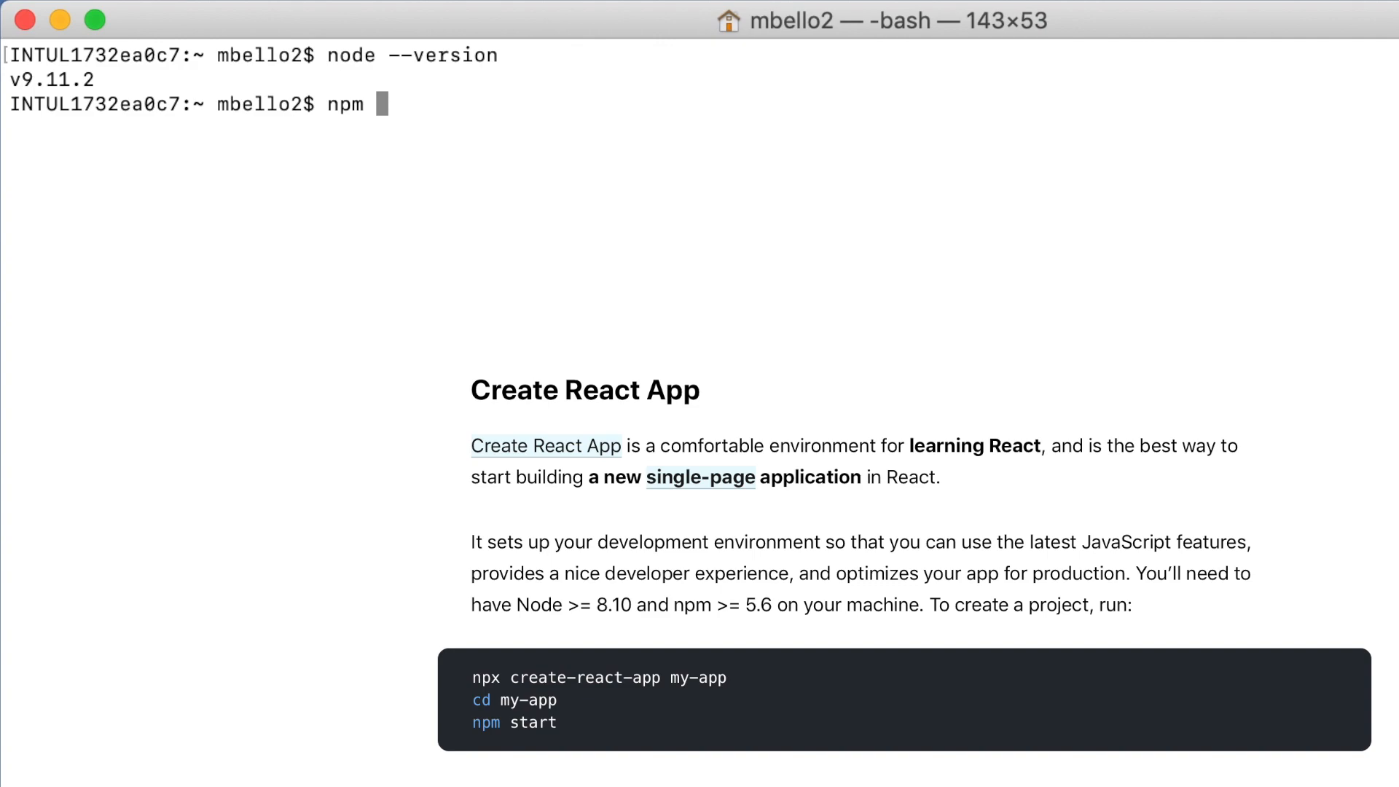
type("--versio")
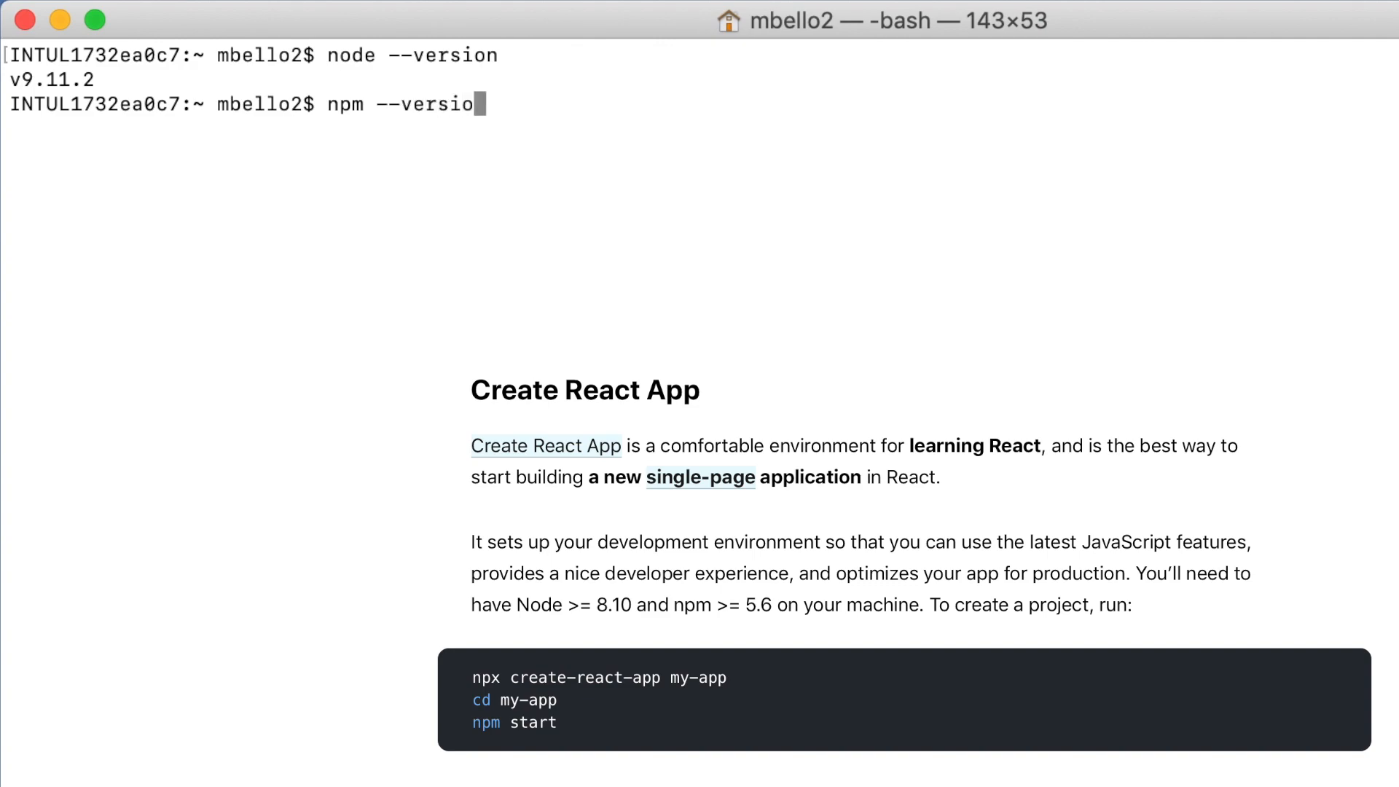
key("Return")
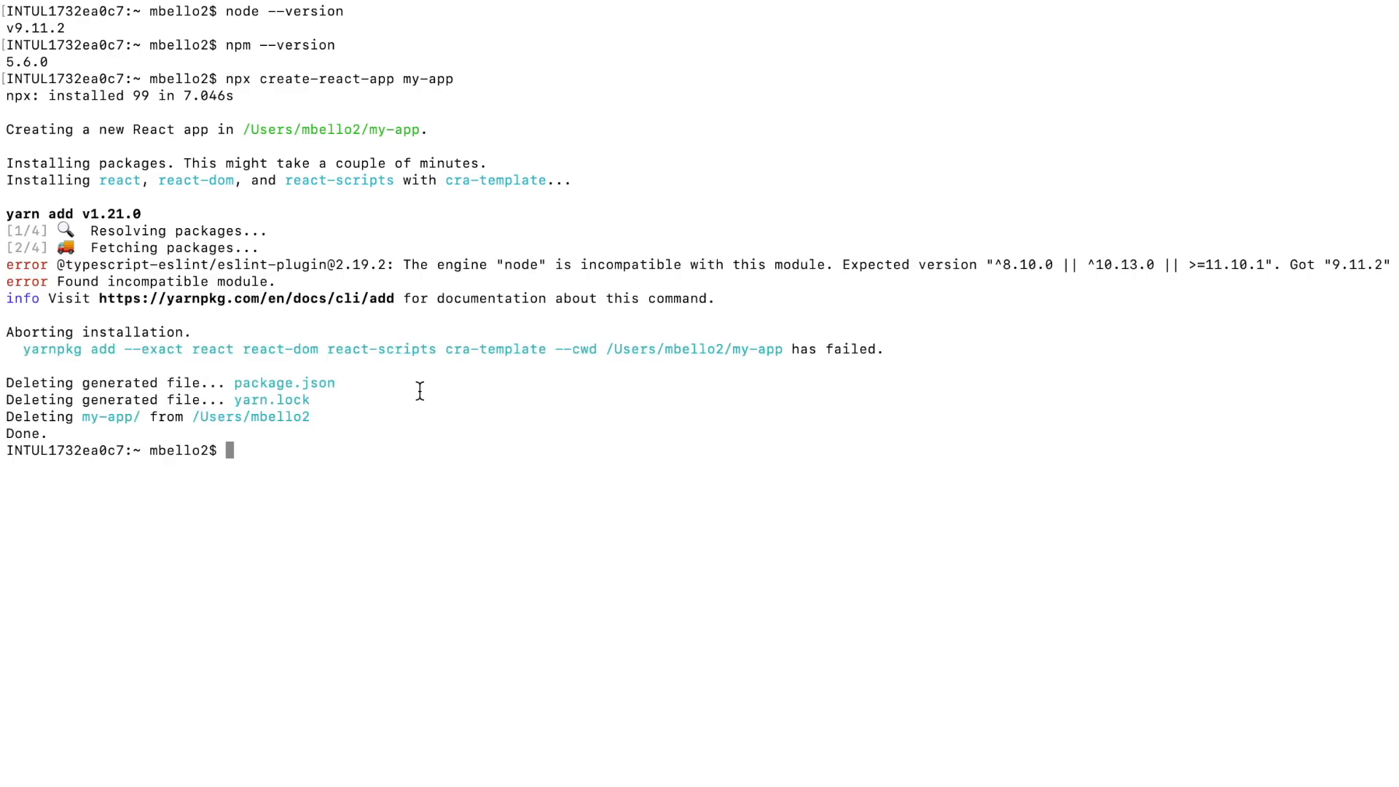
mouse_move(52, 271)
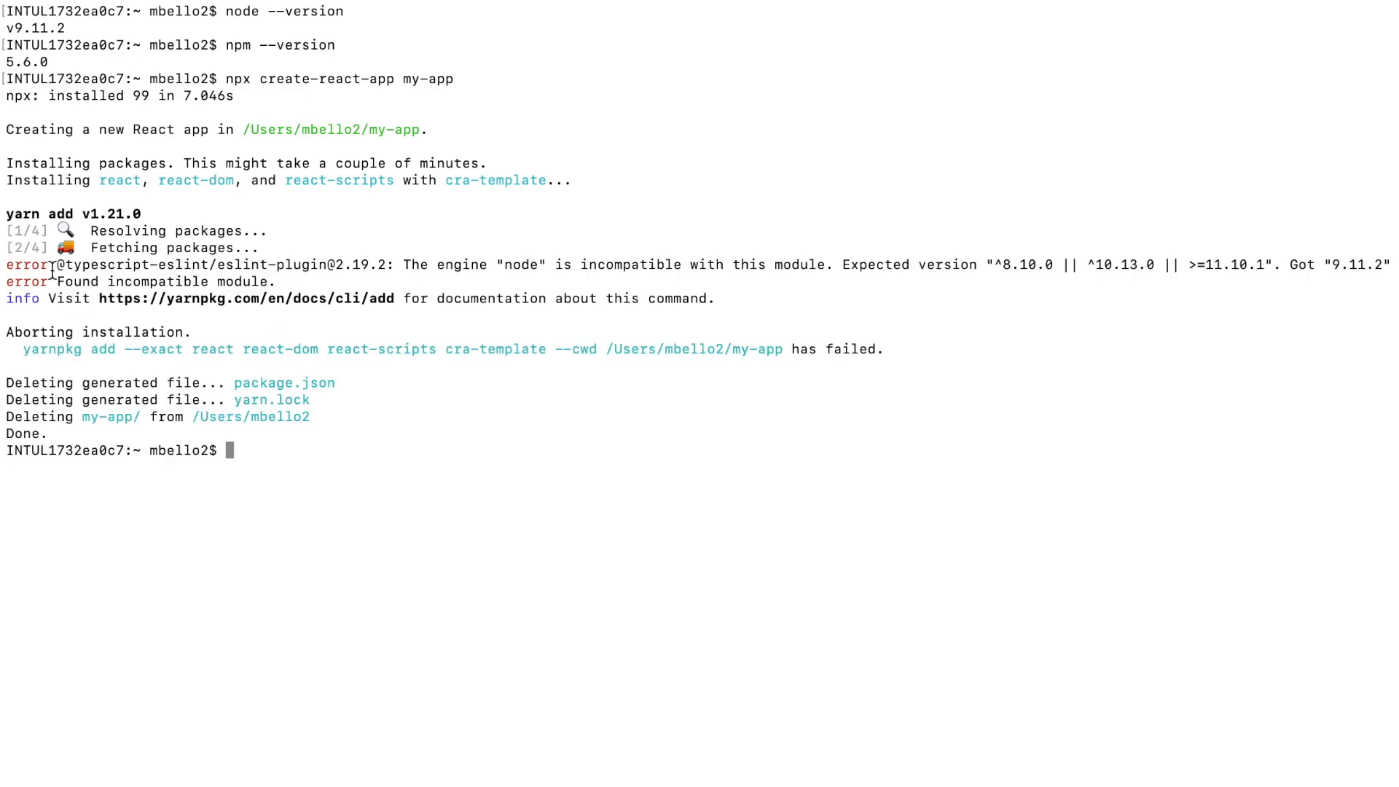
Step: Select the Node engine incompatibility error text and begin an nvm use command
double_click(28, 263)
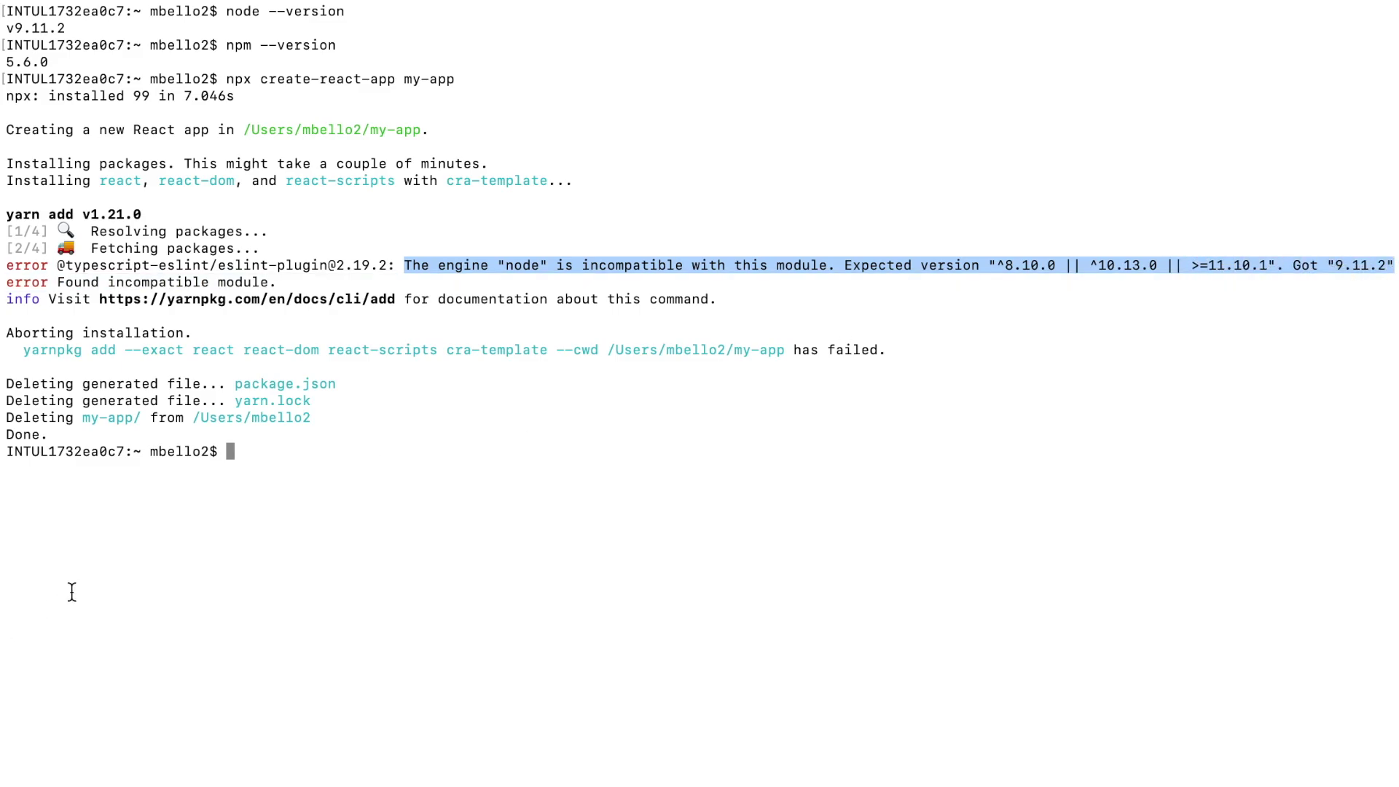
type("nvm use")
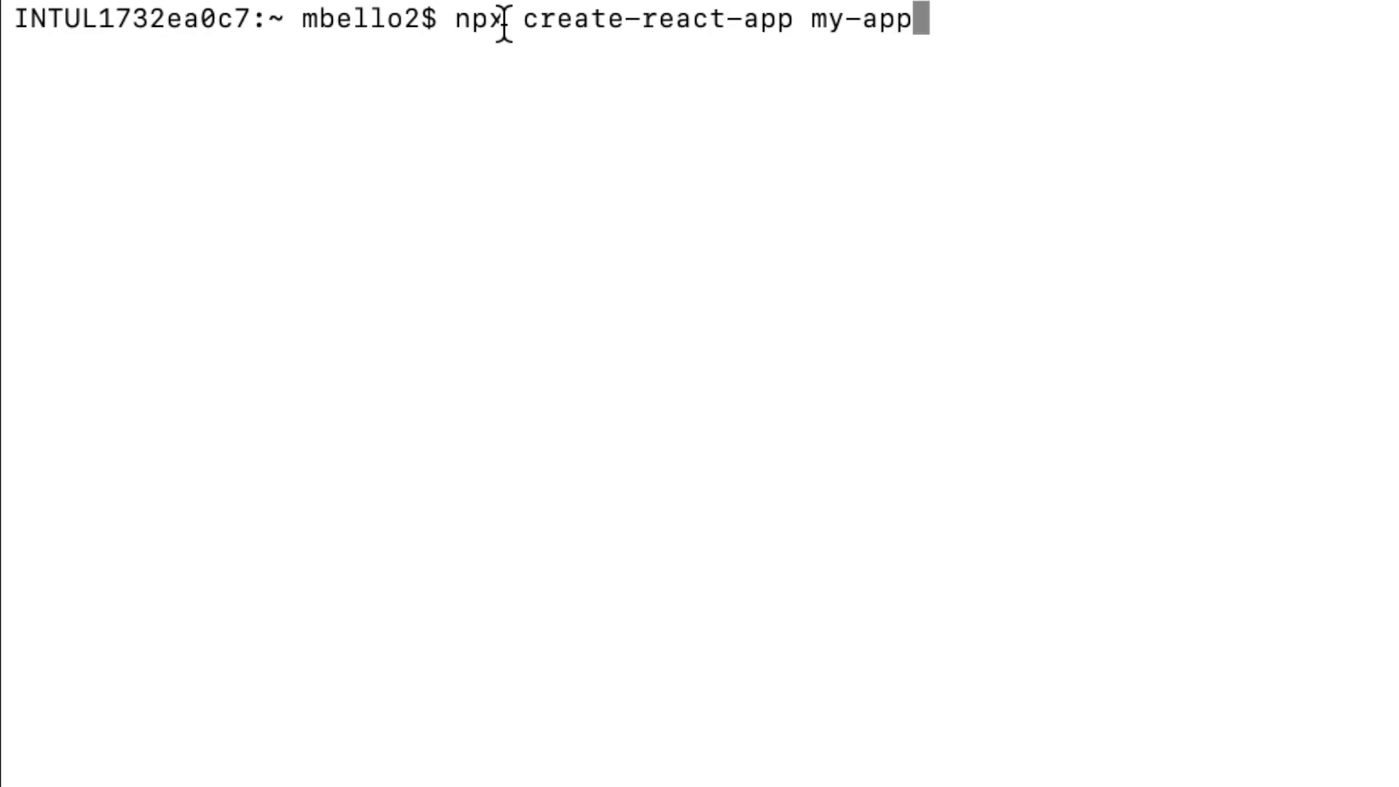
Step: Run npx create-react-app everything-black-entertainment and review its successful creation output
key("Backspace")
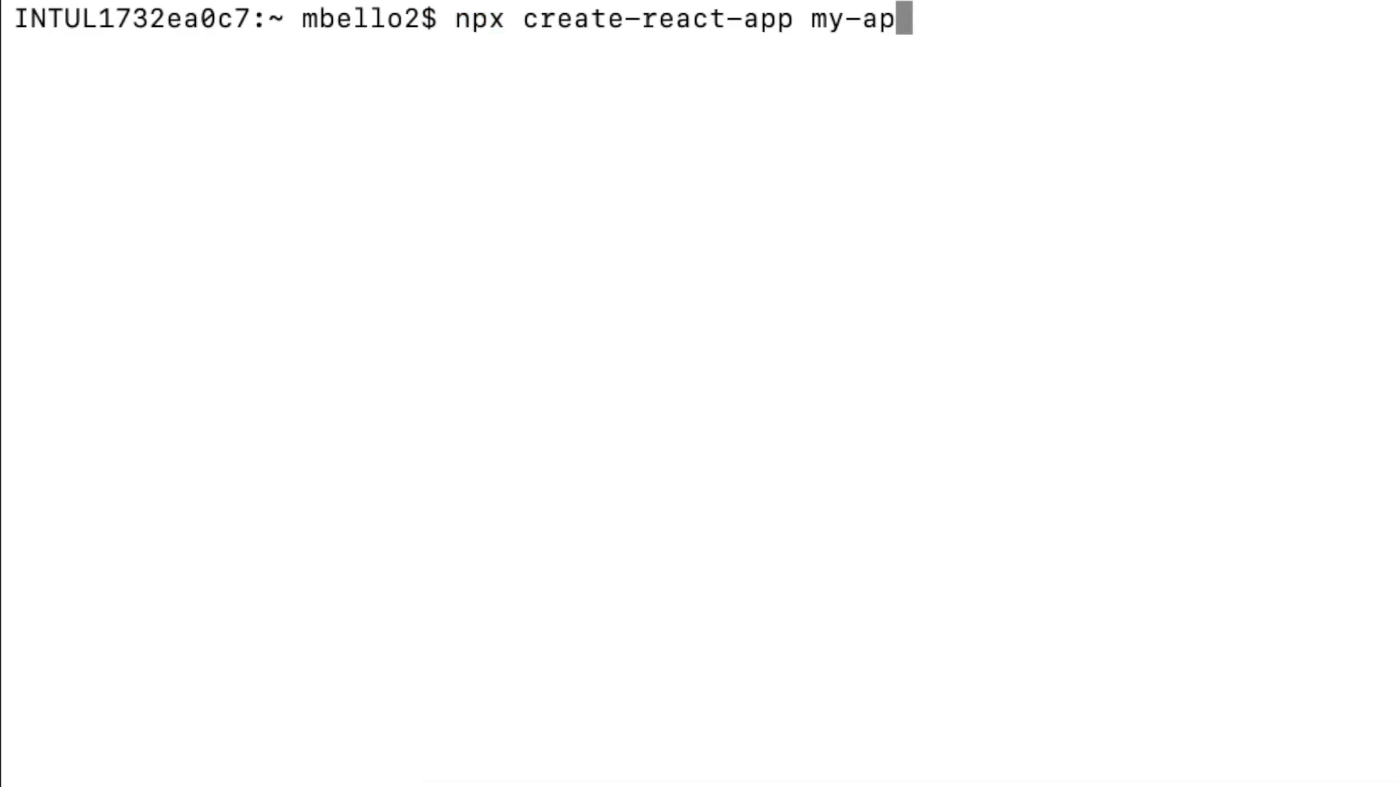
type("everything")
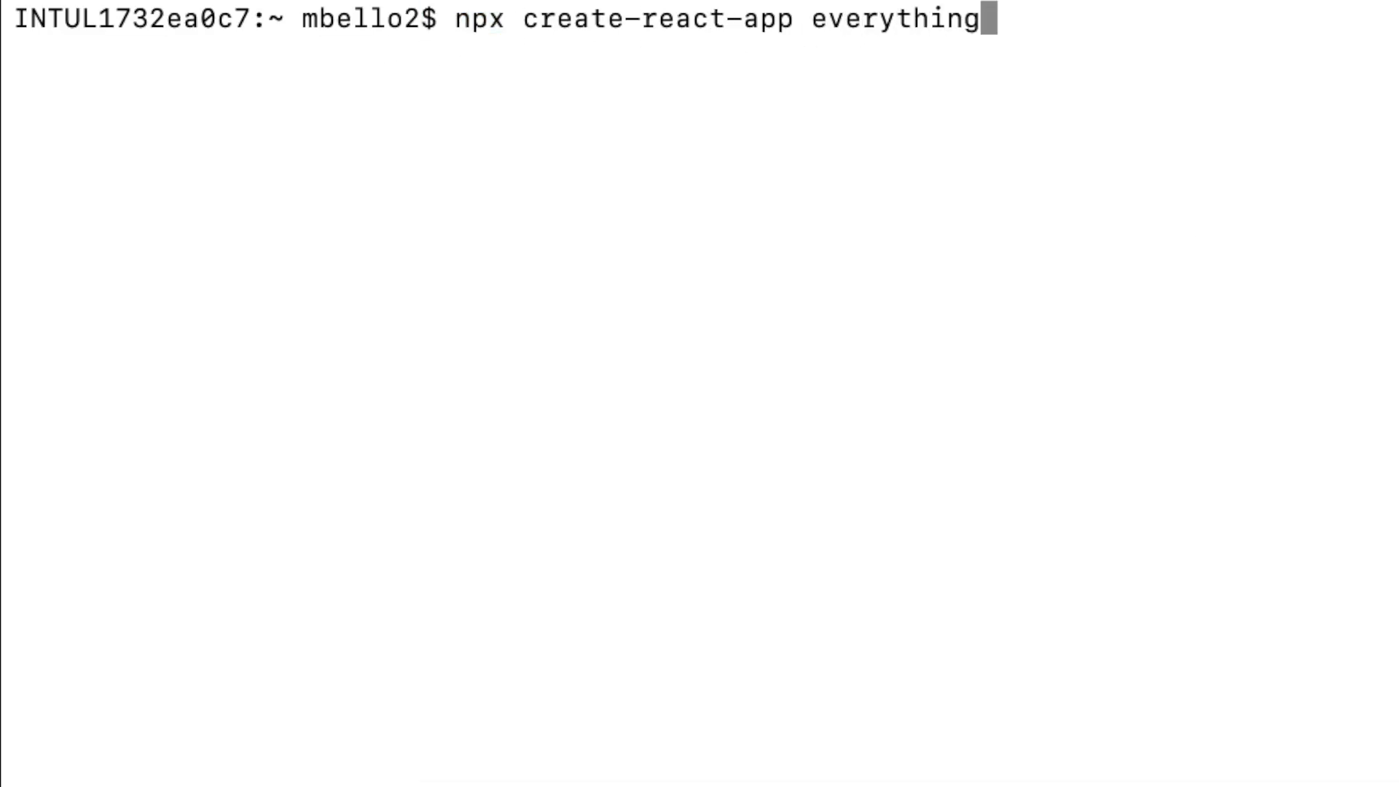
type("-black-entertainment")
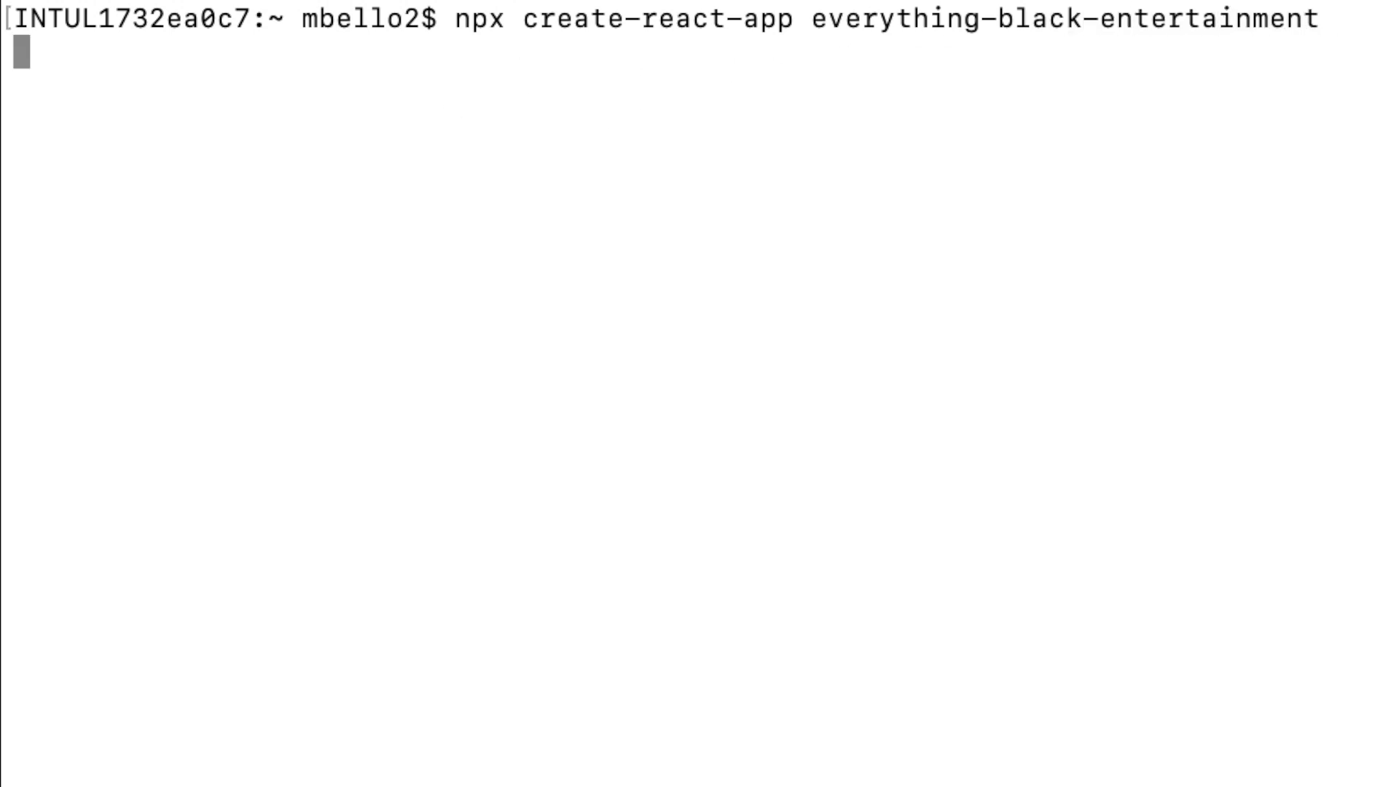
key("Return")
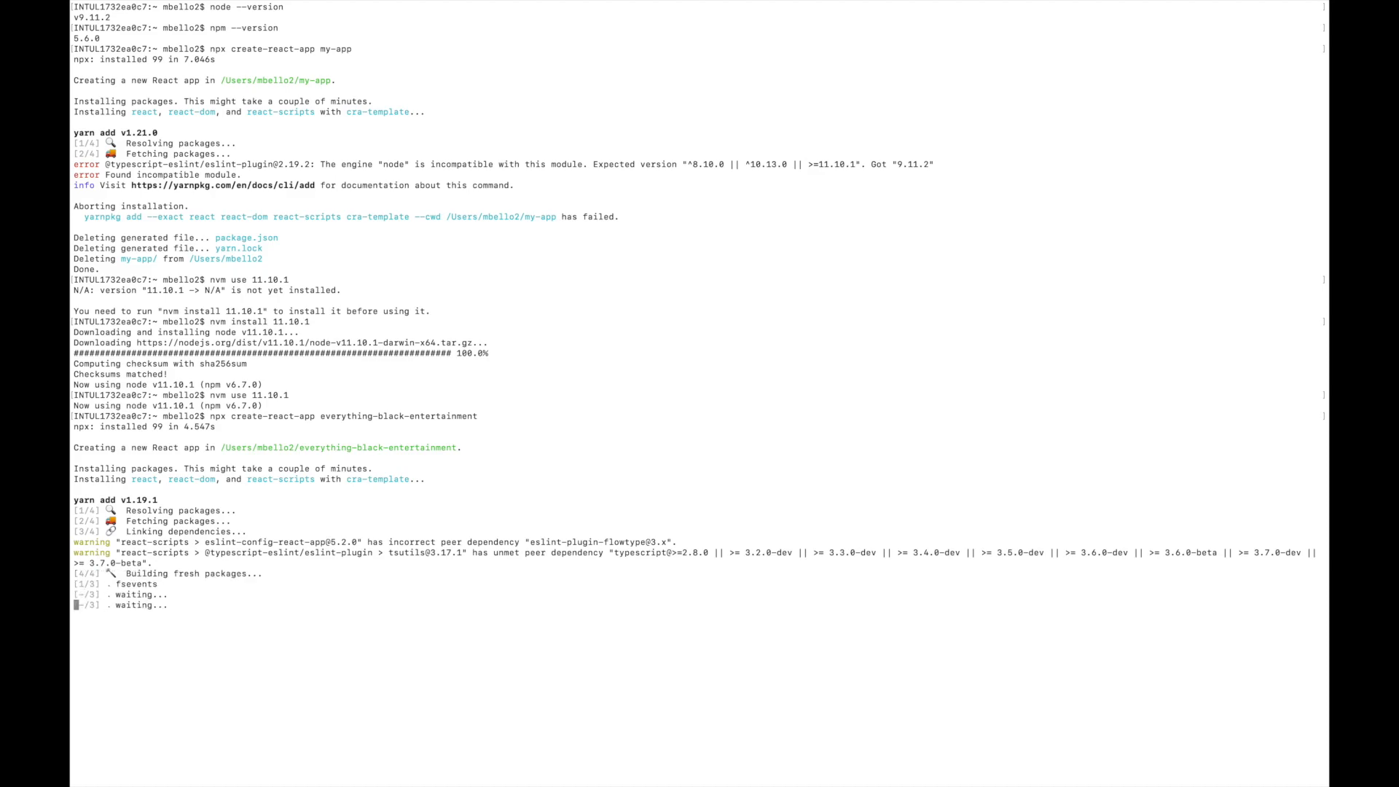
scroll("down", 3)
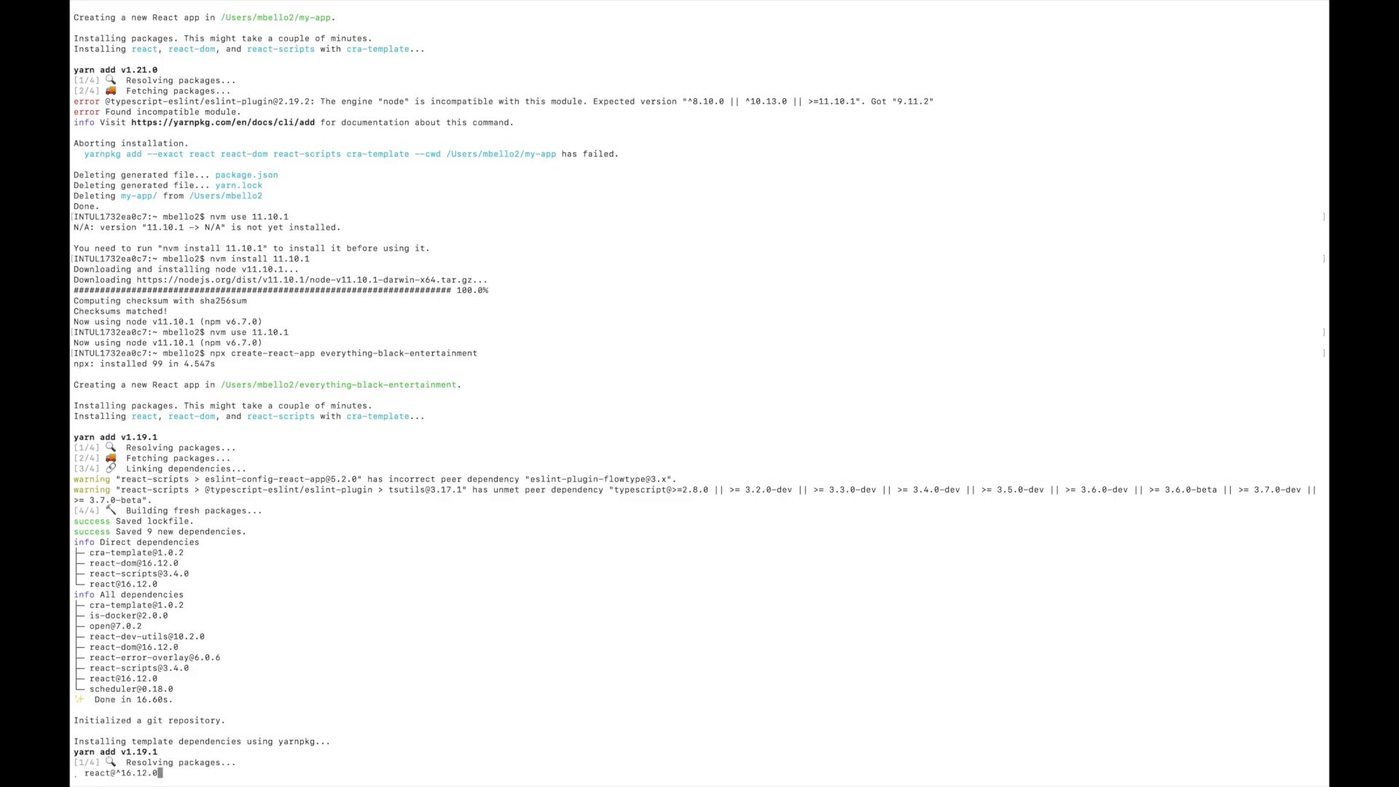
scroll("down", 3)
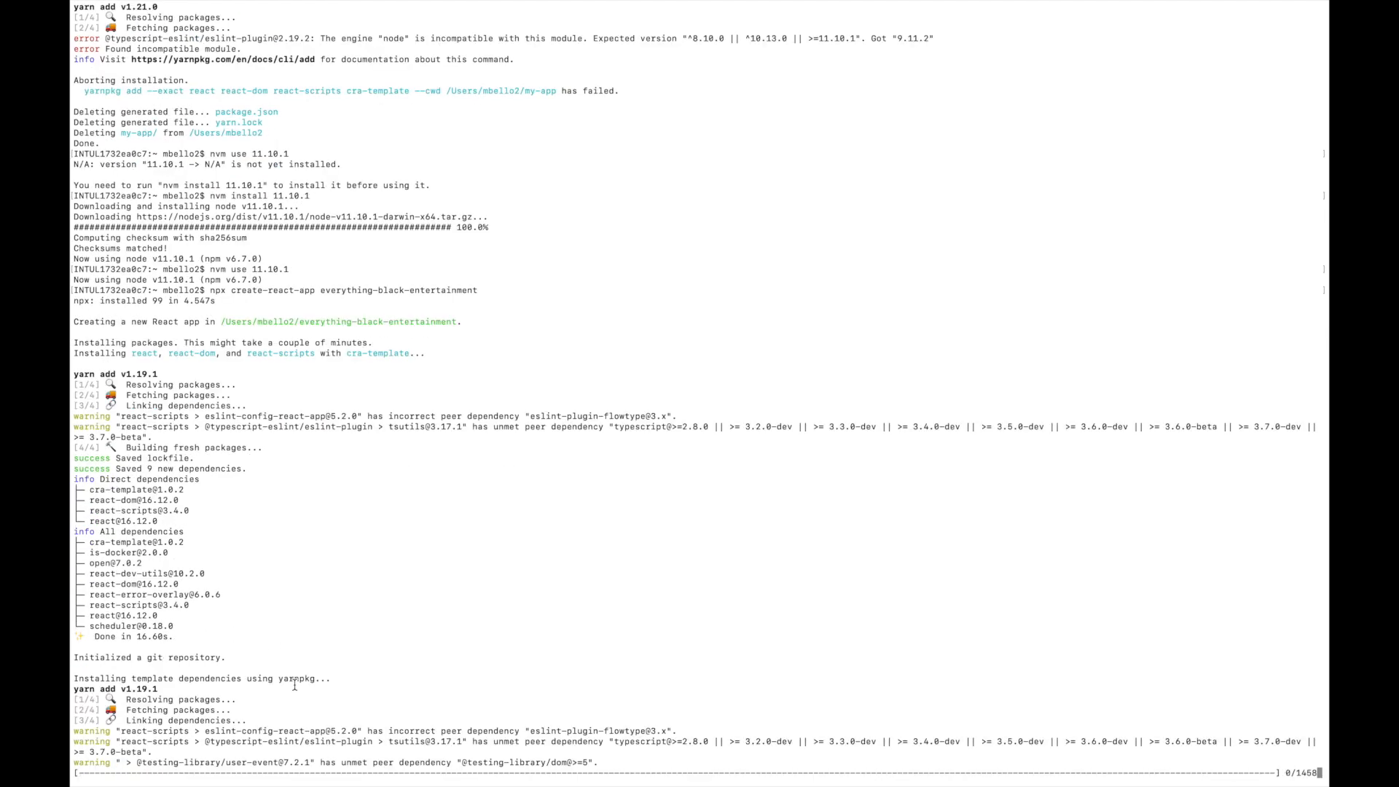
scroll("down", 3)
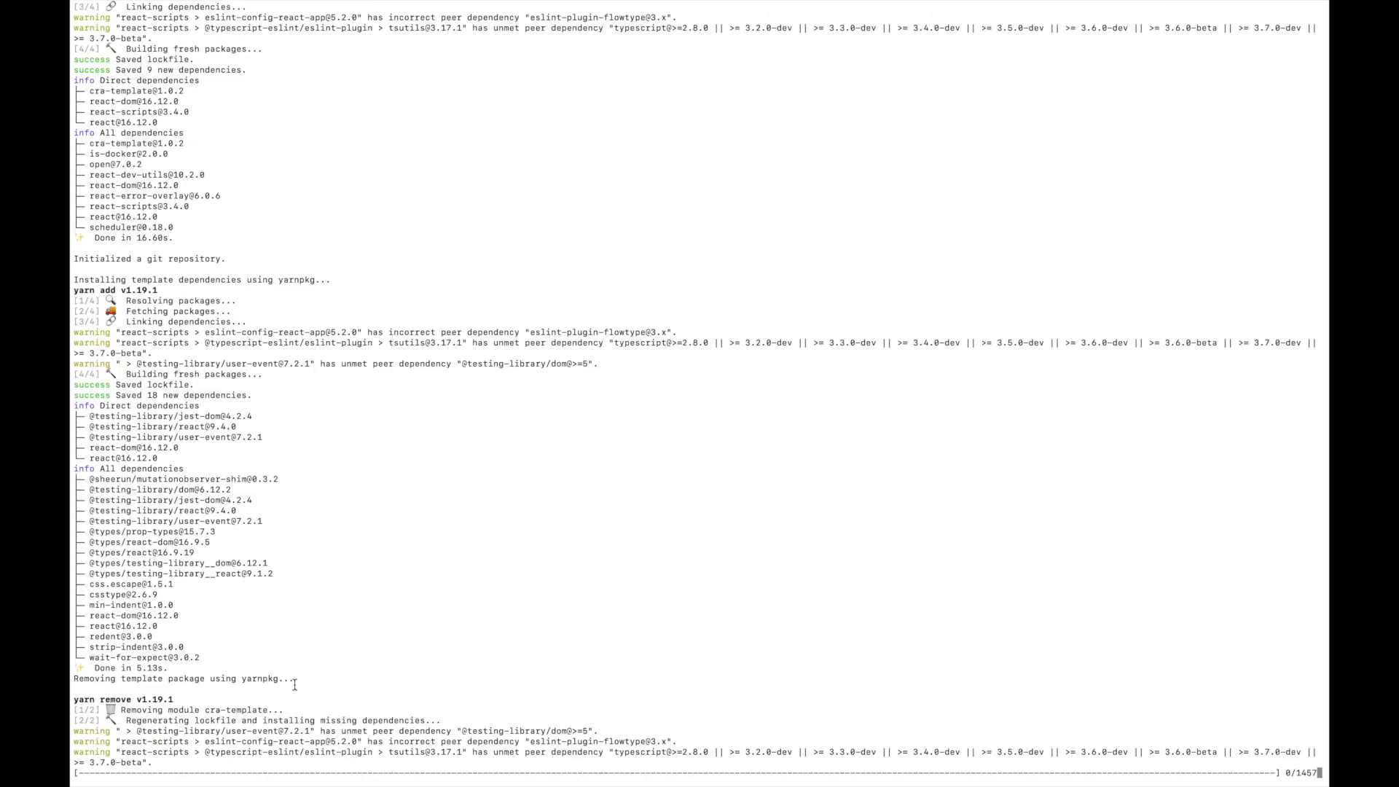
scroll("down", 3)
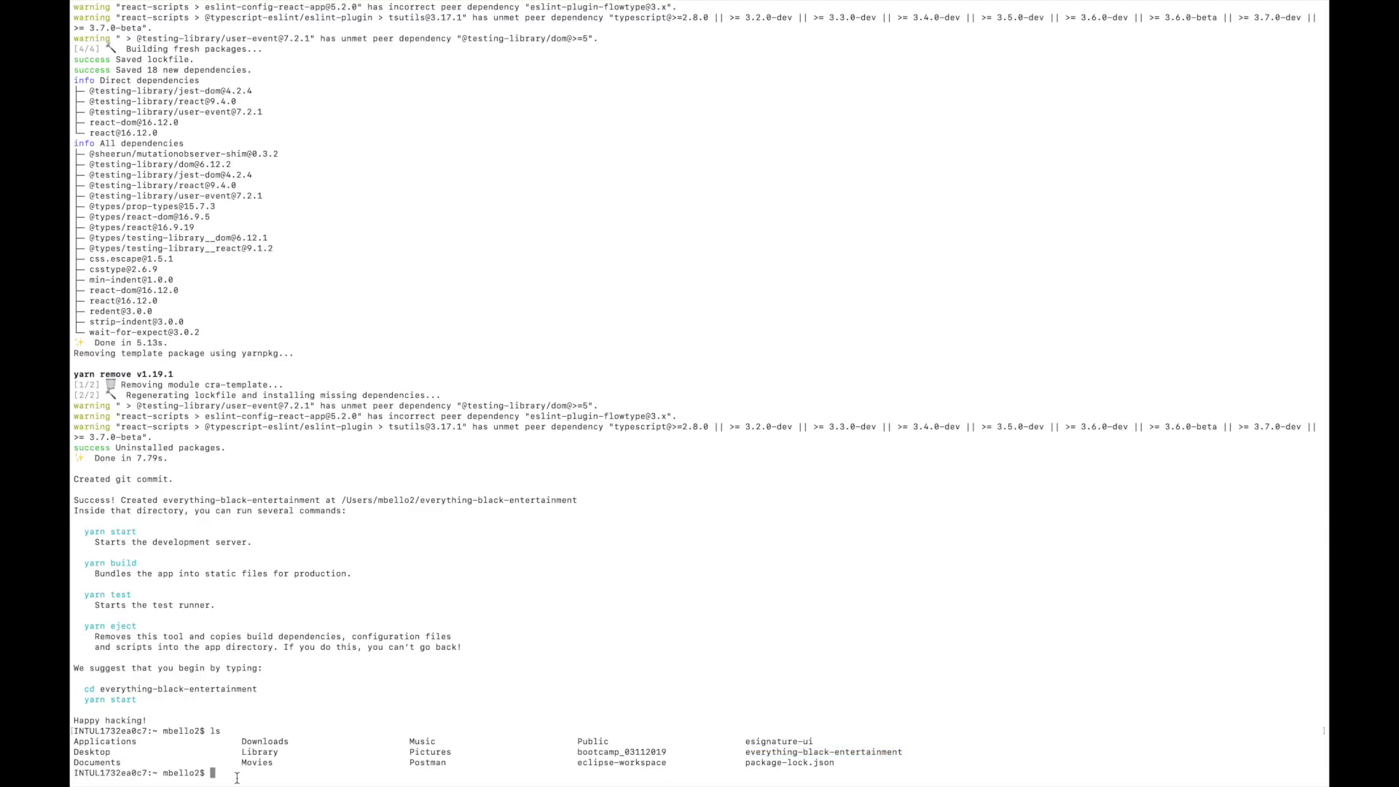
type("cd everything-bl")
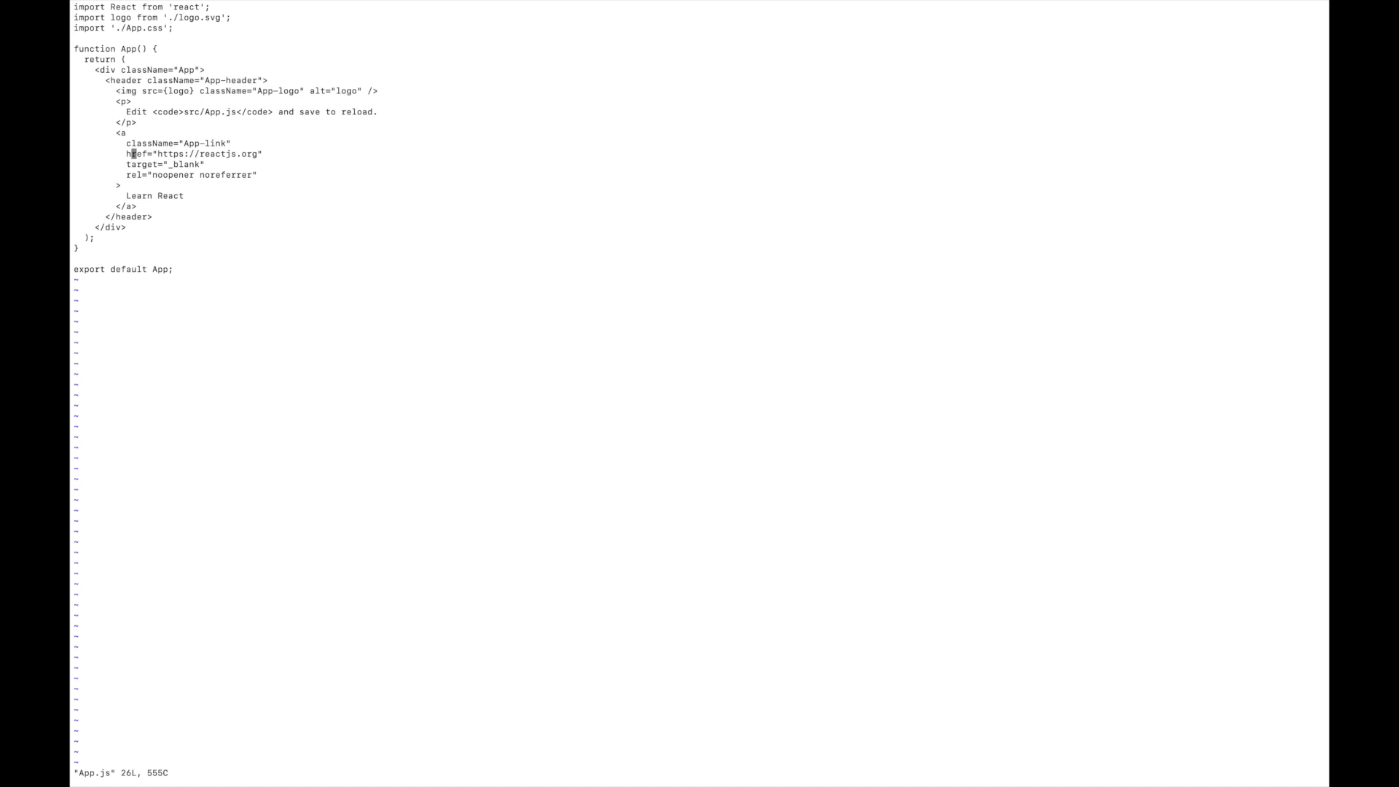
mouse_move(166, 195)
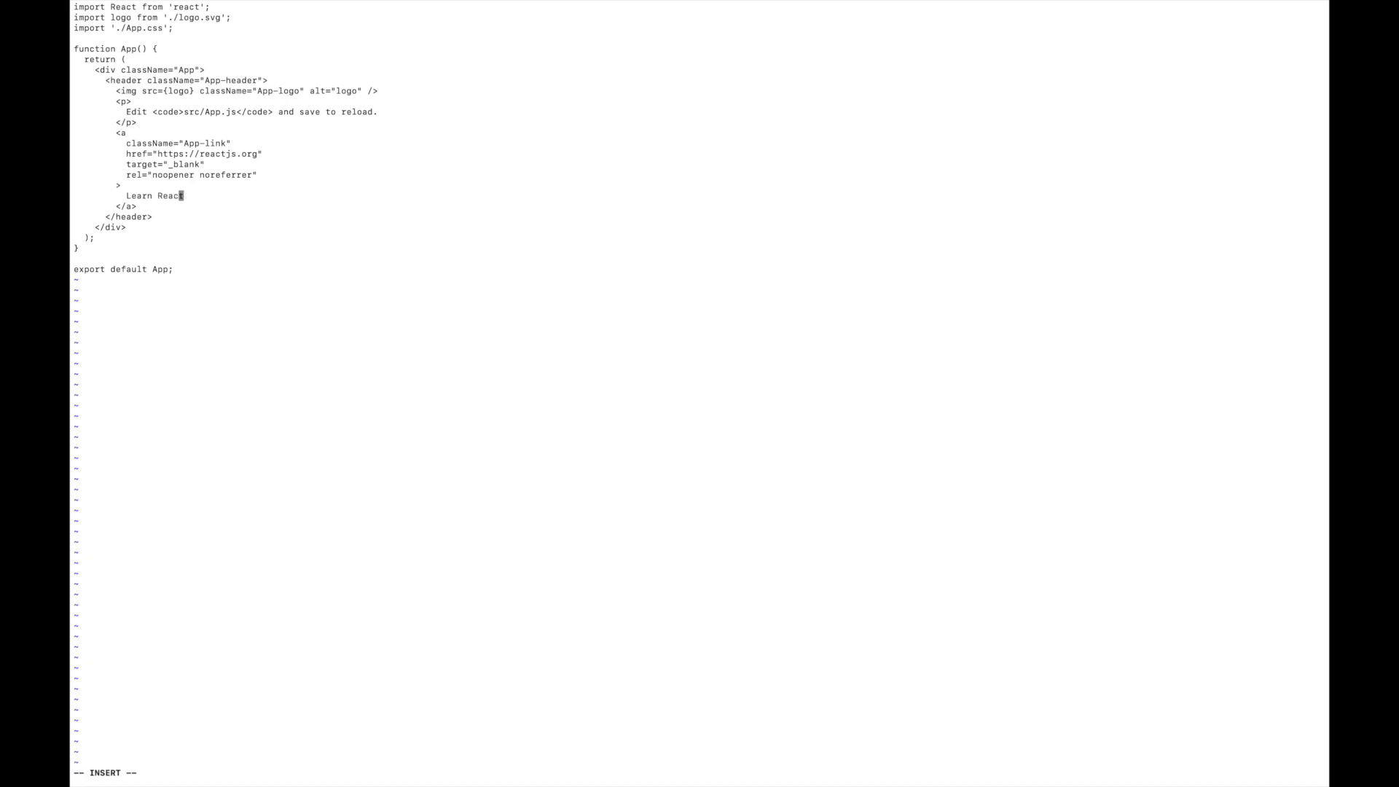
Step: Append "with Maya Bello and Sturdy Code" after the Learn React link text in App.js
type("wi")
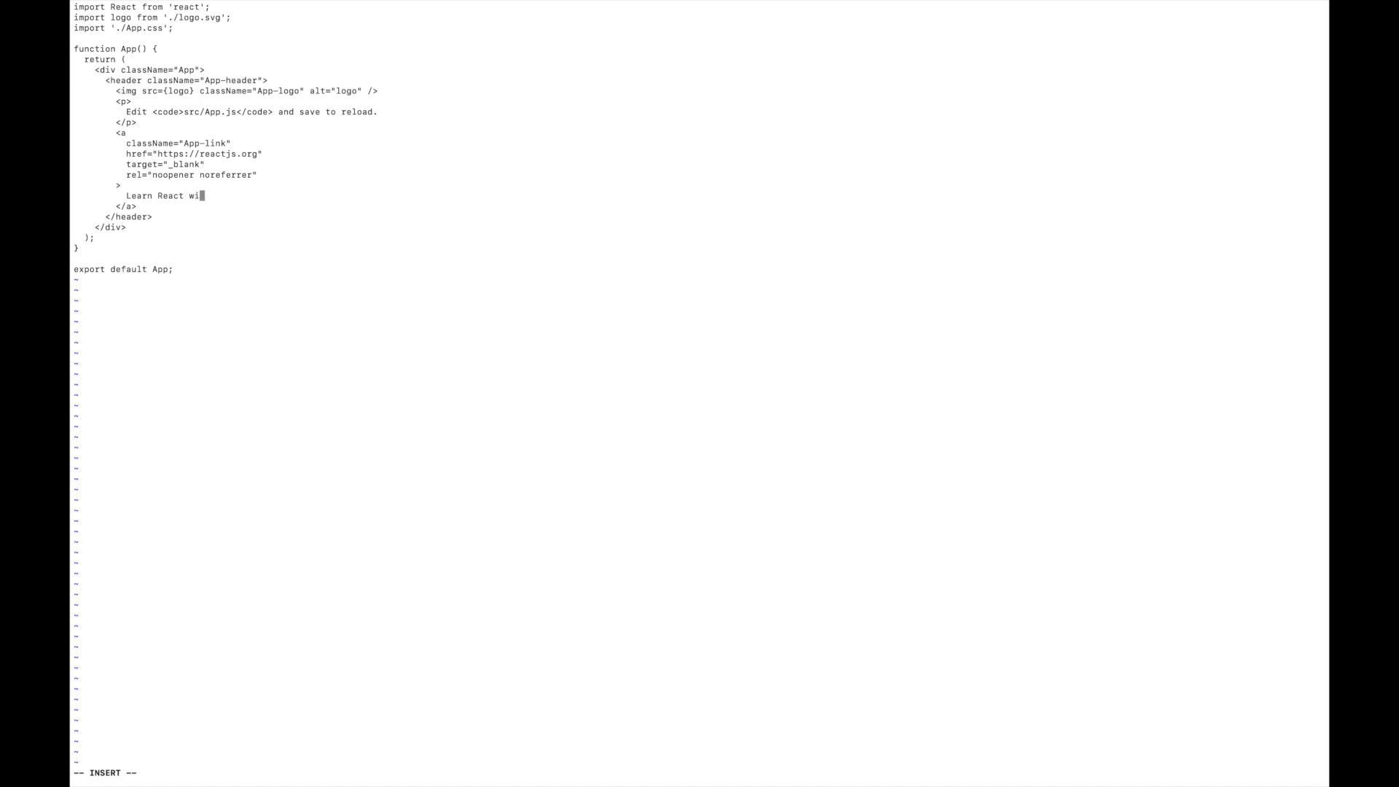
type("th Maya B")
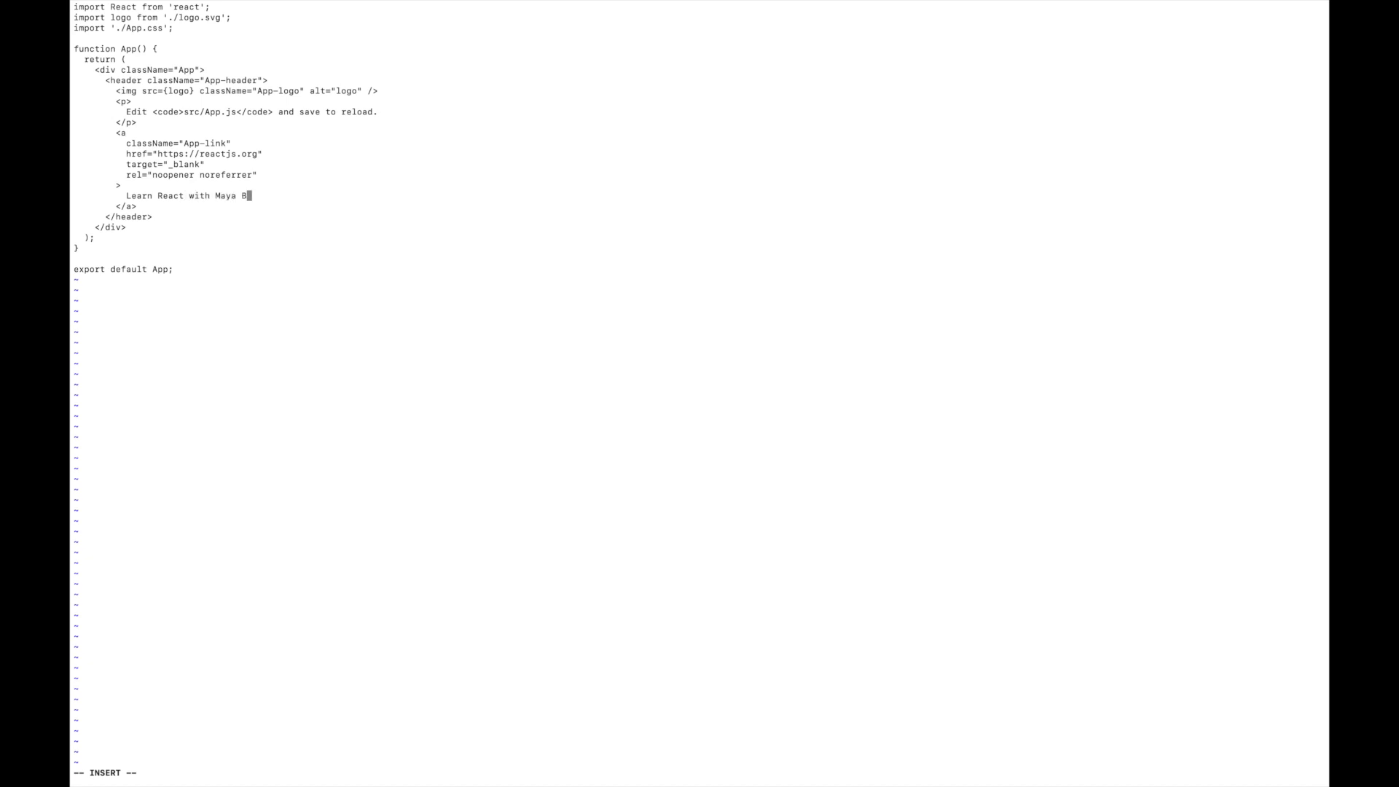
type("ello and")
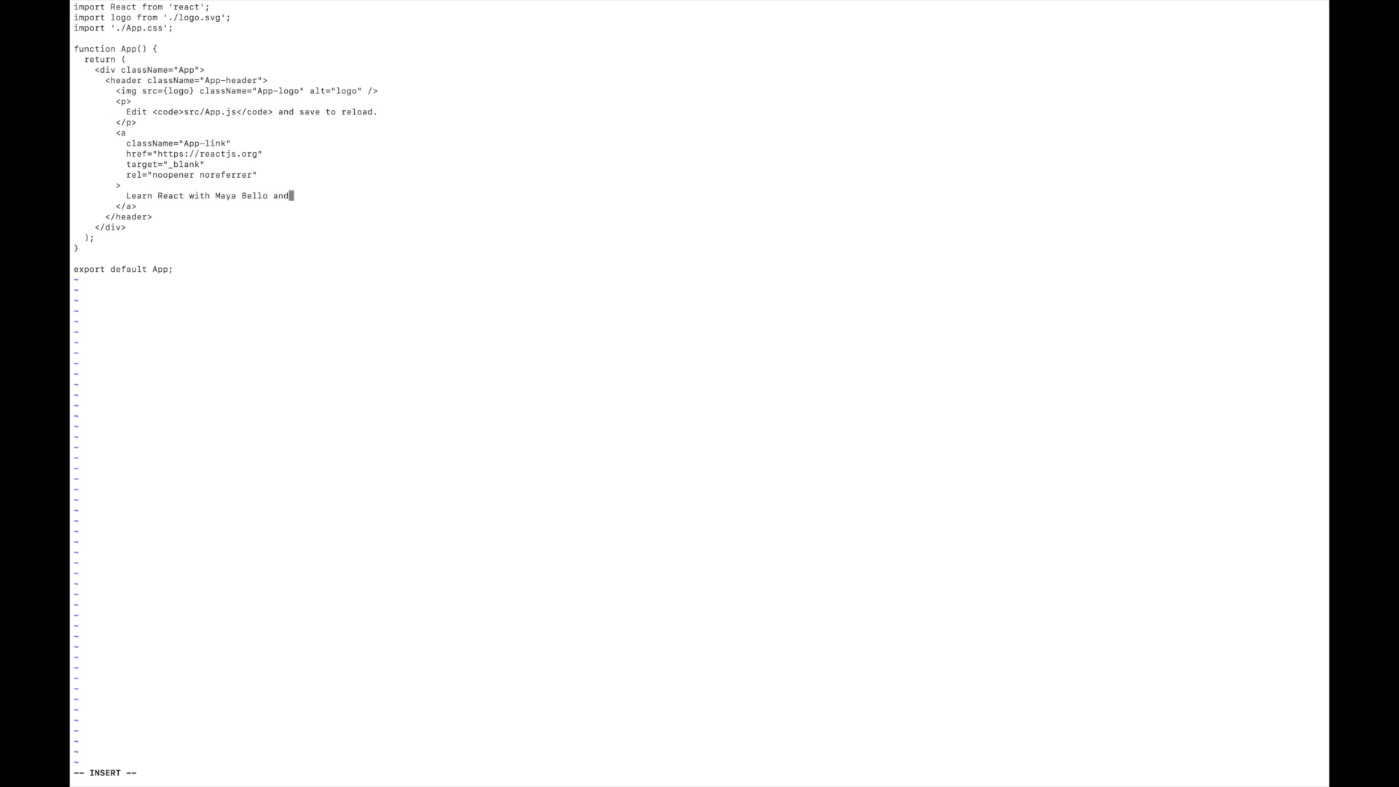
type("Sturdy Co")
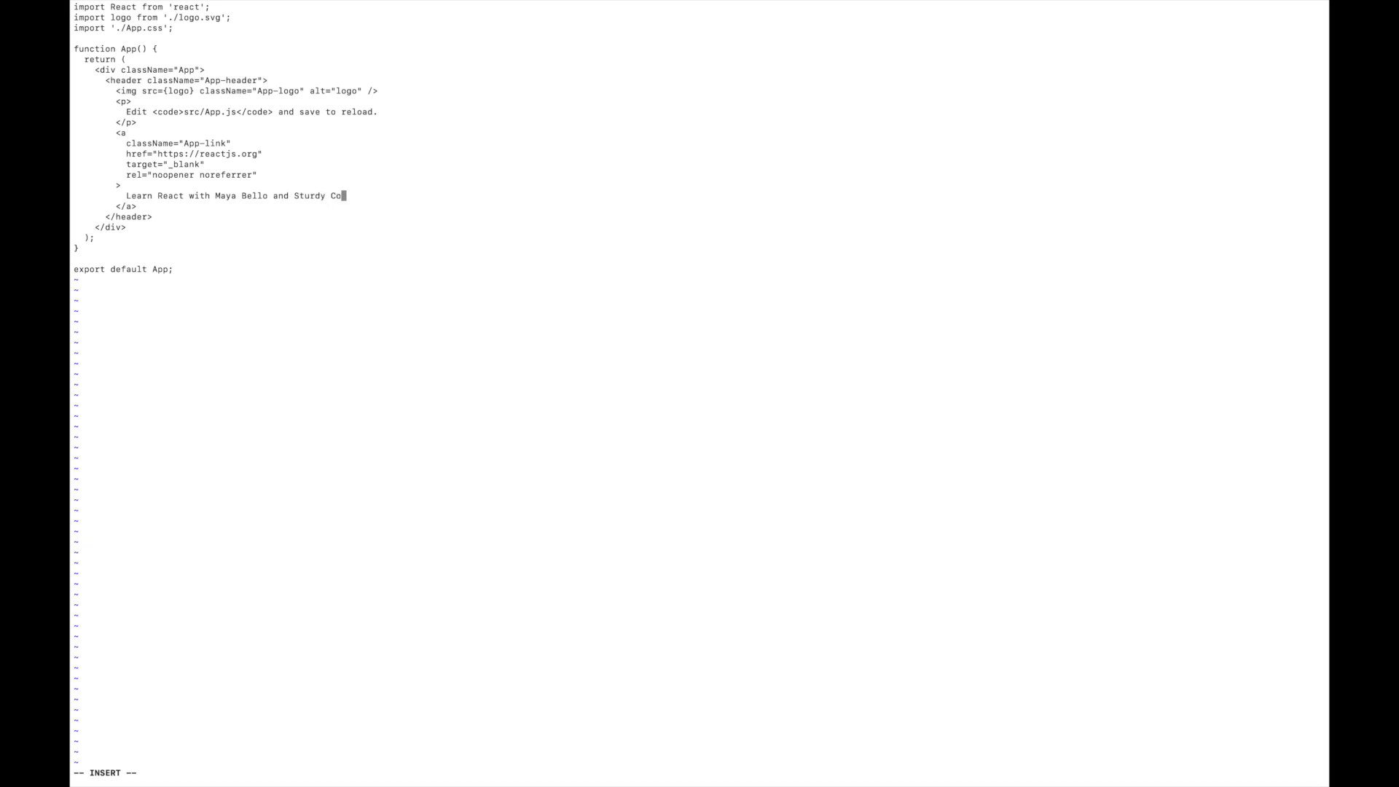
type("de")
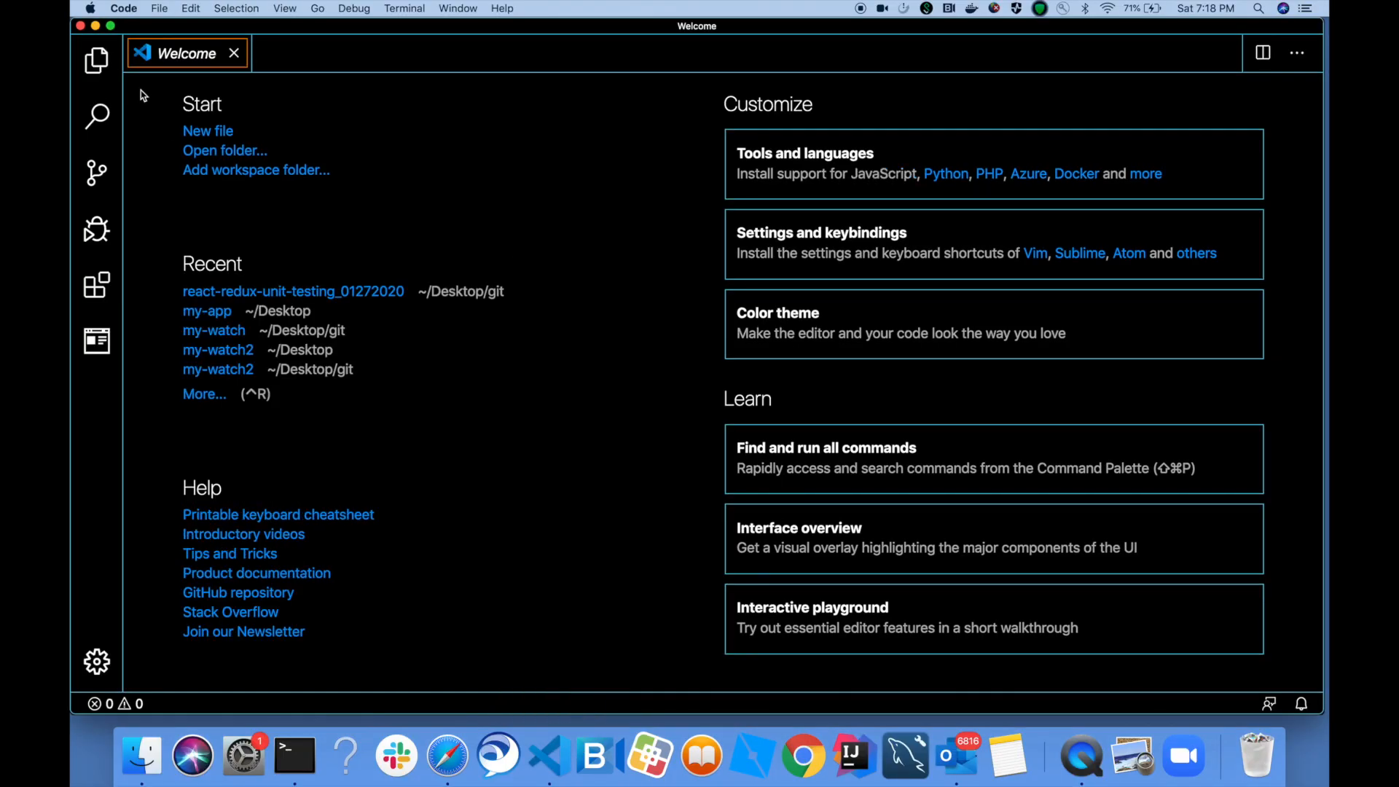
Step: Open the everything-black-entertainment folder from the home directory as the VS Code project
left_click(159, 9)
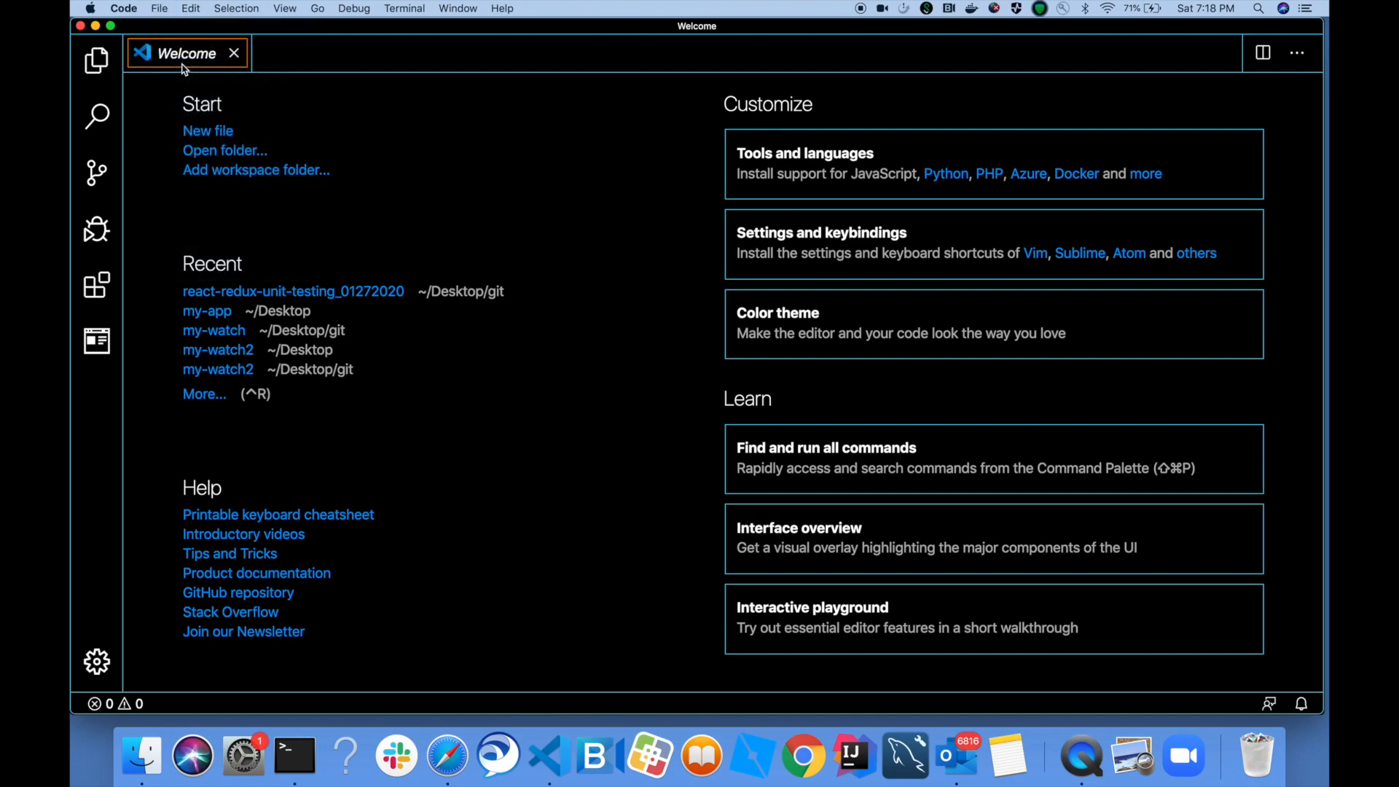
left_click(224, 150)
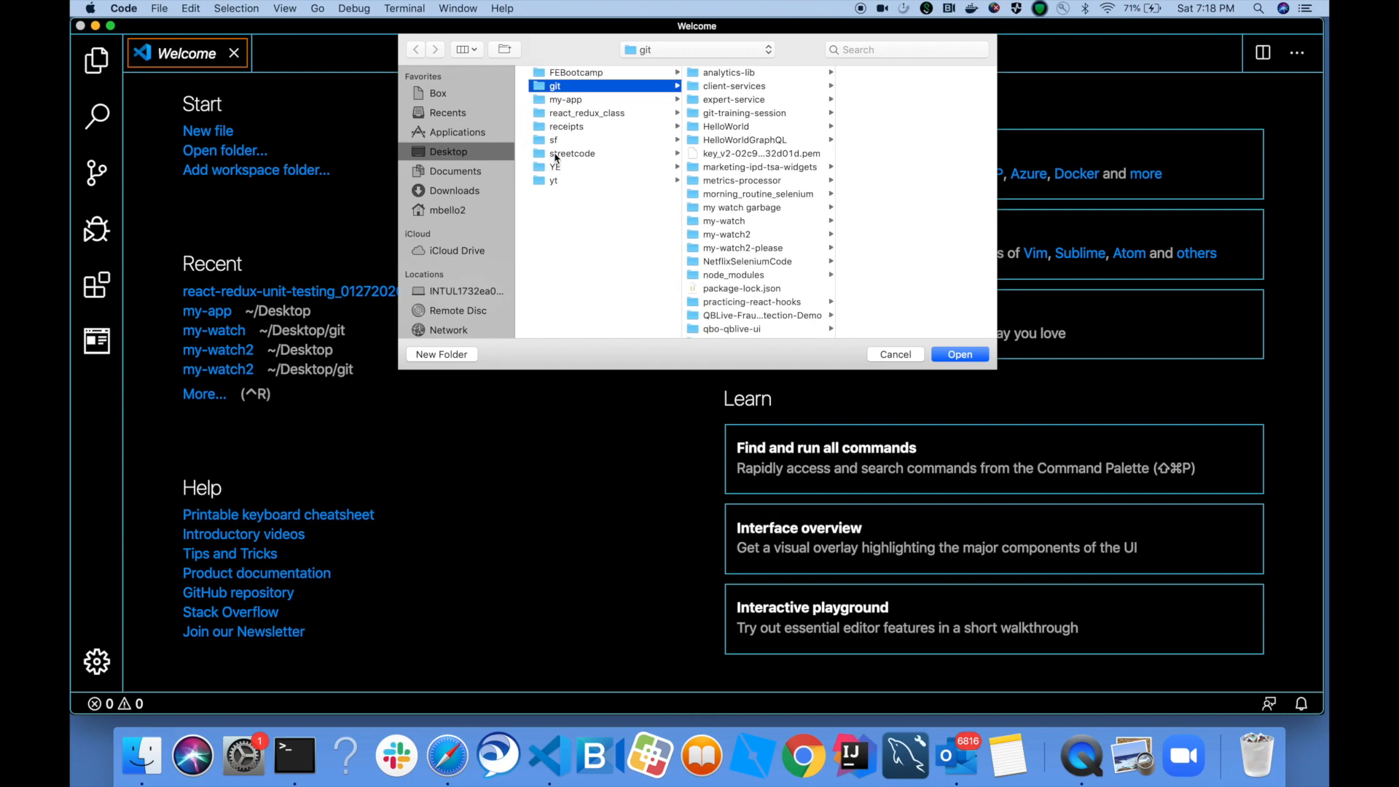
left_click(447, 210)
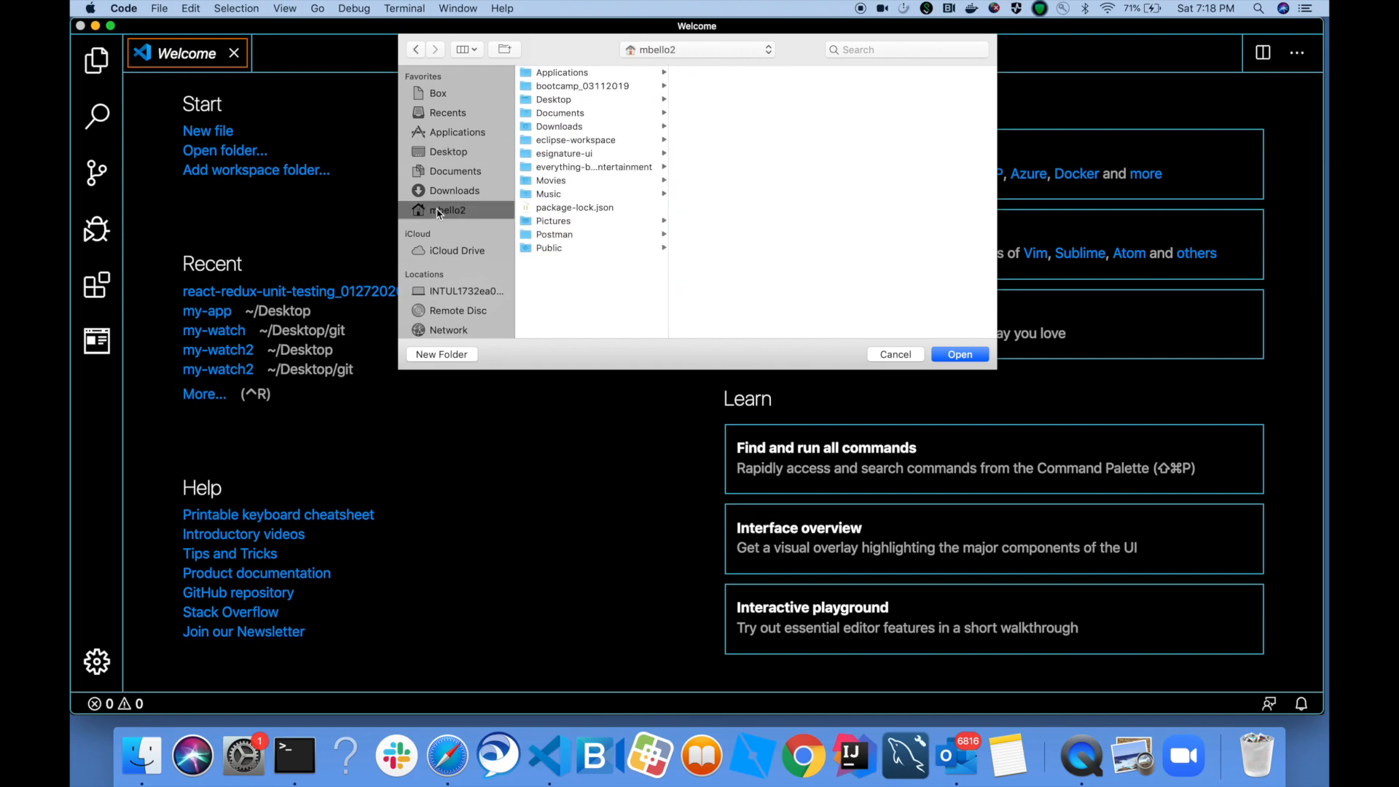
mouse_move(571, 117)
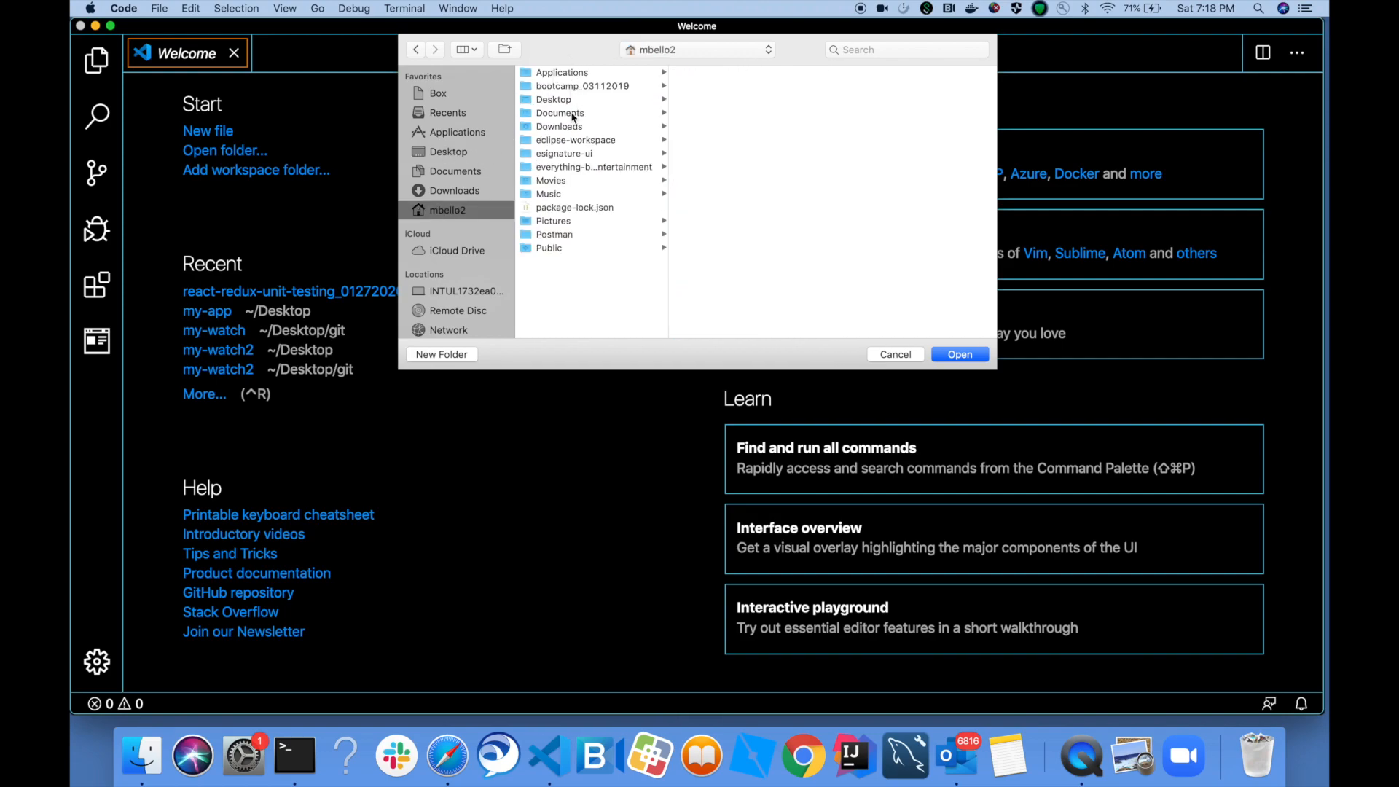
left_click(595, 166)
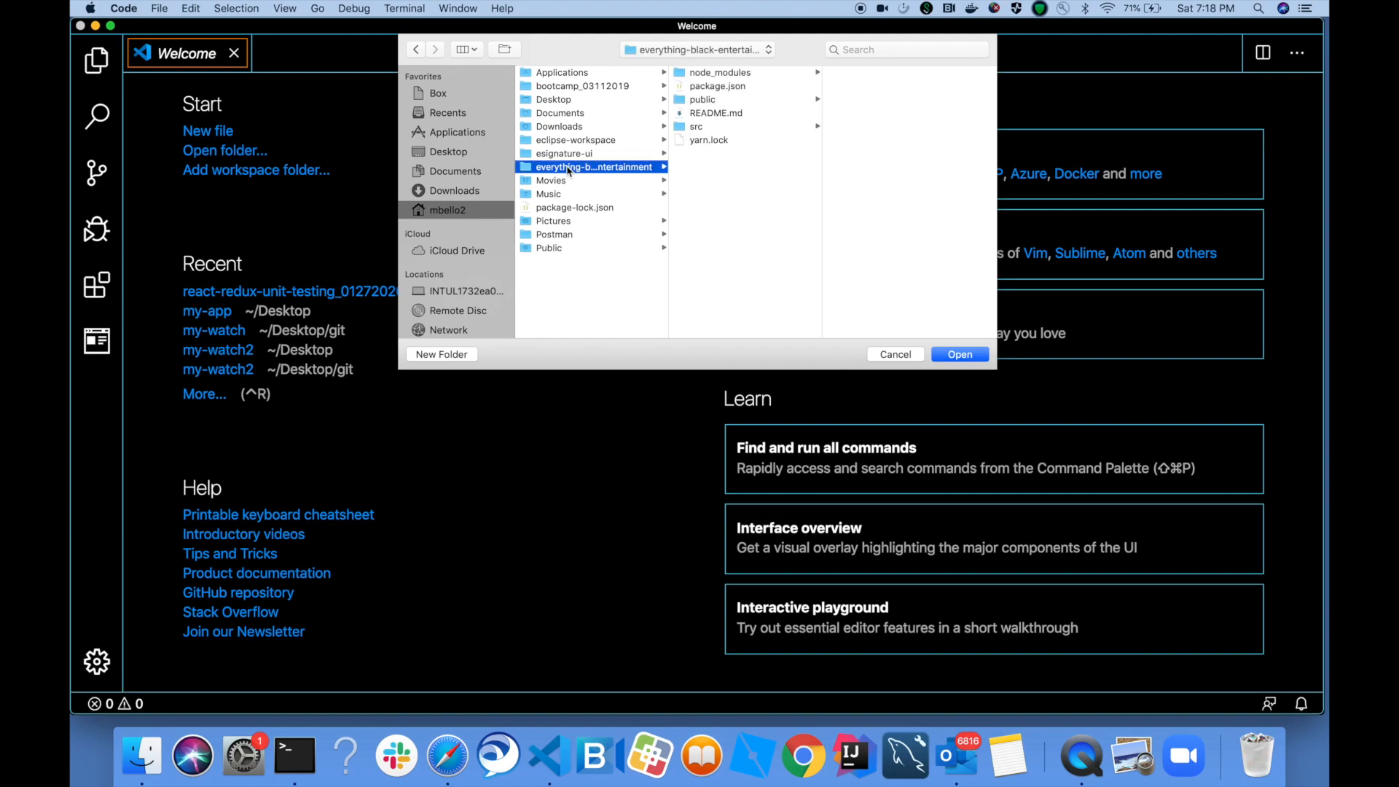
mouse_move(718, 188)
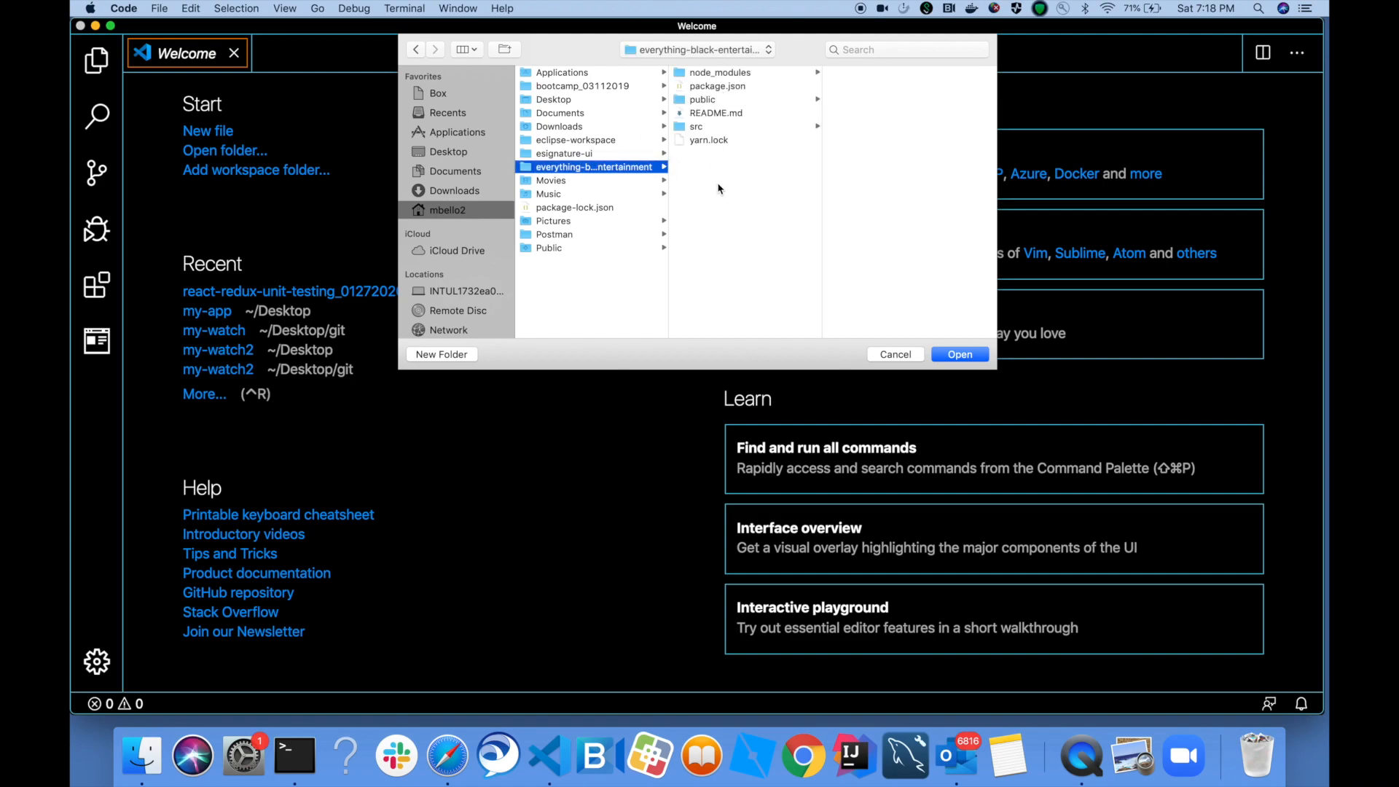
left_click(959, 354)
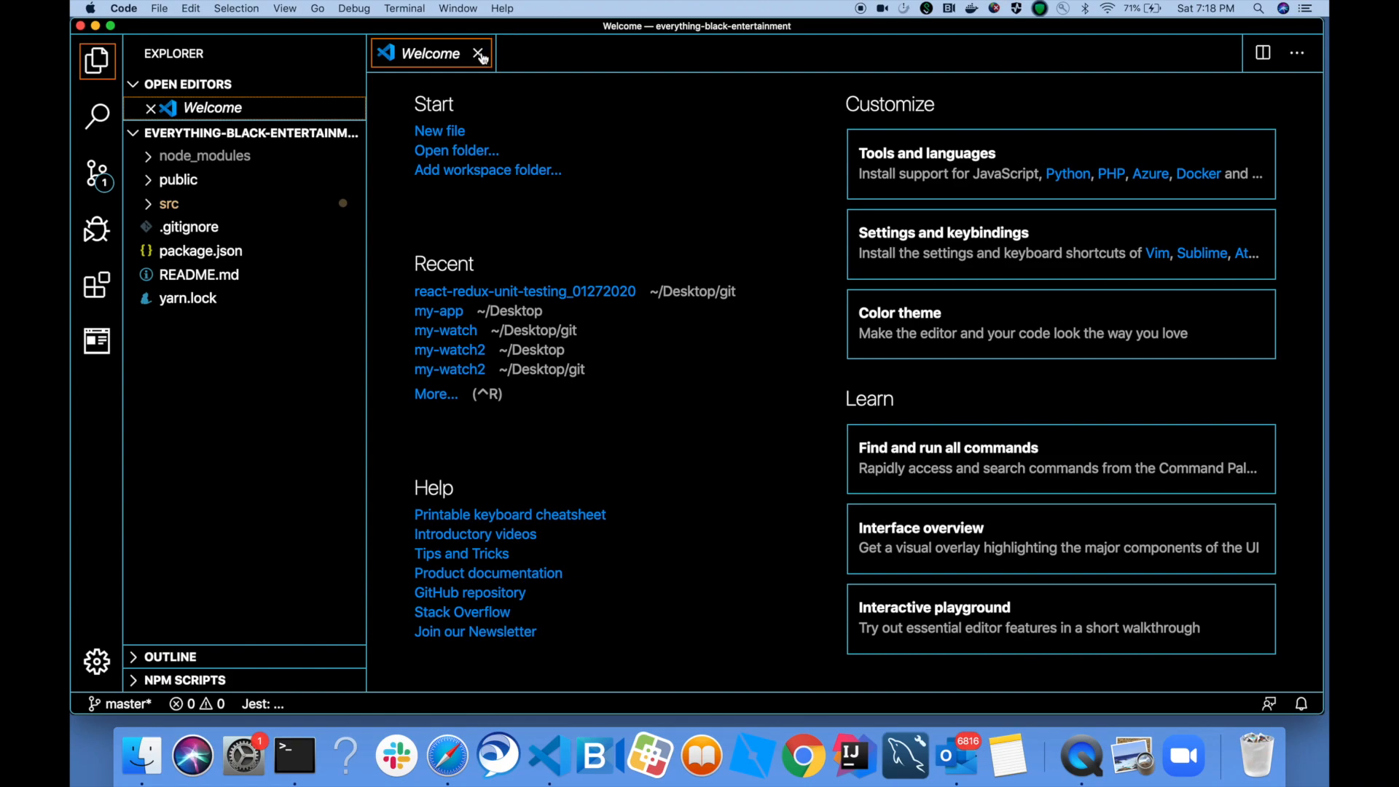
Step: Close the Welcome page and open src/App.js showing the updated Learn React link text
left_click(478, 54)
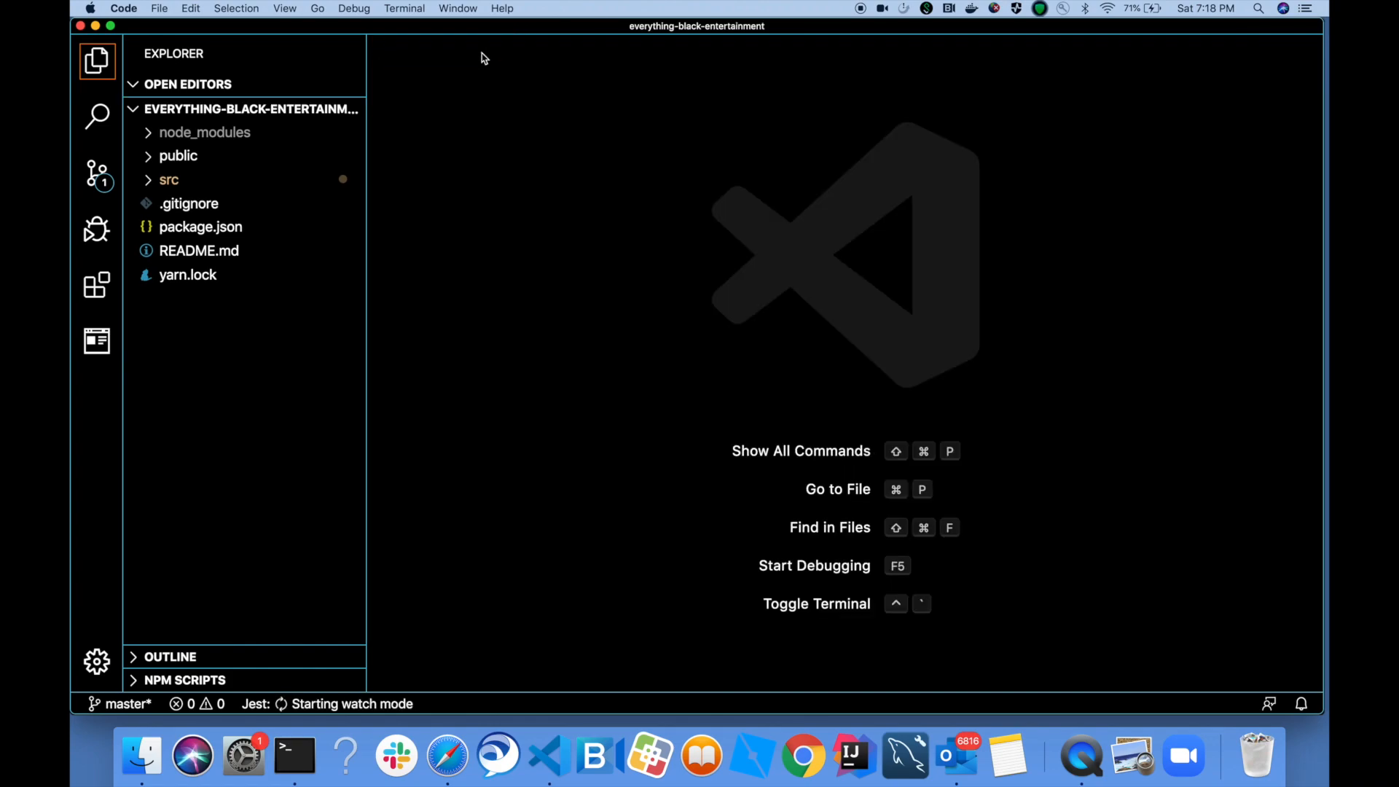
left_click(169, 180)
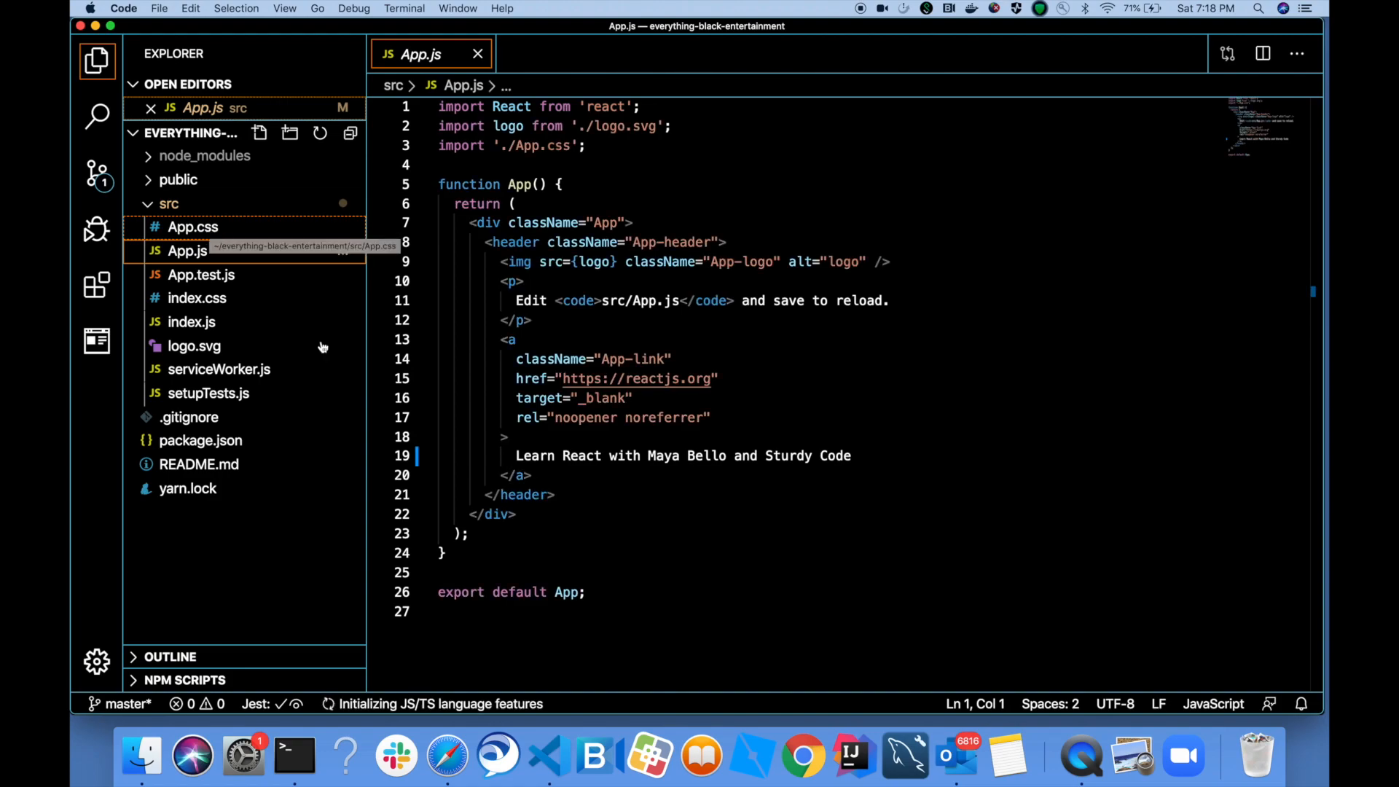
double_click(796, 455)
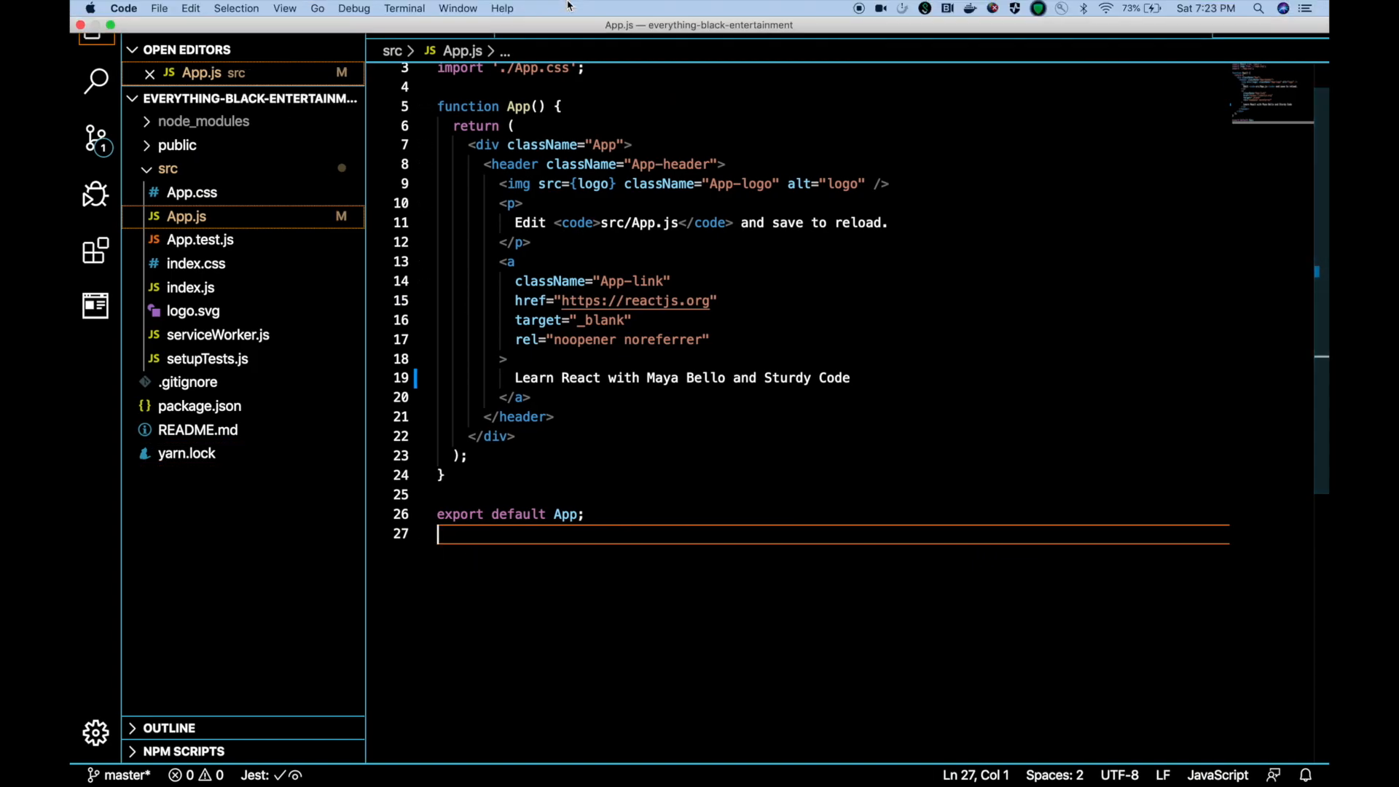
Step: Start an integrated terminal, confirm the project path with pwd, and enter npm start
left_click(404, 9)
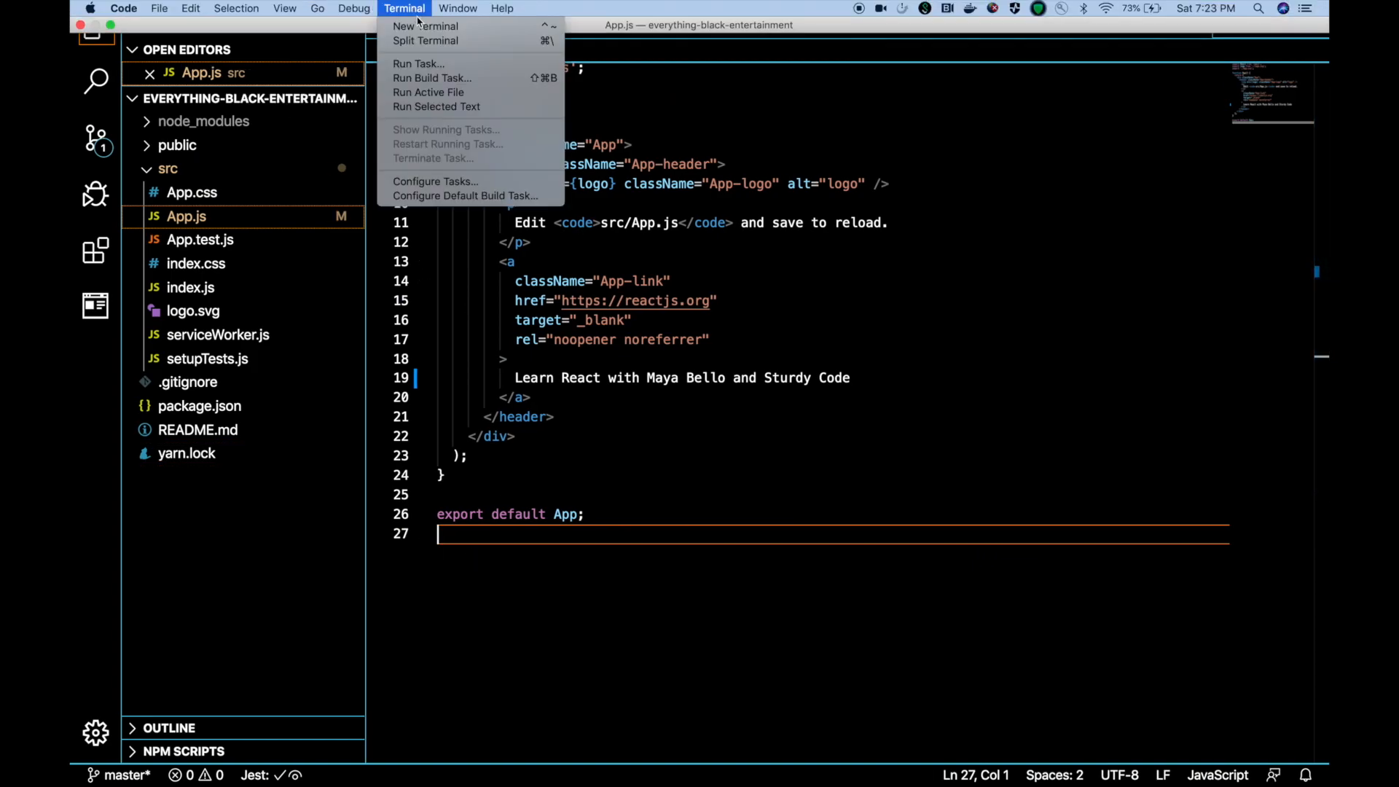
left_click(425, 26)
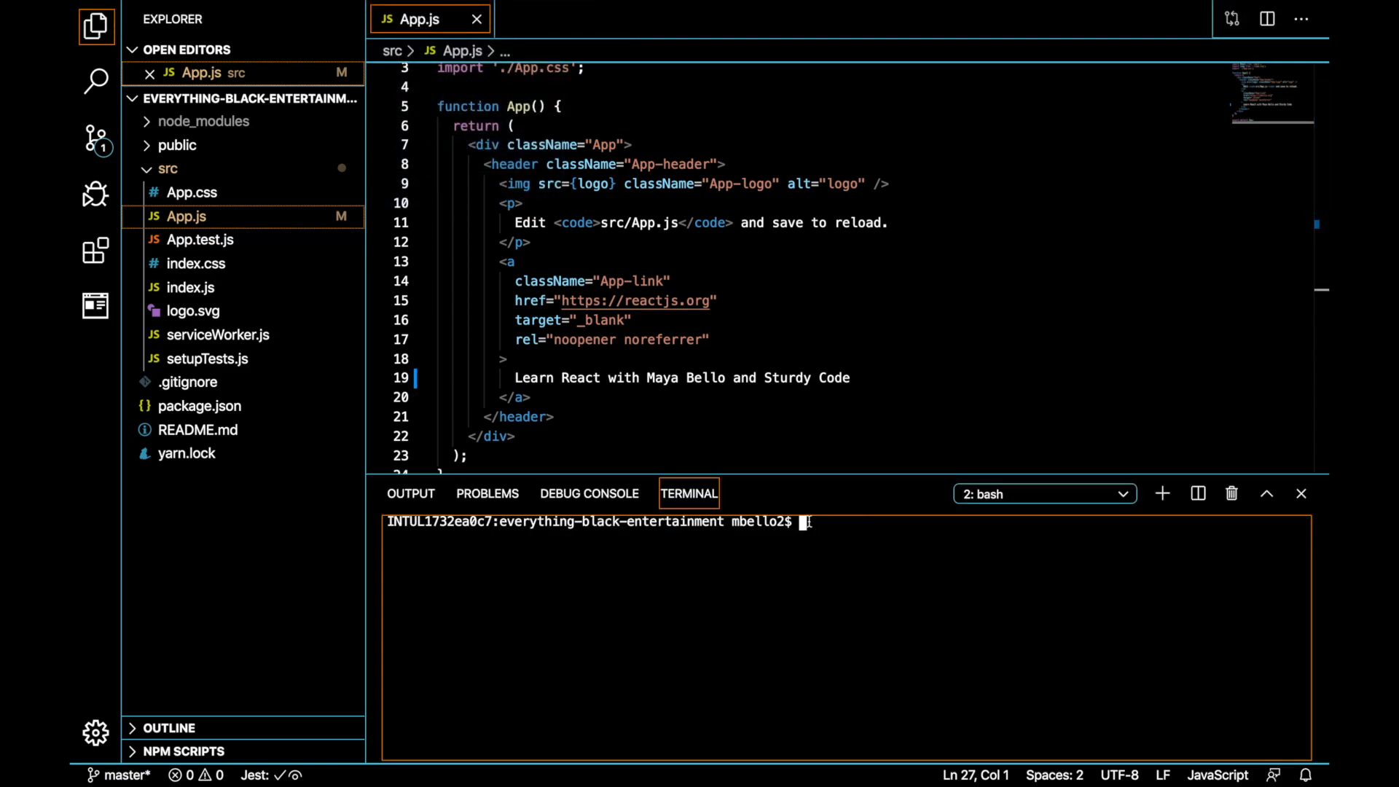
type("pwd")
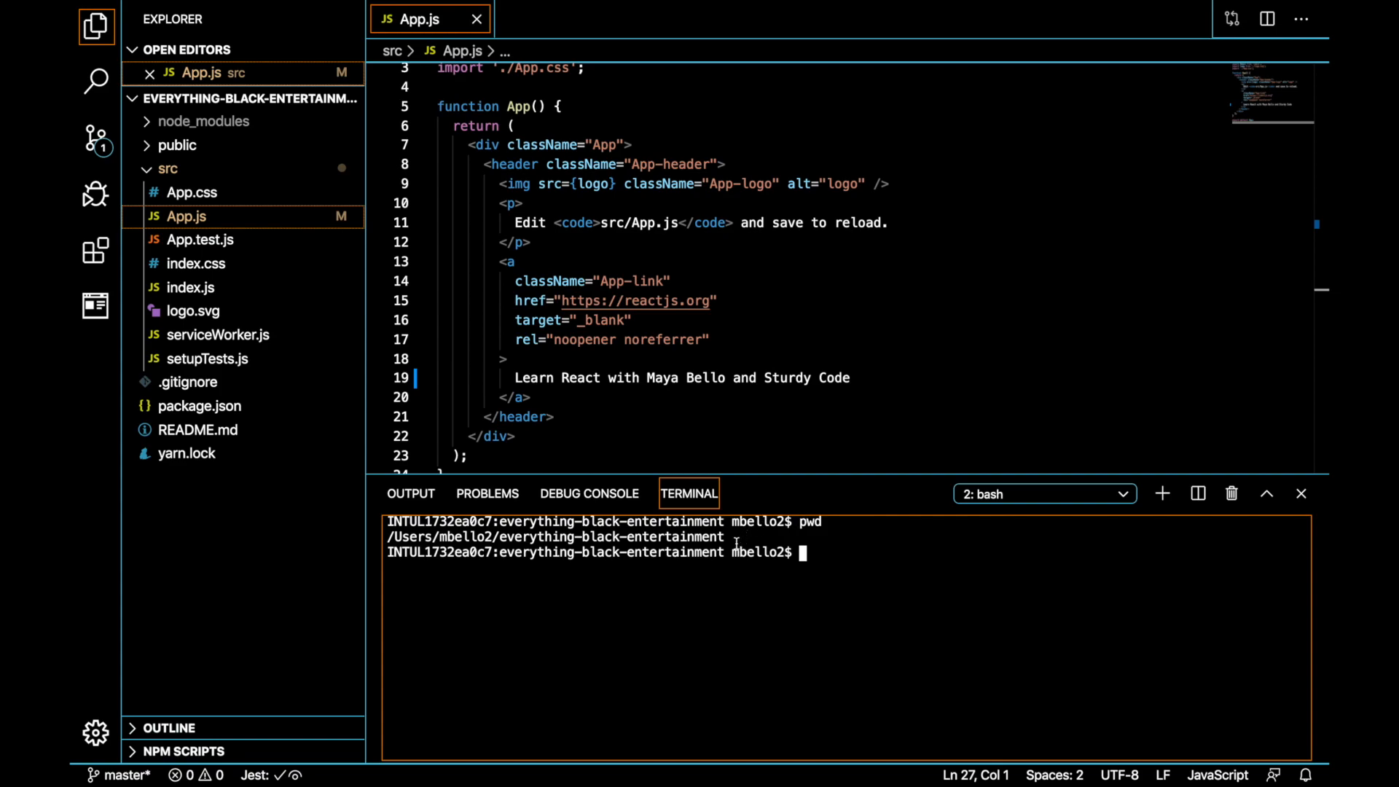
double_click(611, 537)
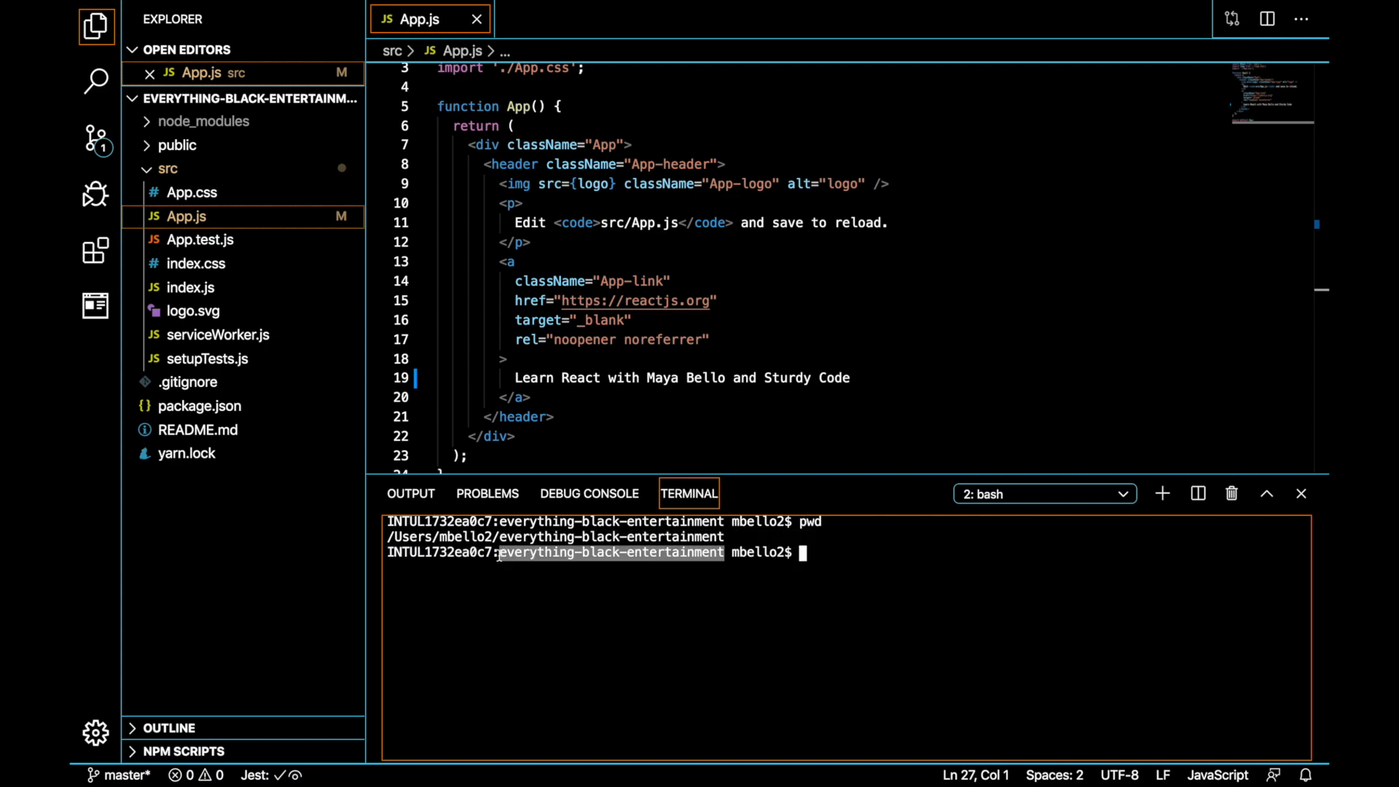
mouse_move(849, 551)
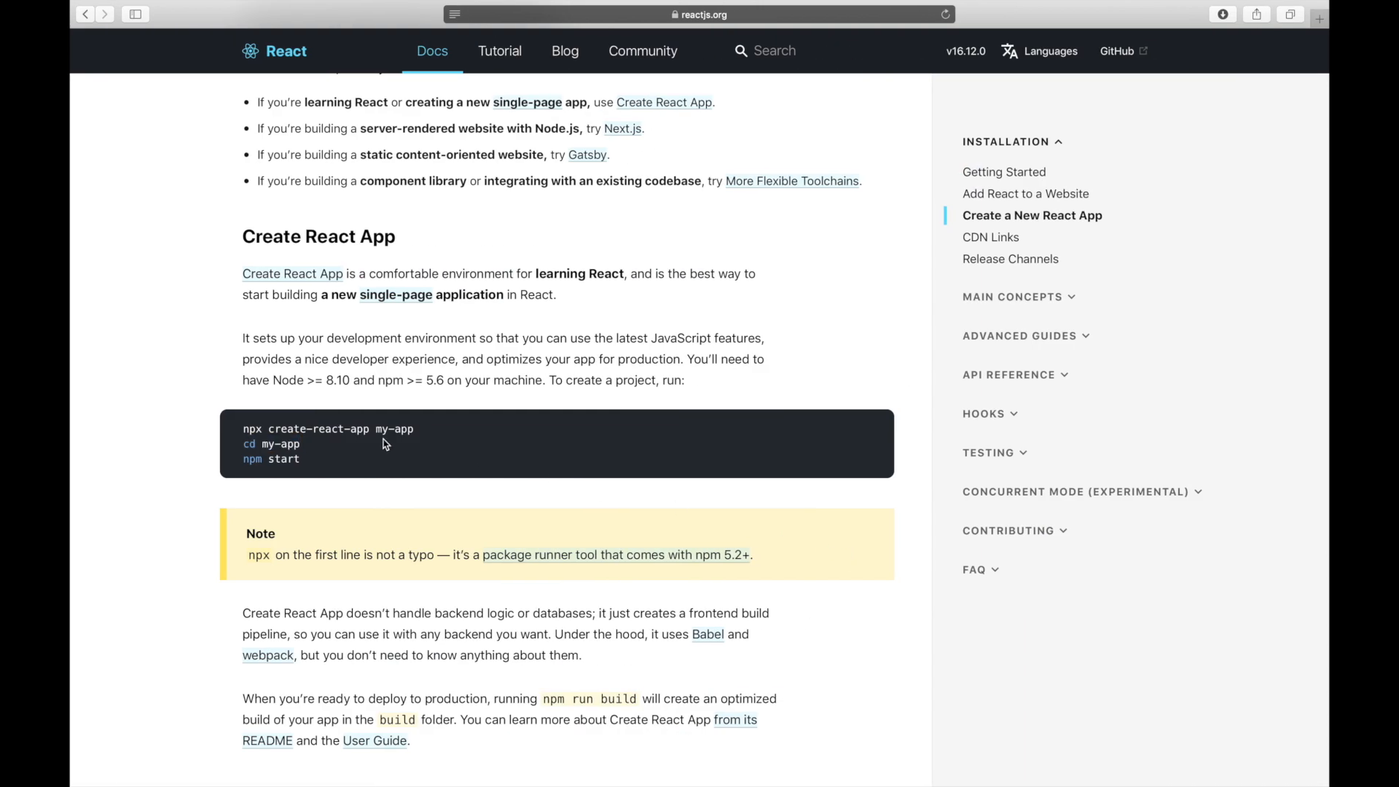
mouse_move(245, 462)
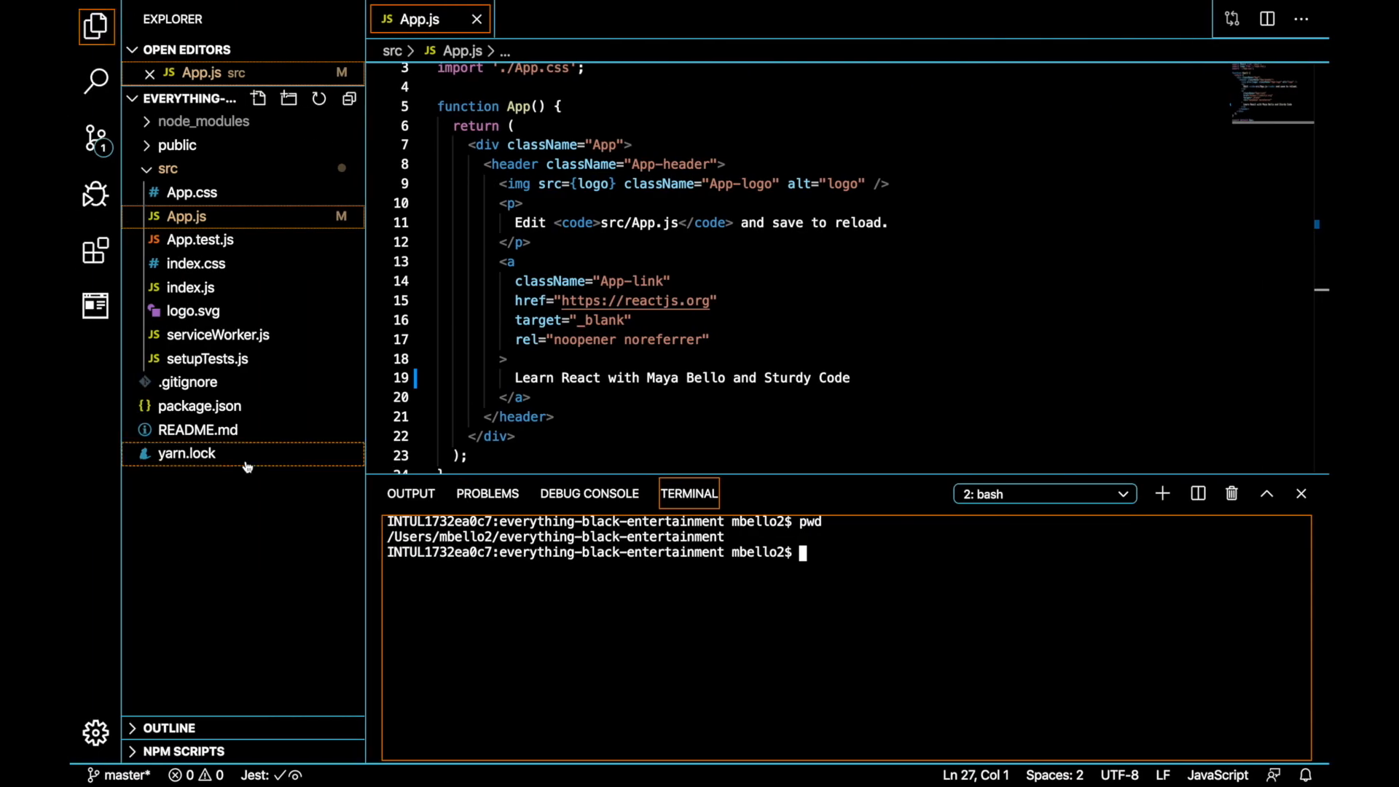
type("npm start")
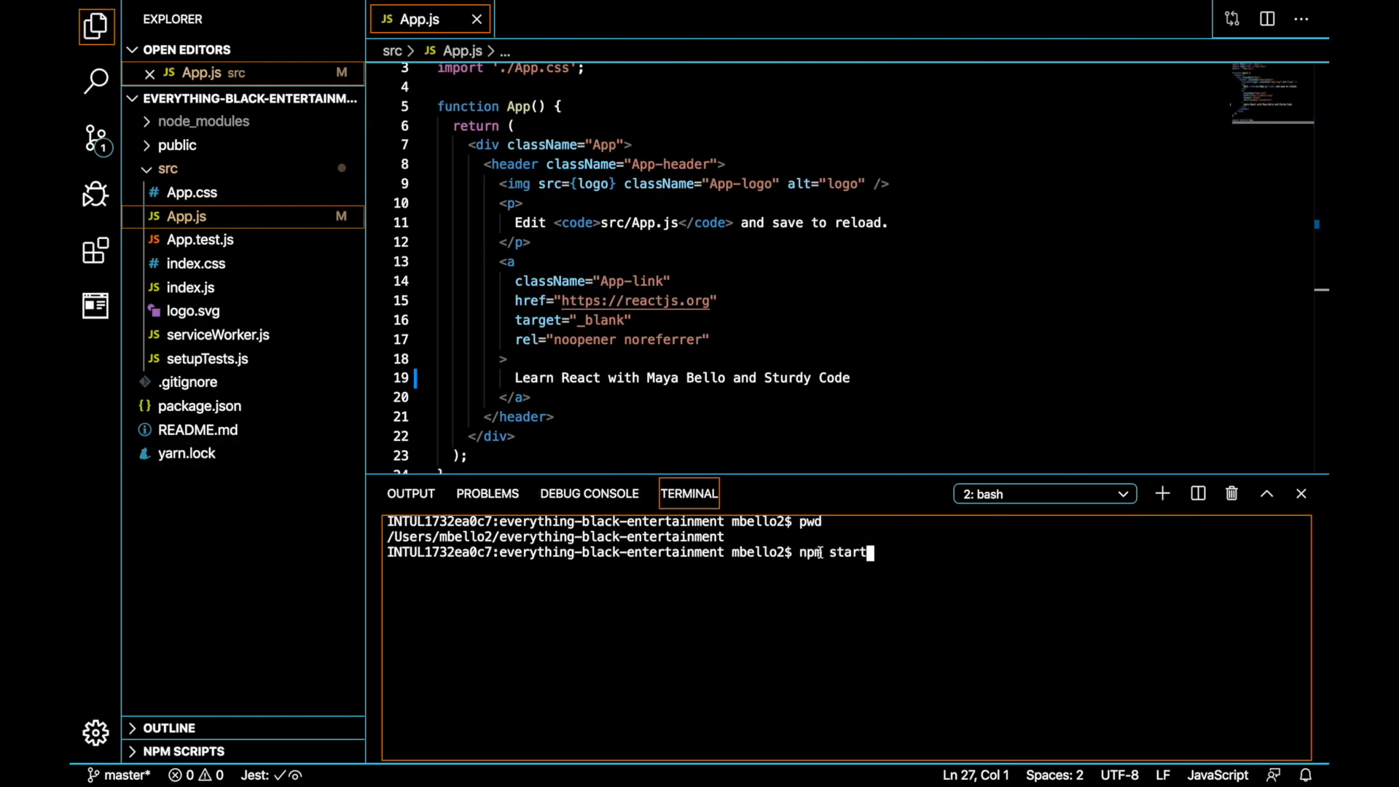
Step: Run npm start so the dev server serves the app at localhost:3000
key("Return")
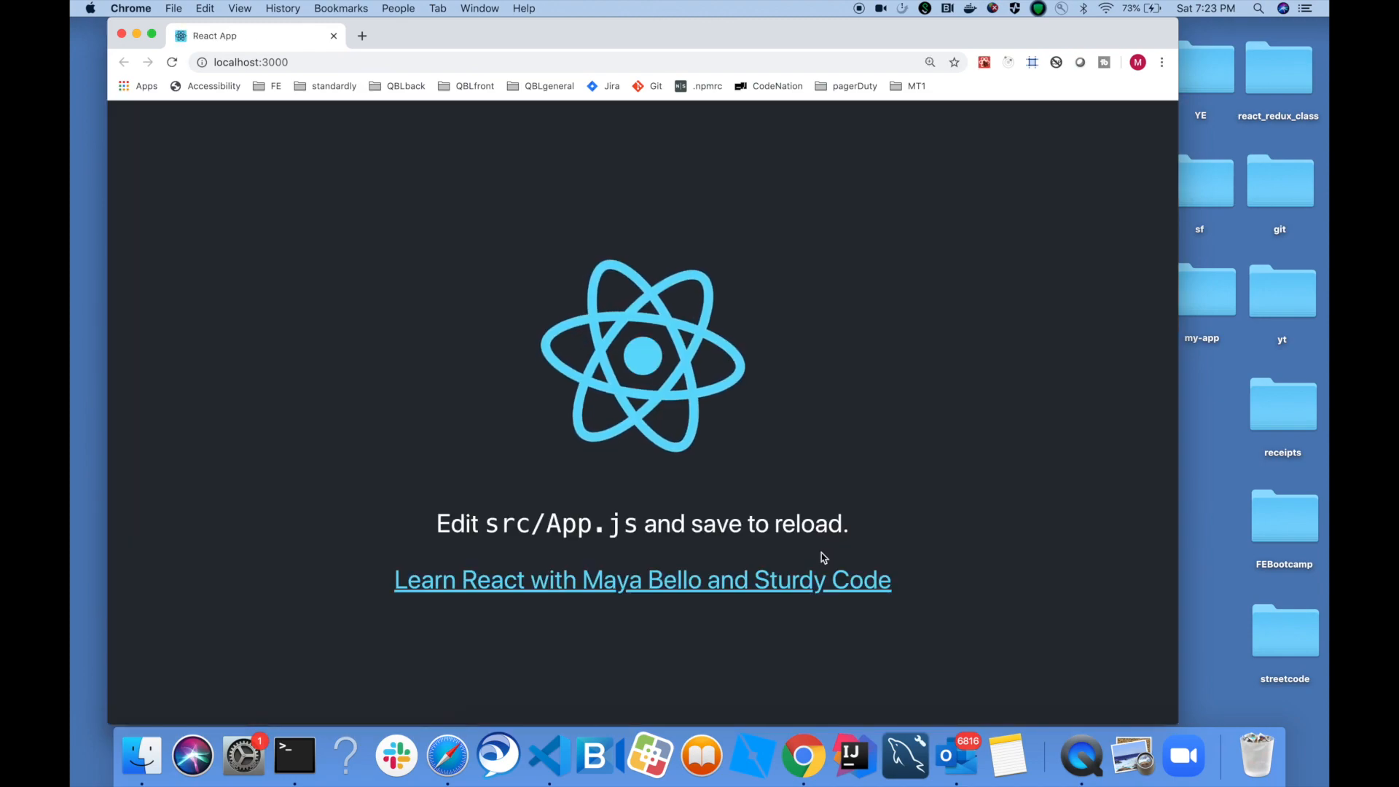
mouse_move(697, 419)
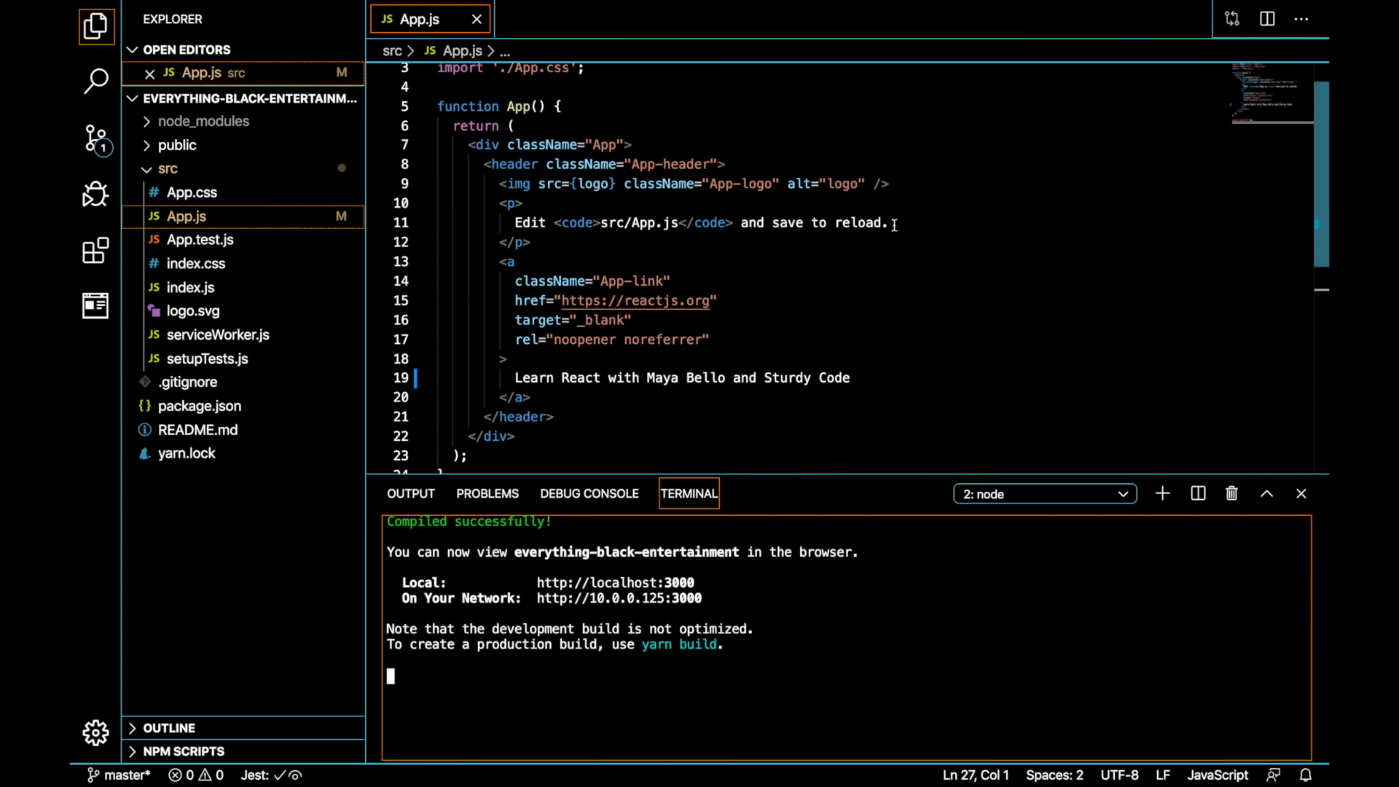
Step: Replace the line 11 paragraph text in App.js with "Hello World"
triple_click(706, 222)
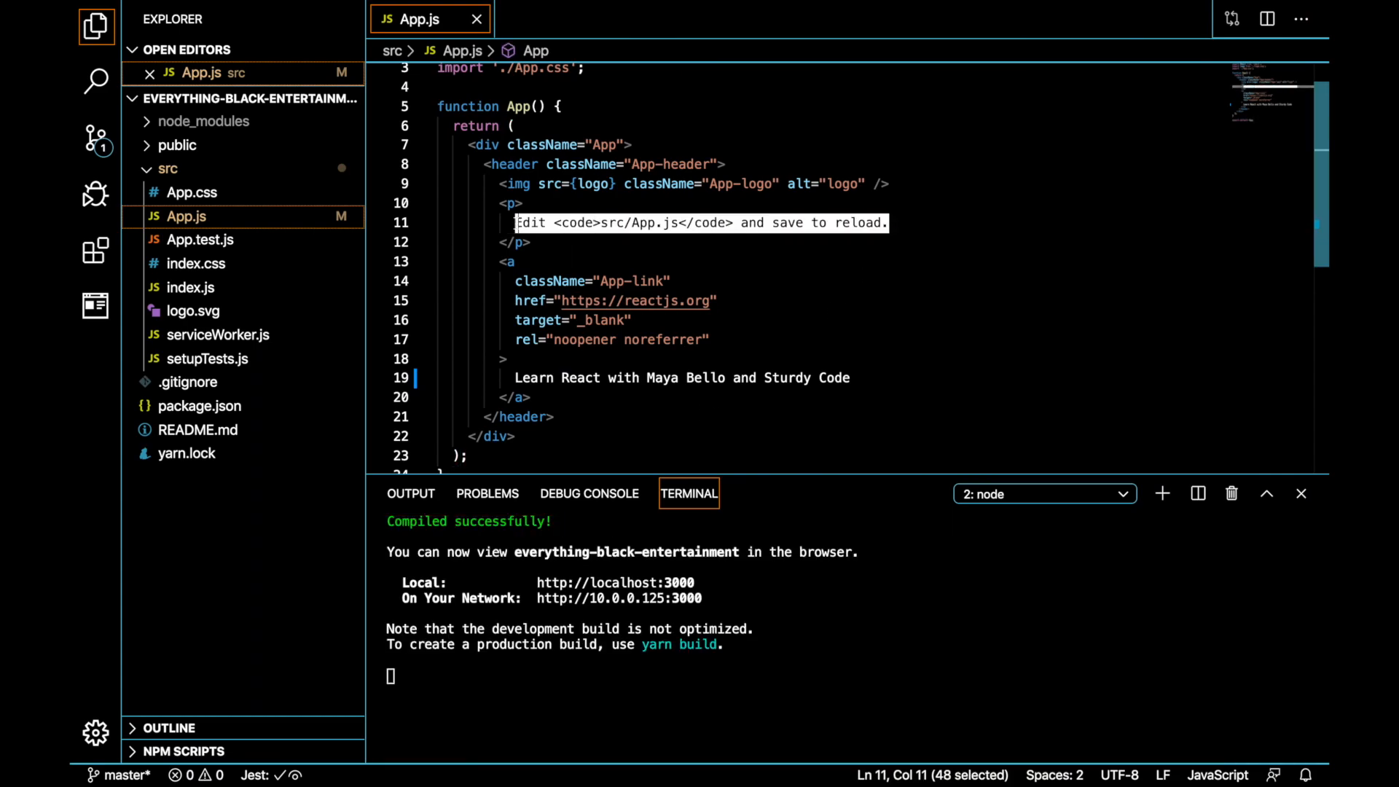
type("Hello")
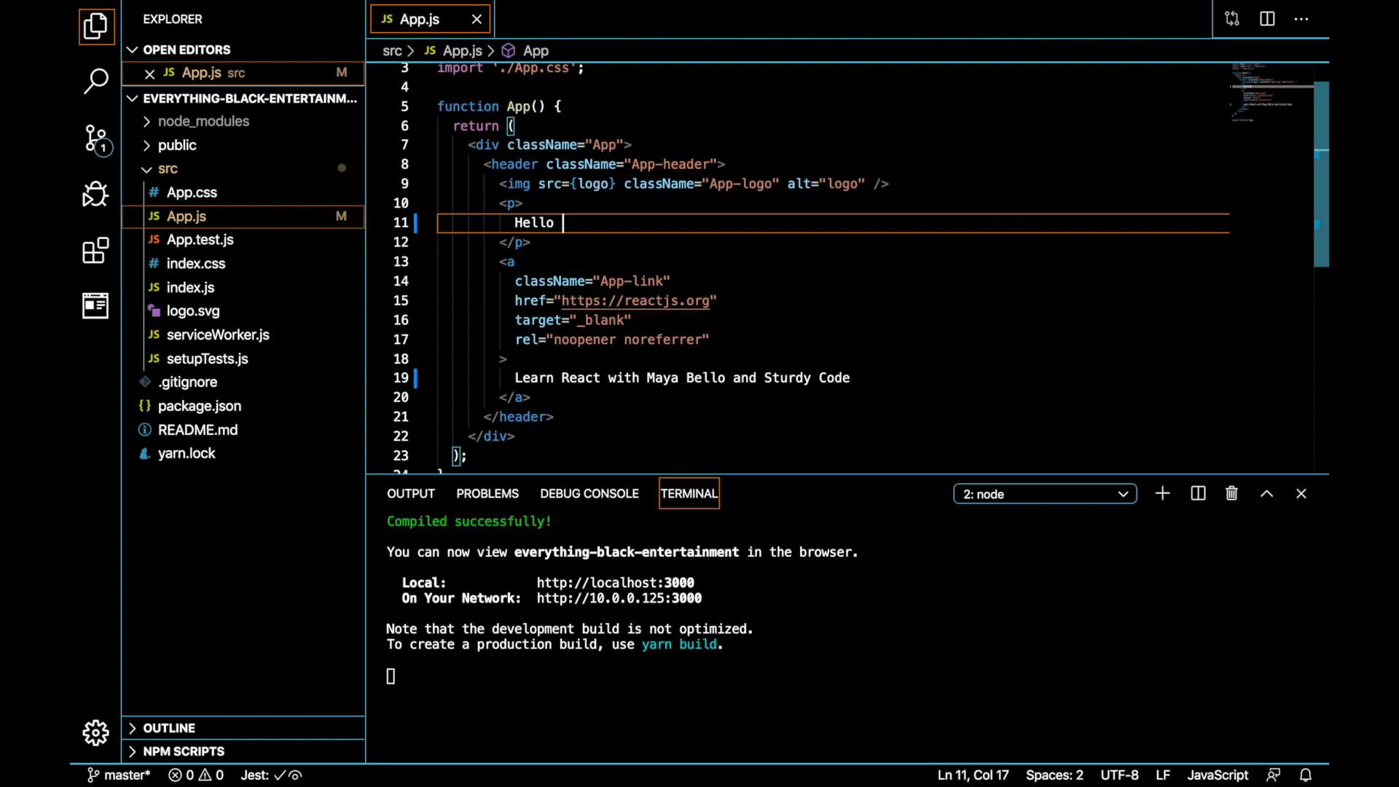
type("World")
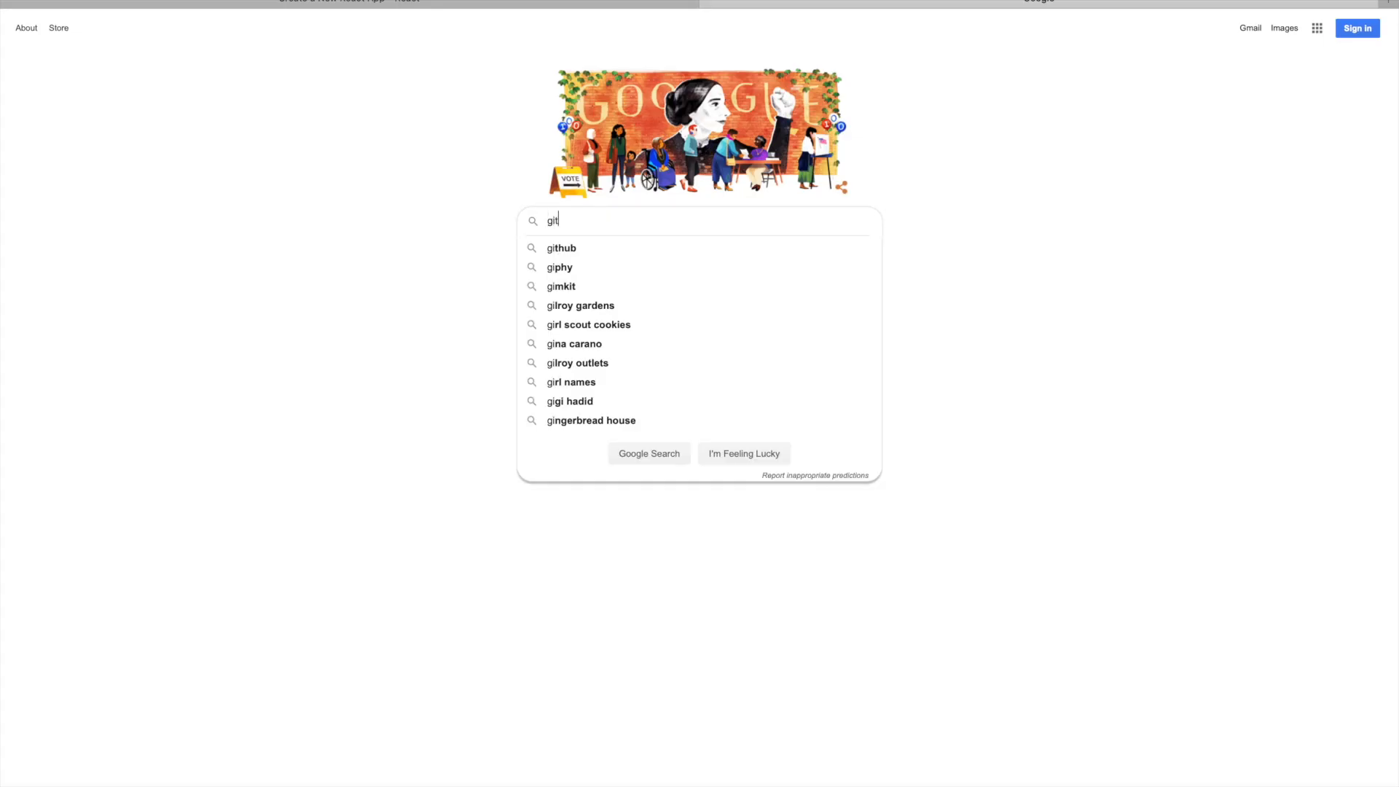
left_click(561, 248)
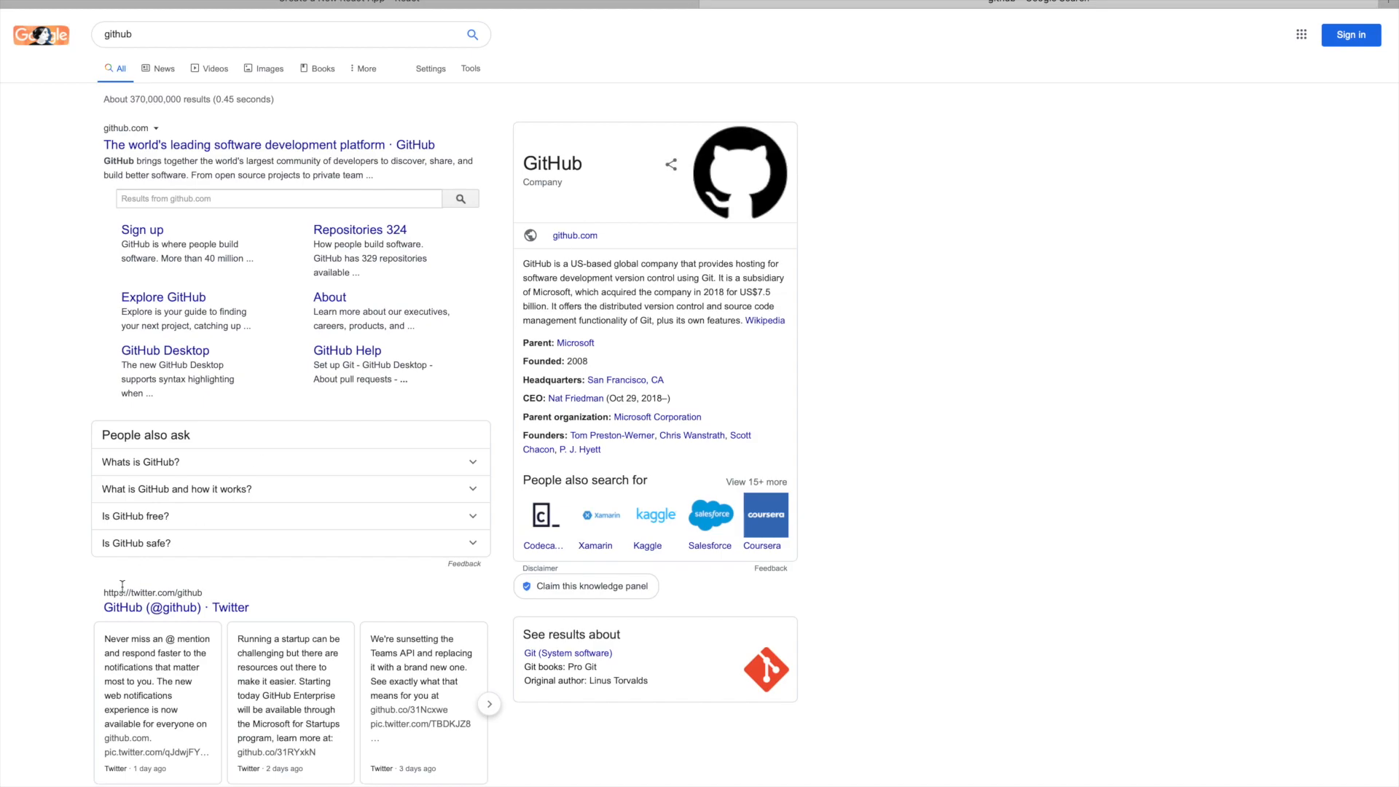
mouse_move(315, 145)
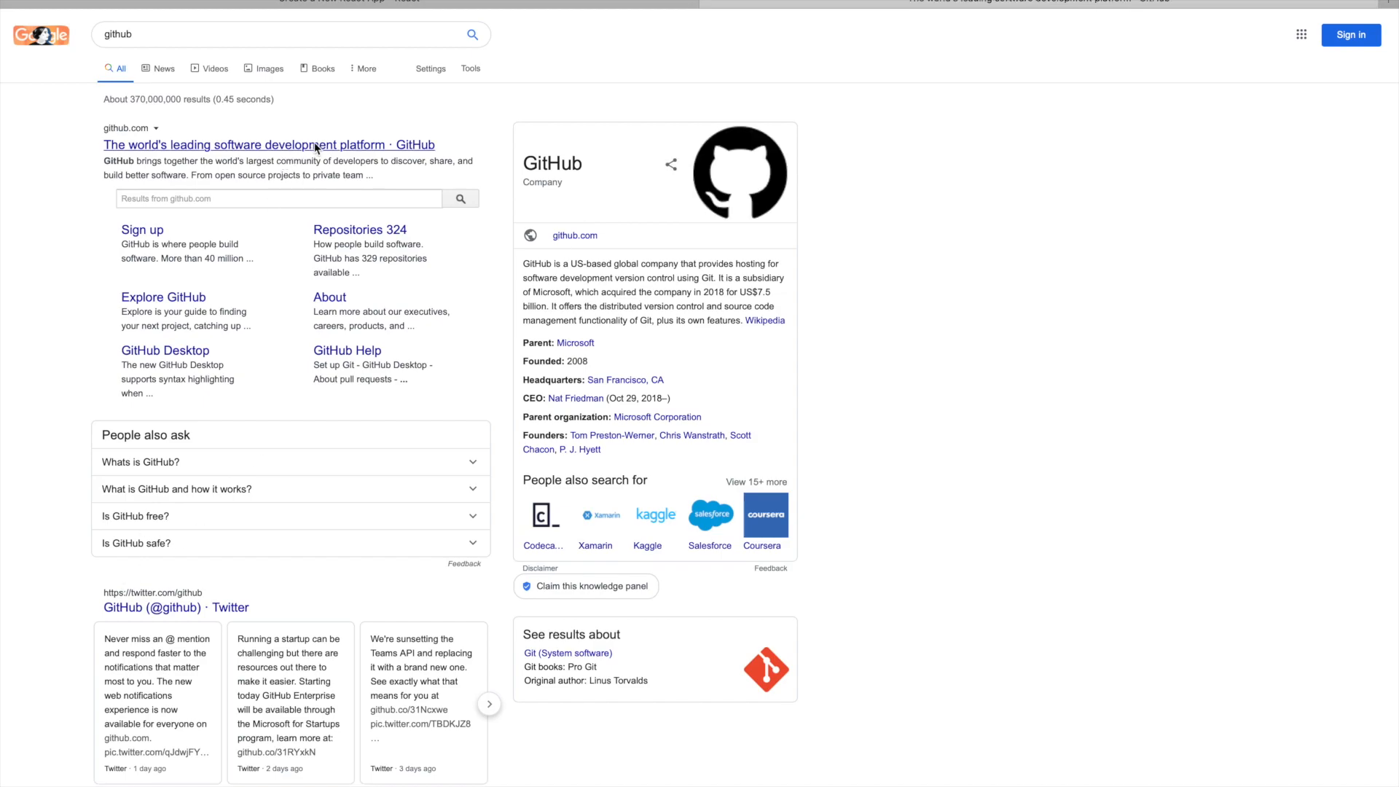
left_click(268, 145)
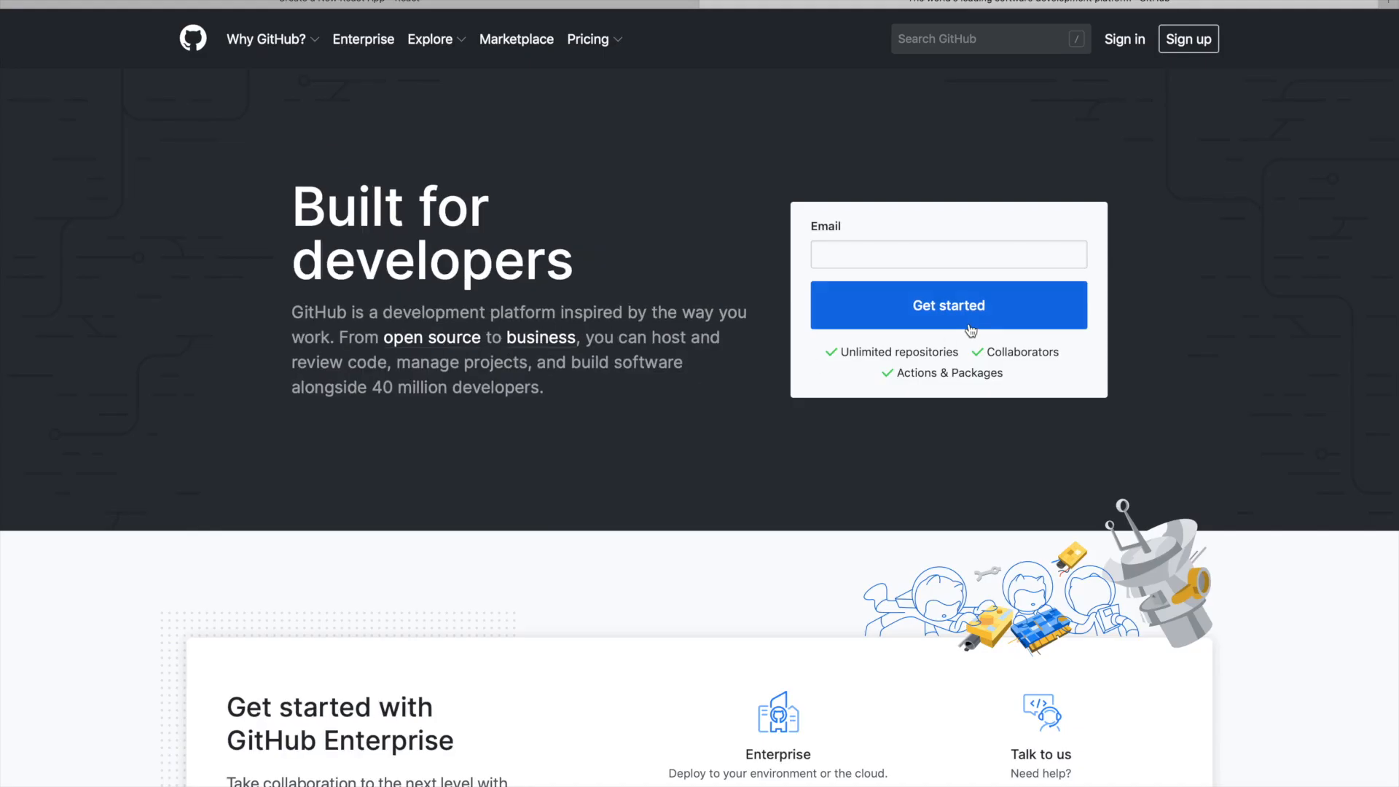
left_click(1124, 38)
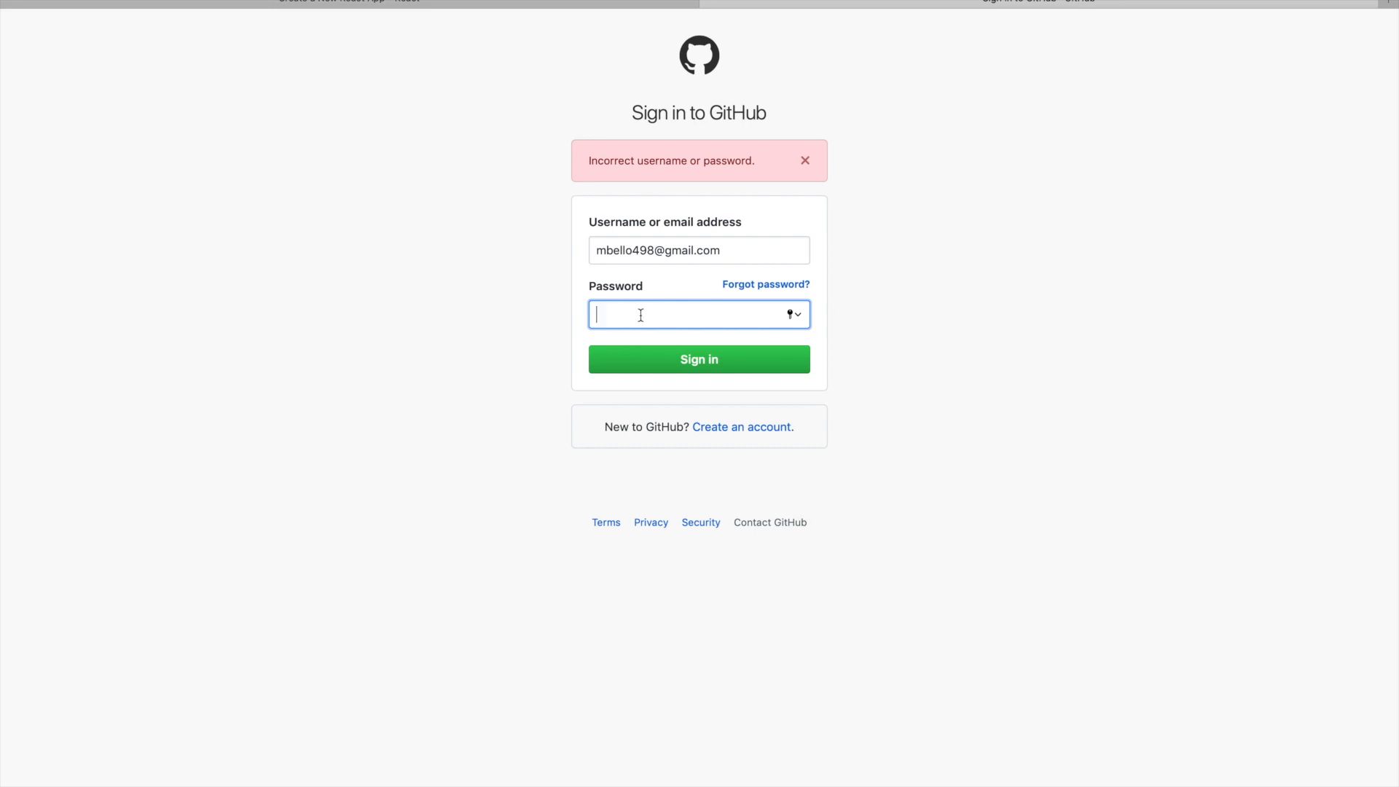
left_click(698, 358)
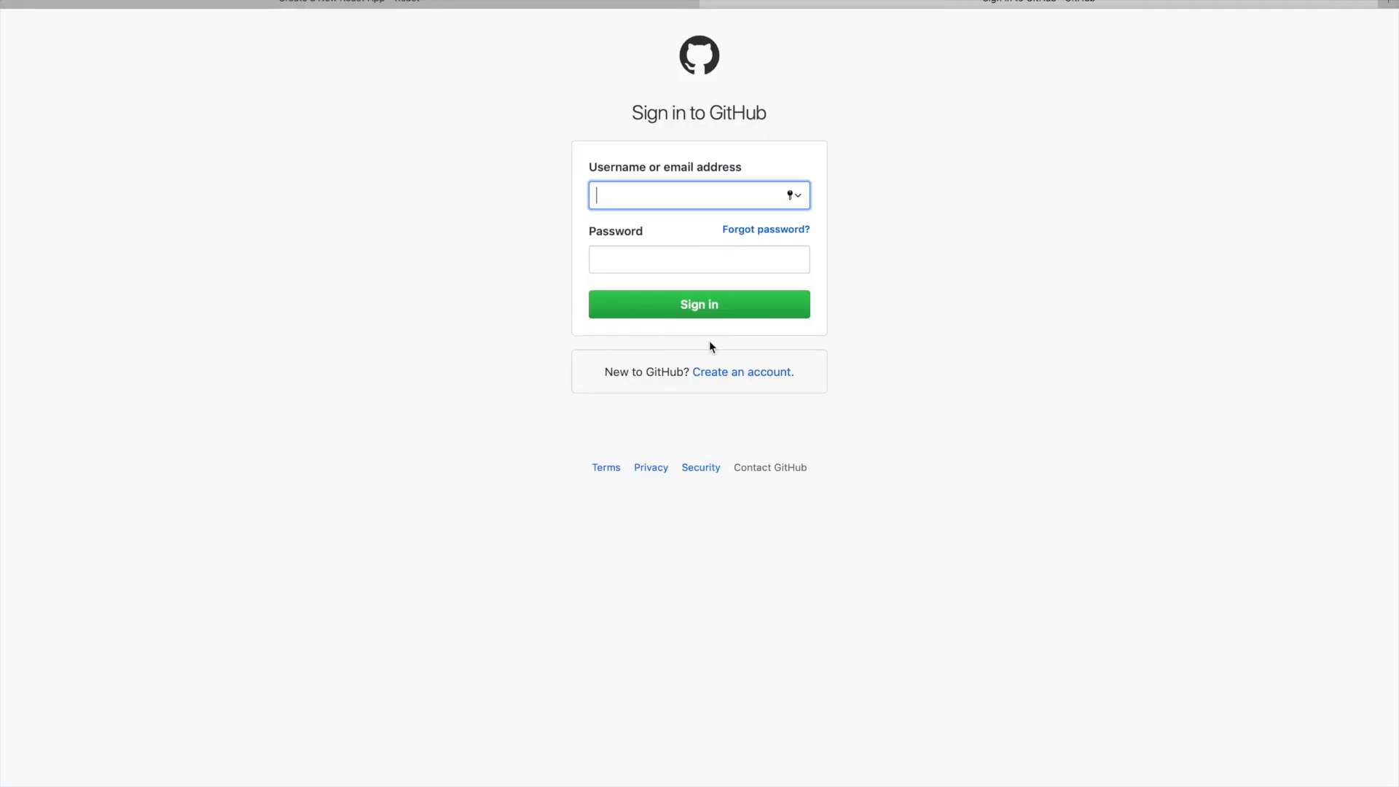
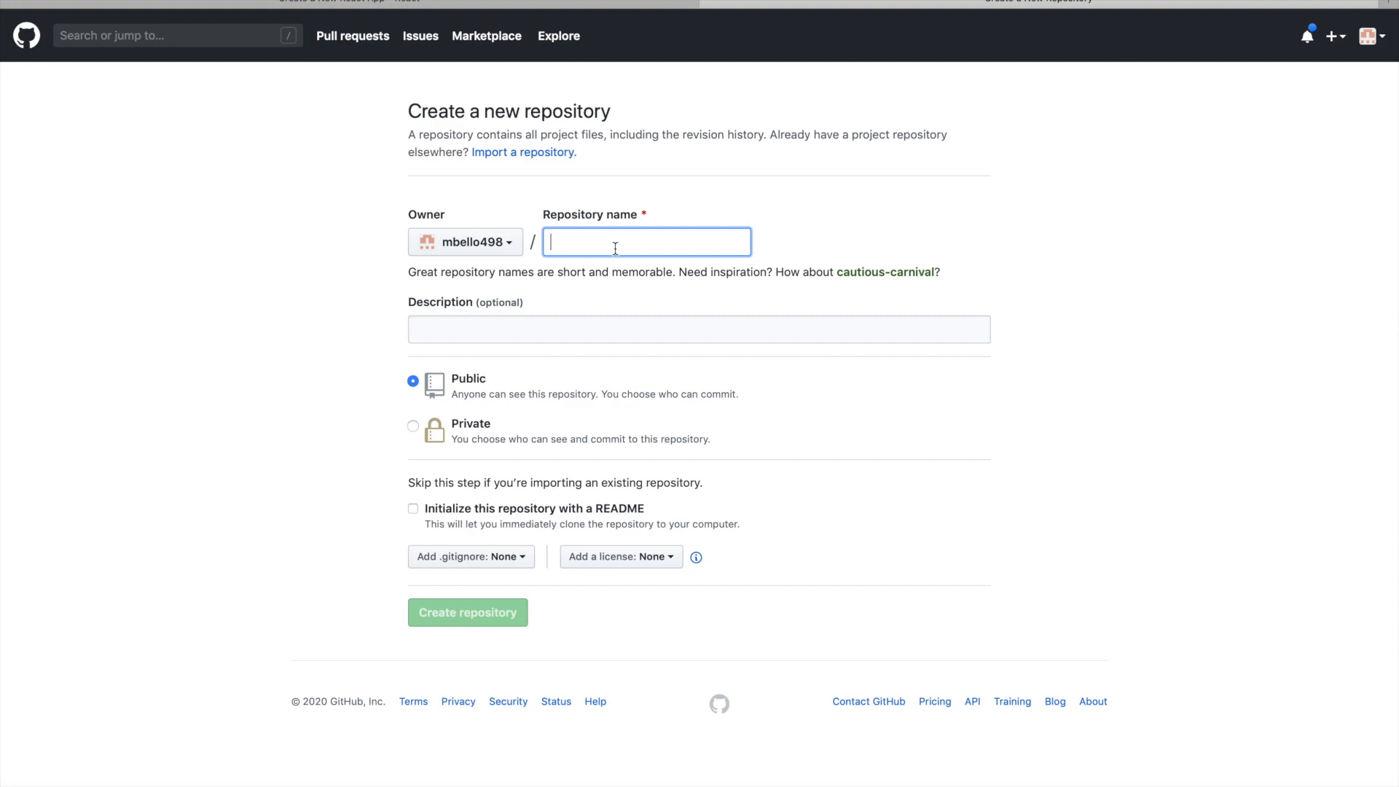
Step: Name the repository everything-black-entertainment with description "Created by May... Check us out on YouTube!"
type("everything-black-entertainment")
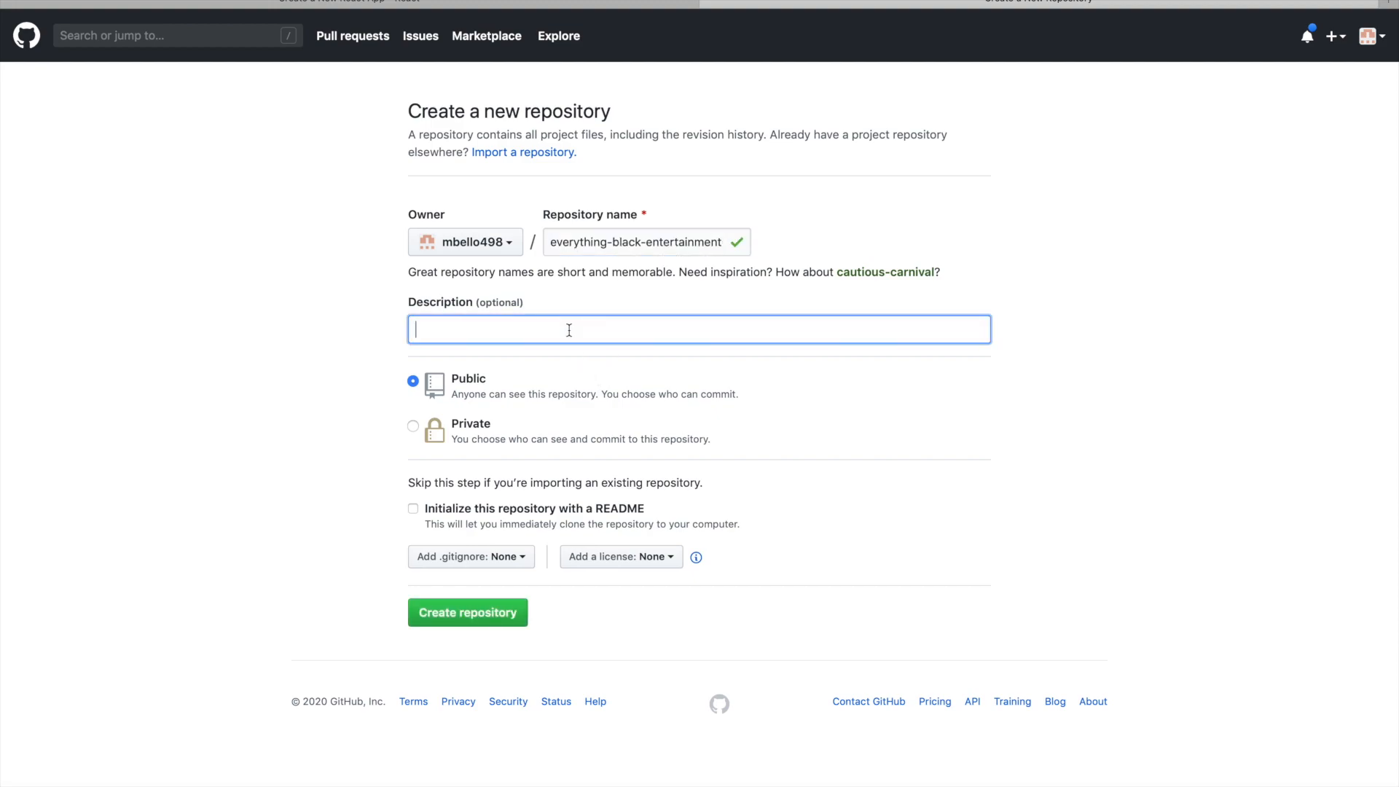
type("Created by Maya Bello and Sturdy Code.")
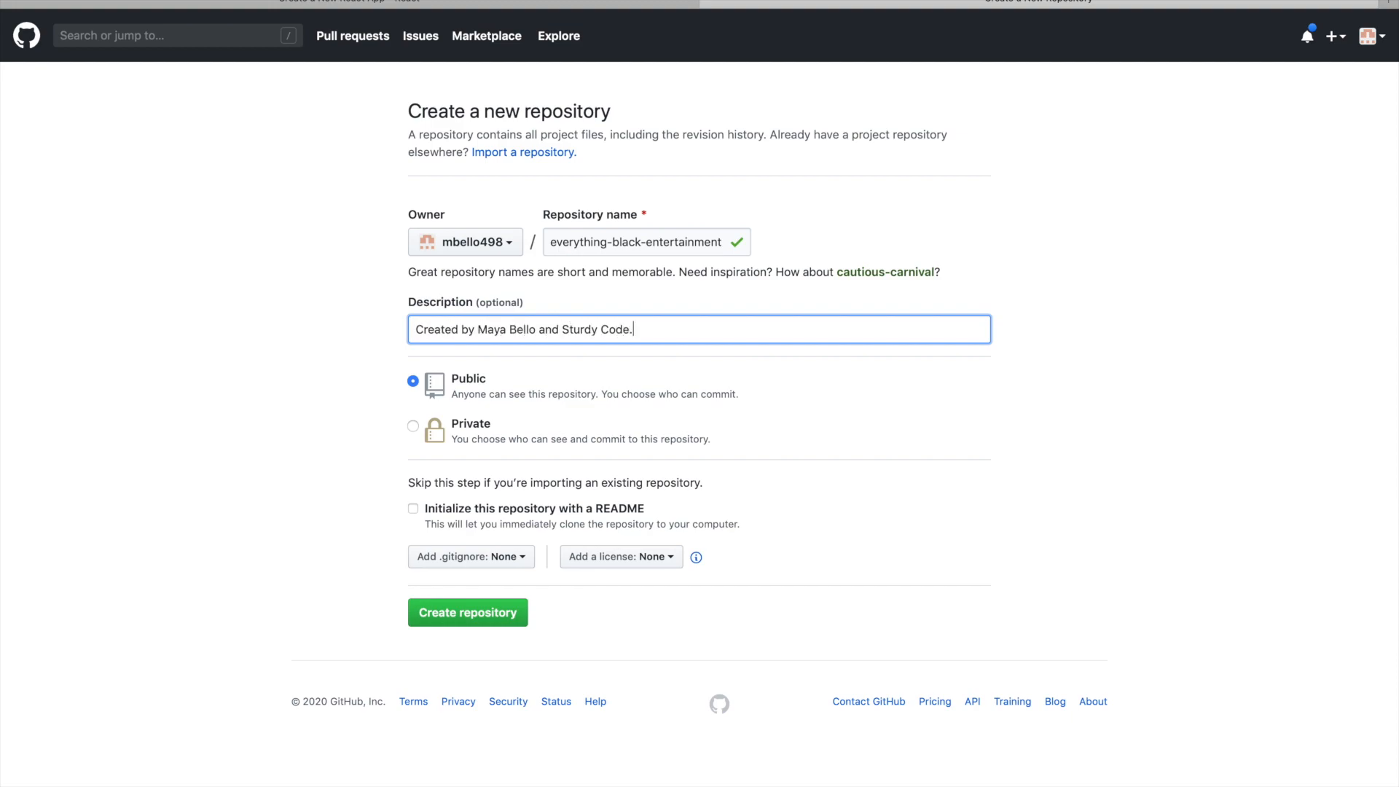
type("Check us out on You")
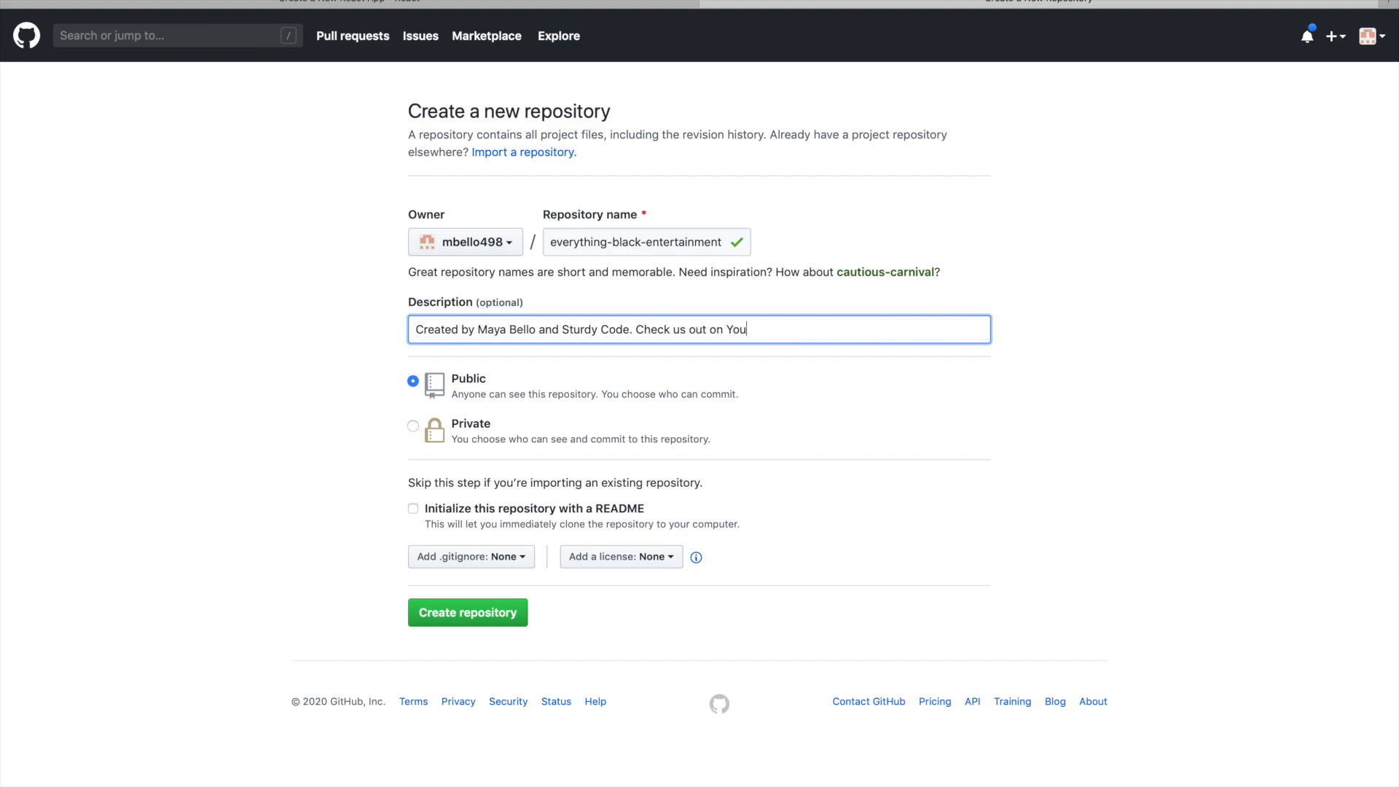
type("Tube!")
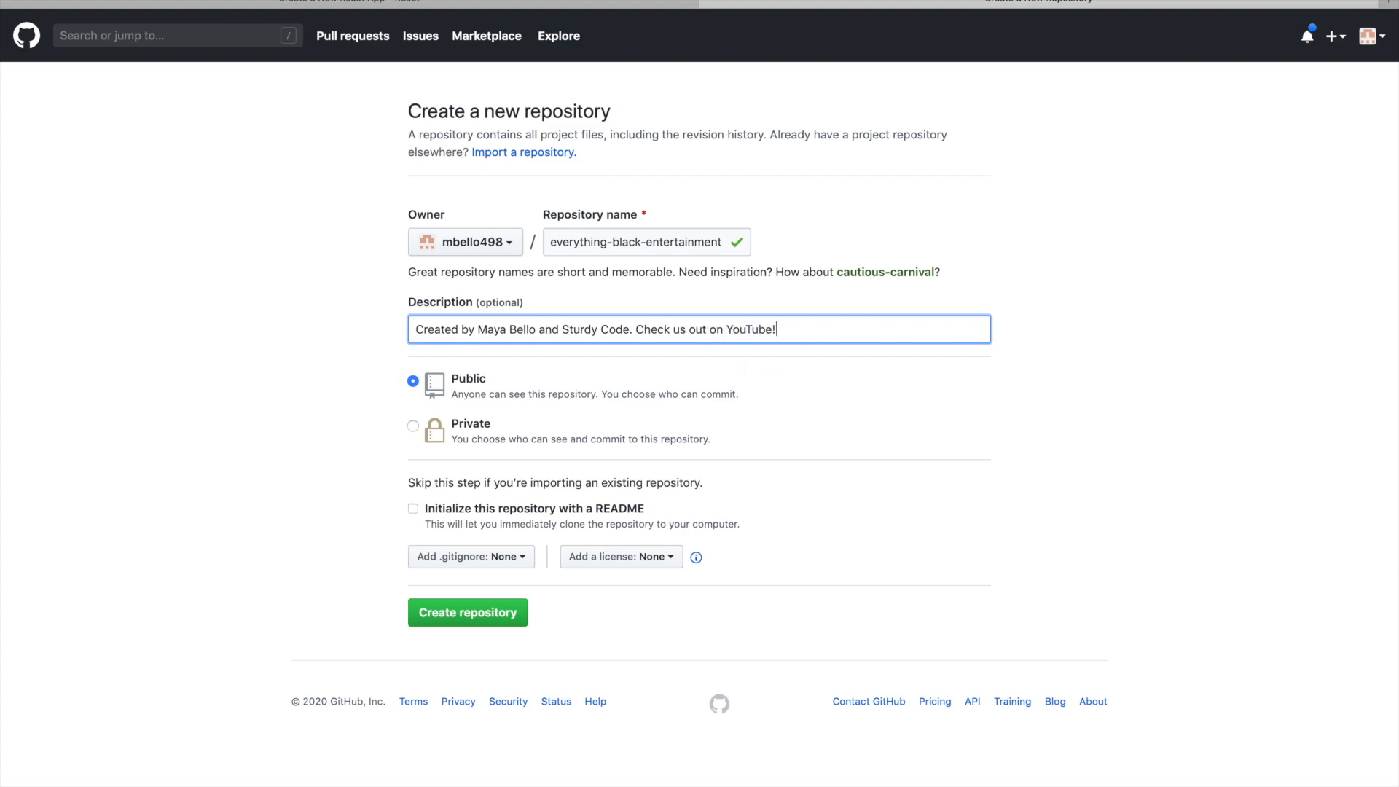
mouse_move(499, 557)
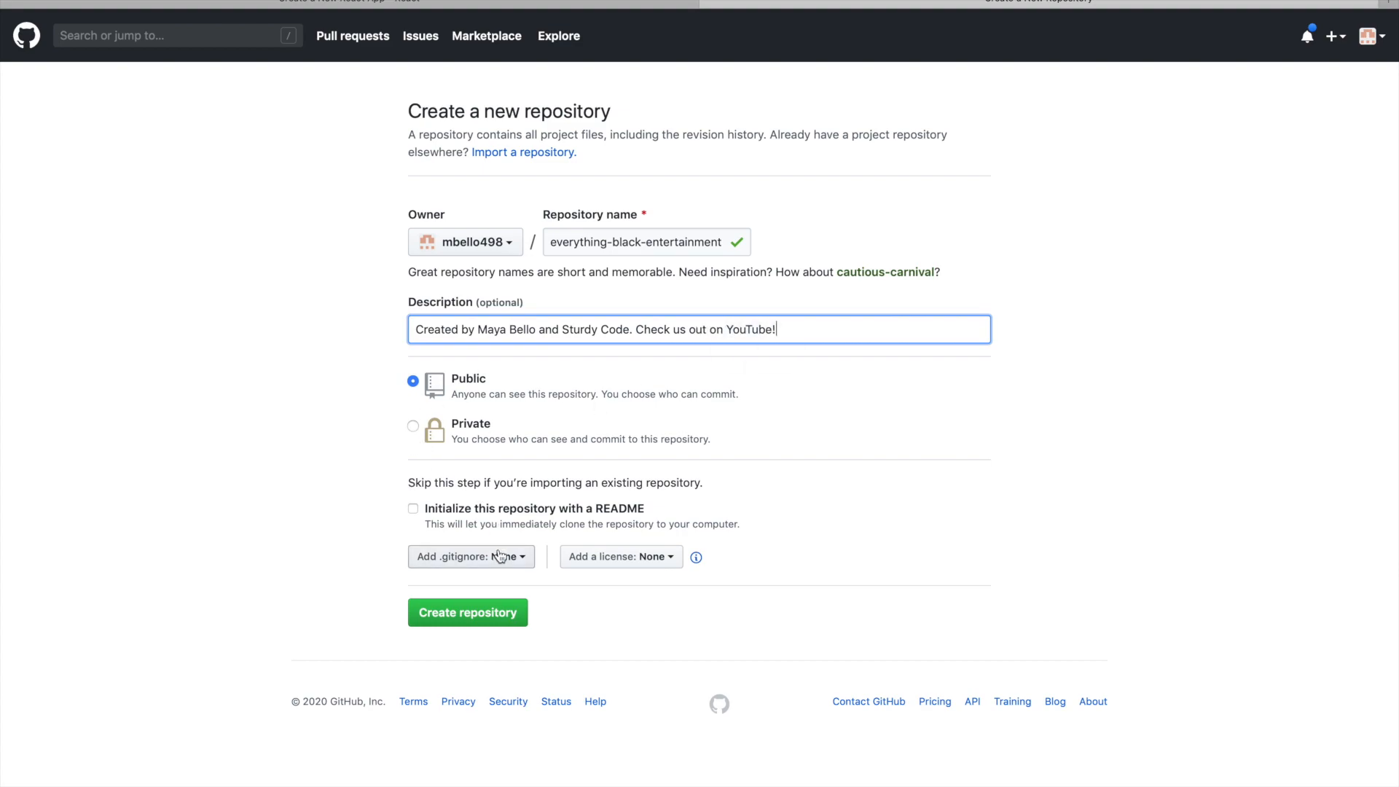
mouse_move(446, 647)
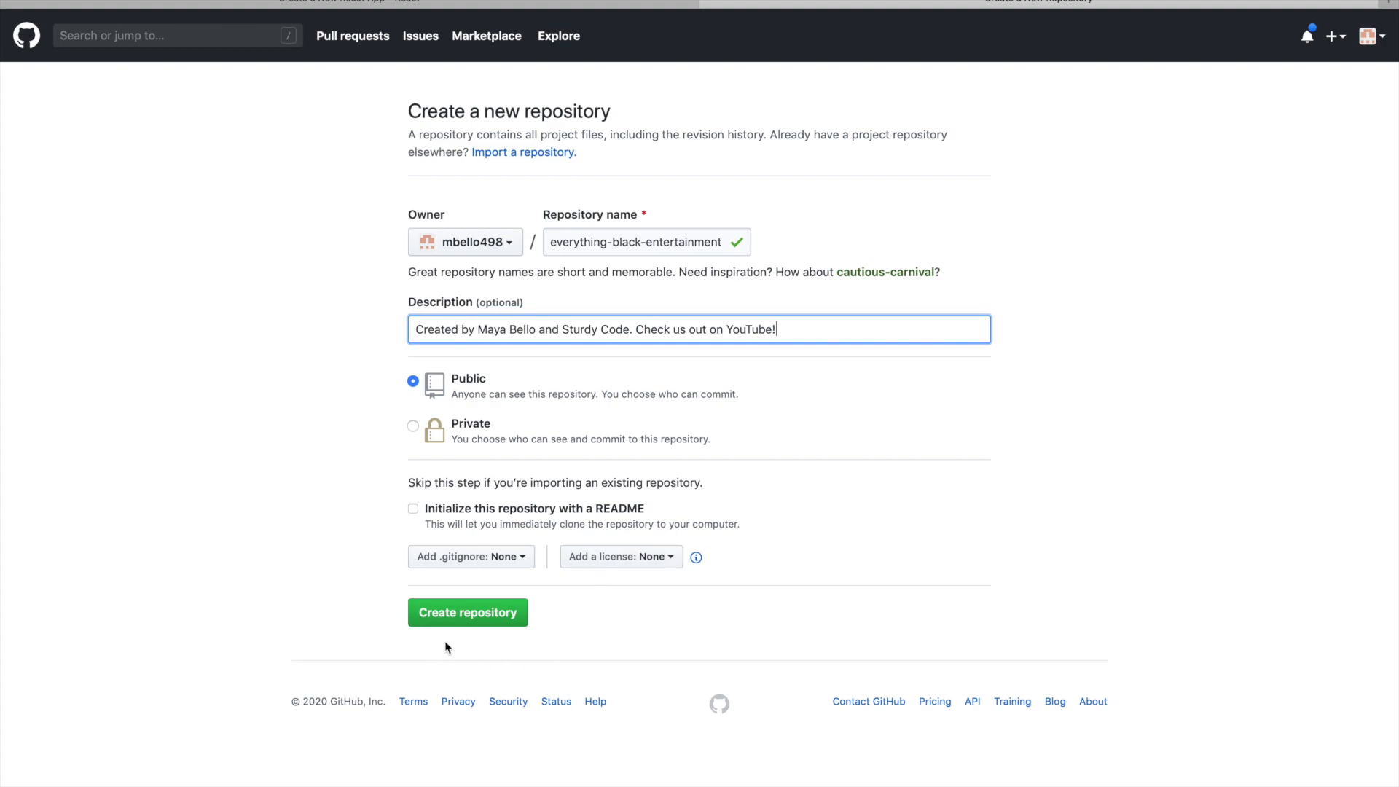
Step: Create the everything-black-entertainment repository
left_click(466, 612)
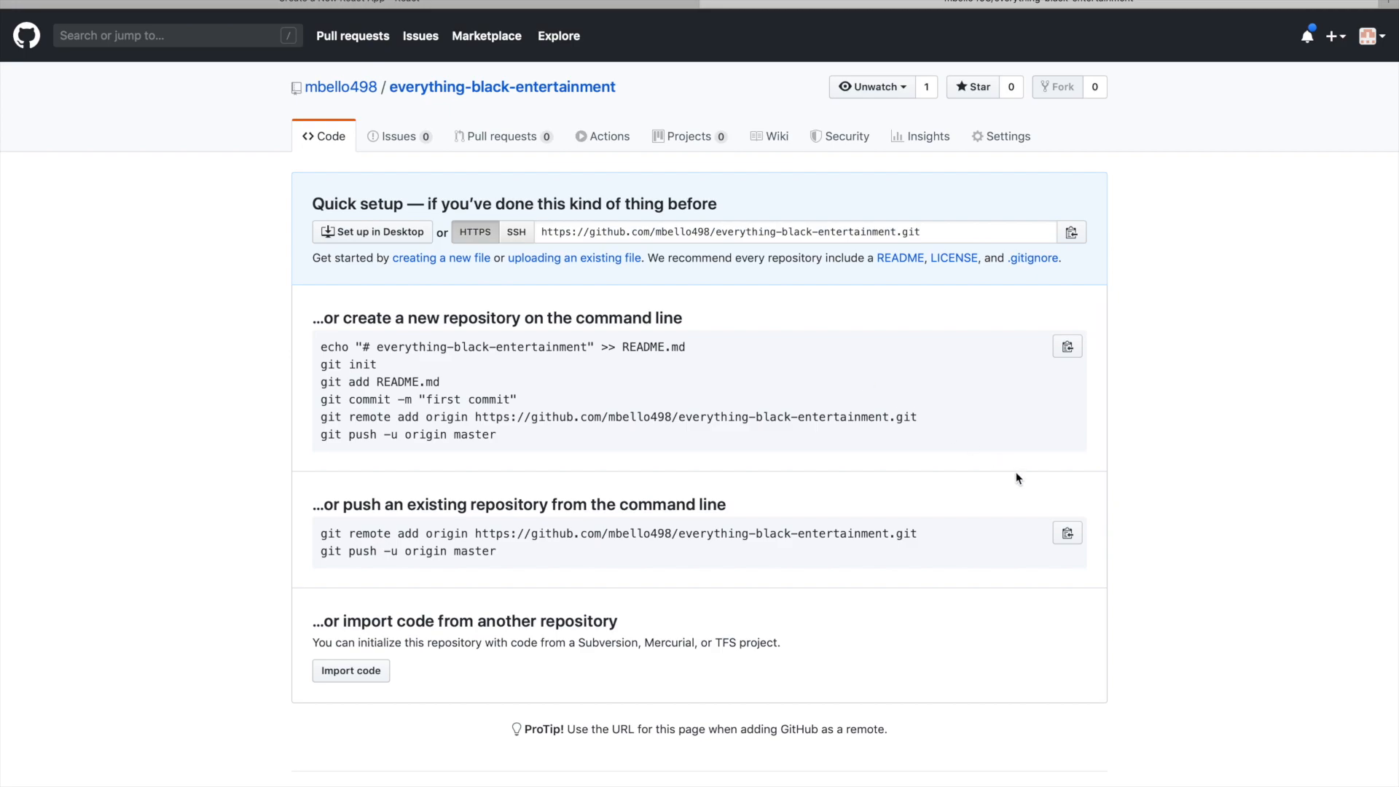
mouse_move(762, 601)
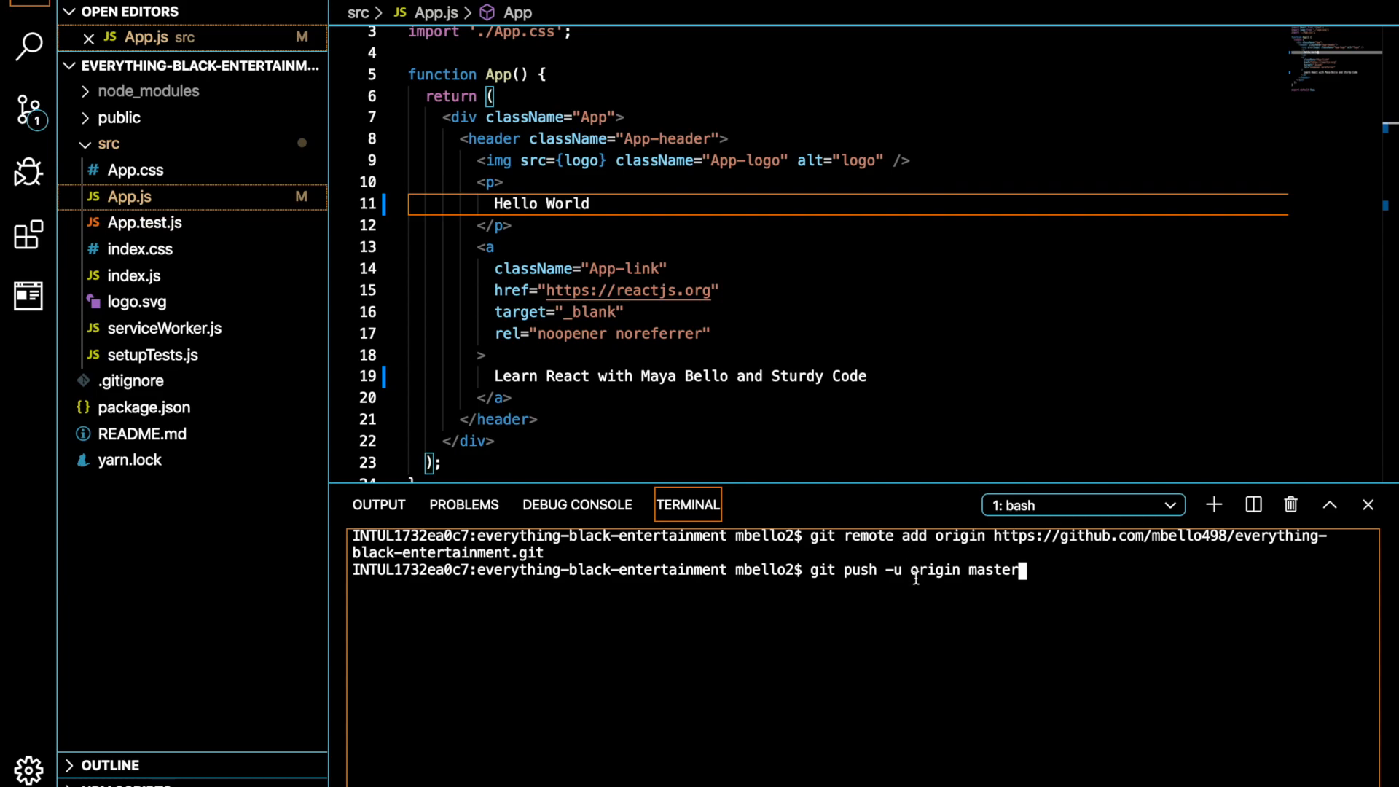
Step: Stage all project files with git add . and begin entering the GitHub username for the push
key("Backspace")
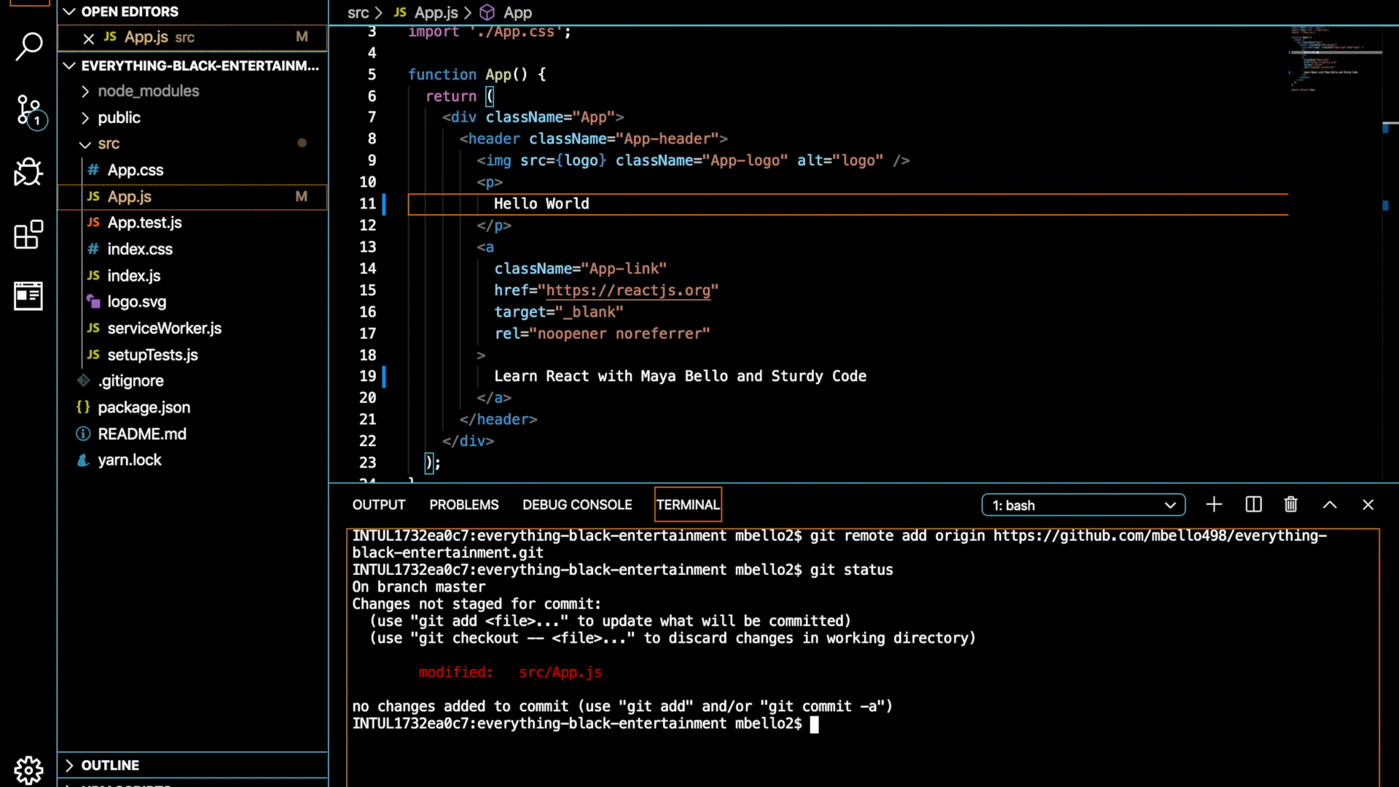
type("git add .")
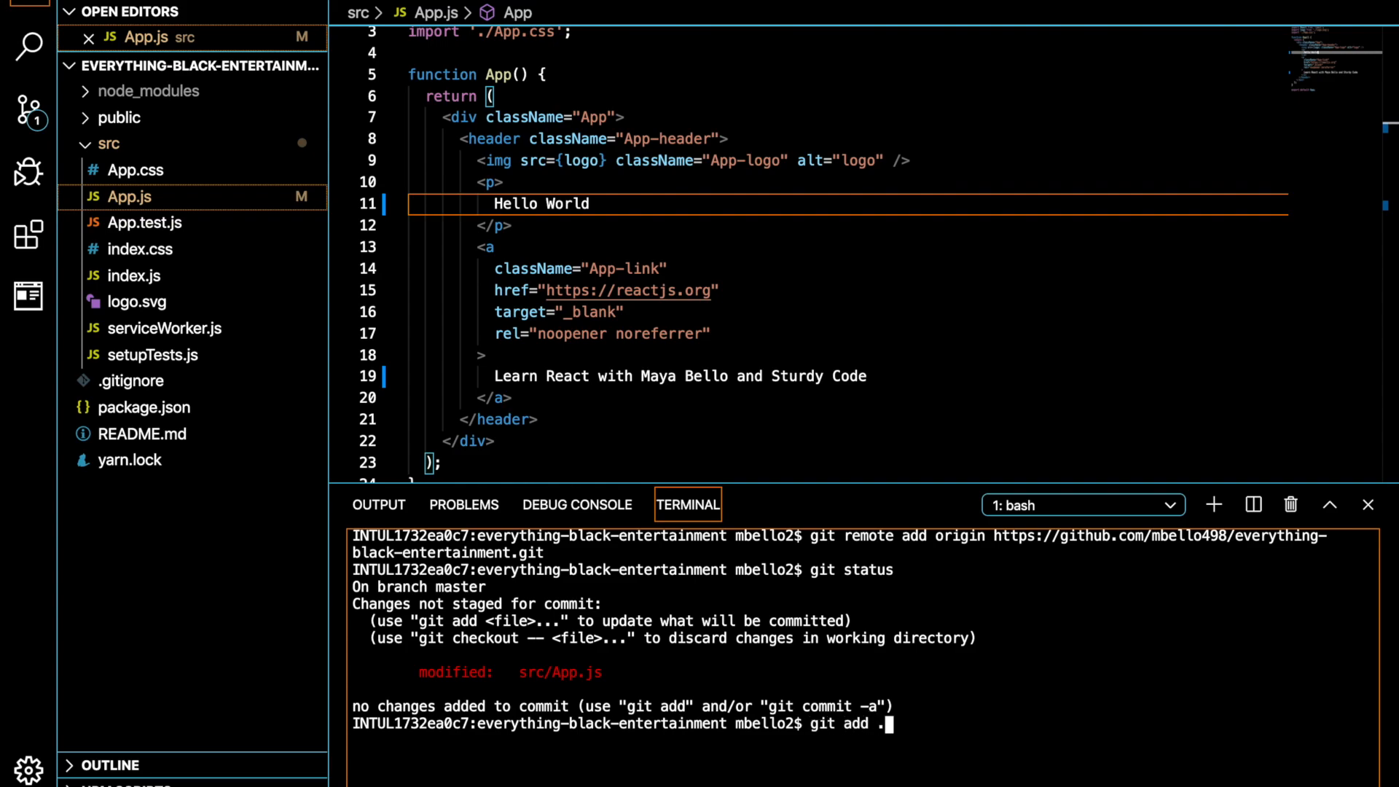
key("Return")
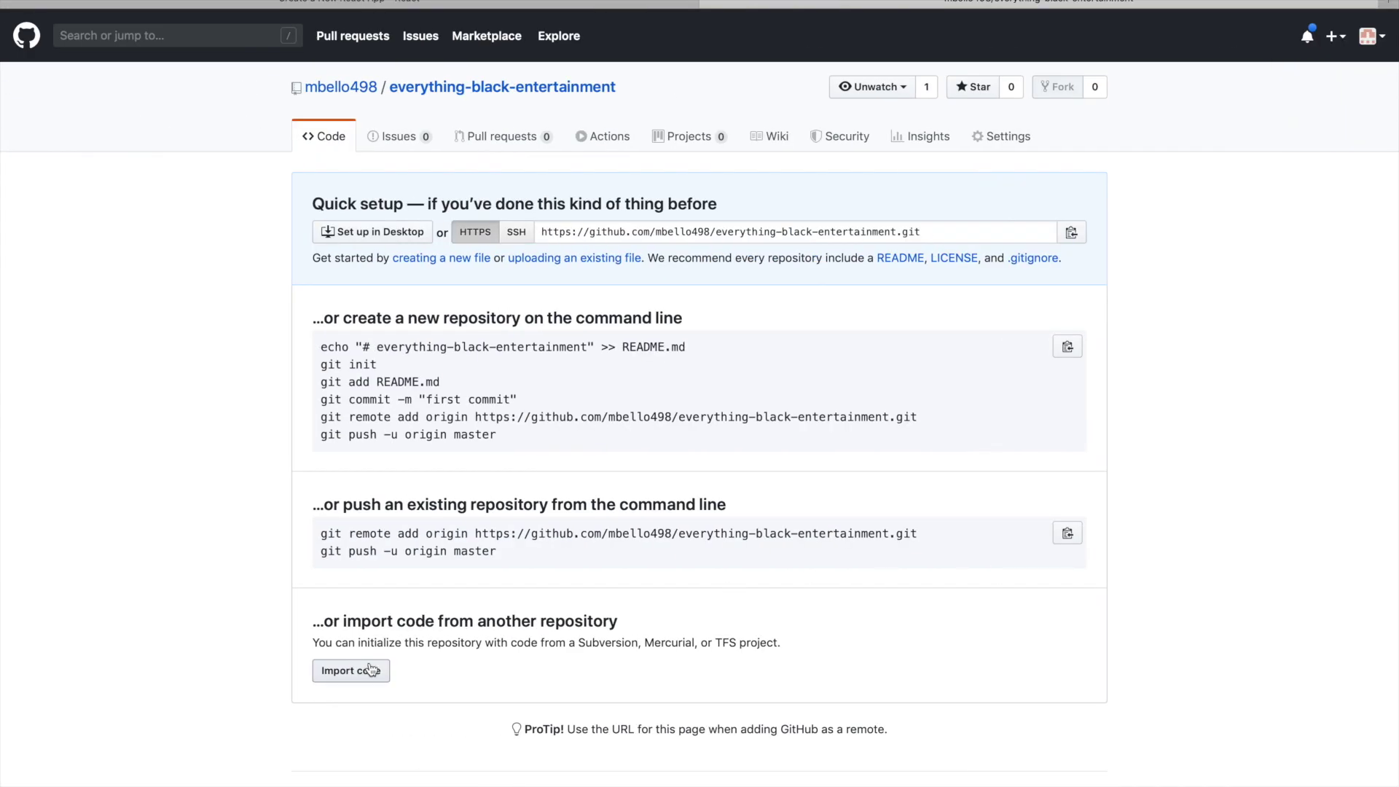
mouse_move(337, 560)
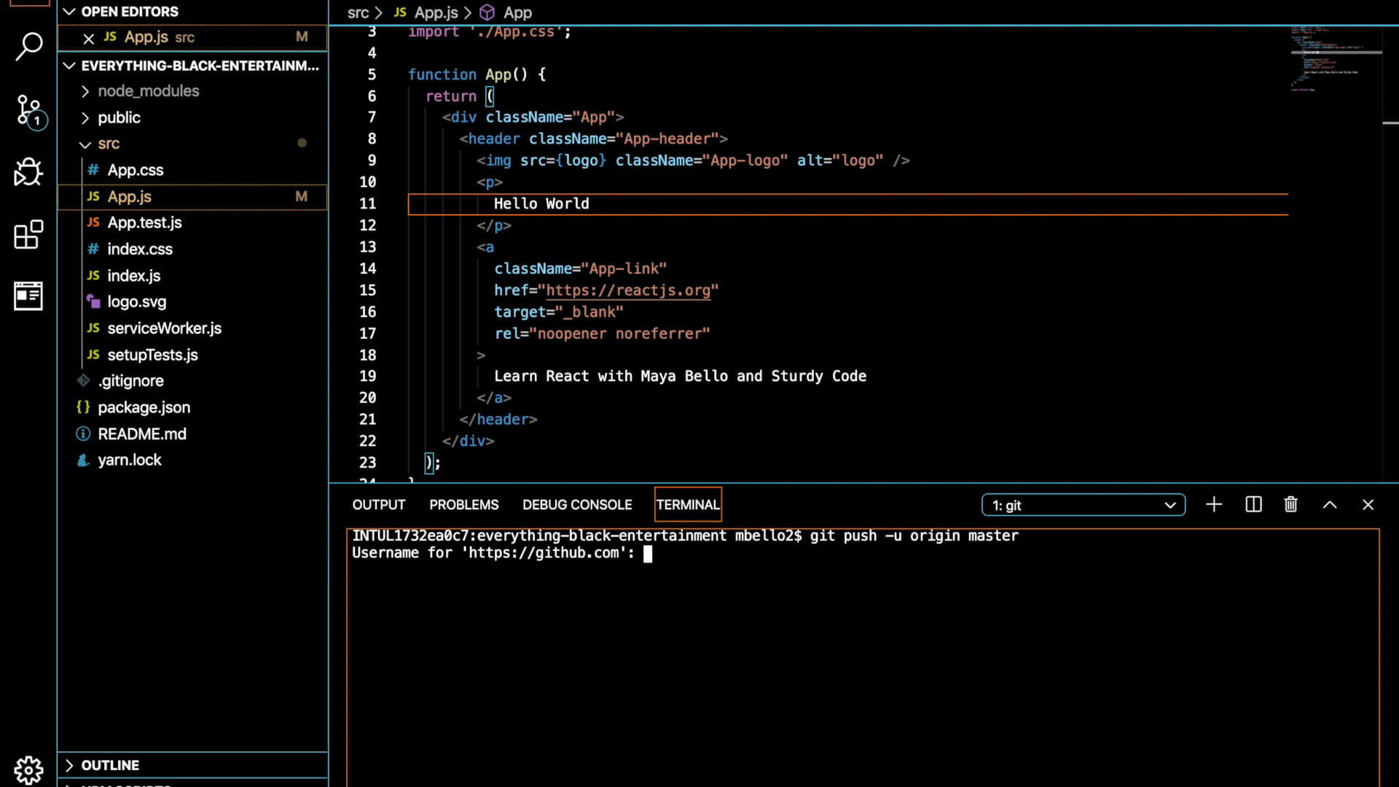
type("mb")
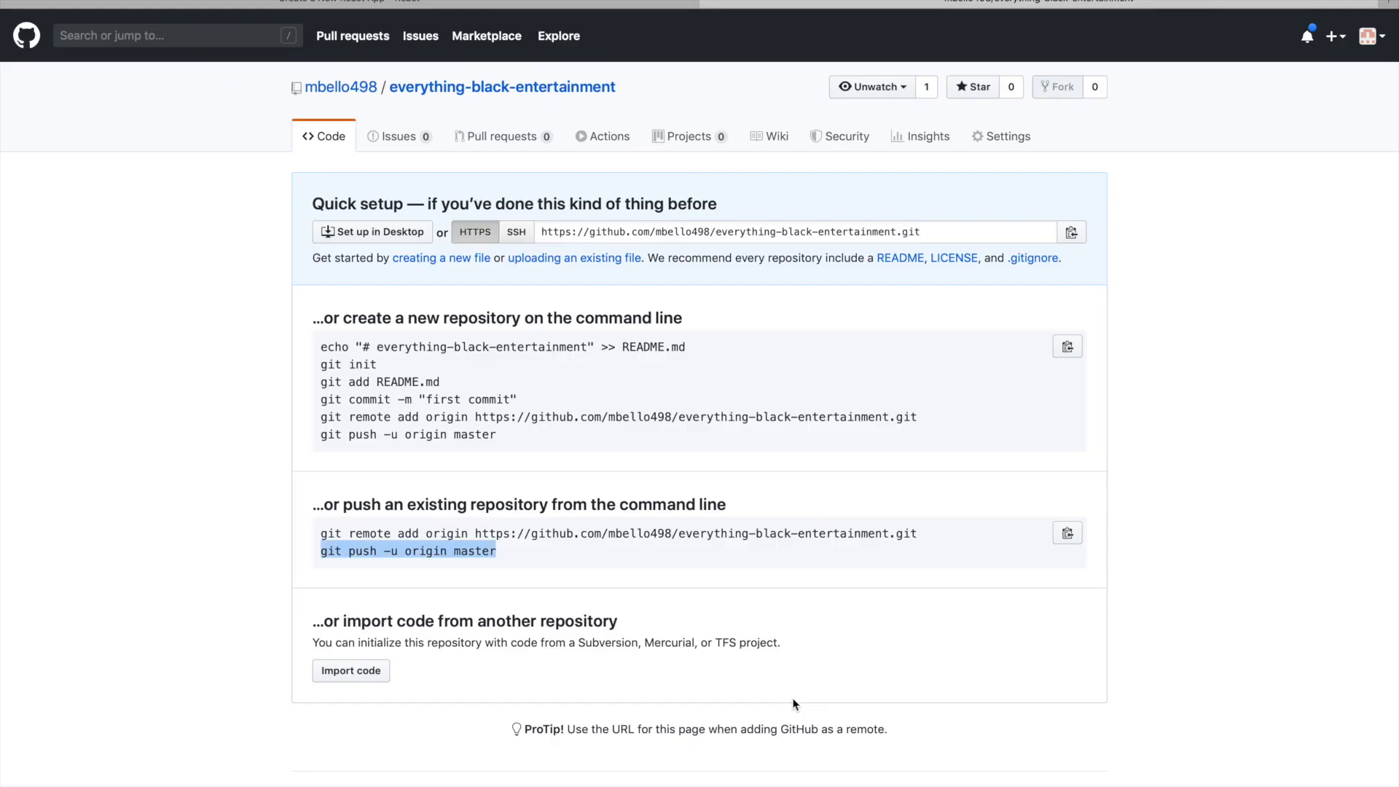
Step: Reload the repository, view src/App.js and select its Learn React text
left_click(325, 137)
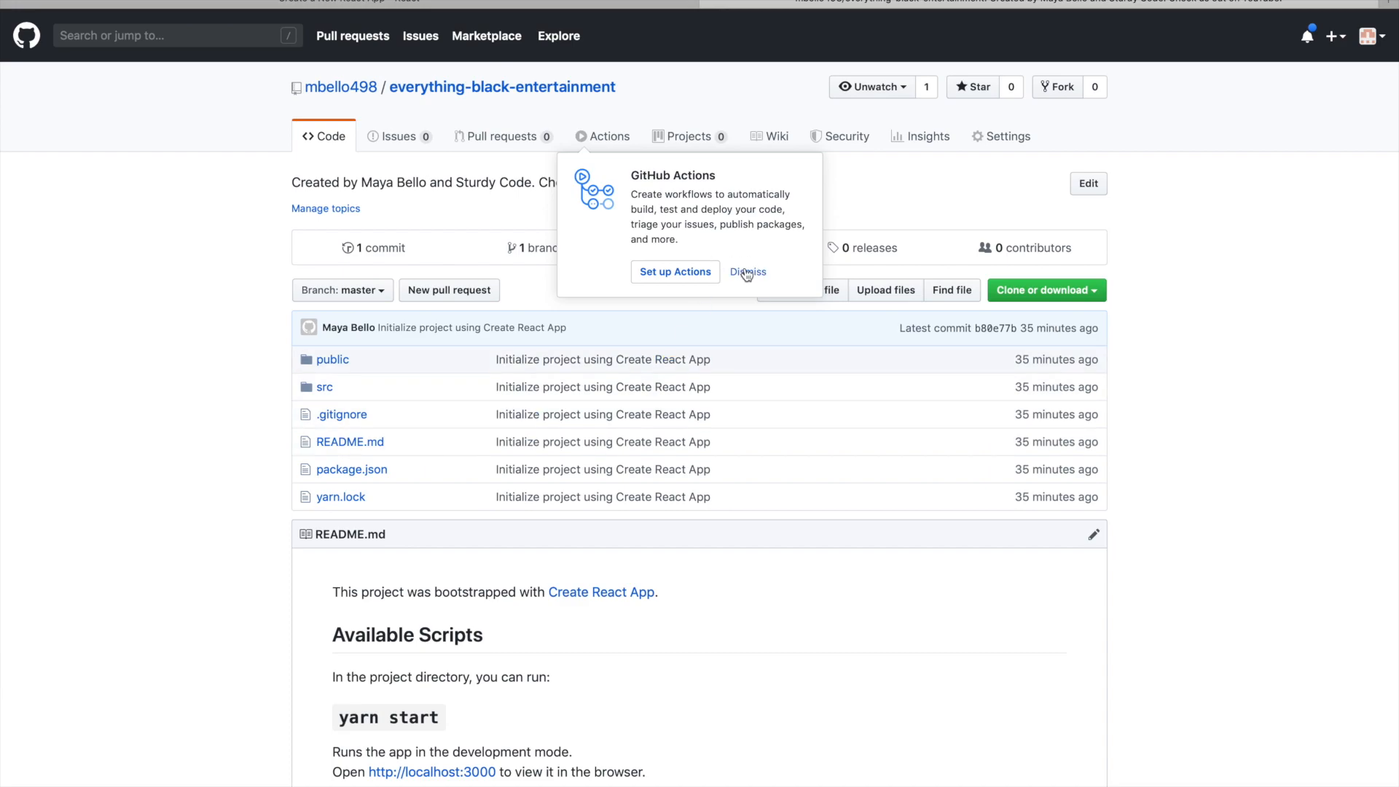
scroll("down", 3)
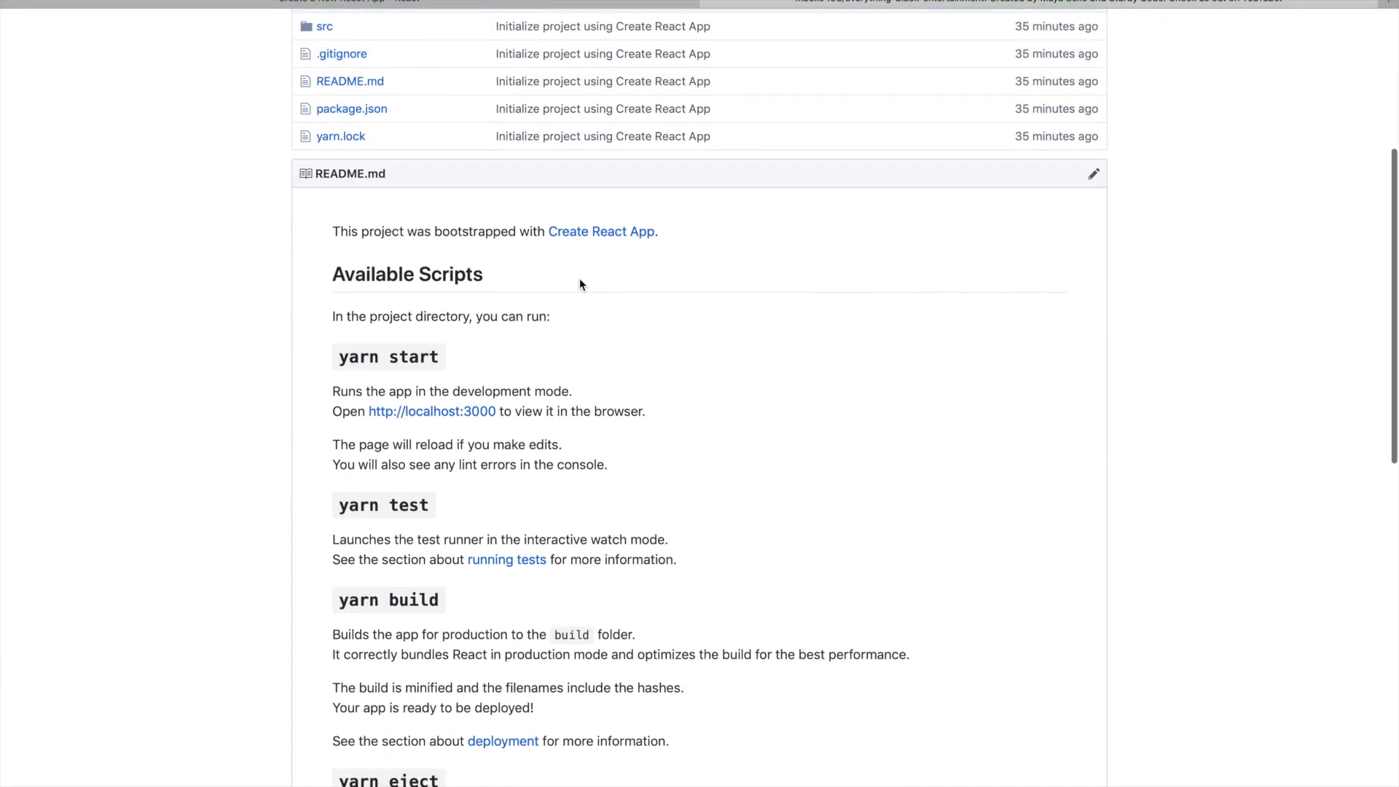
scroll("up", 3)
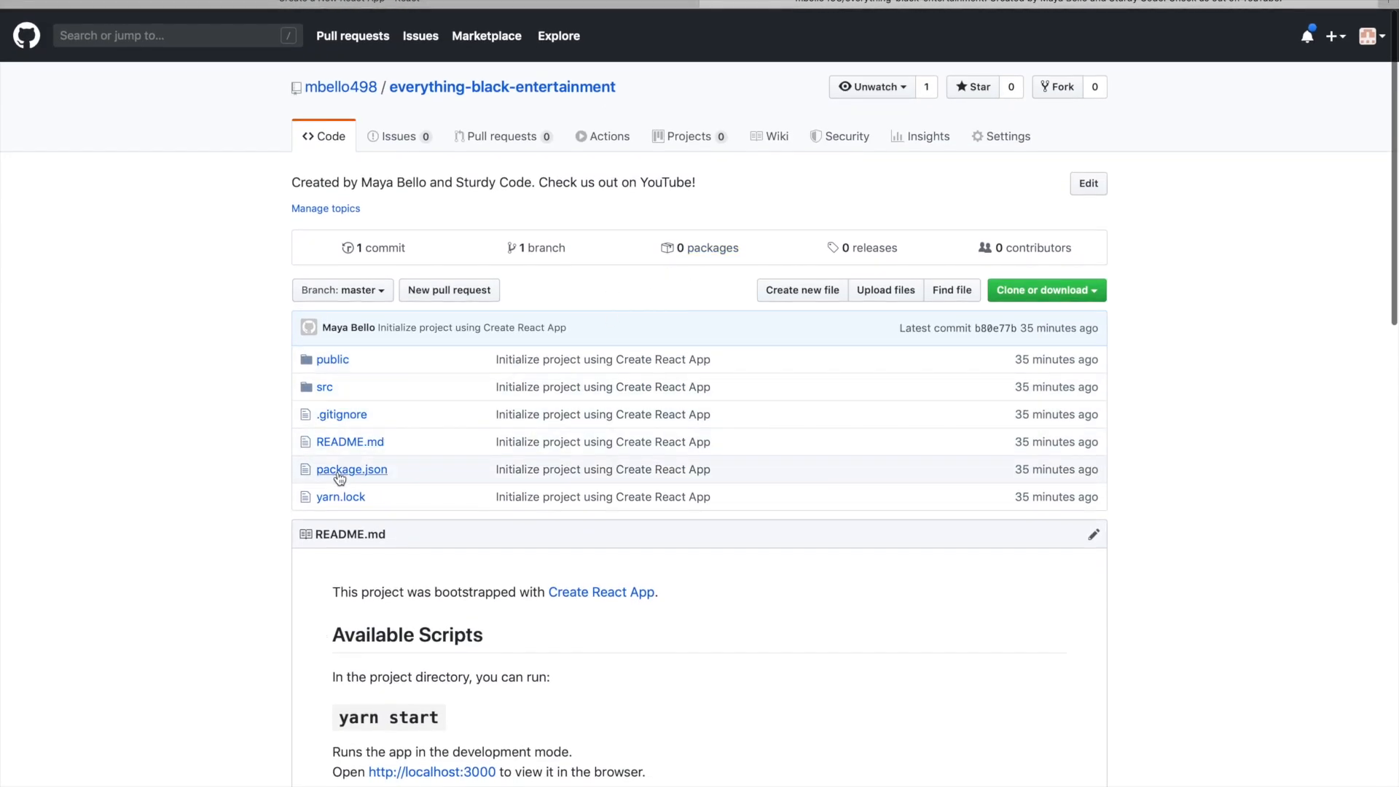
mouse_move(271, 549)
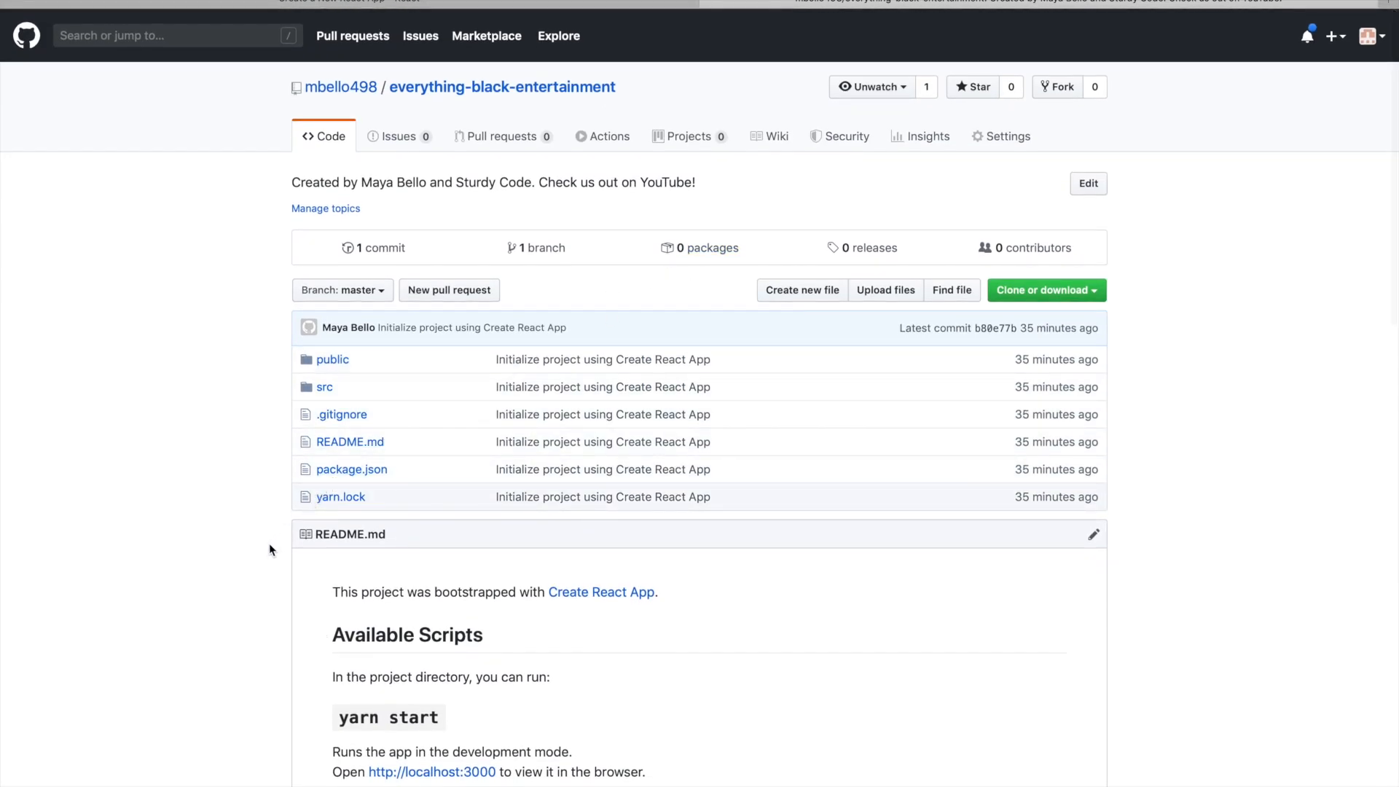
left_click(323, 386)
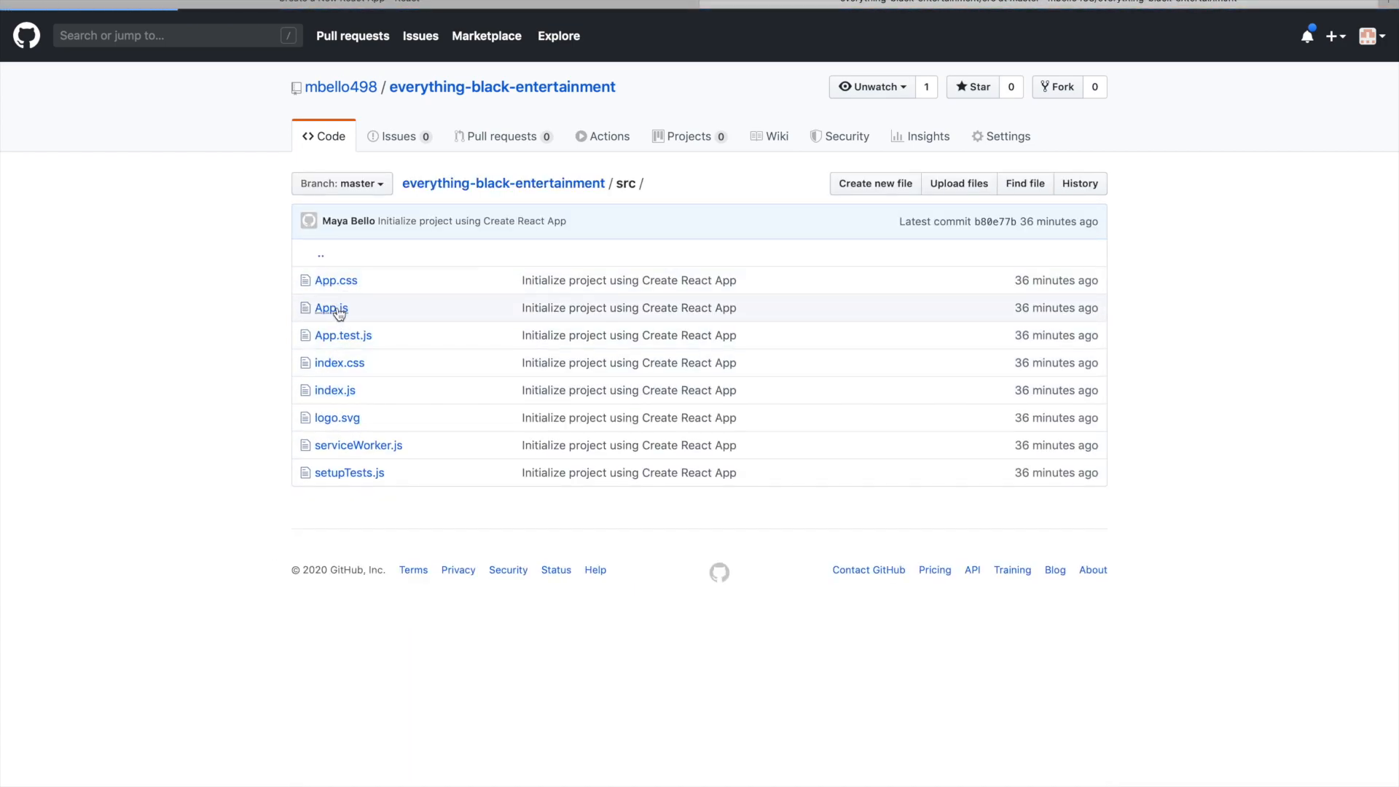
left_click(331, 308)
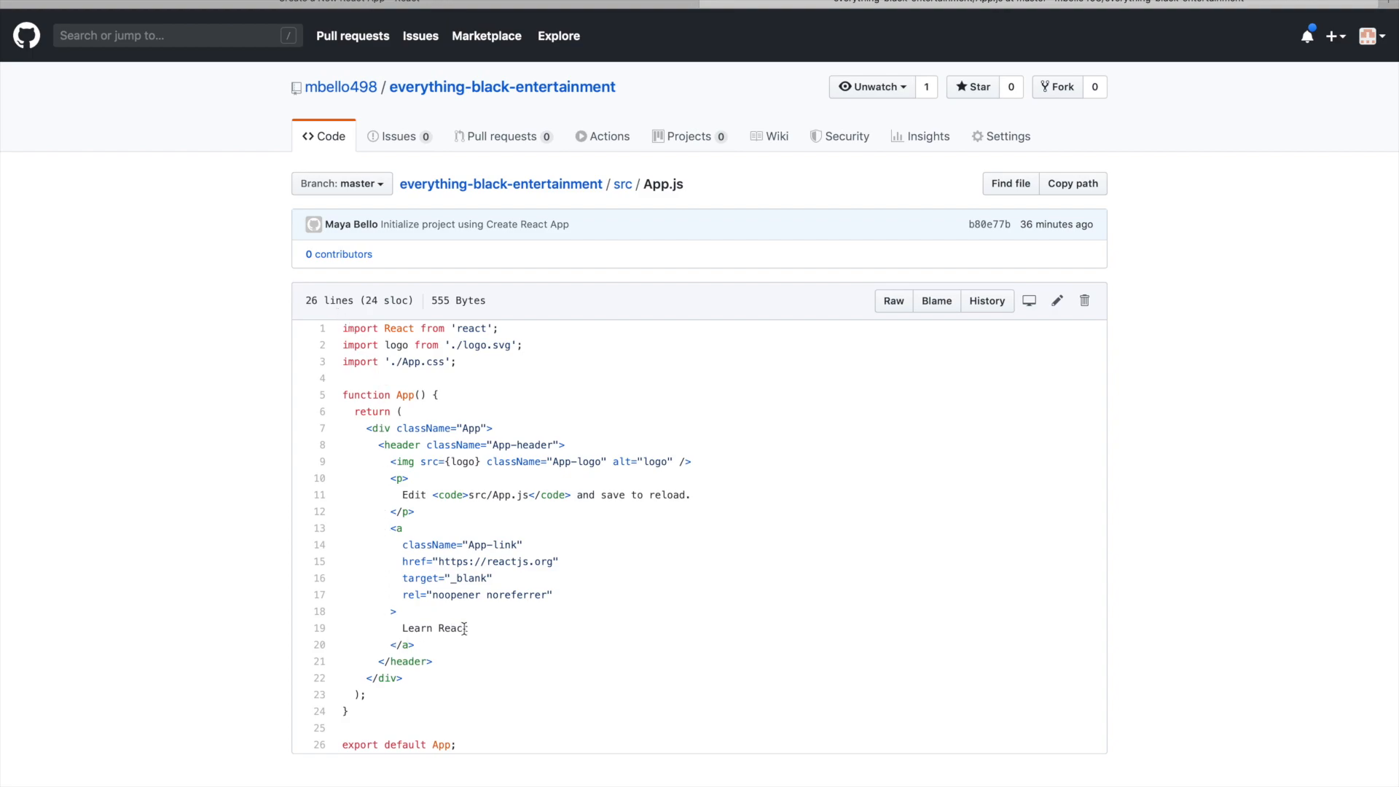
double_click(453, 628)
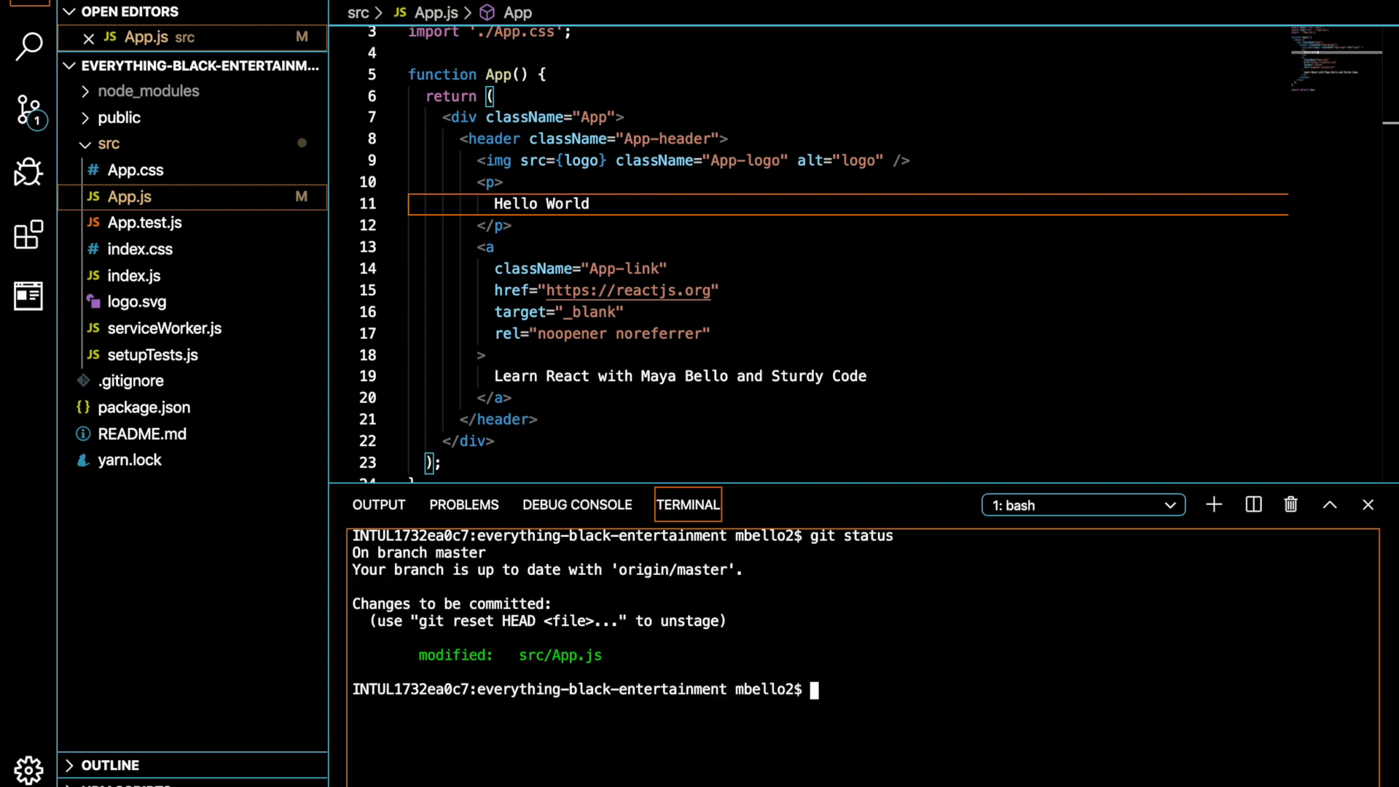
Step: Commit with message "Updated UI to display Hello World to the user"
type("git c")
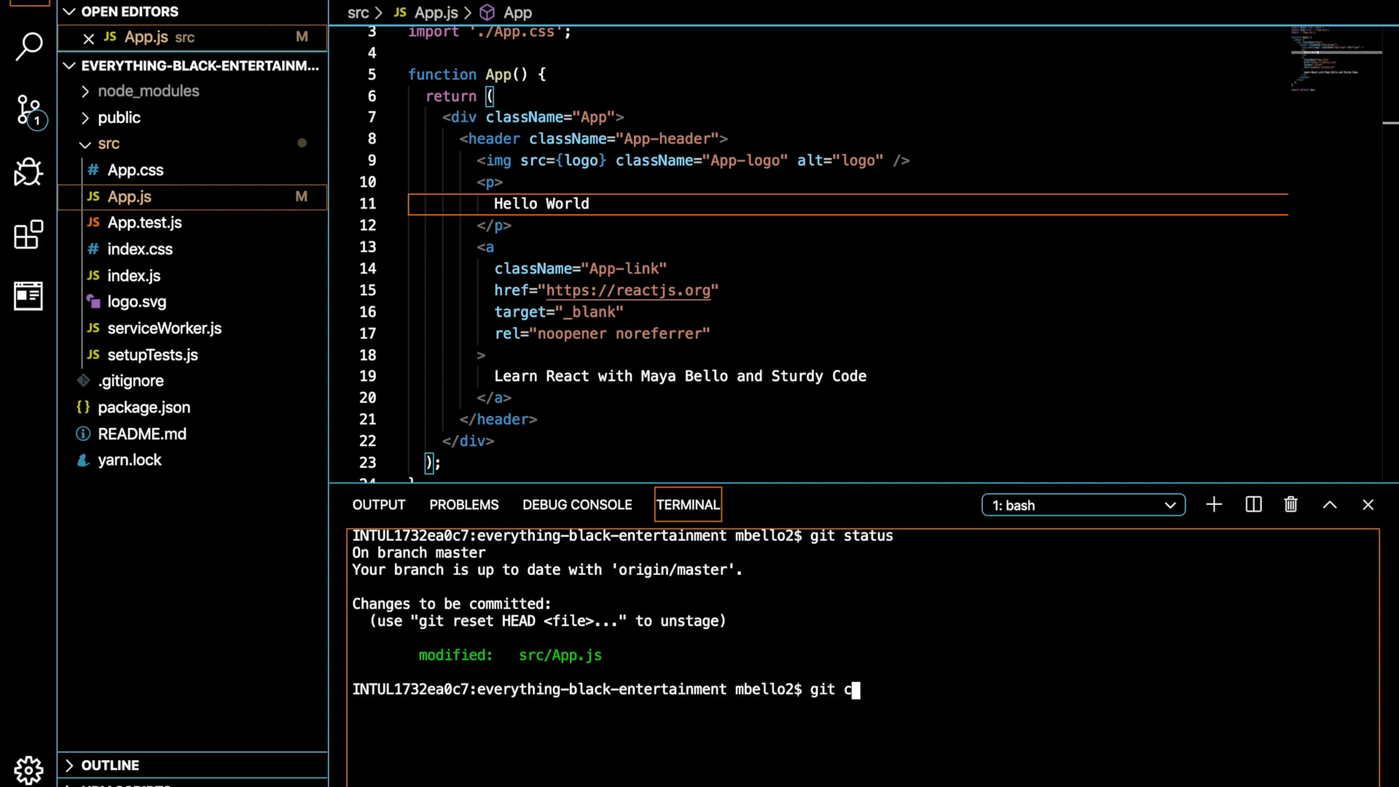
type("ommit -")
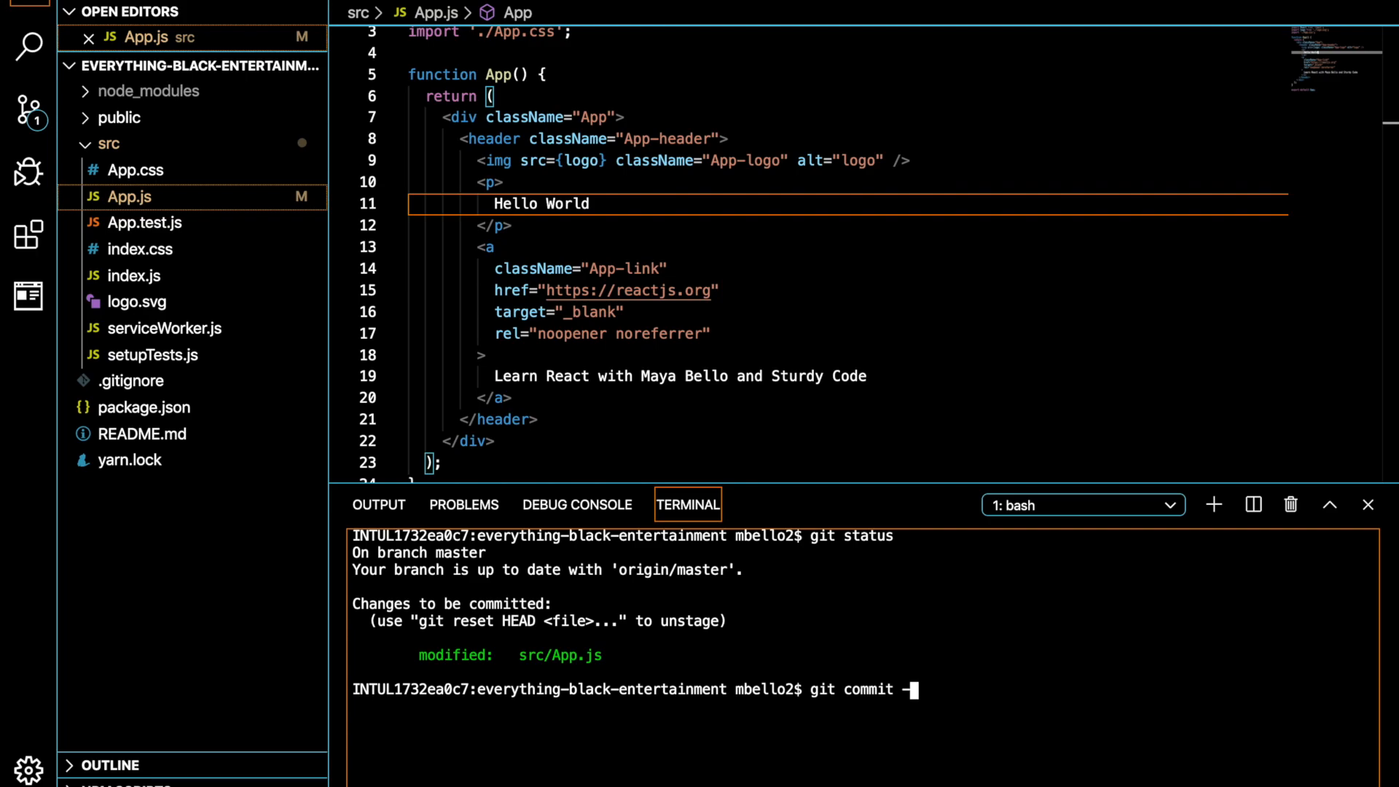
type("m \"Upd")
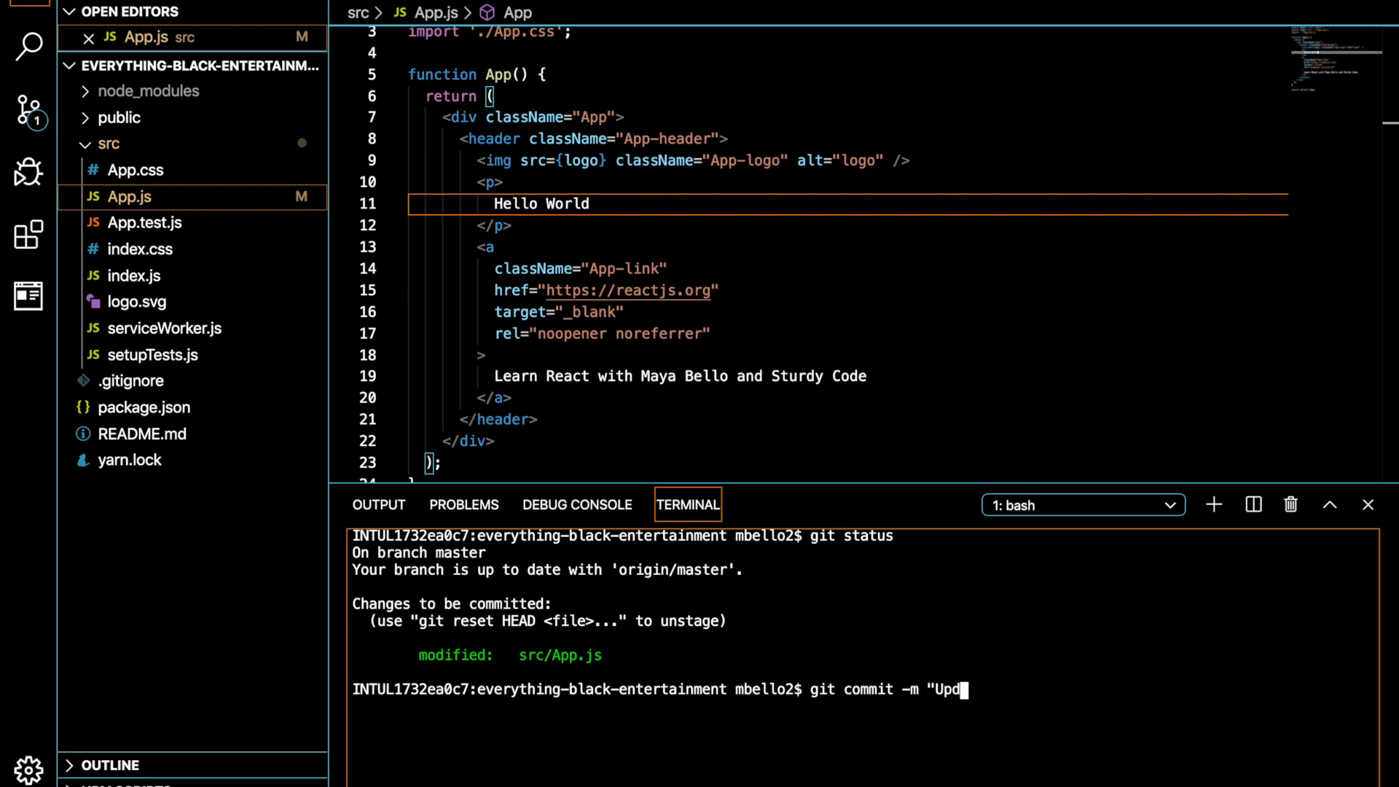
type("ated")
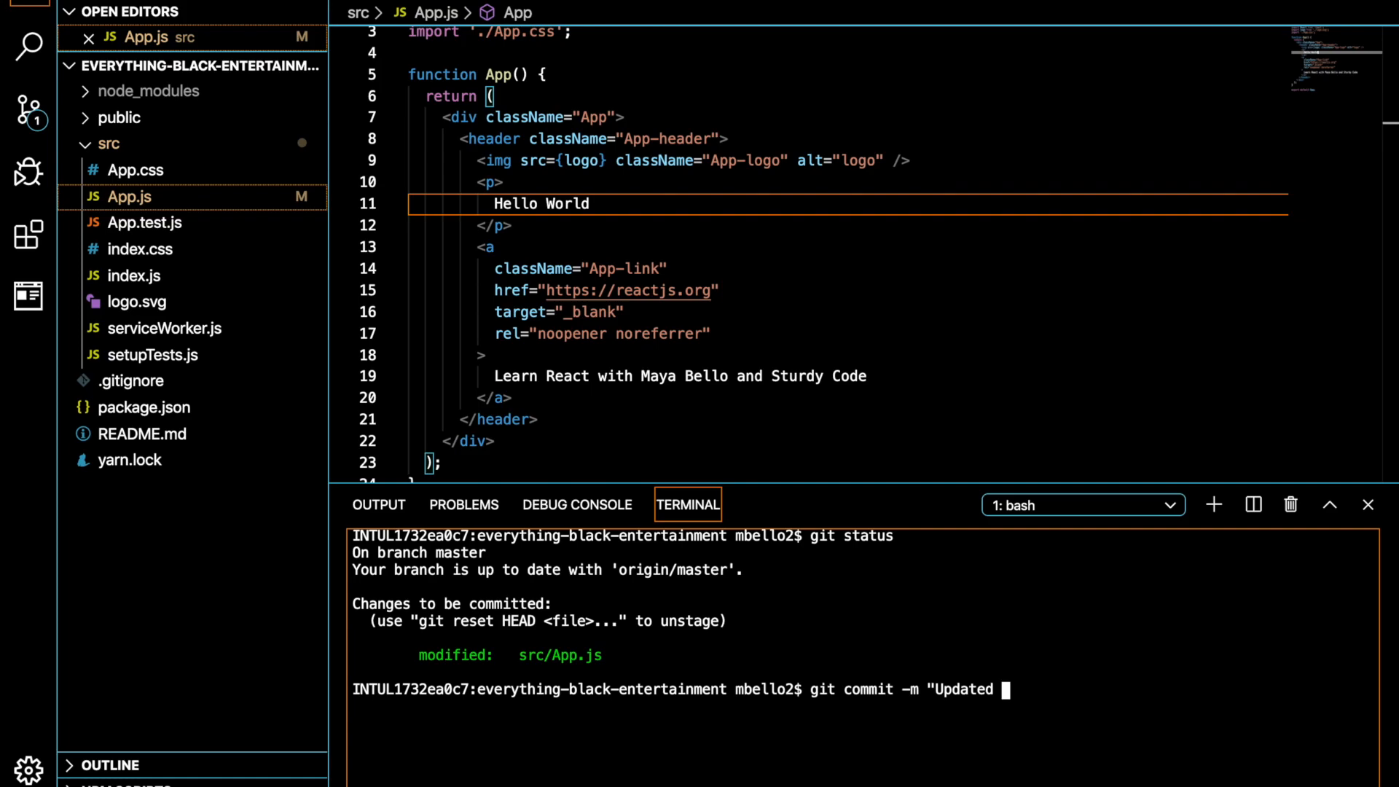
type("UI")
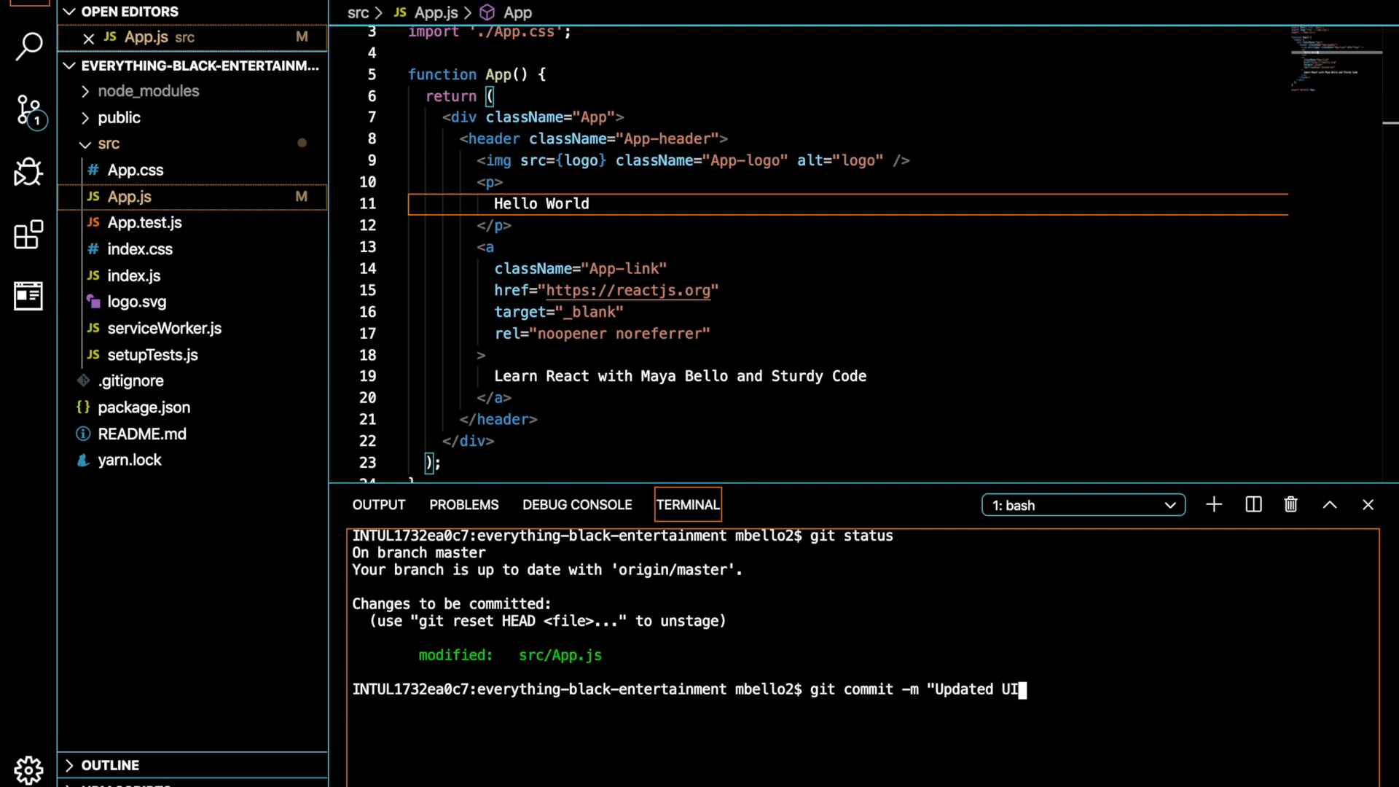
type("to display")
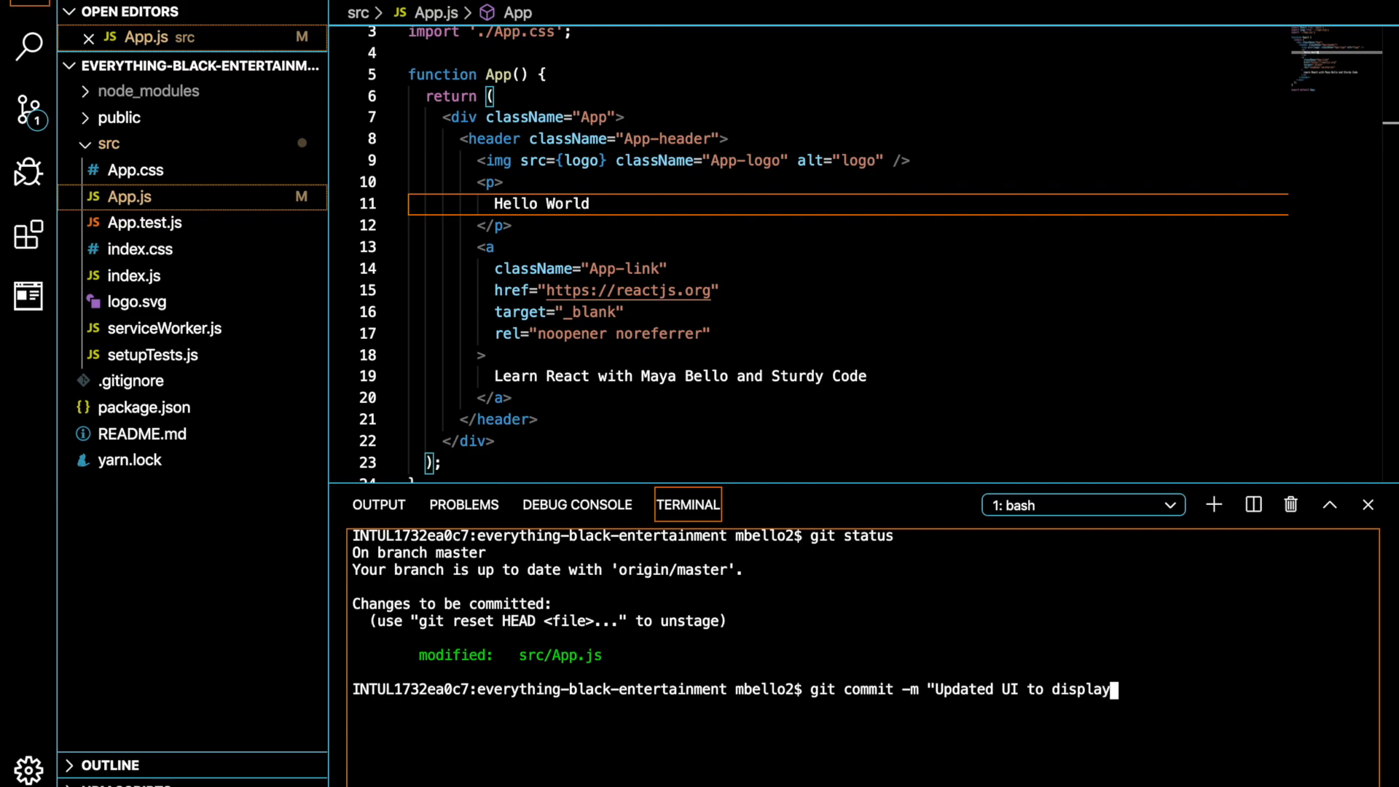
type("Hello Worl")
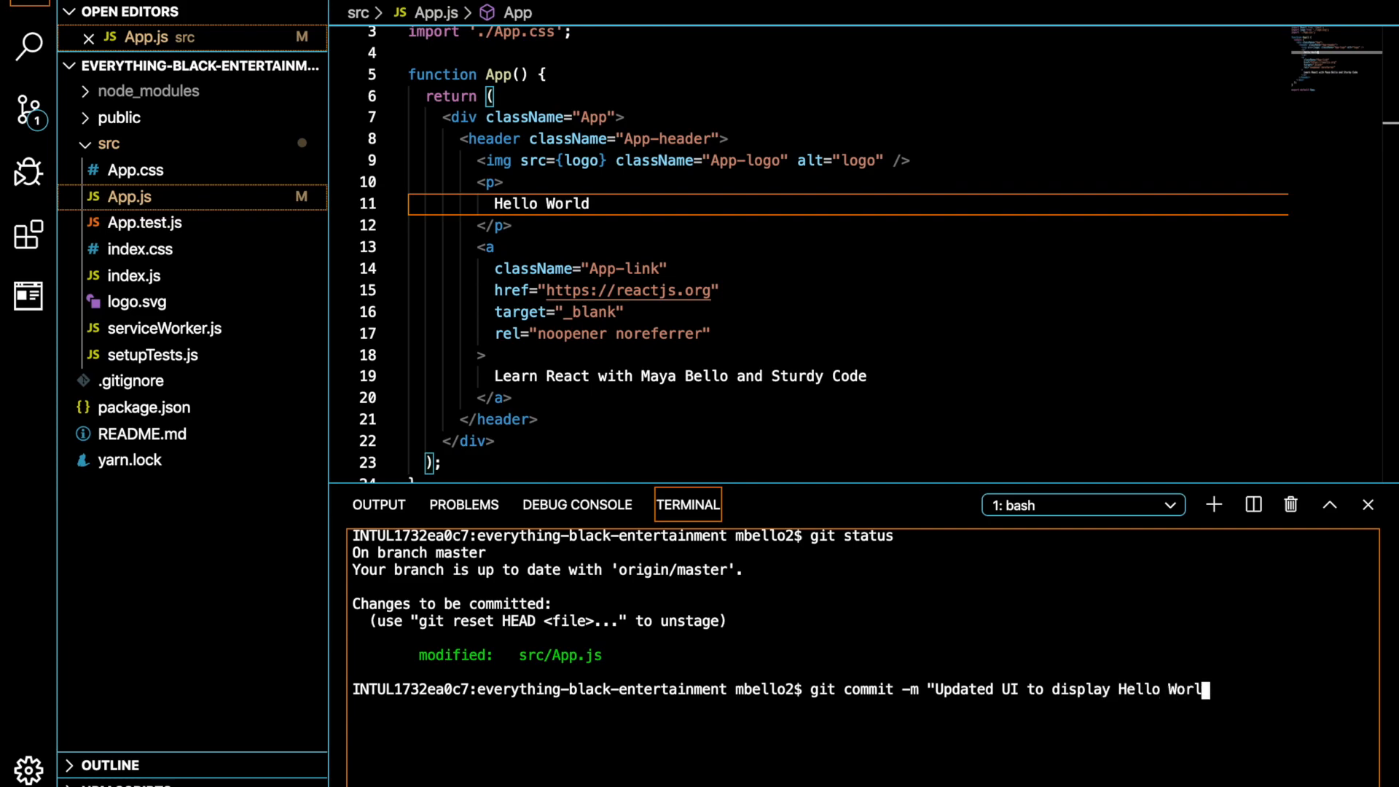
type("d to the user")
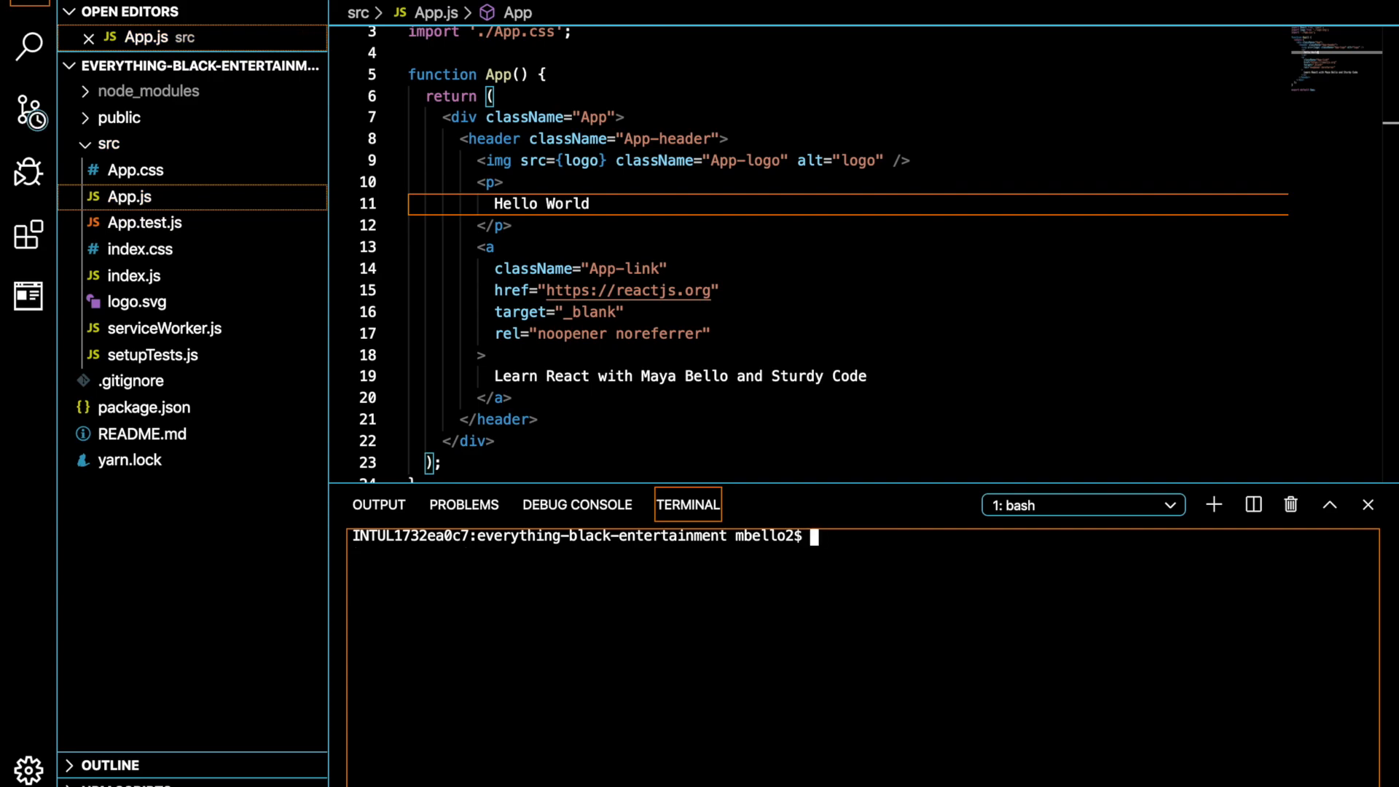
Step: Push the commit to the GitHub repository with git push
type("git push")
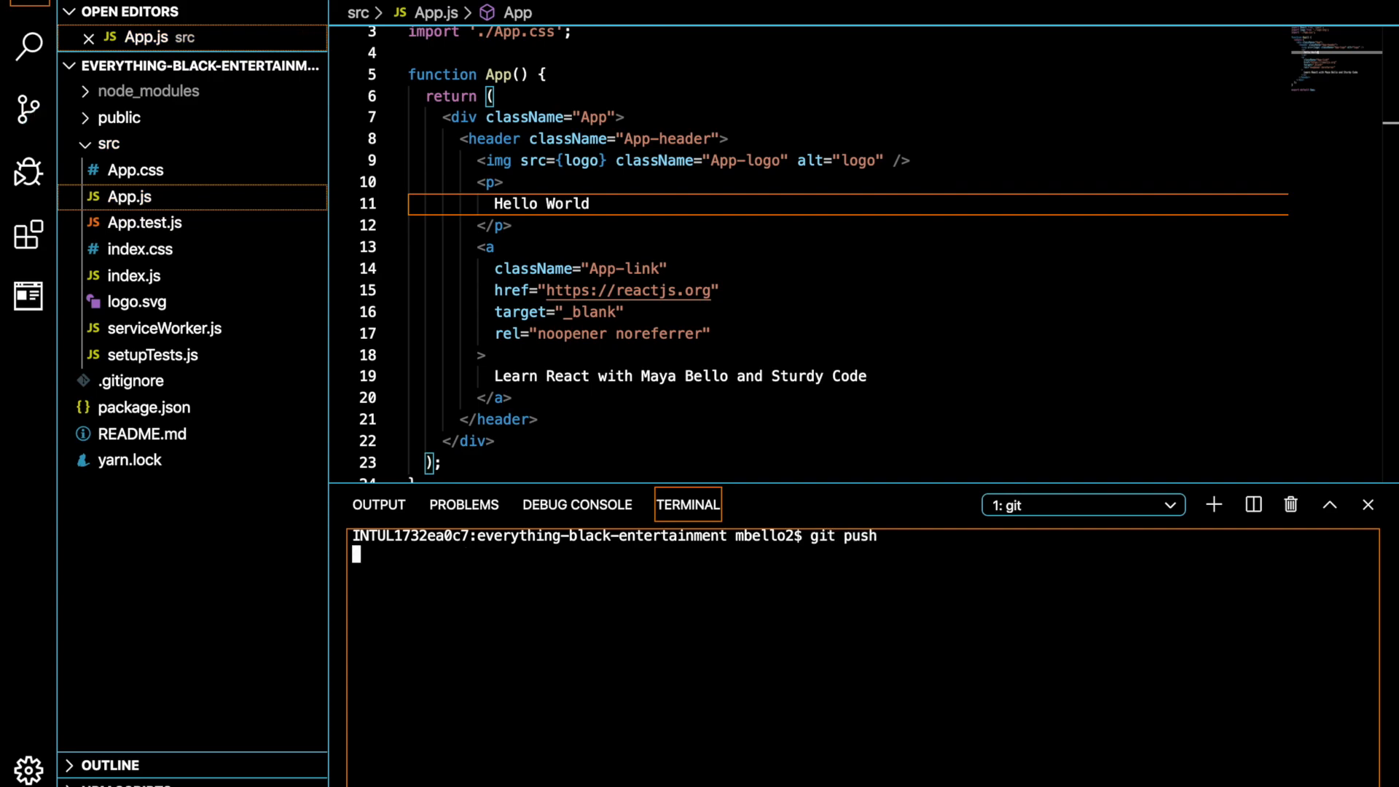
key("Return")
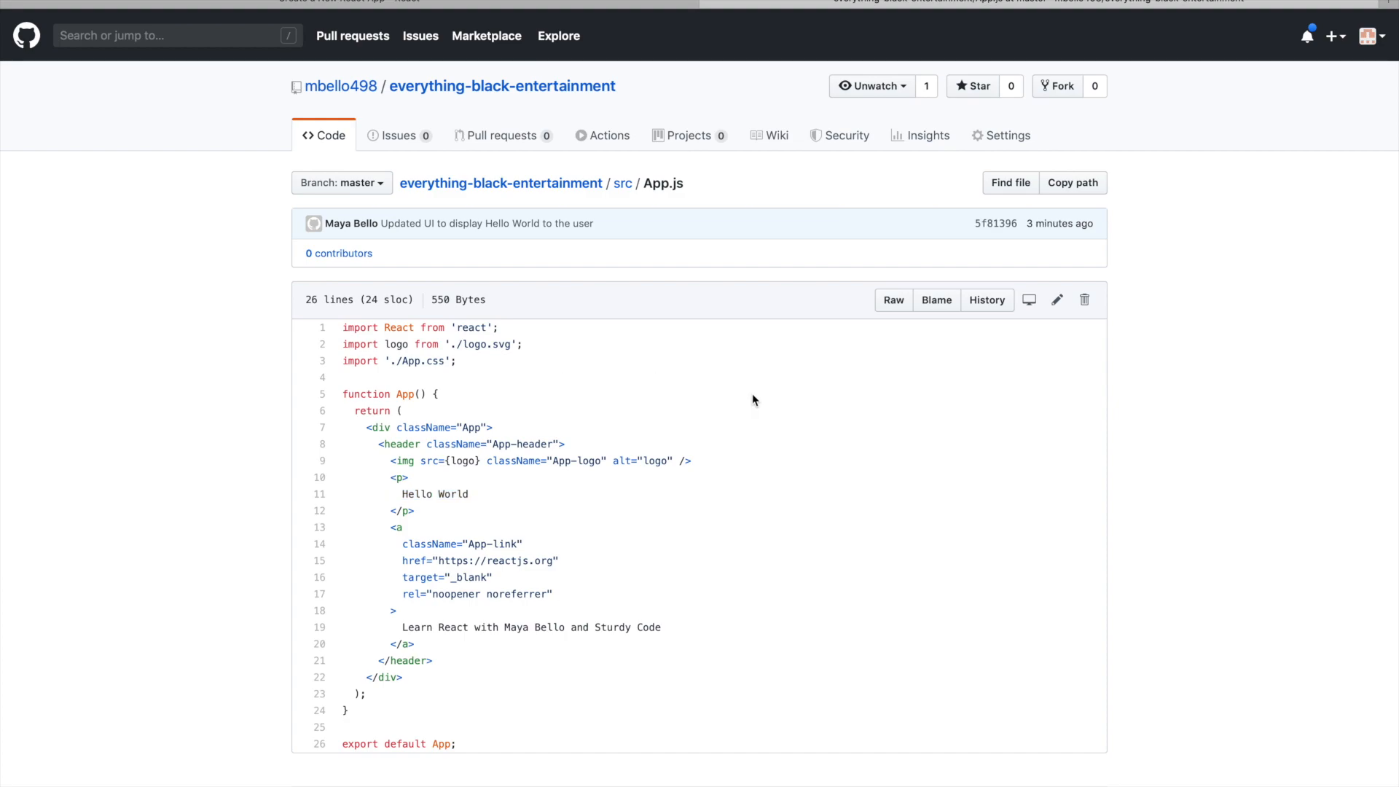
left_click(1002, 136)
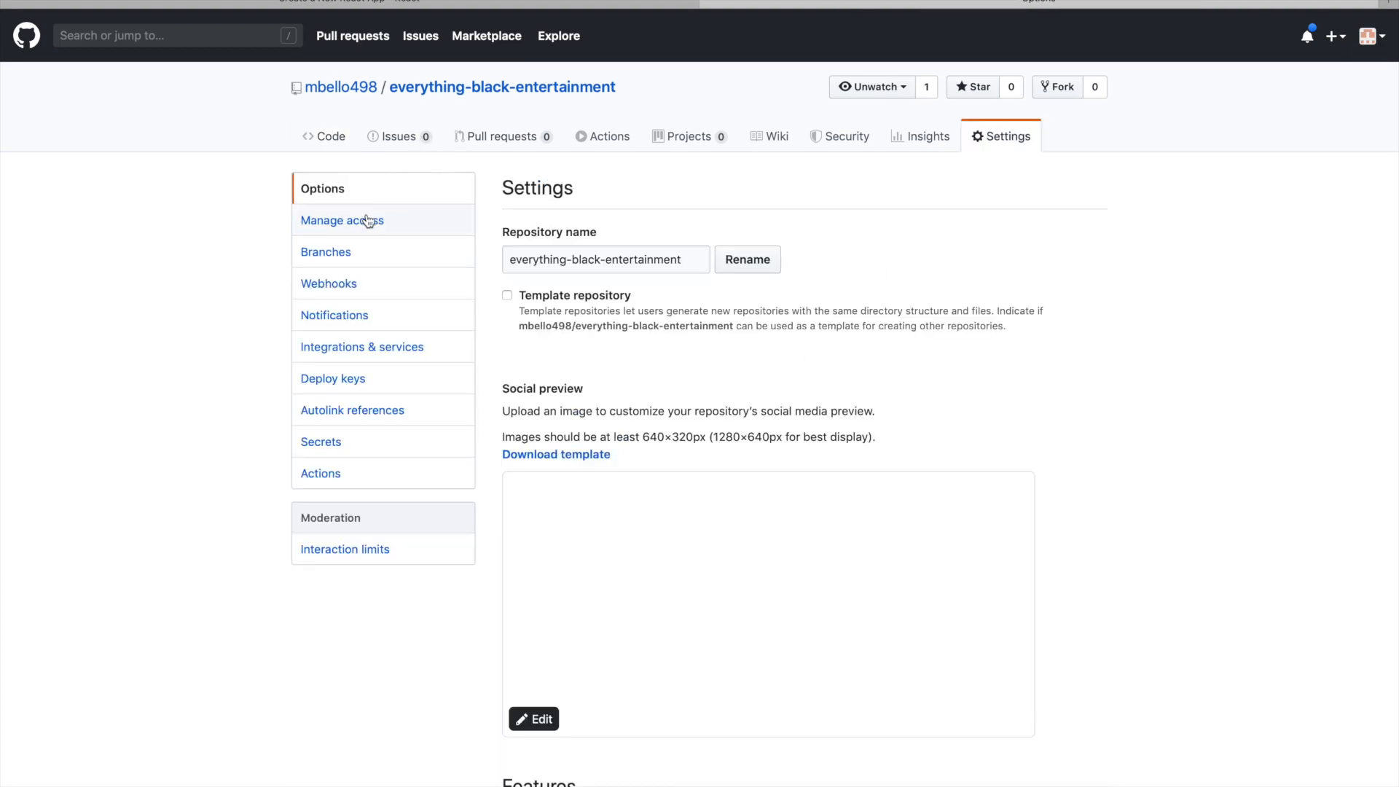
left_click(341, 220)
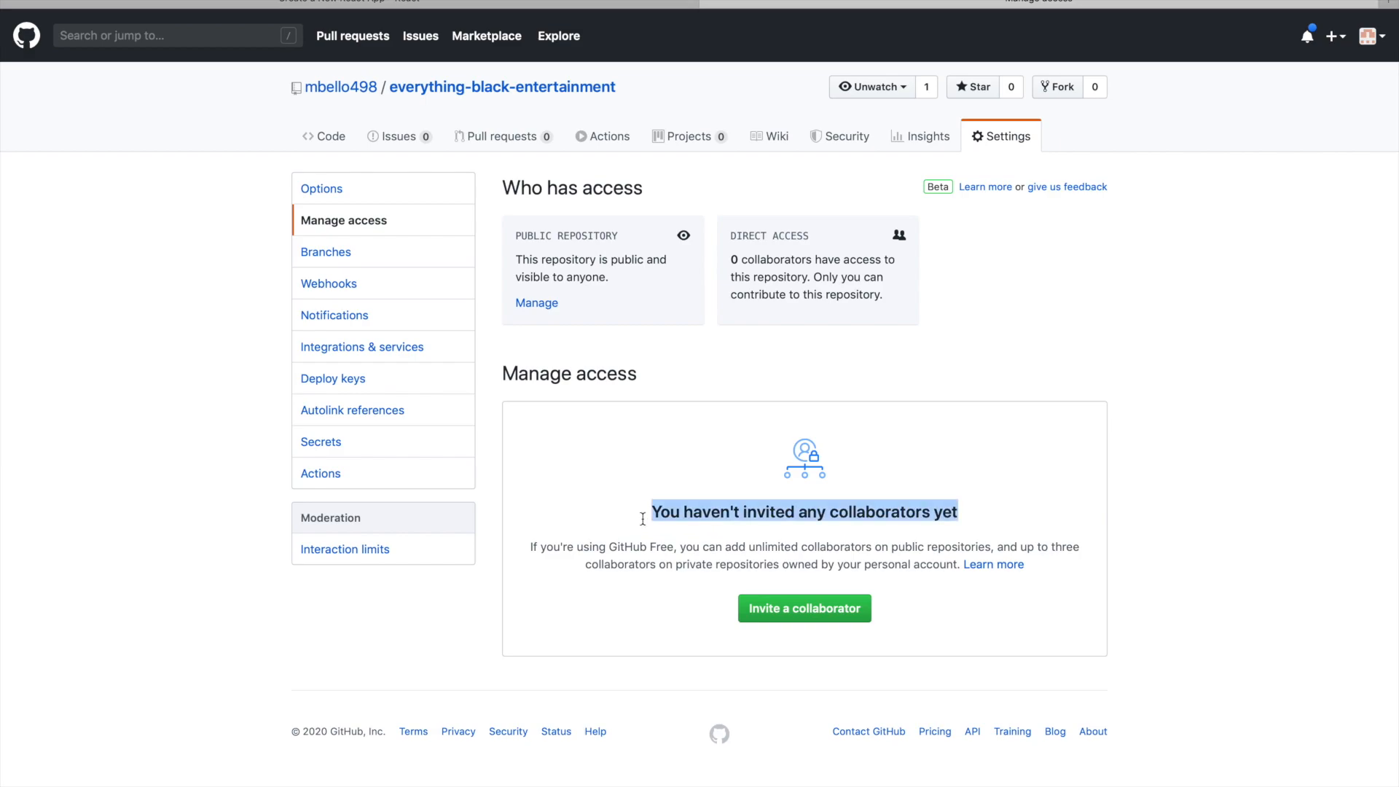
left_click(803, 608)
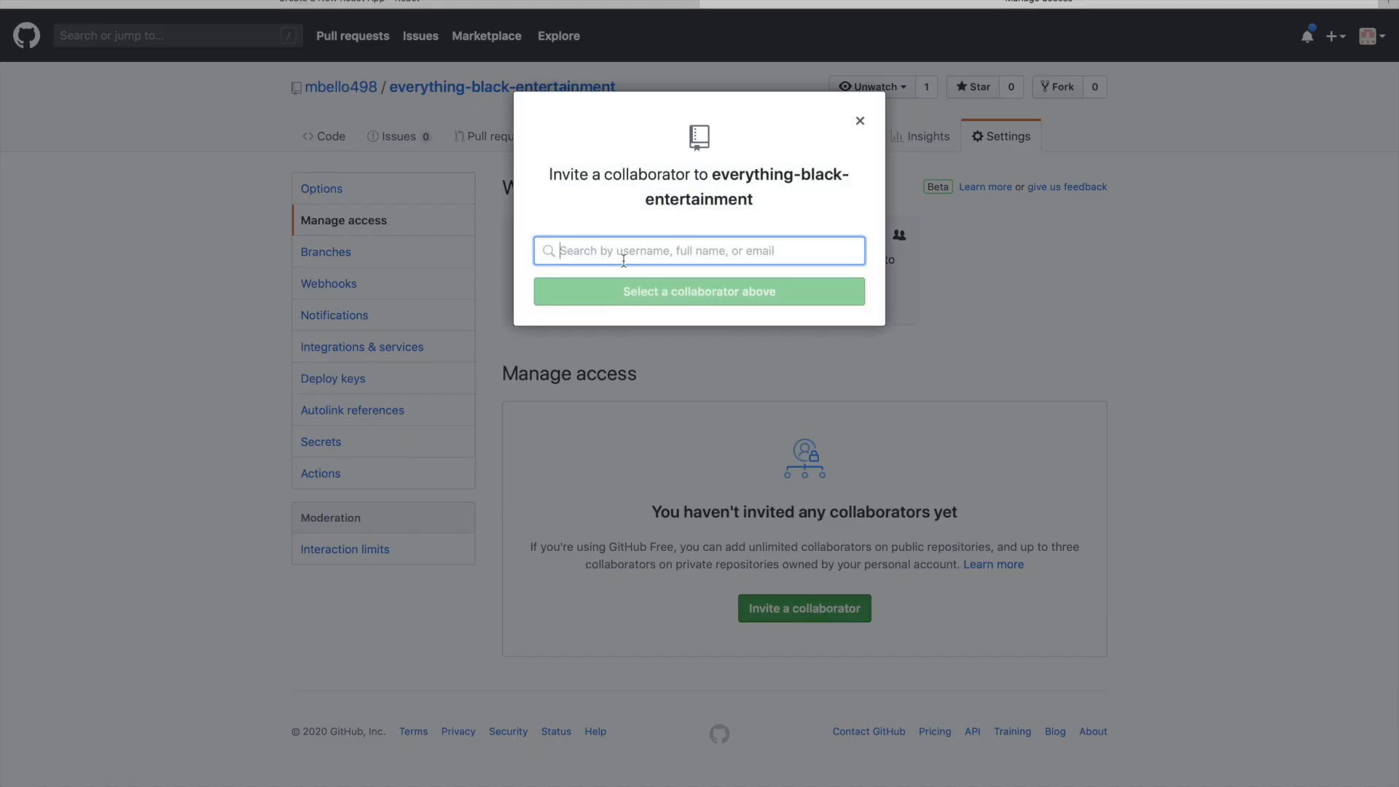
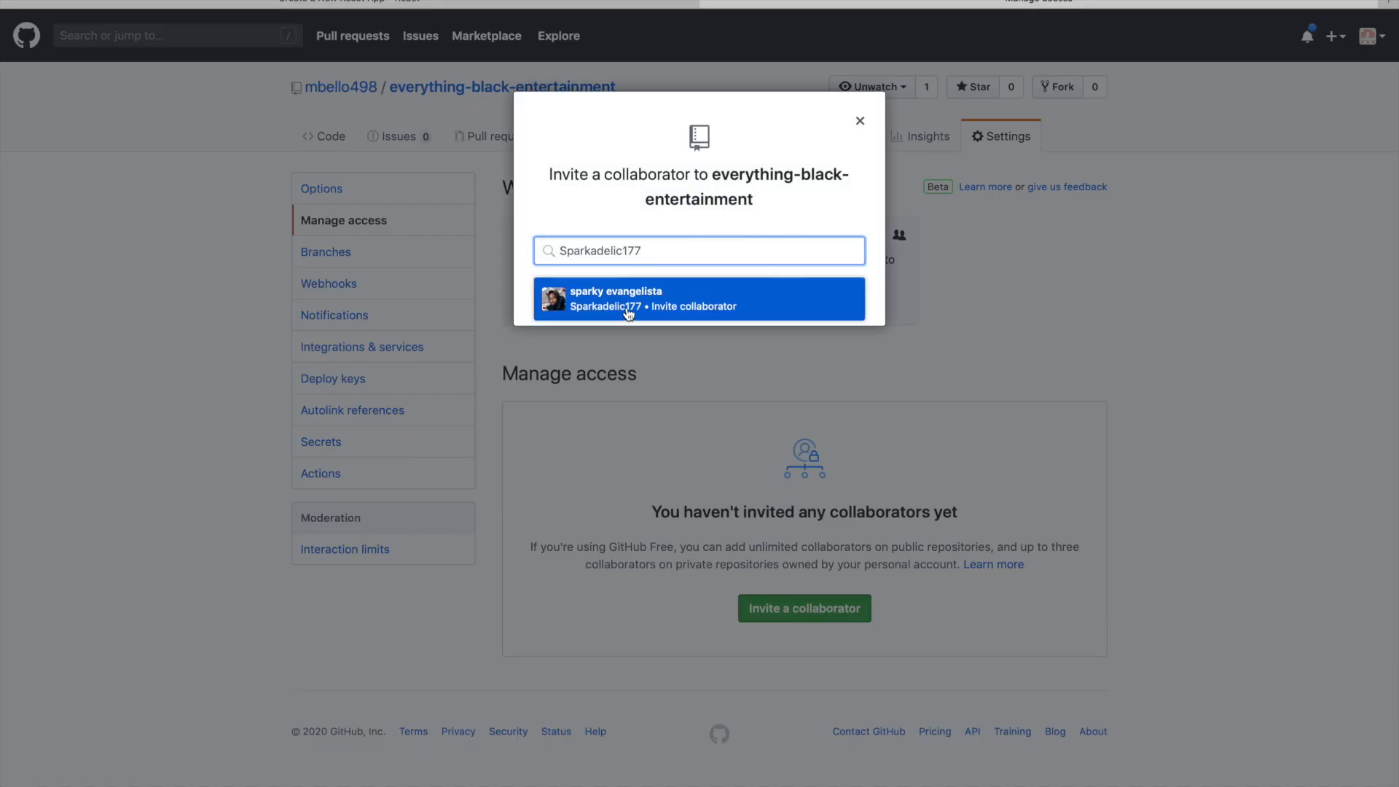
left_click(699, 299)
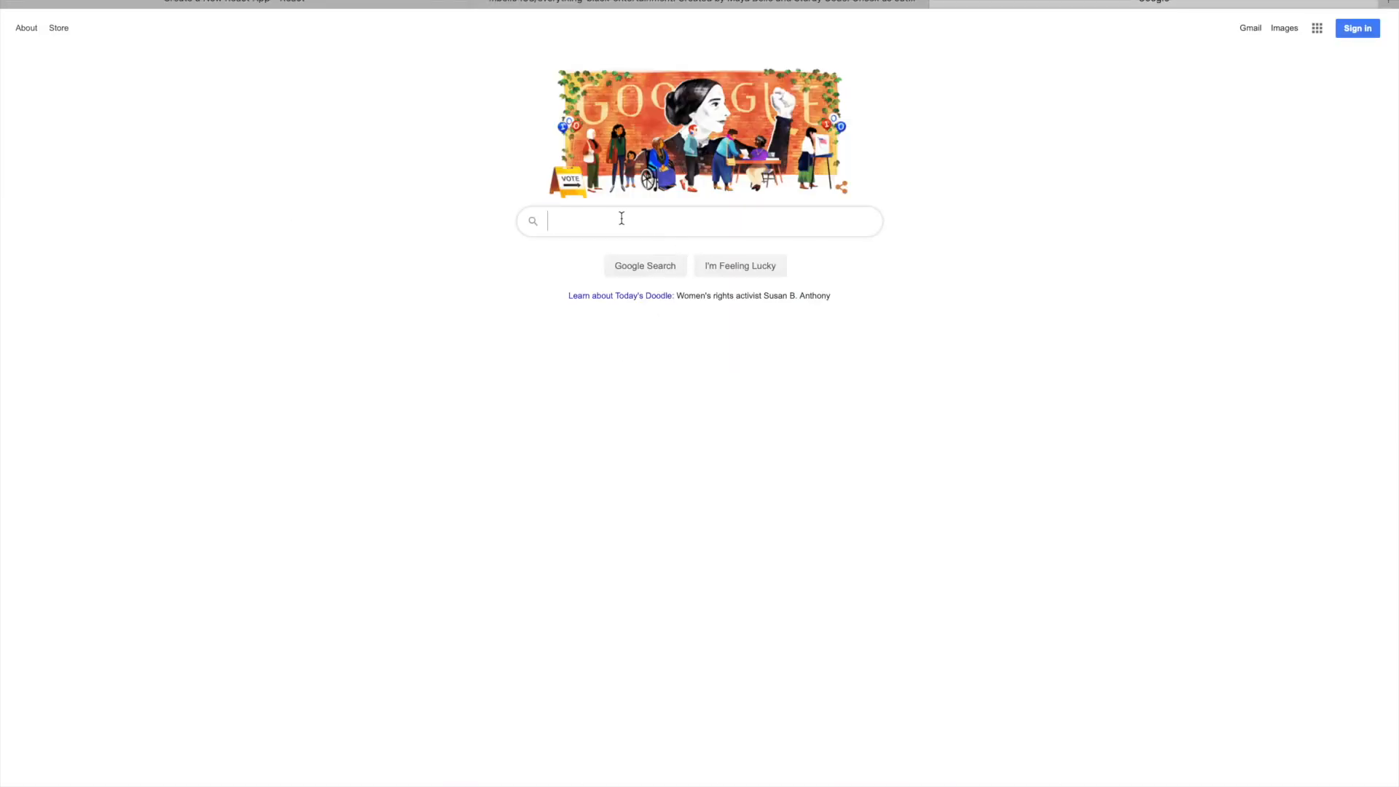
Step: Search Google for heroku and go to the Heroku sign-up page
type("heroku")
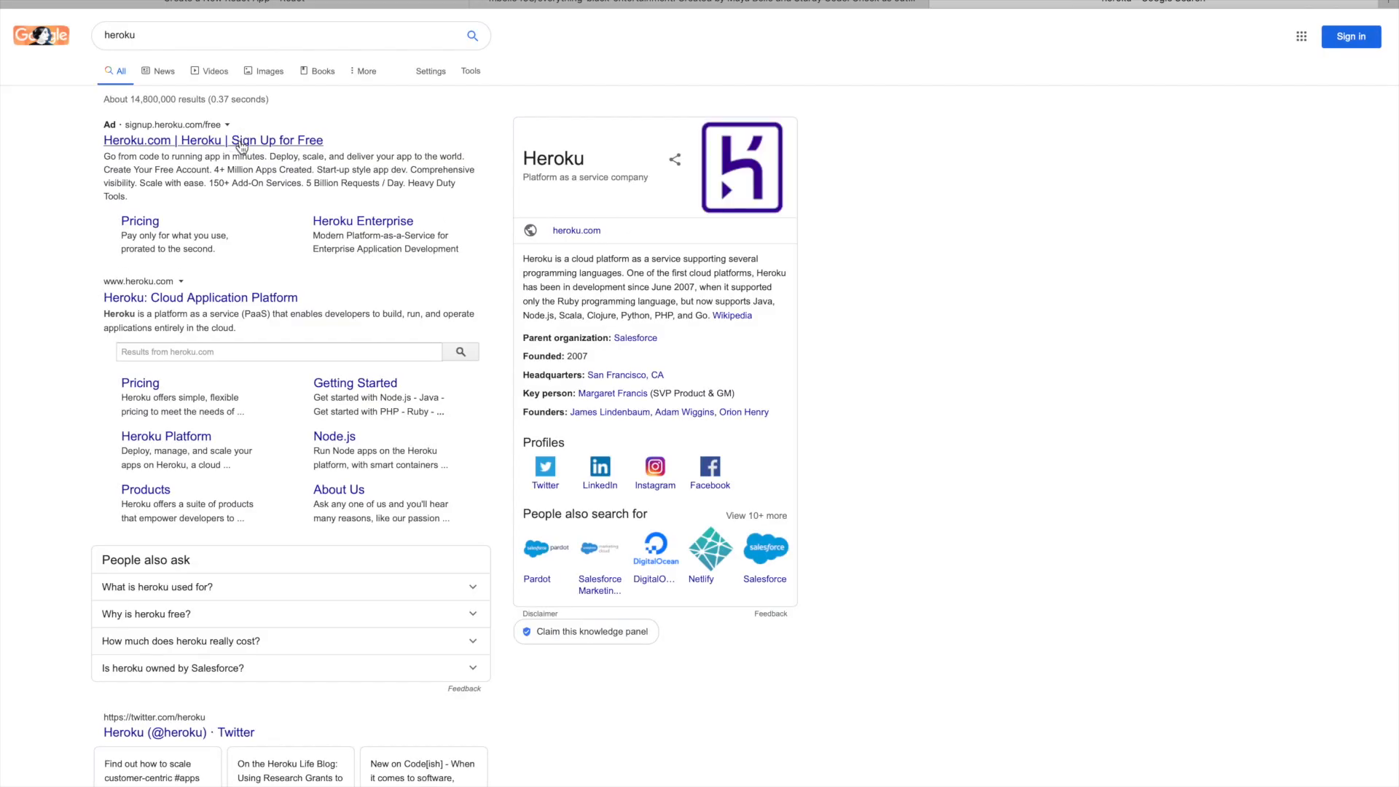
left_click(213, 140)
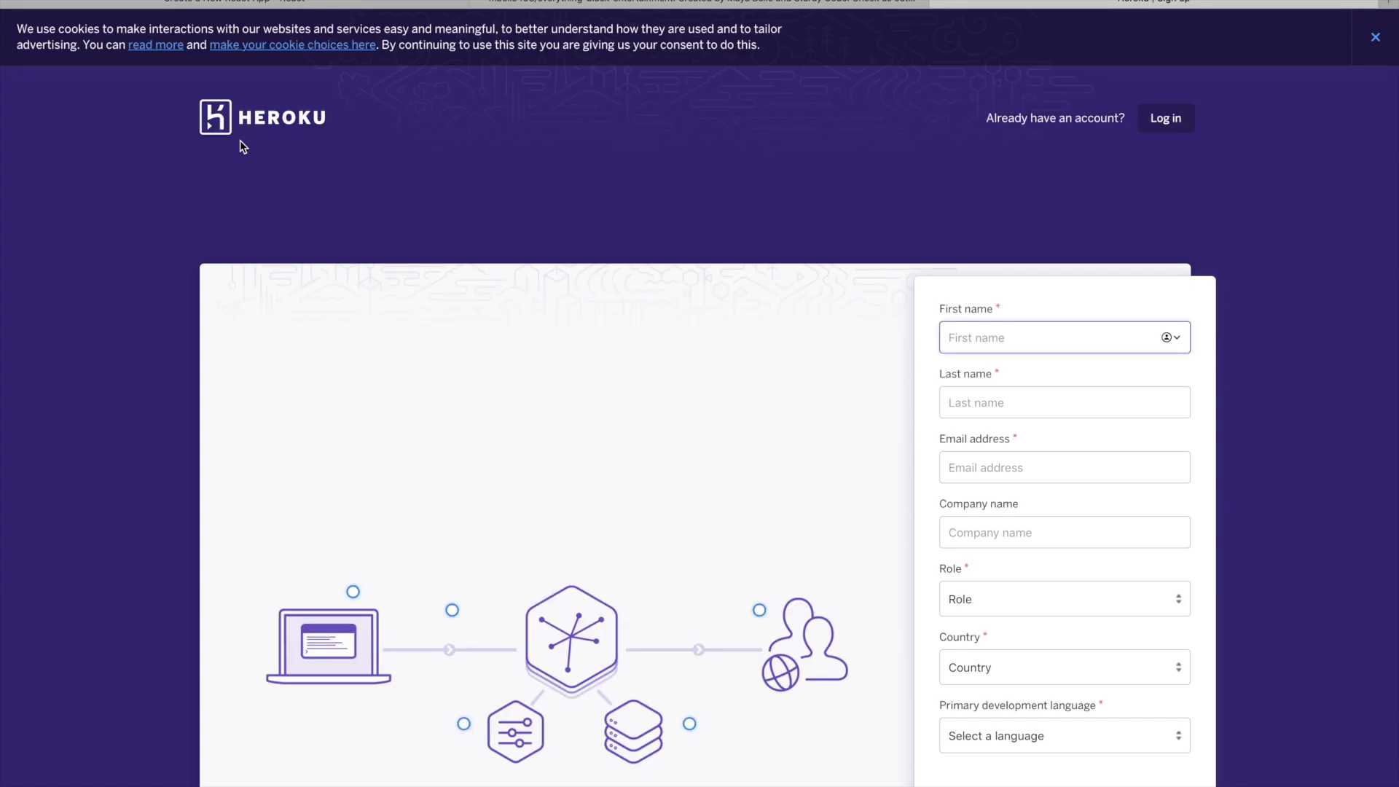
mouse_move(861, 234)
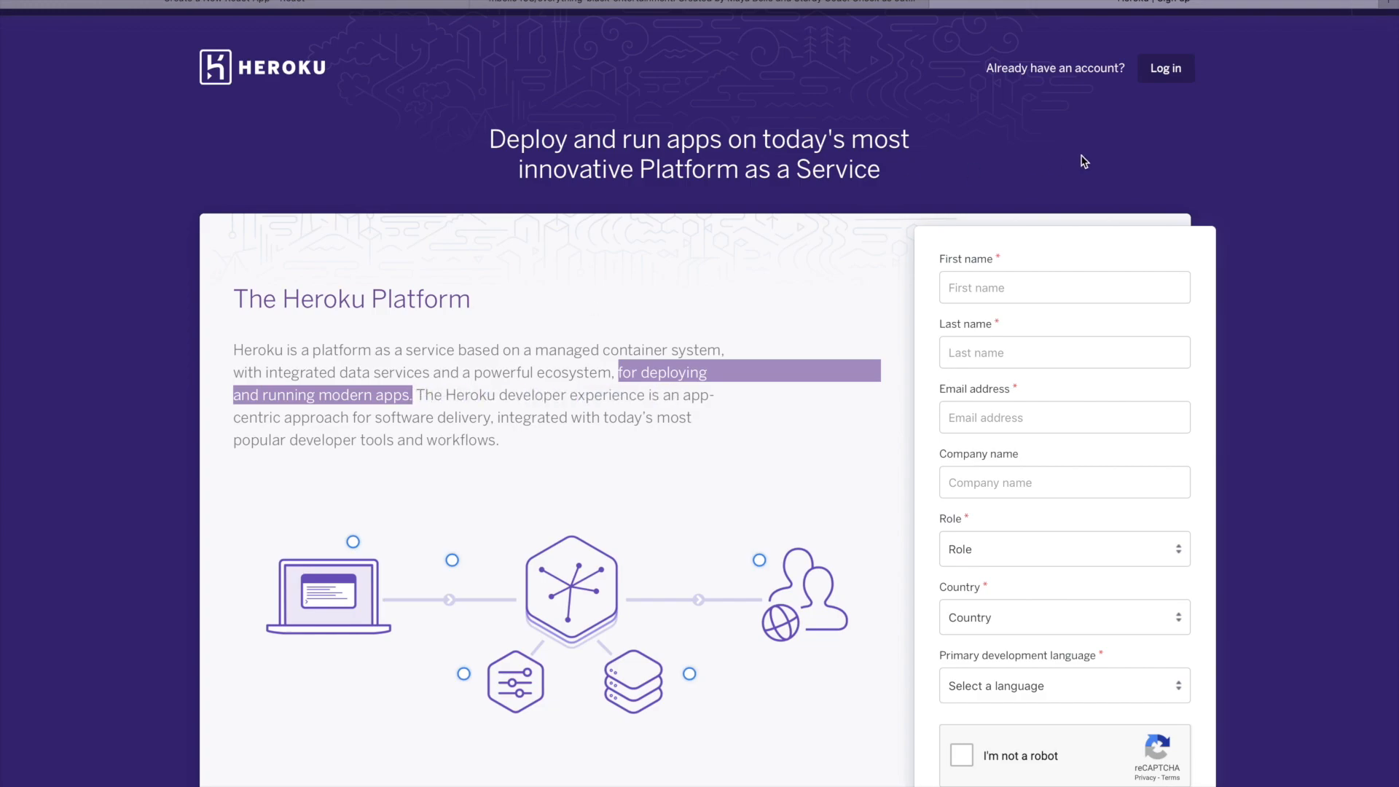
mouse_move(1118, 166)
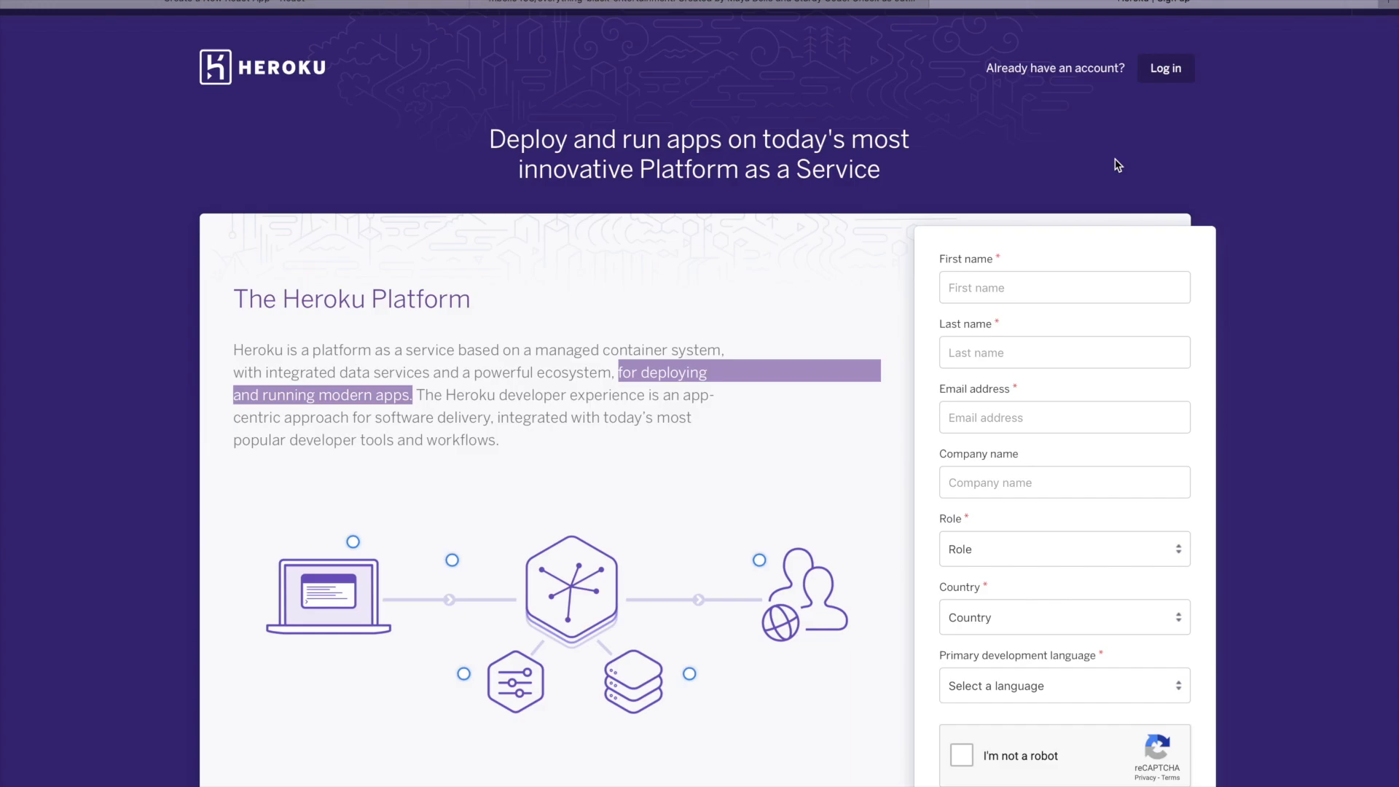
left_click(1164, 68)
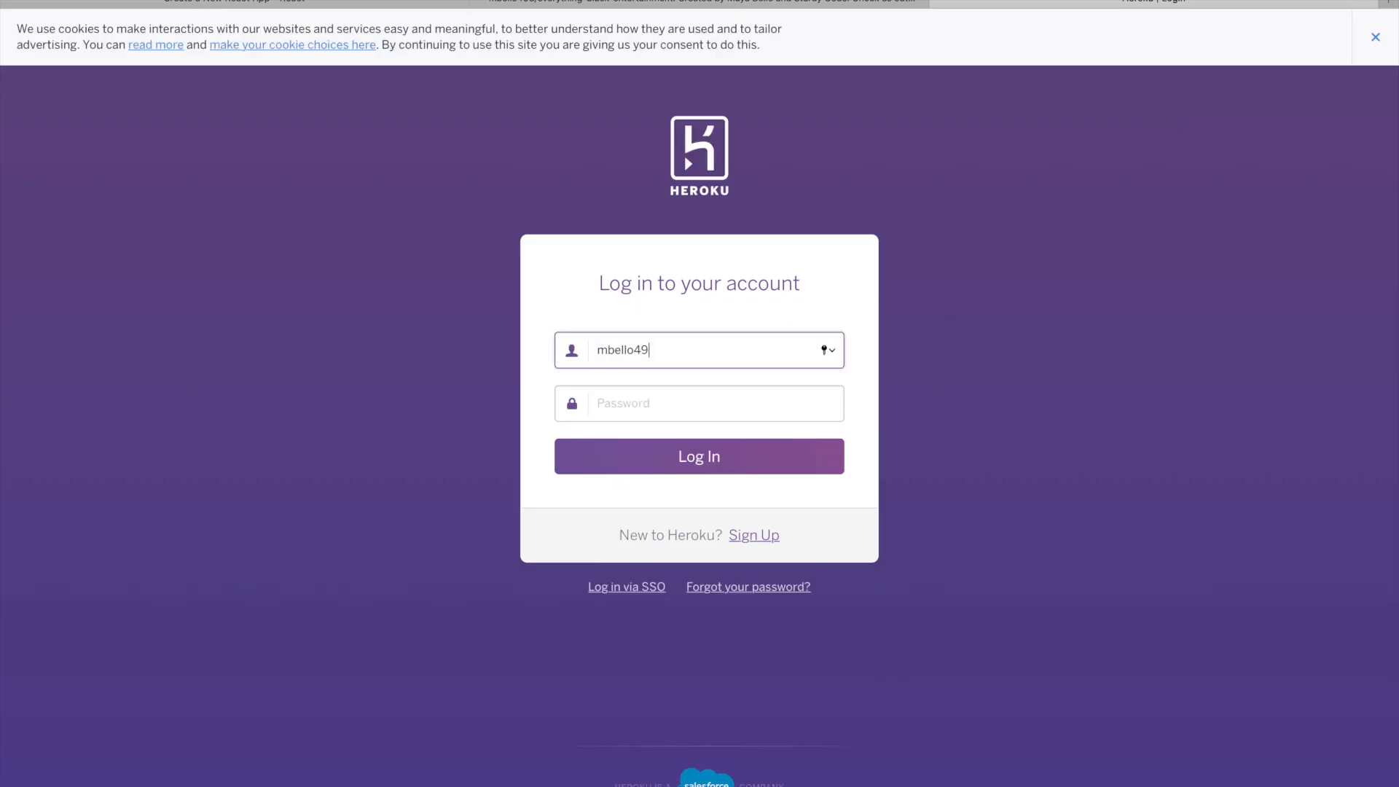
left_click(698, 456)
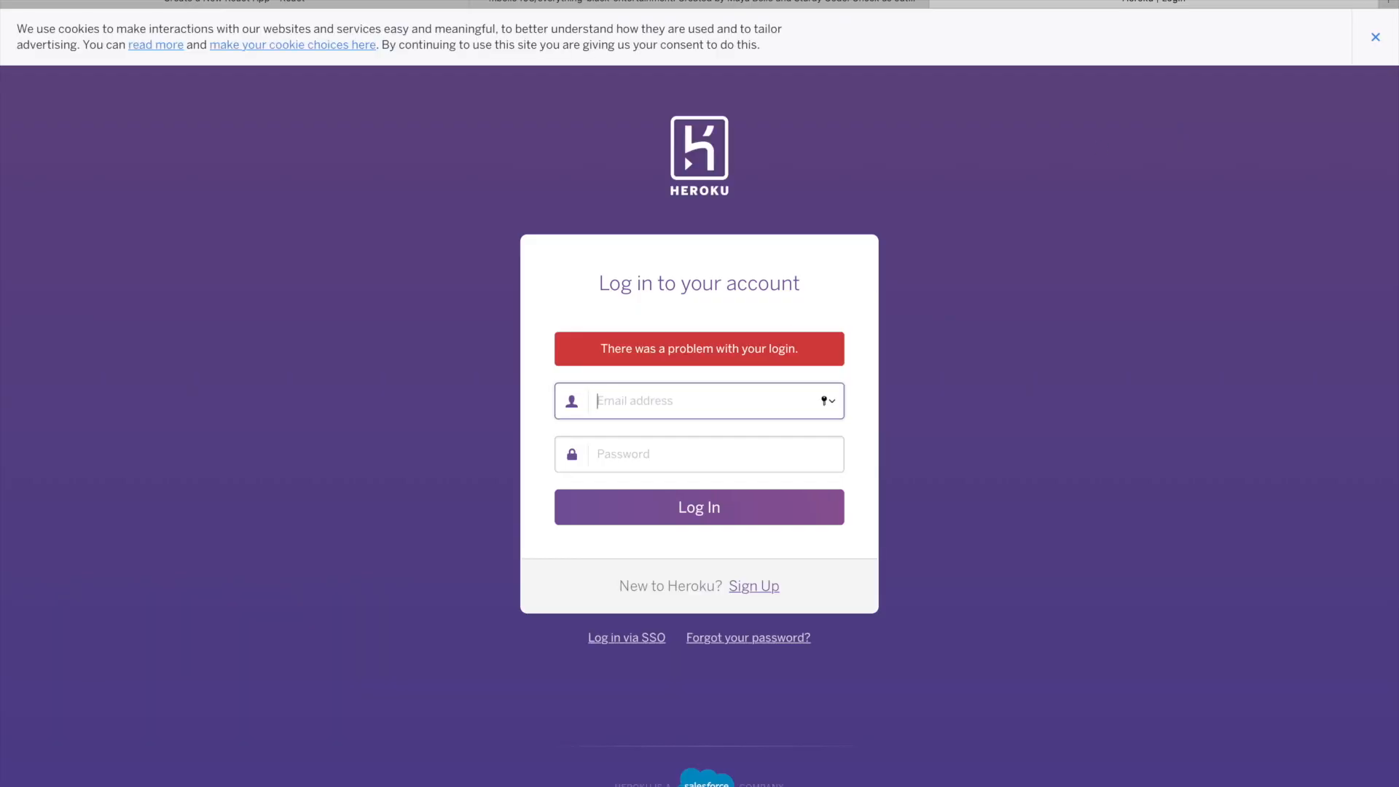
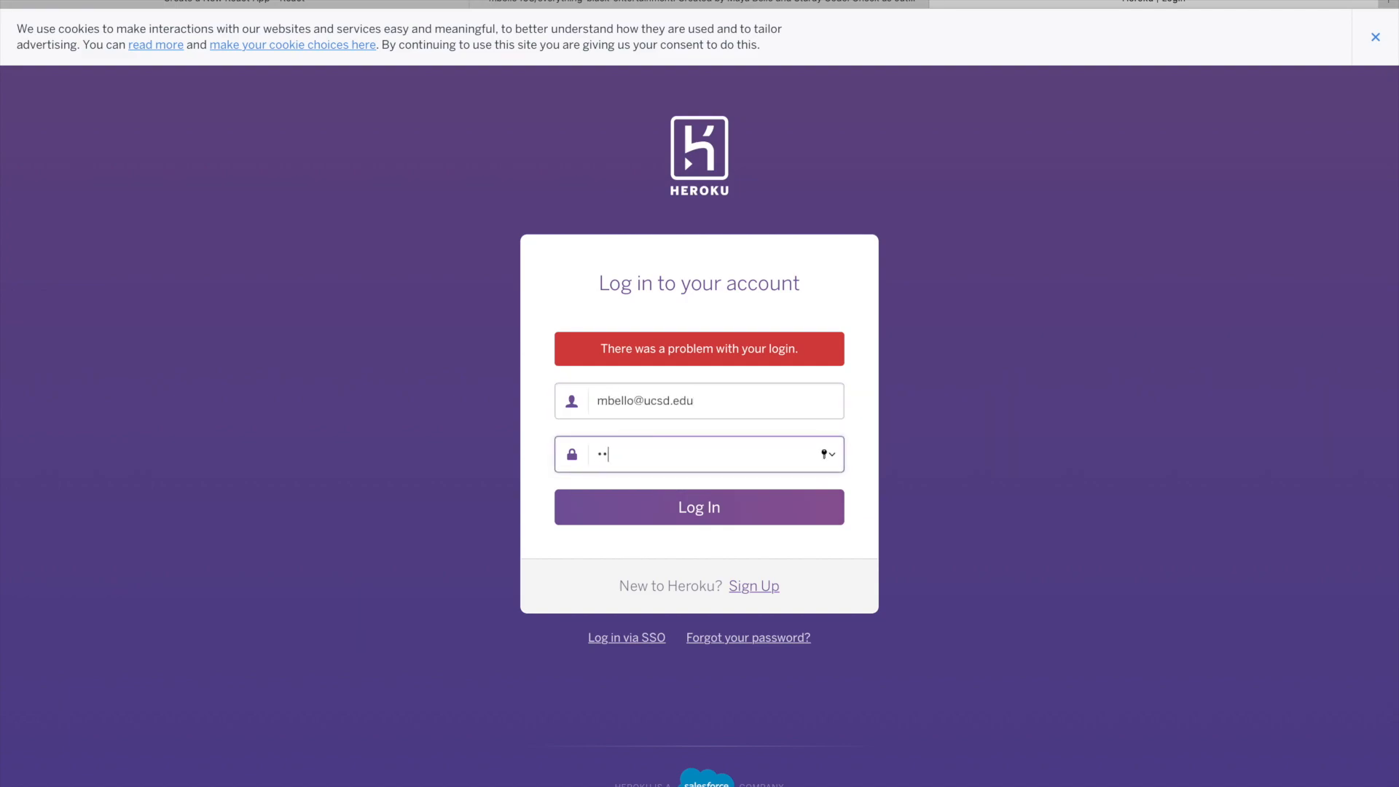
left_click(699, 507)
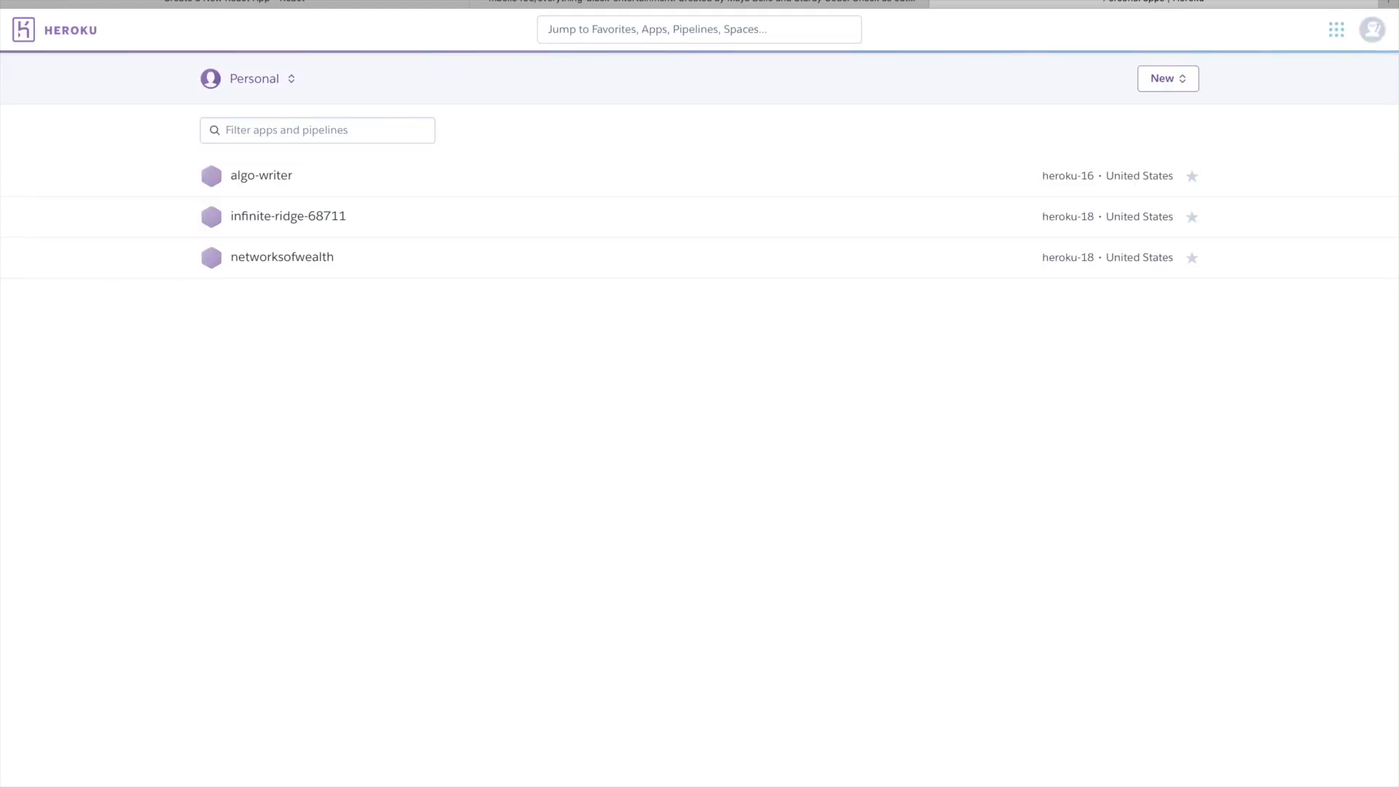
mouse_move(697, 455)
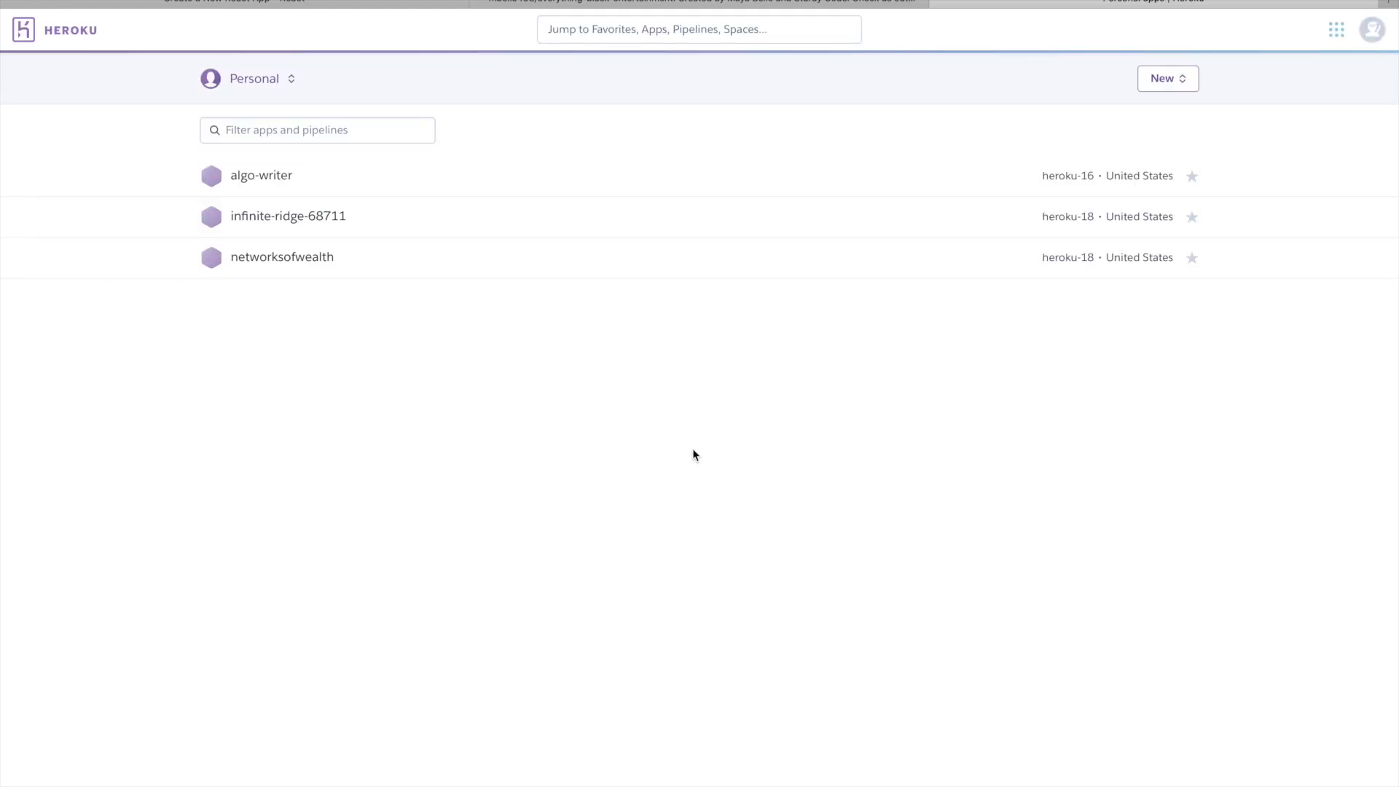
Step: Start a new Heroku app named everything-black-entertainment from the New menu
left_click(1167, 79)
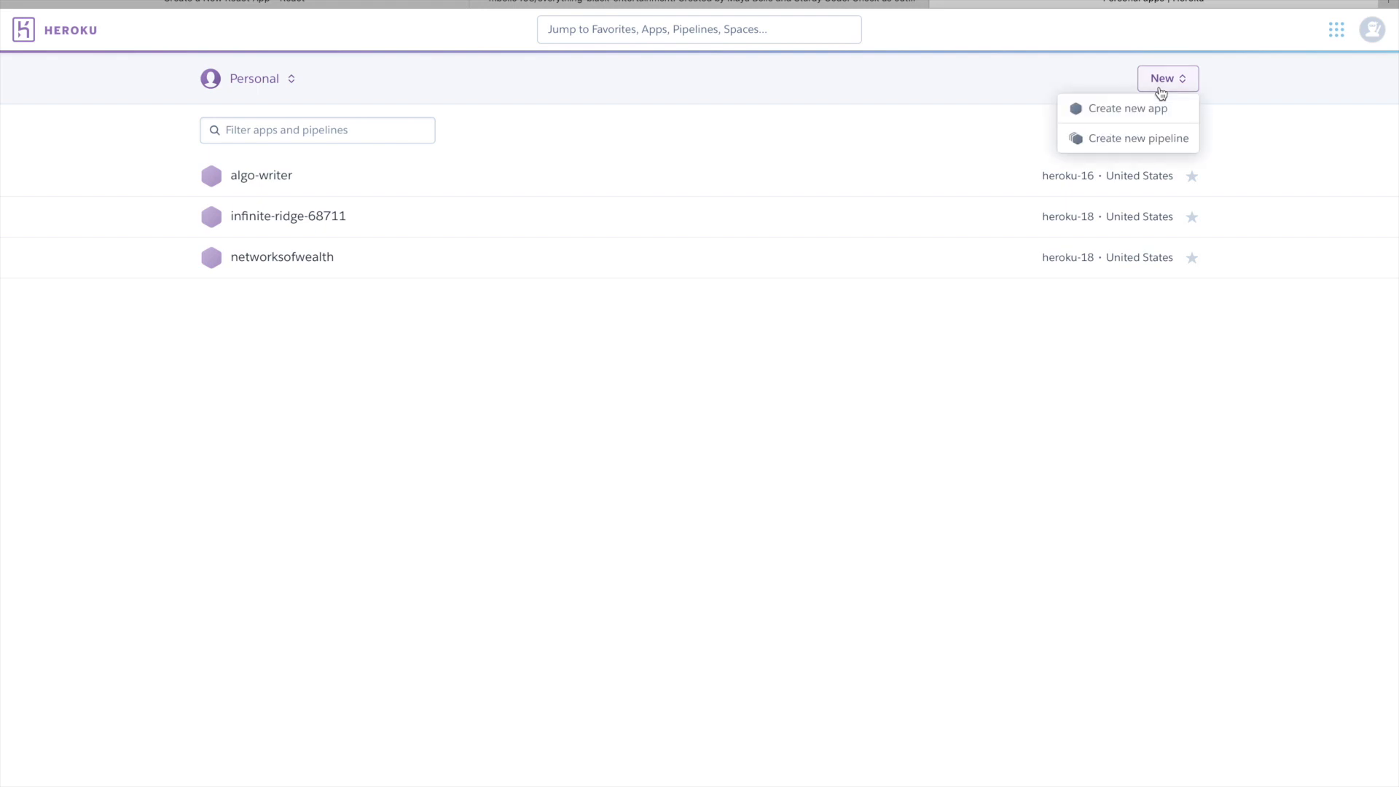
left_click(1128, 107)
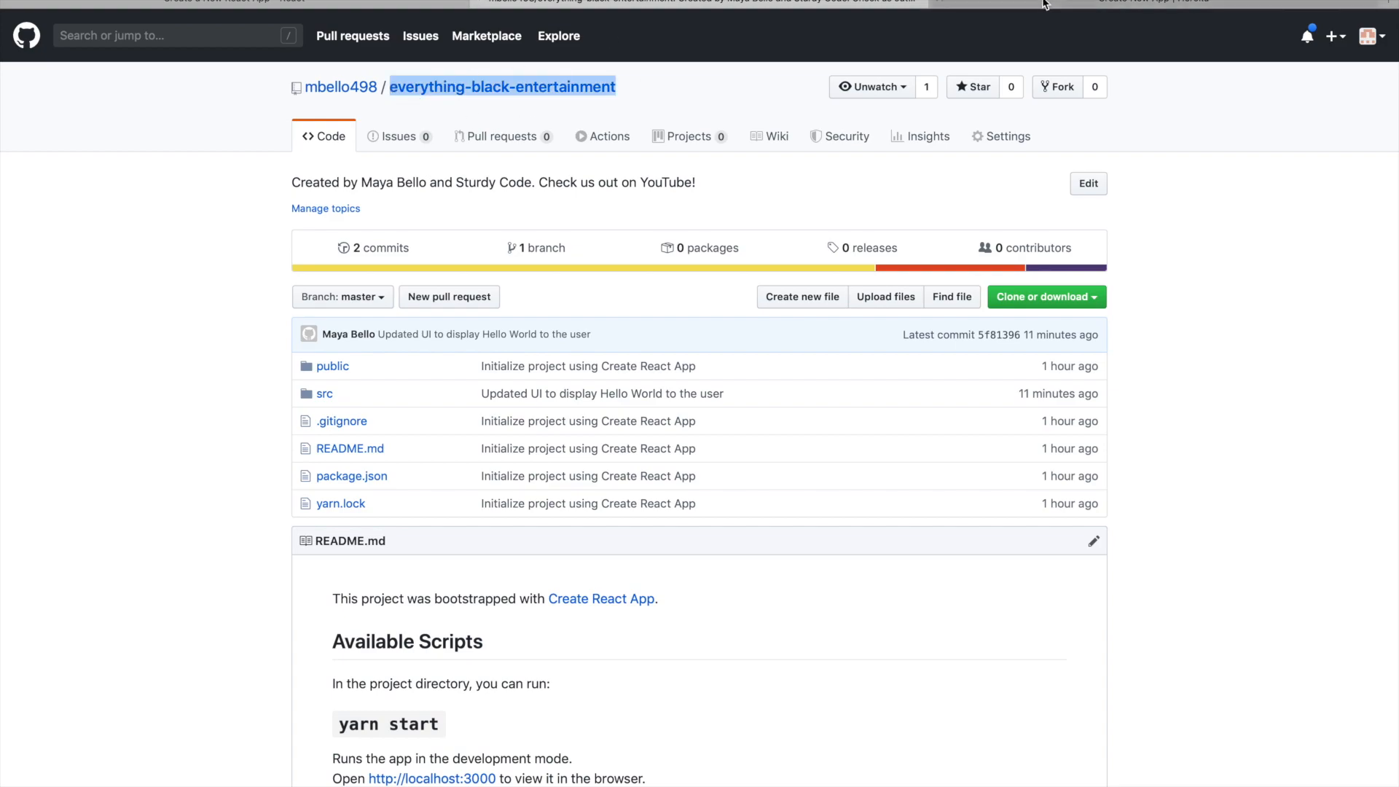
left_click(1152, 1)
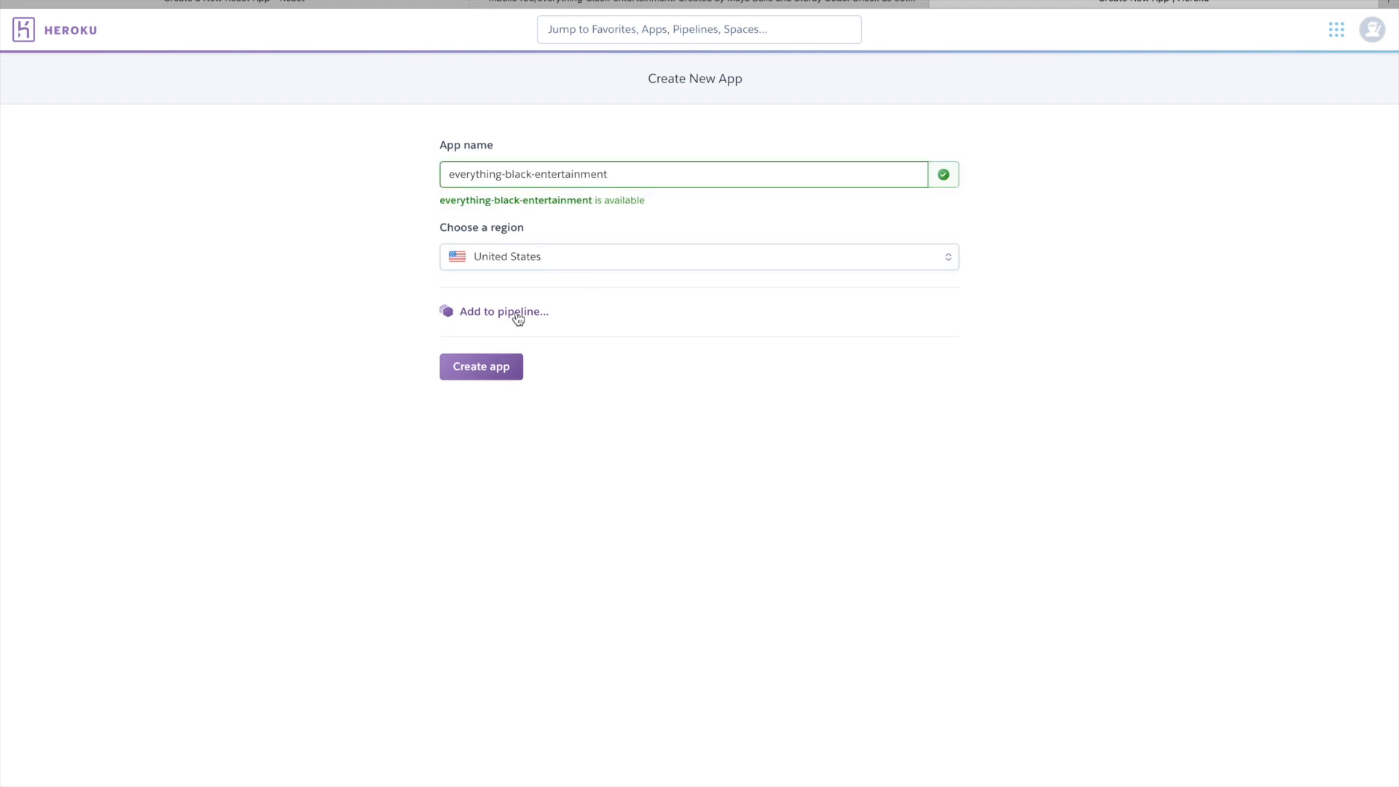
Step: Add the app to a new same-named pipeline at the staging stage and create it
left_click(503, 312)
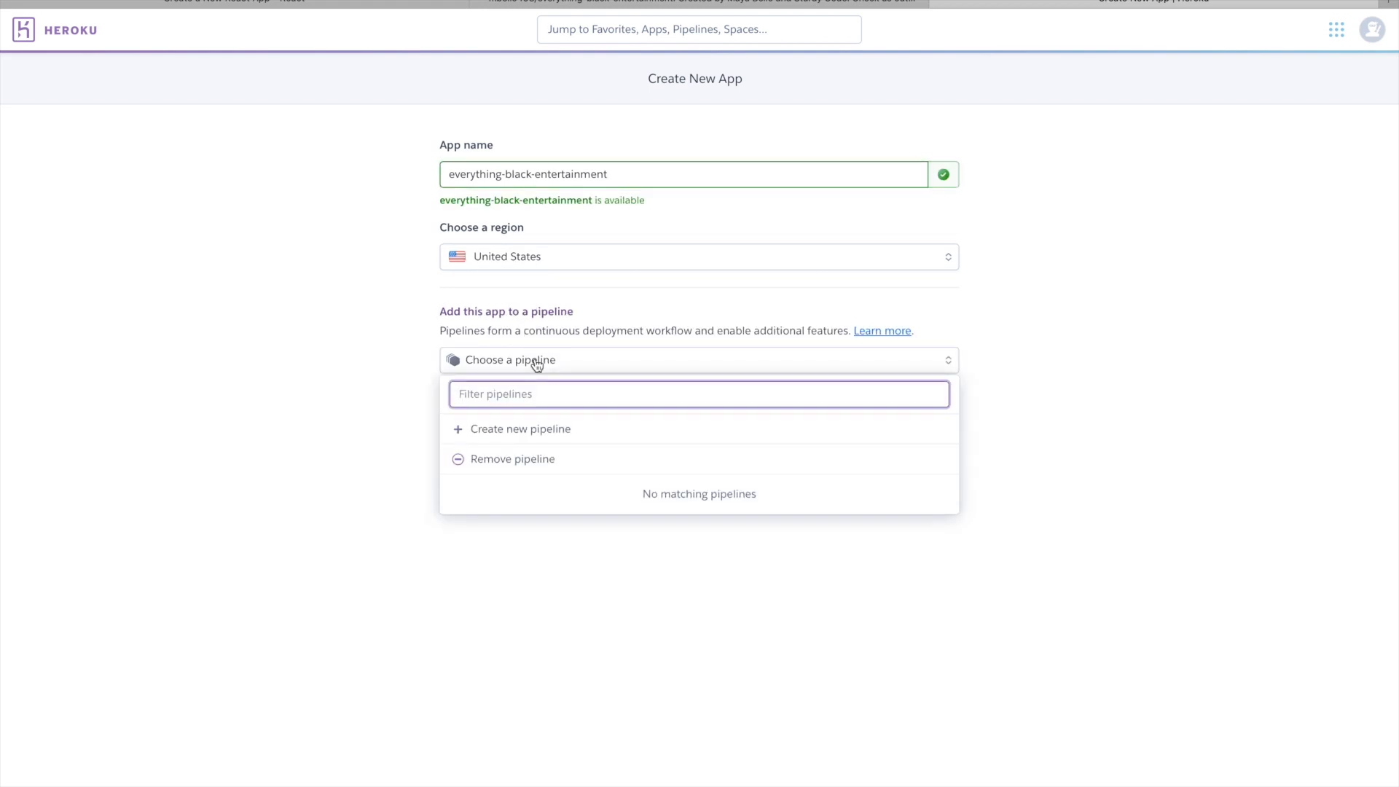
mouse_move(539, 433)
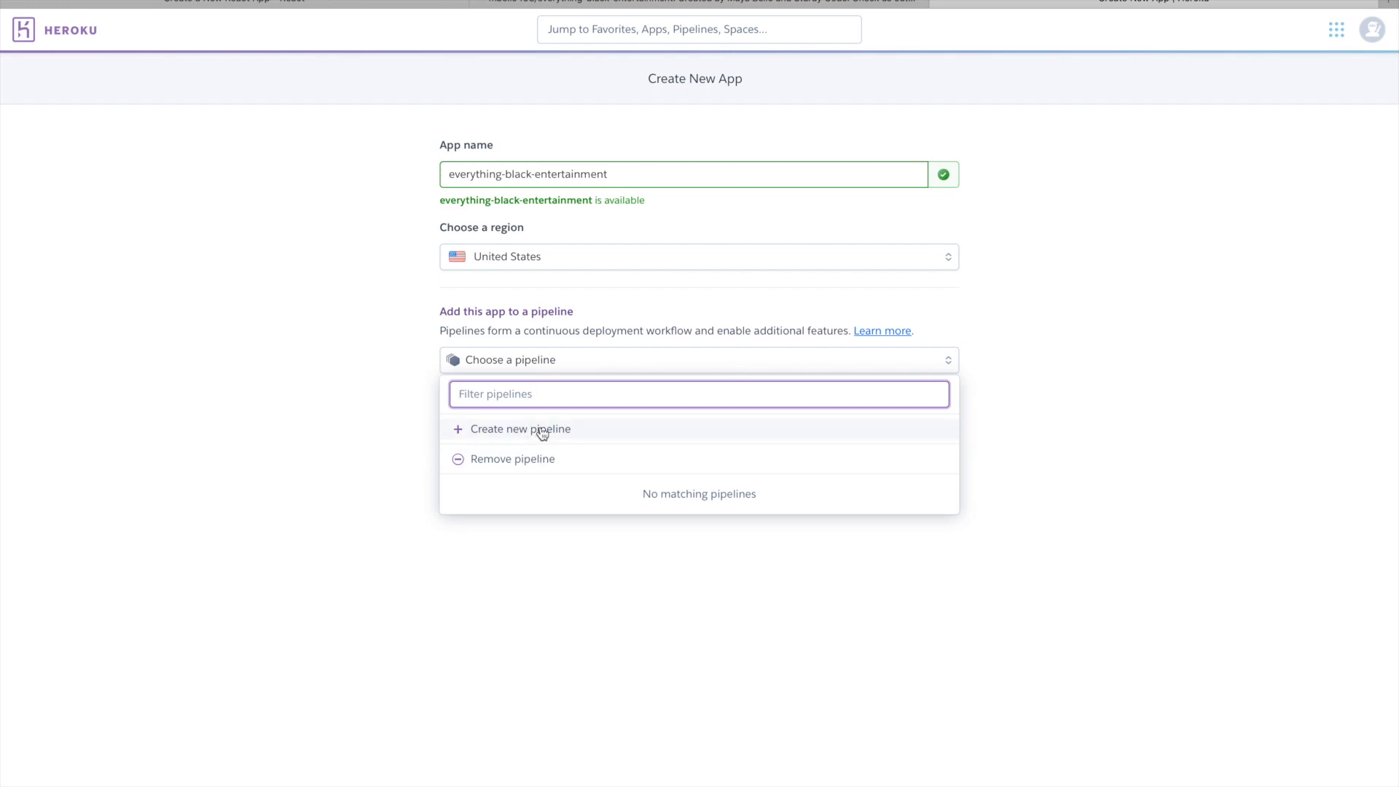
left_click(521, 428)
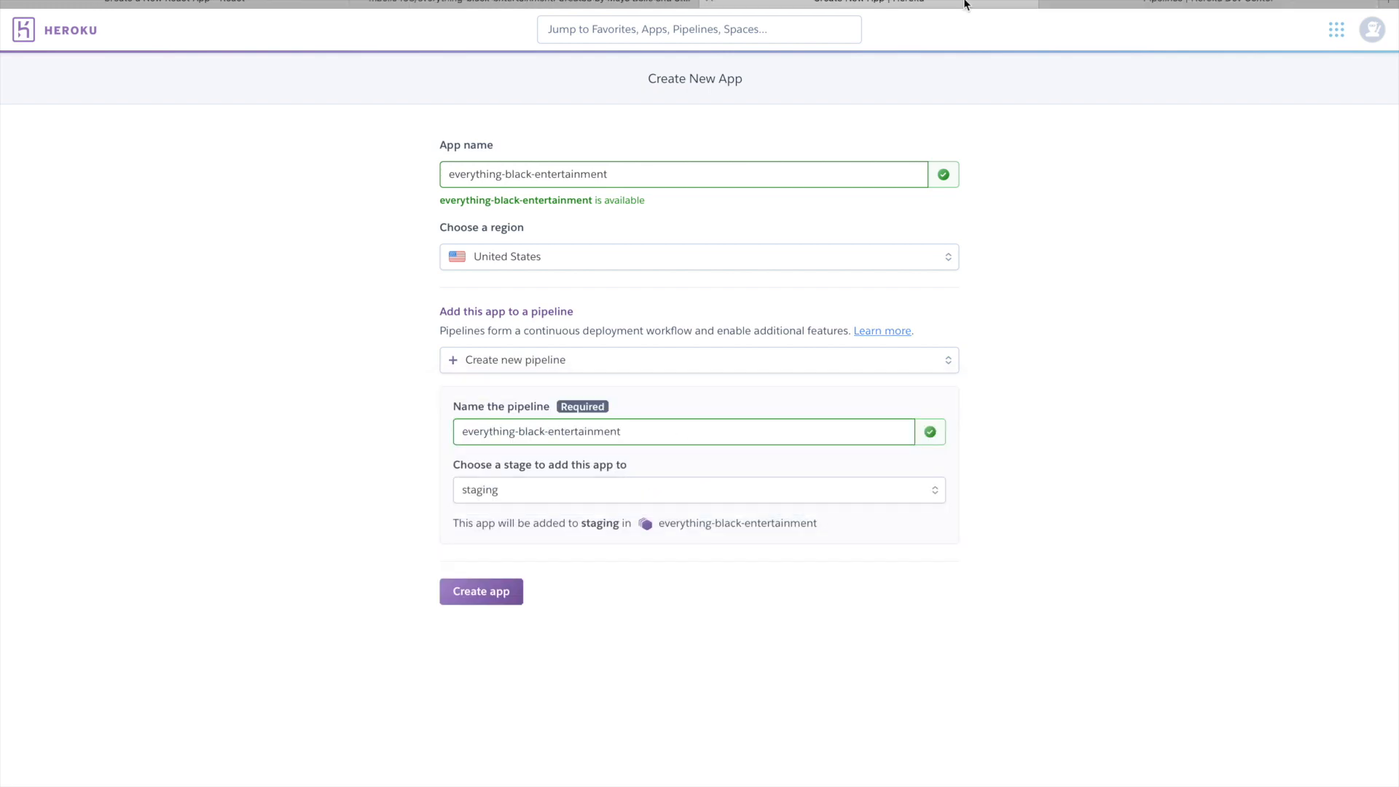
left_click(480, 590)
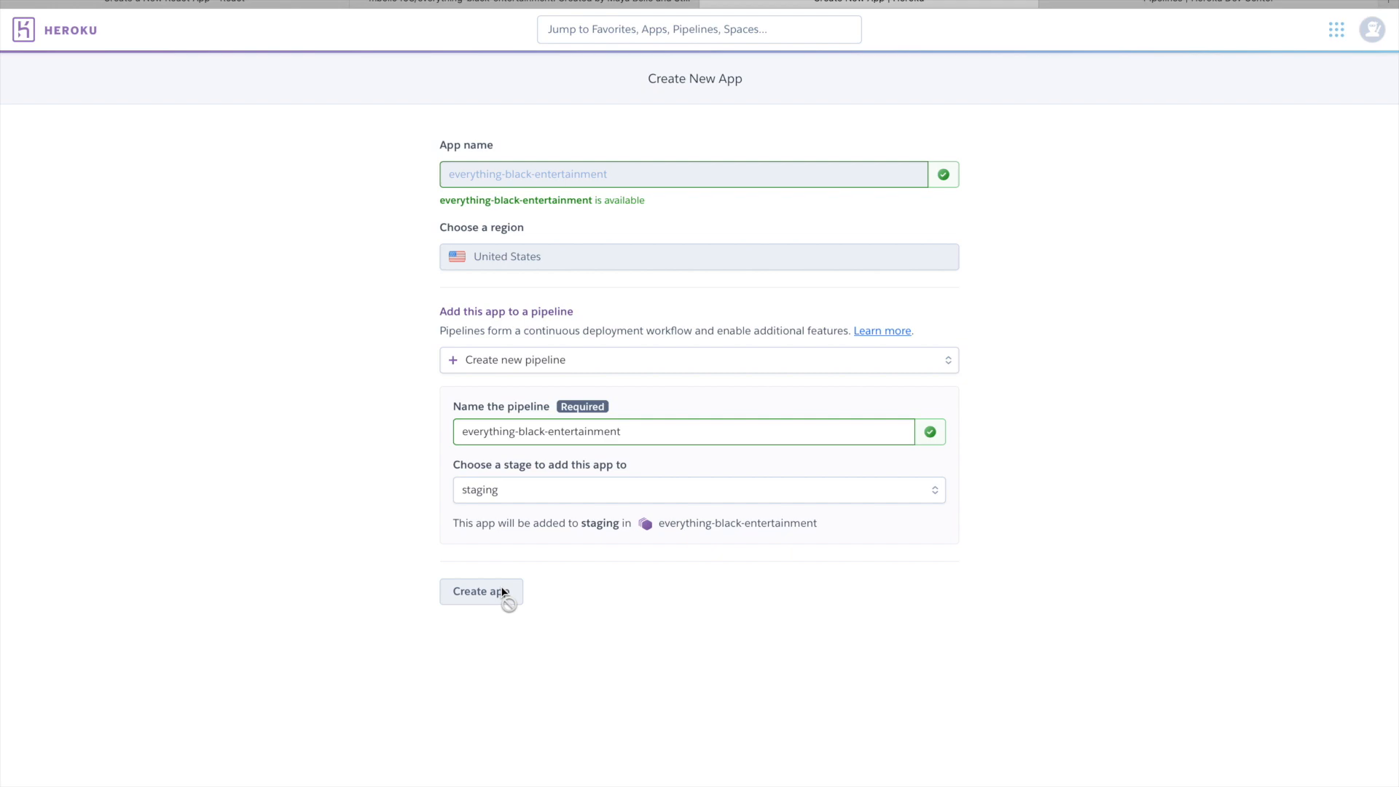
left_click(480, 590)
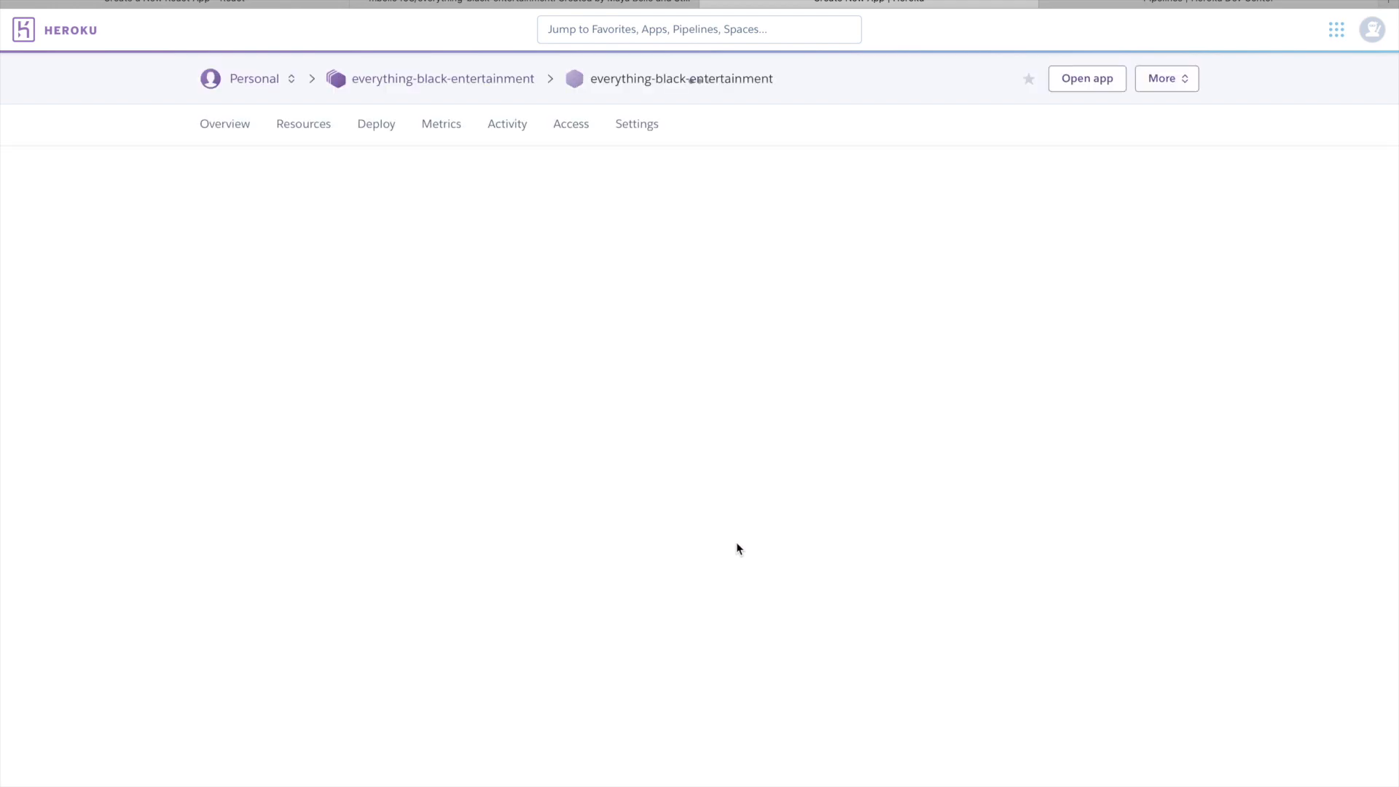
Step: Connect the app to the everything-black-entertainment GitHub repository via the GitHub deployment method
left_click(376, 124)
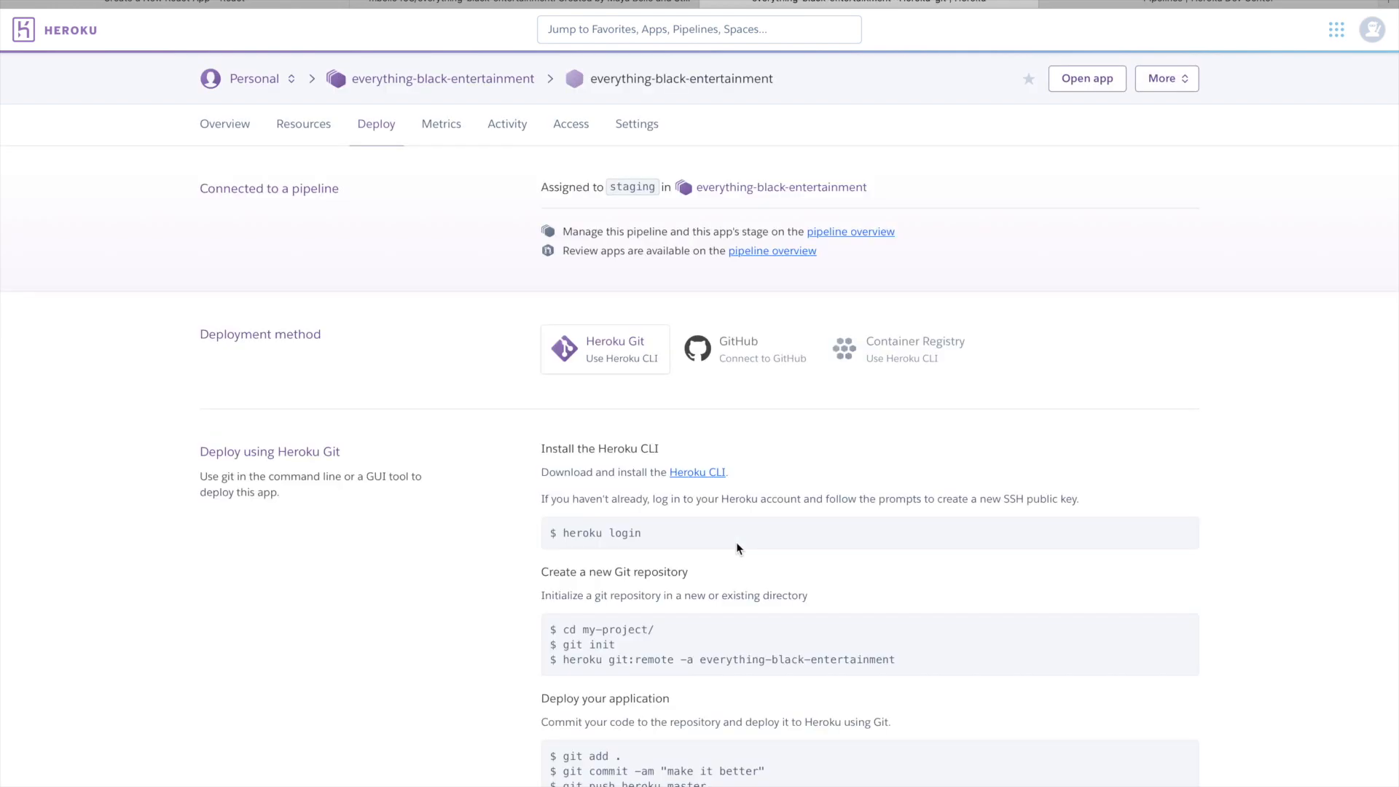
left_click(745, 348)
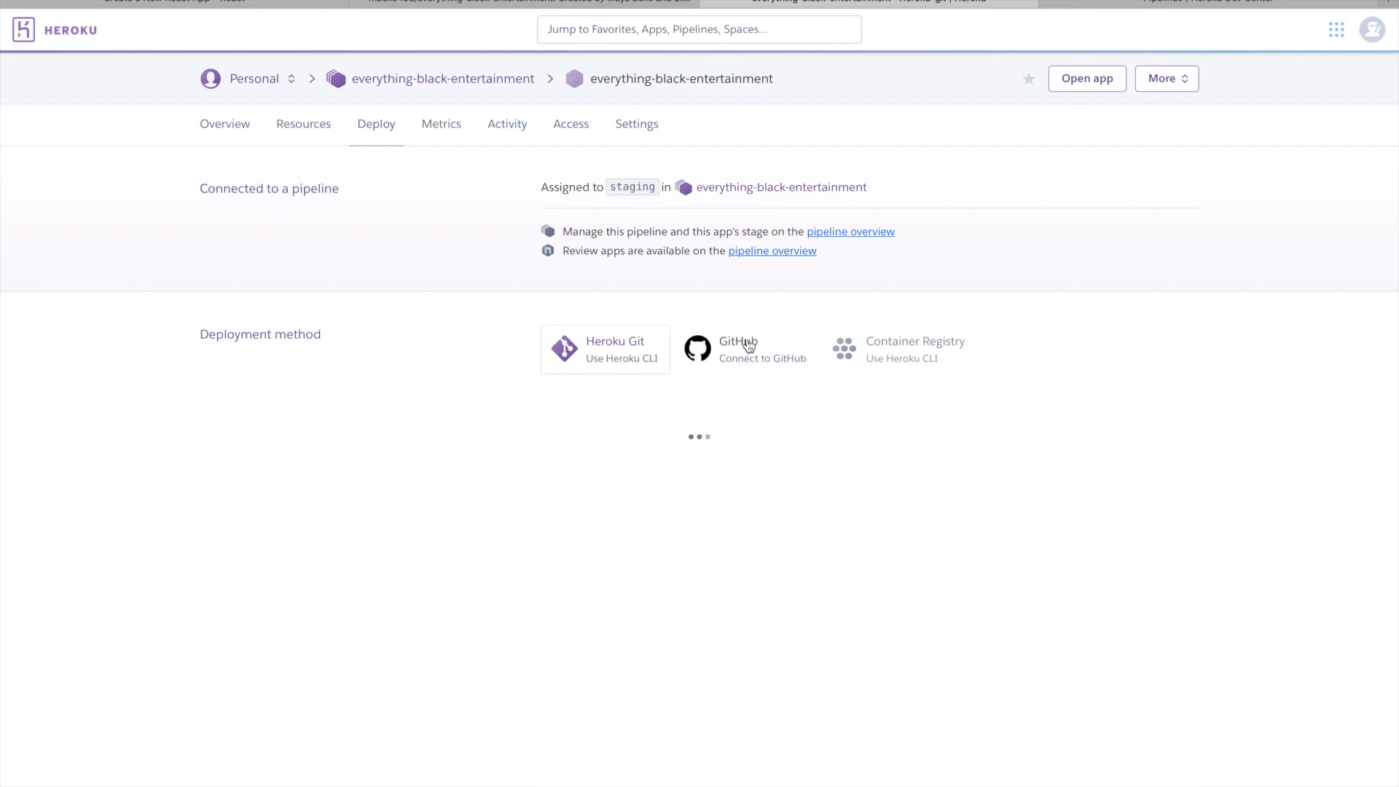
left_click(745, 349)
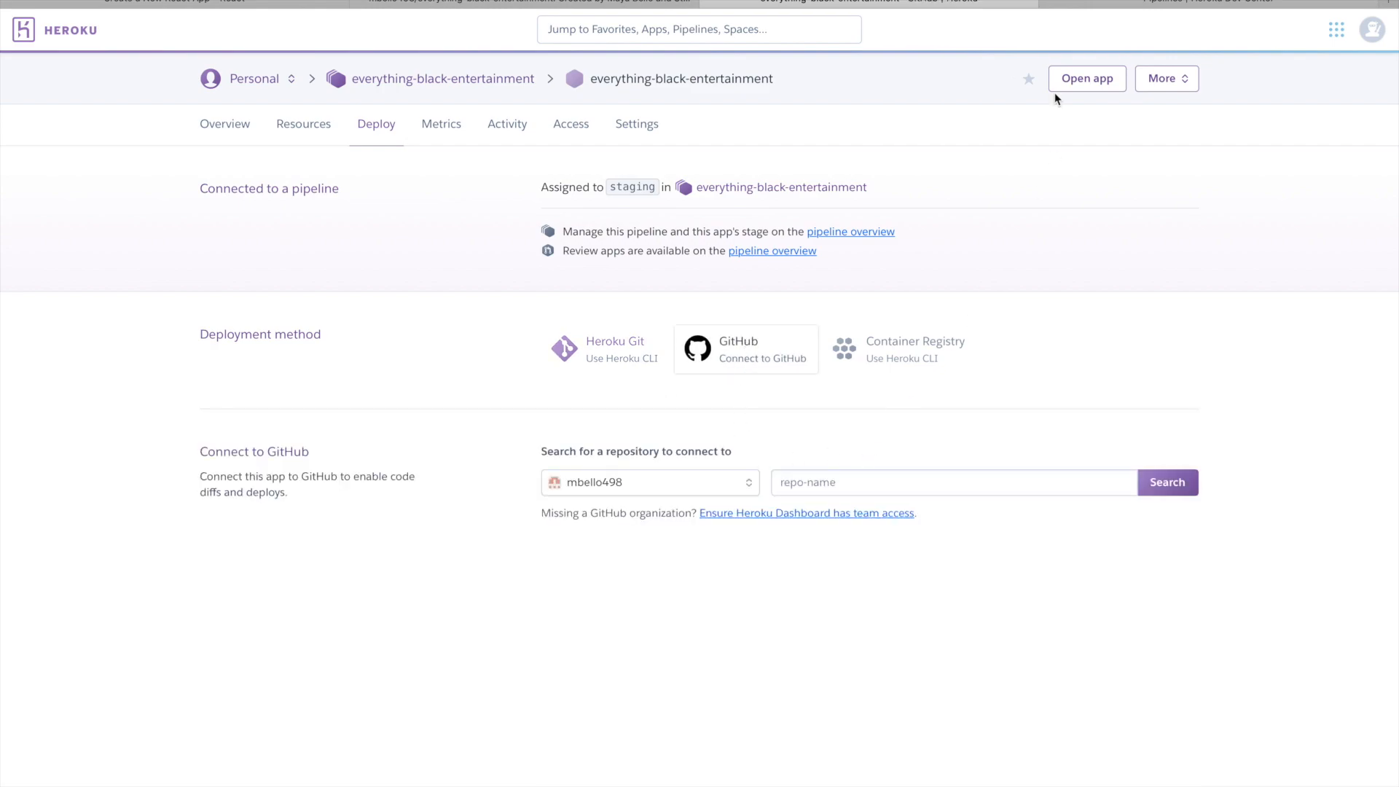
type("everything-black-entertainment")
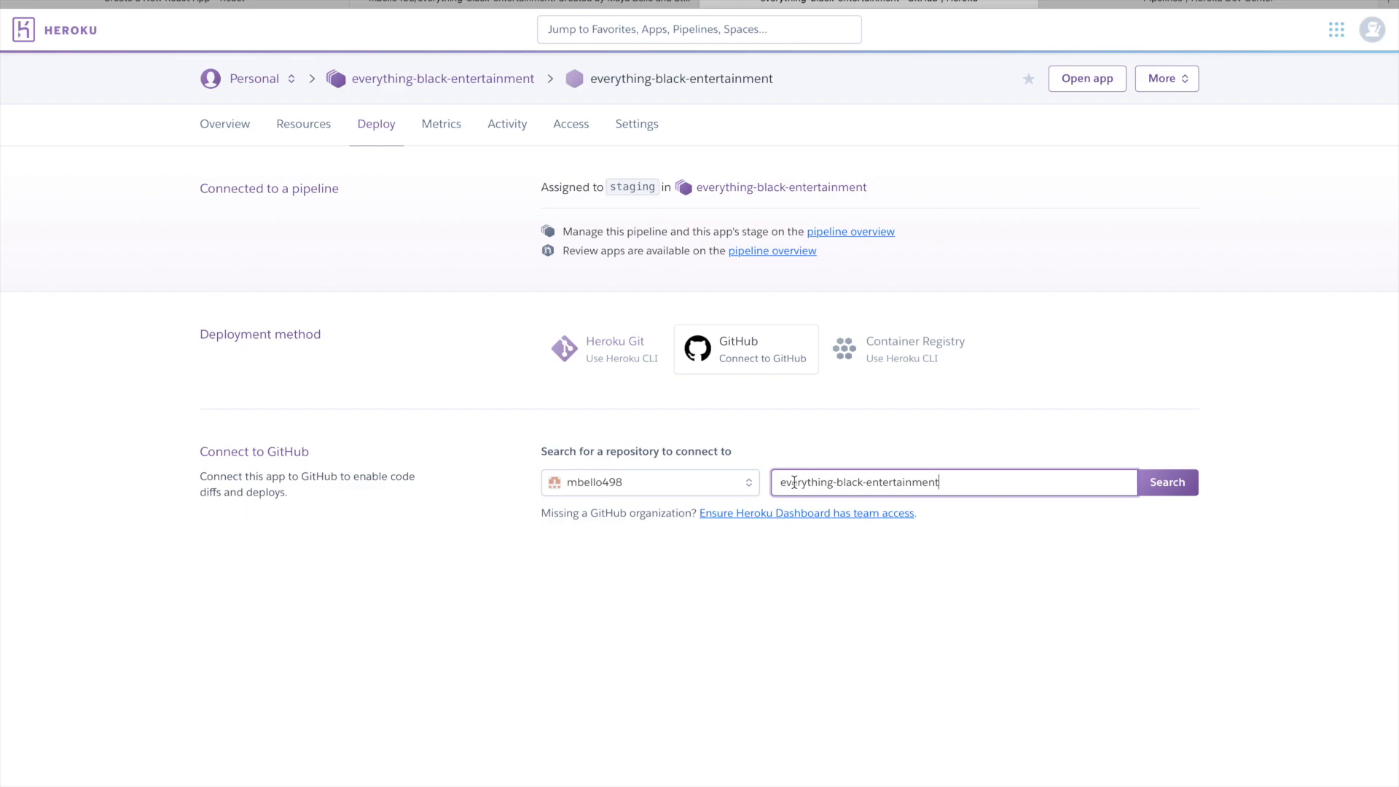
left_click(1166, 482)
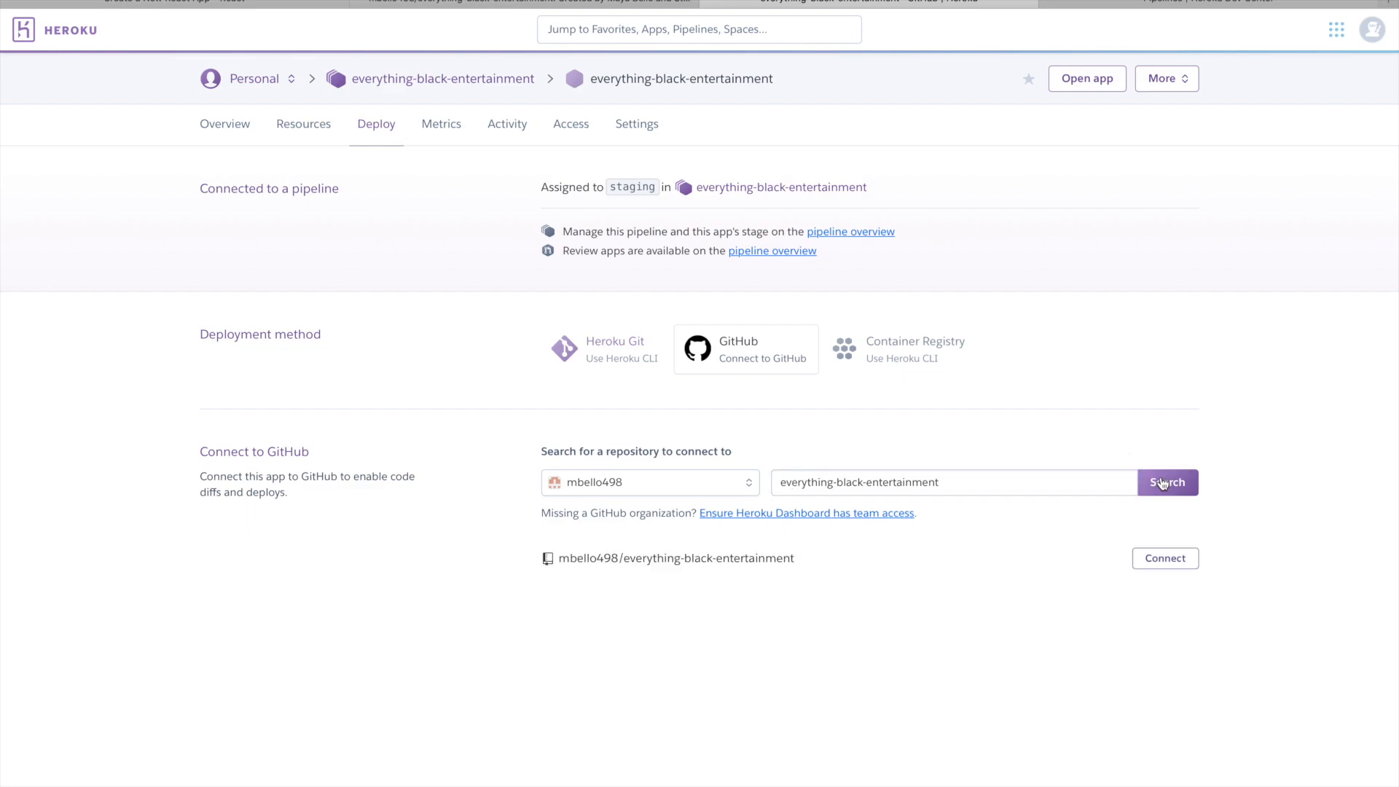
mouse_move(1176, 570)
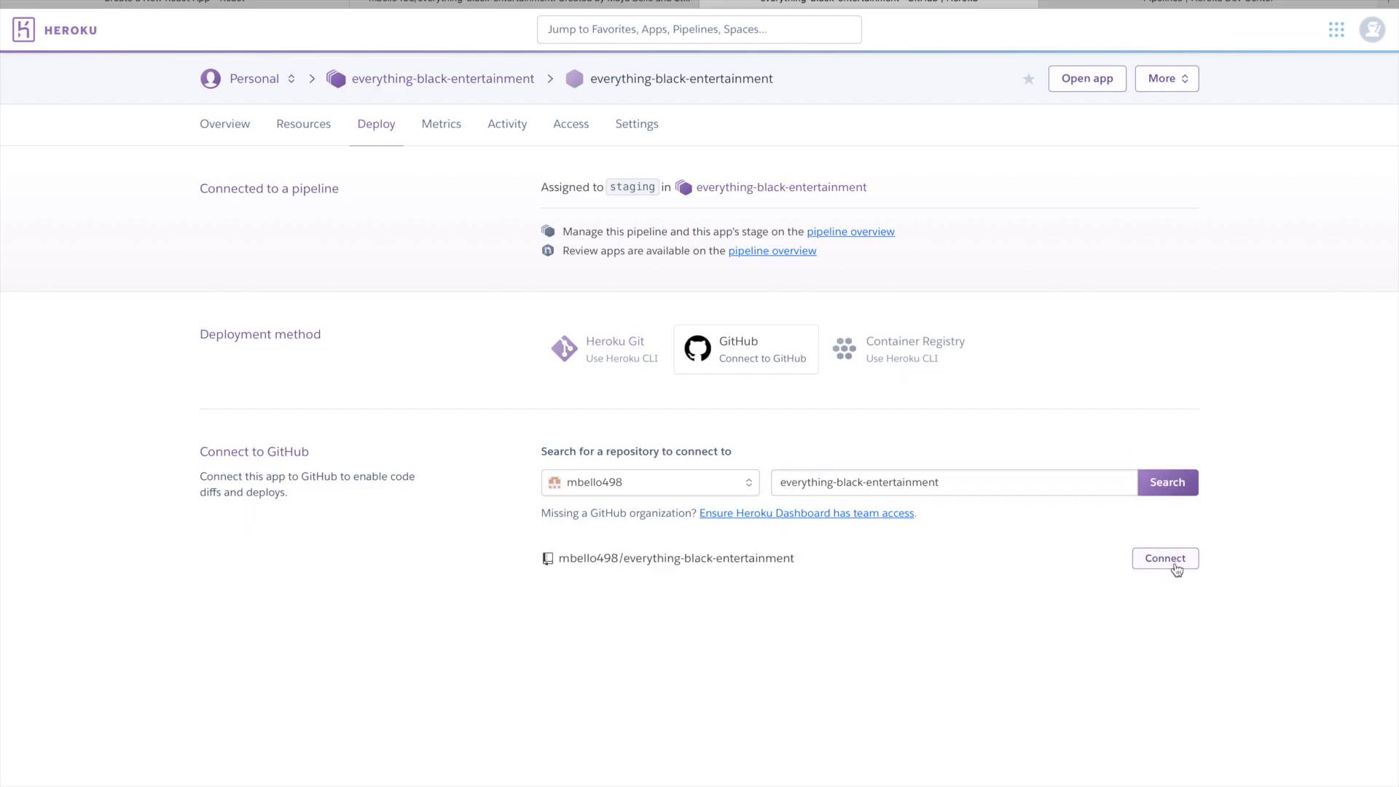
left_click(1164, 559)
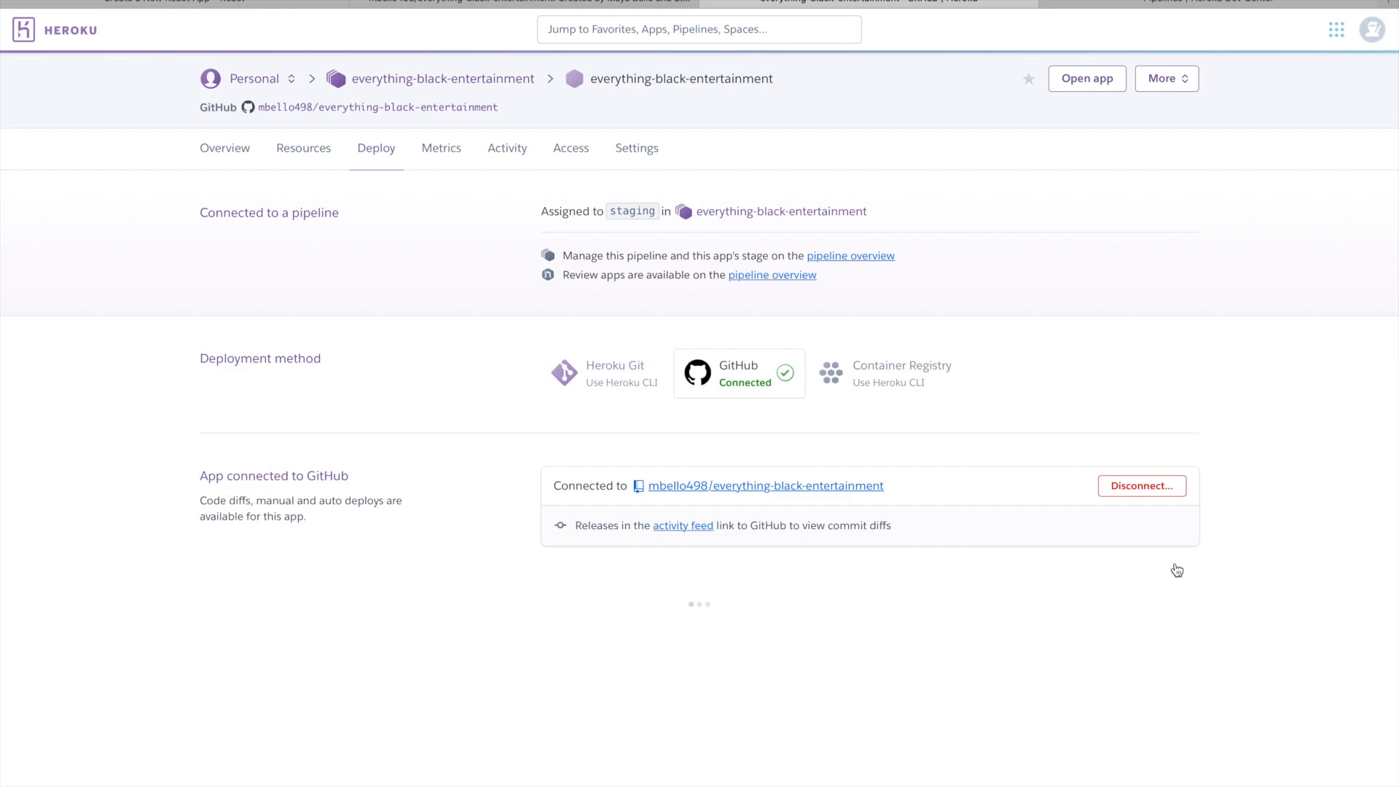
Step: Enable automatic deploys from master, waiting for CI to pass before deploying
scroll("down", 3)
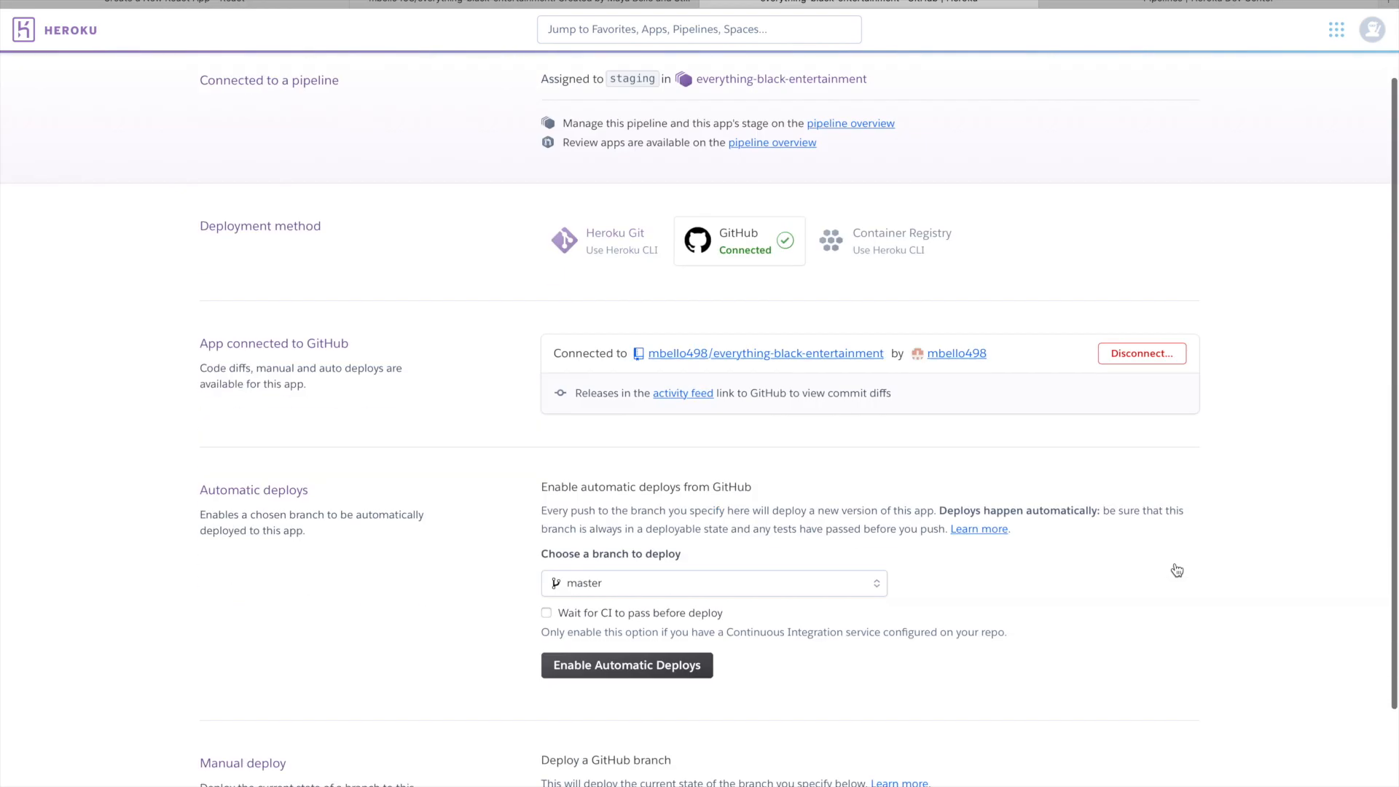
scroll("down", 3)
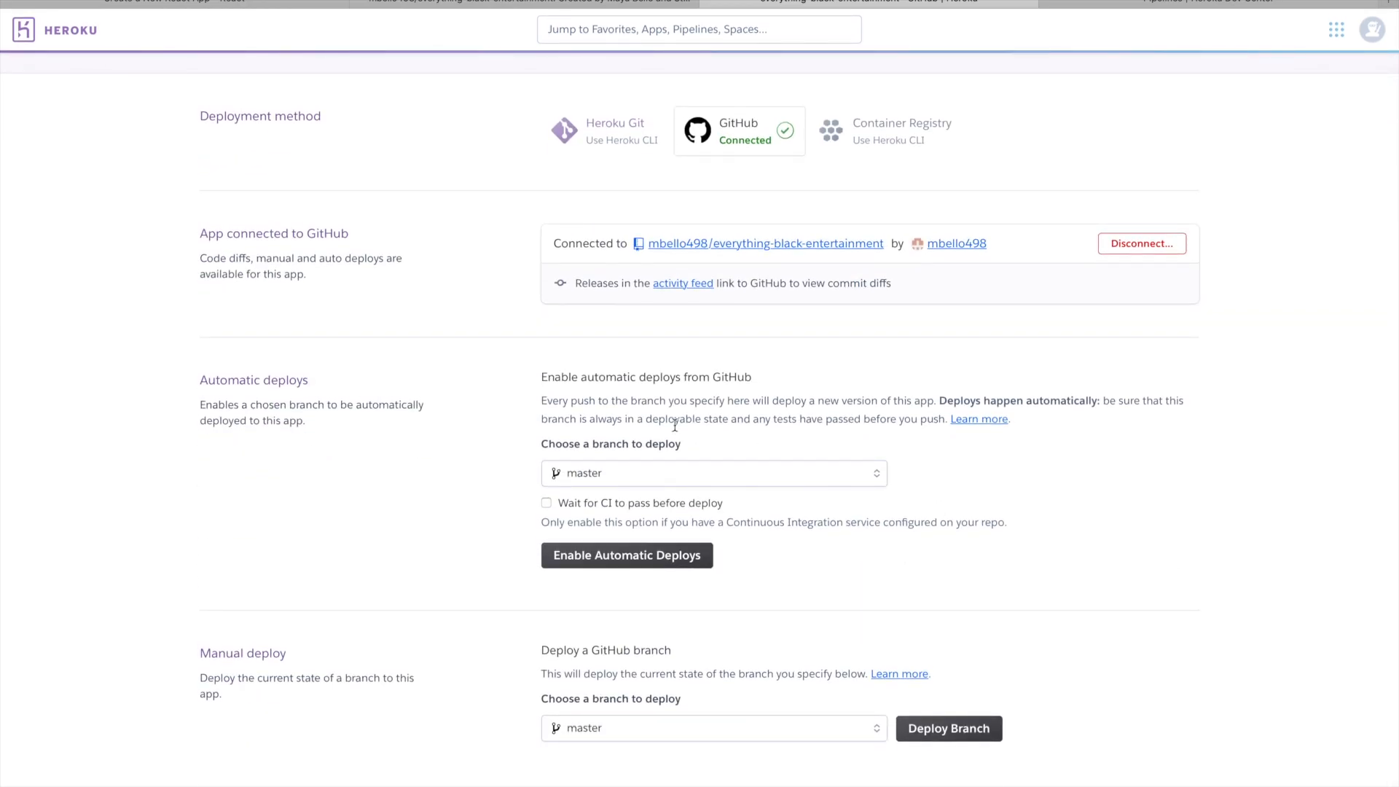
scroll("up", 3)
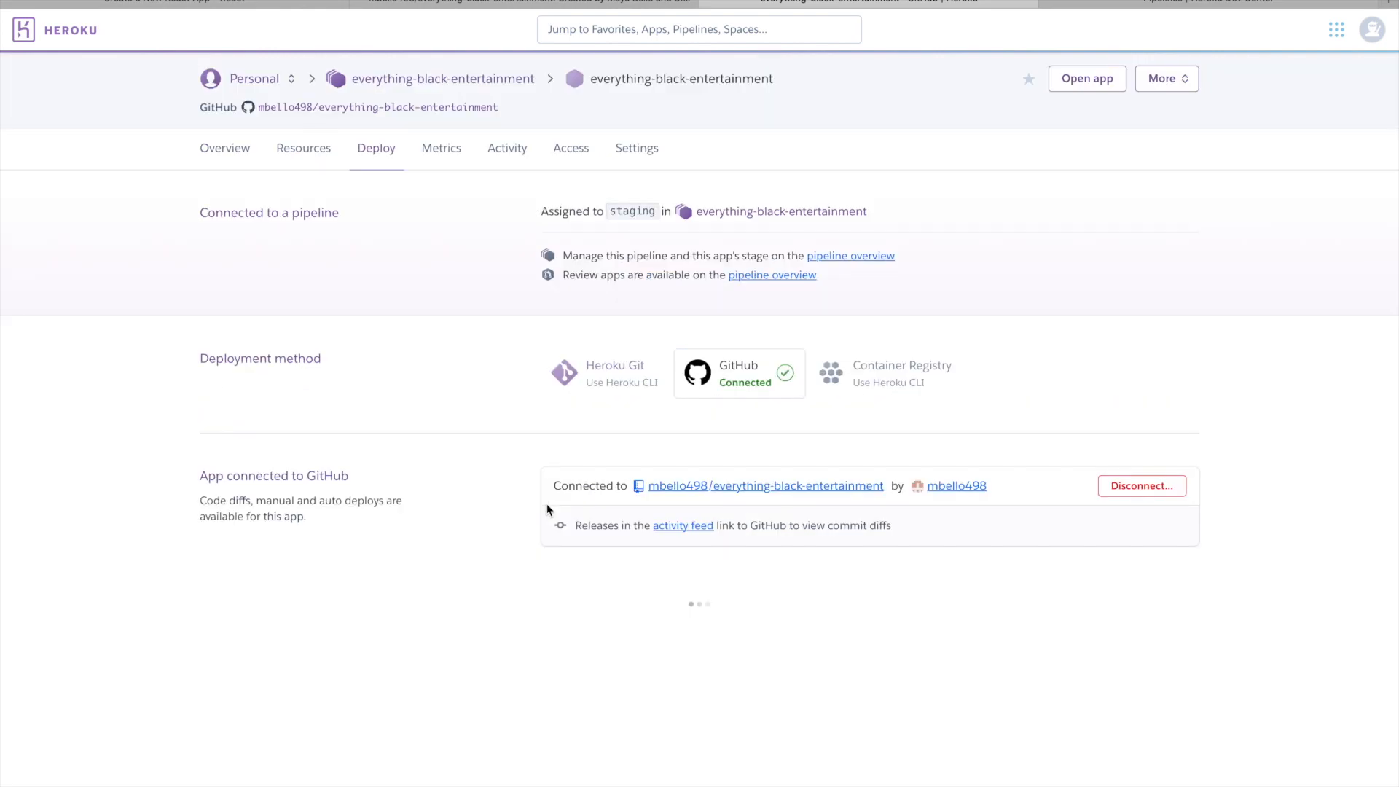
scroll("down", 3)
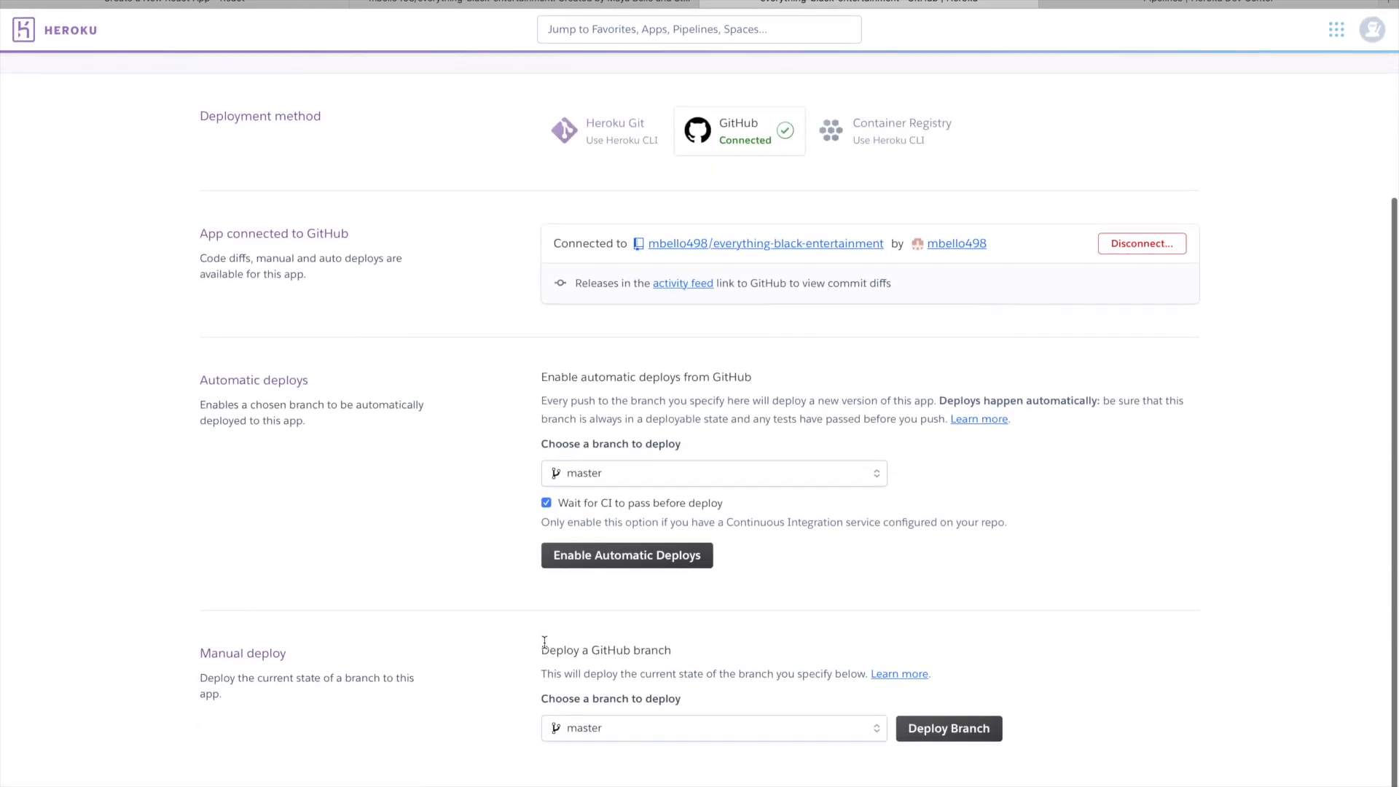
mouse_move(588, 599)
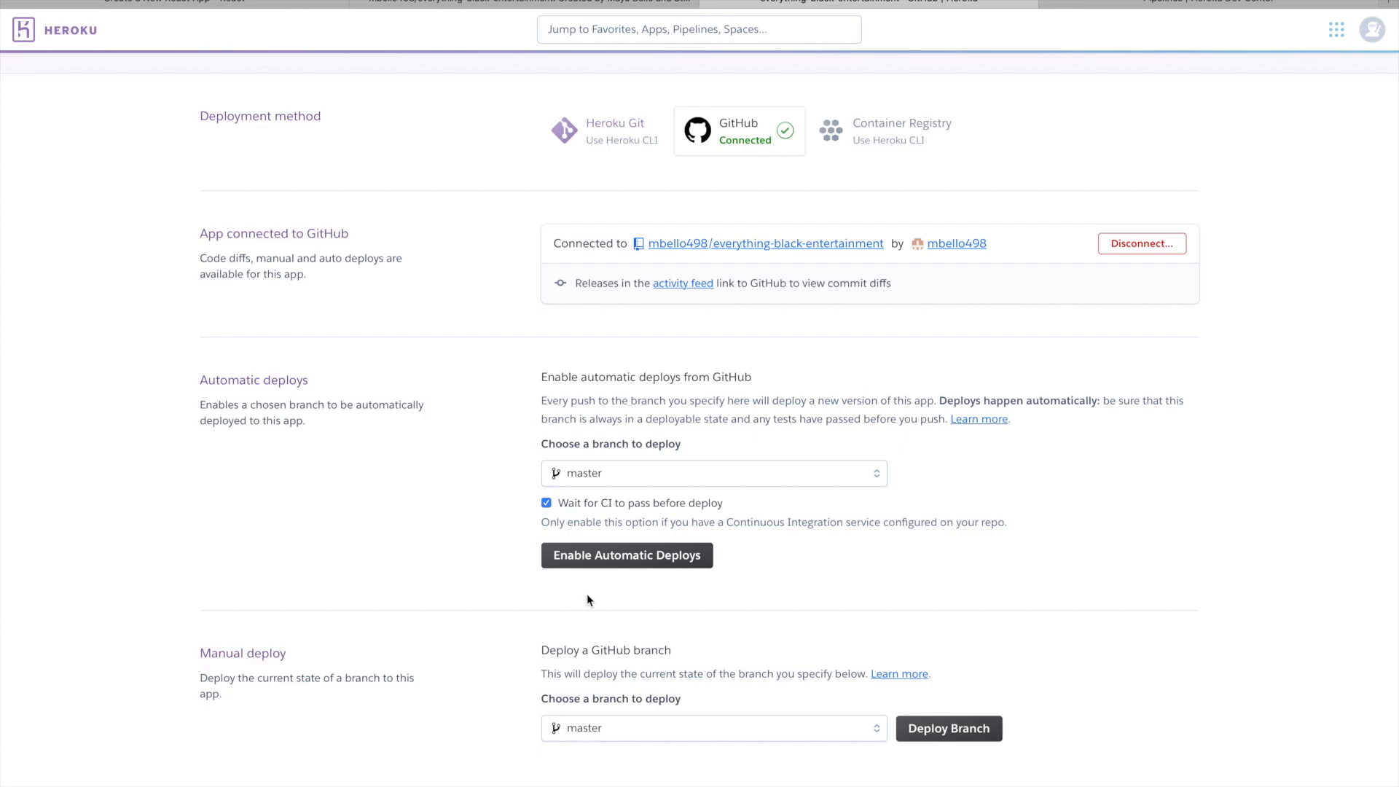
left_click(627, 555)
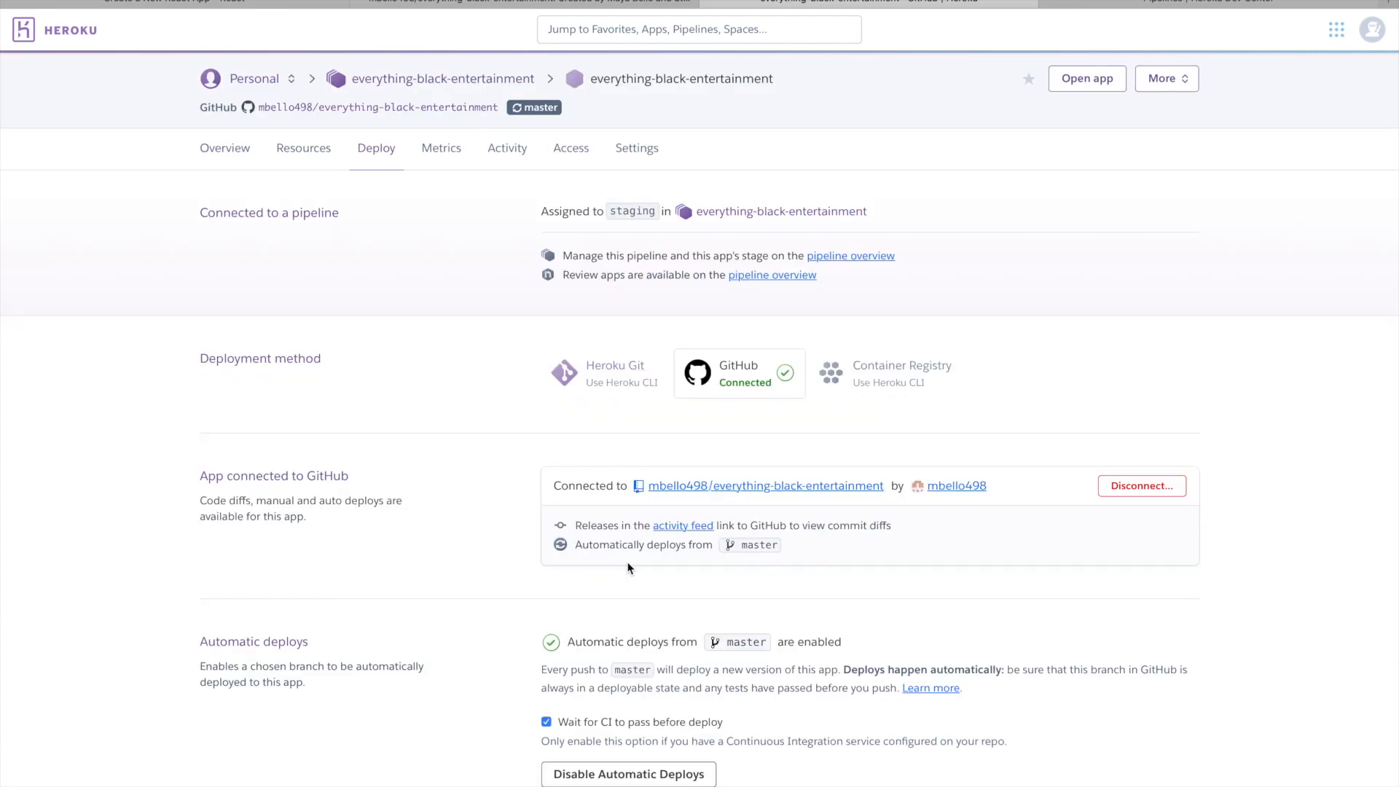
Step: Manually deploy the master branch and view the live app showing Hello World
scroll("down", 3)
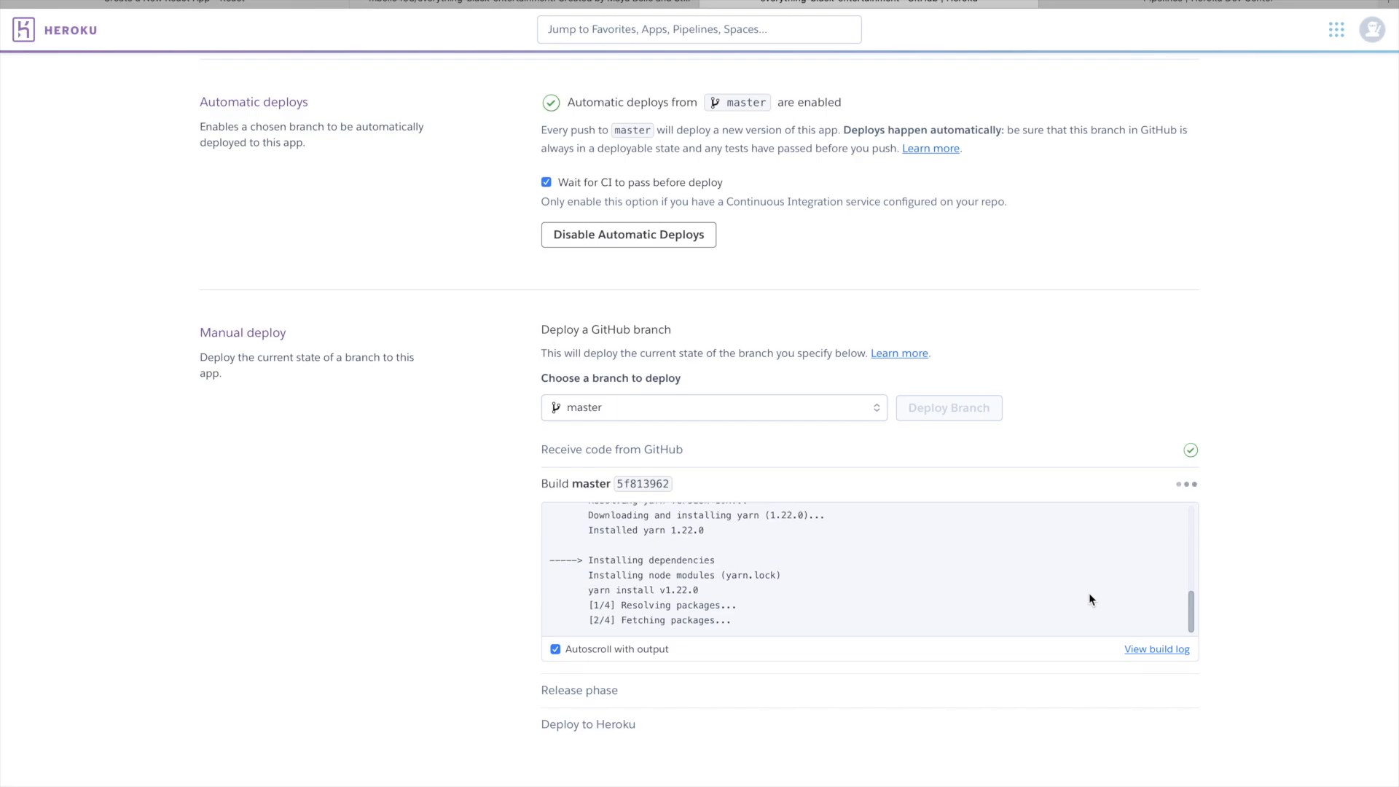
scroll("up", 3)
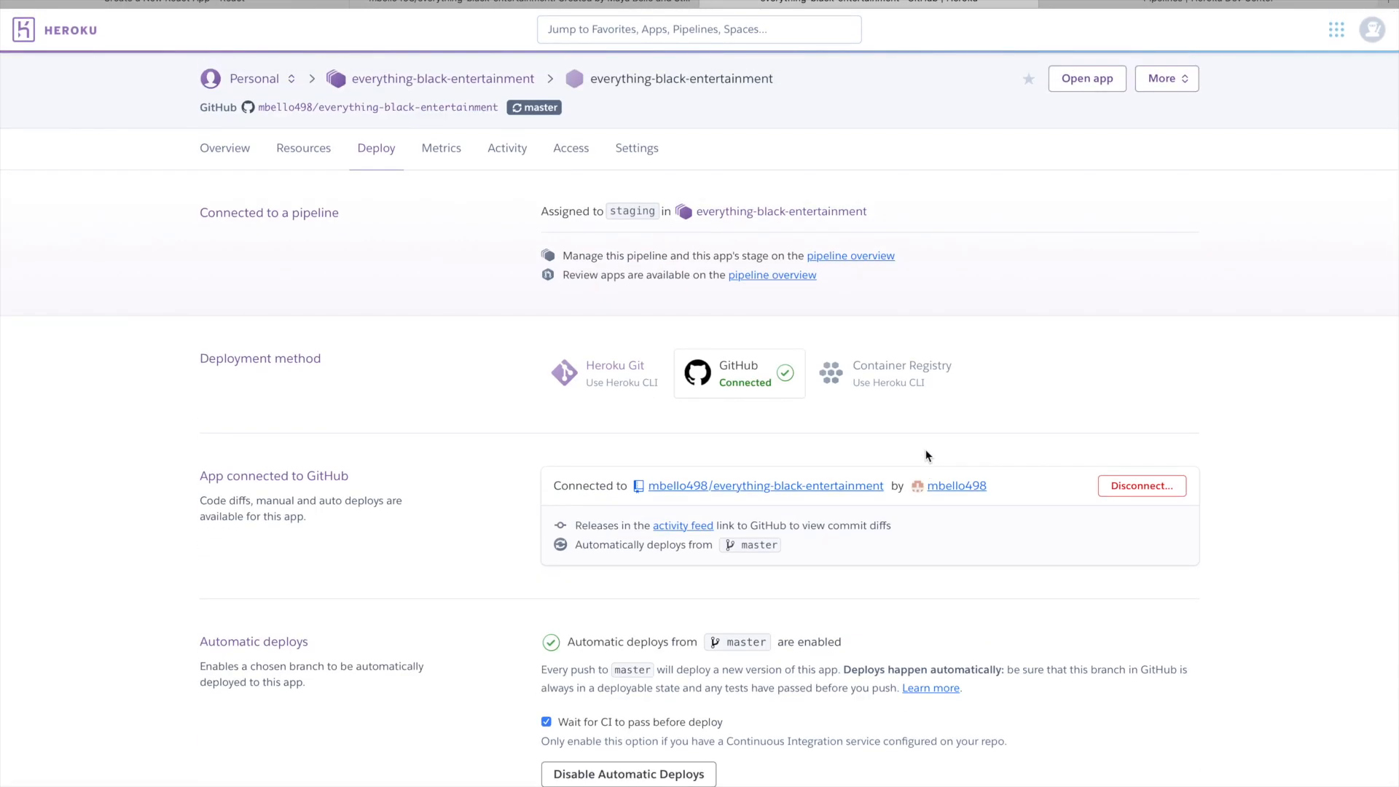
scroll("down", 3)
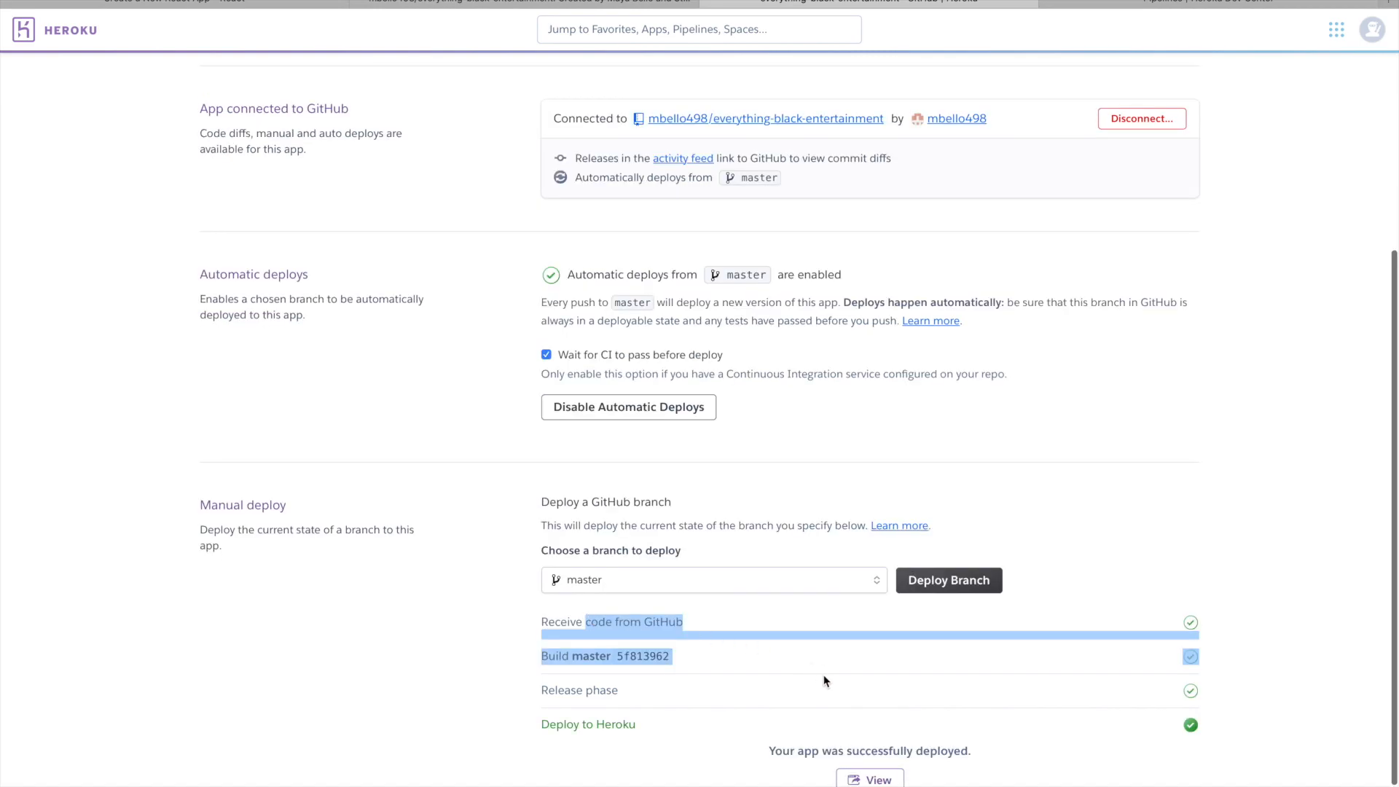
scroll("down", 3)
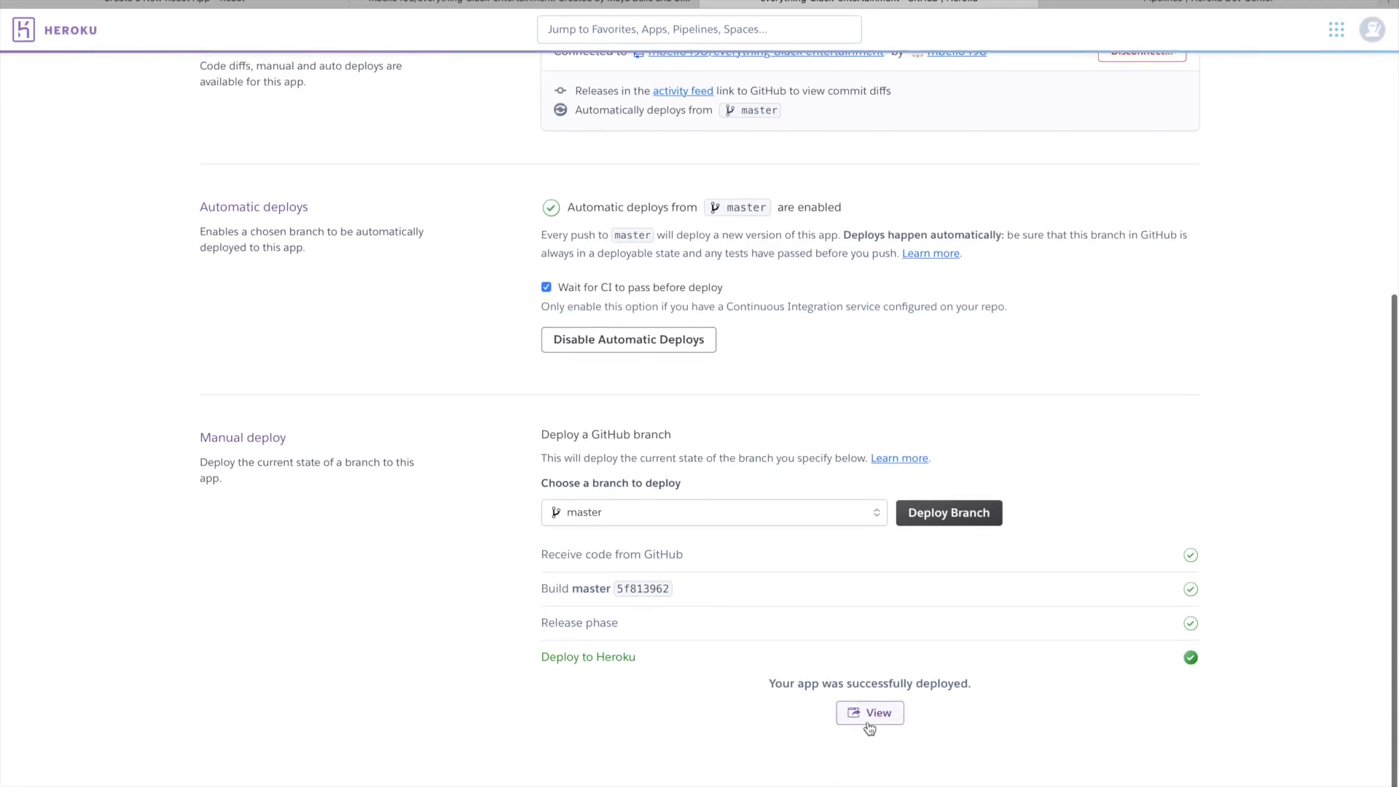
left_click(869, 713)
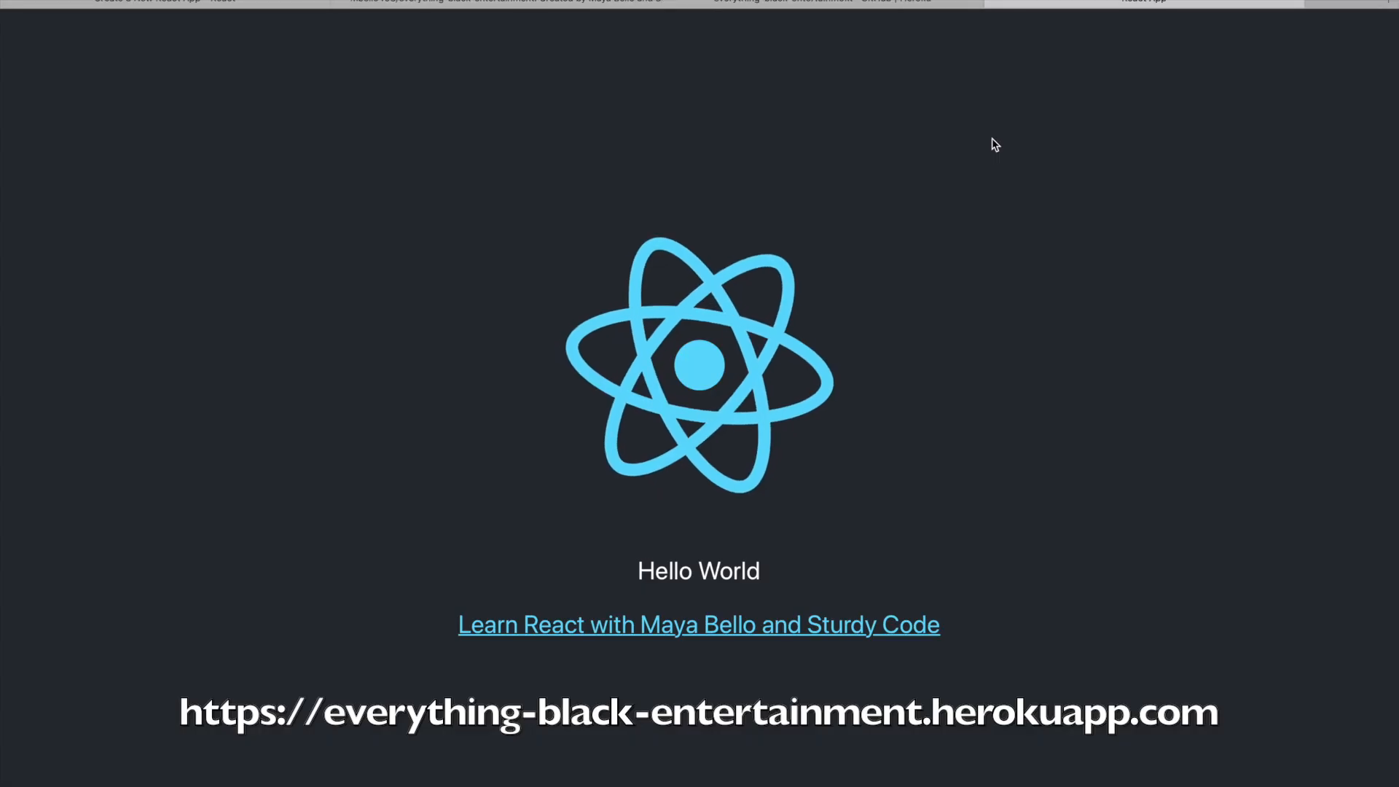